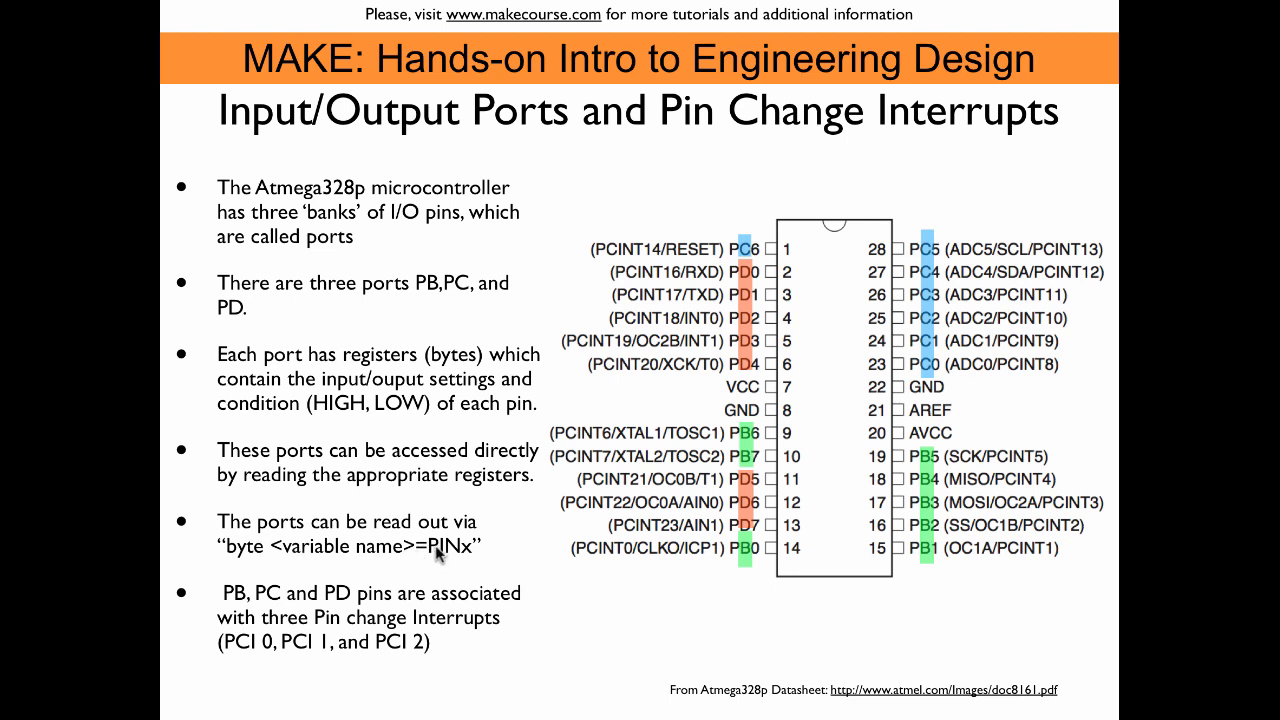
mouse_move(432, 658)
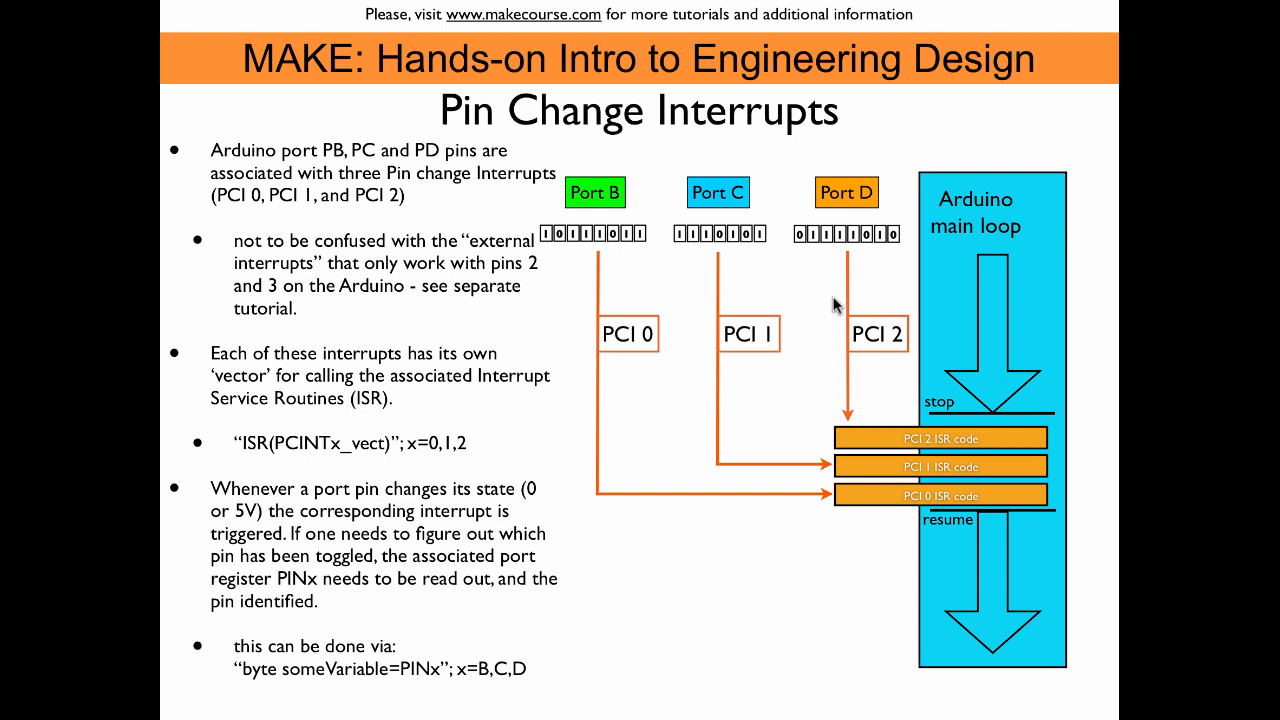
- Scroll the sketch down to setup() with Serial.begin and the switch pinMode/digitalWrite lines
key(Right)
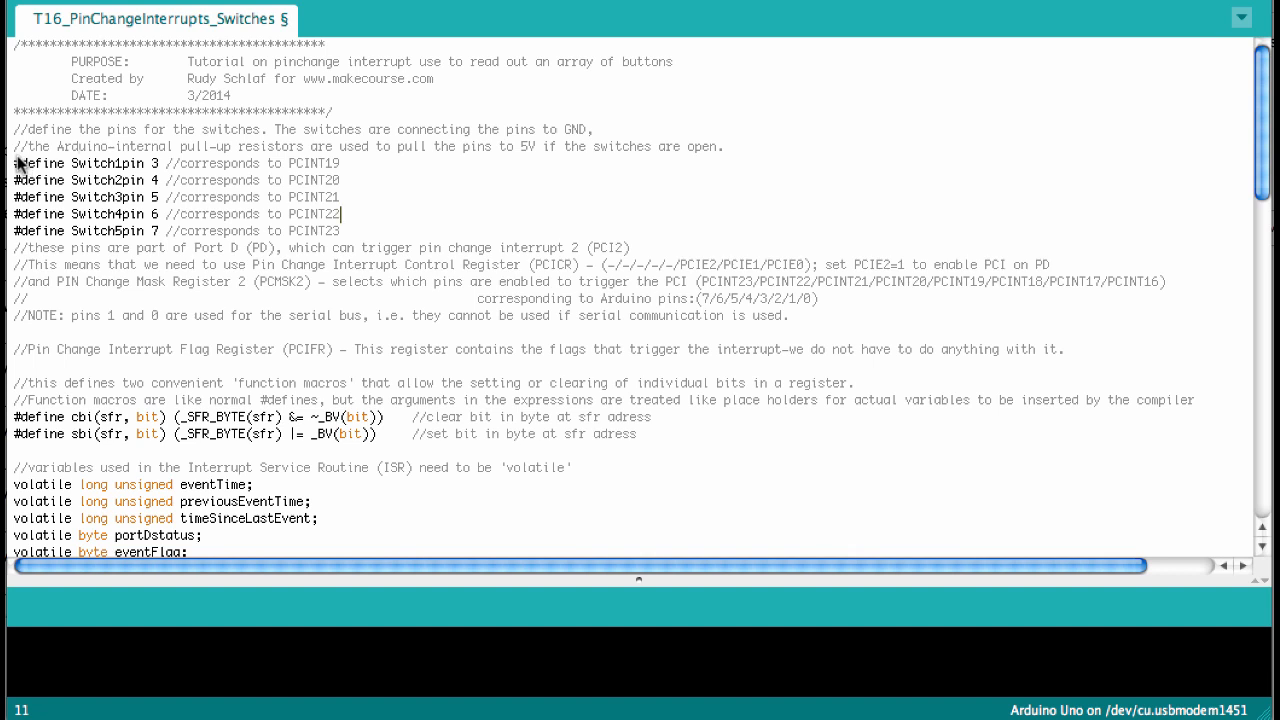
mouse_move(64, 178)
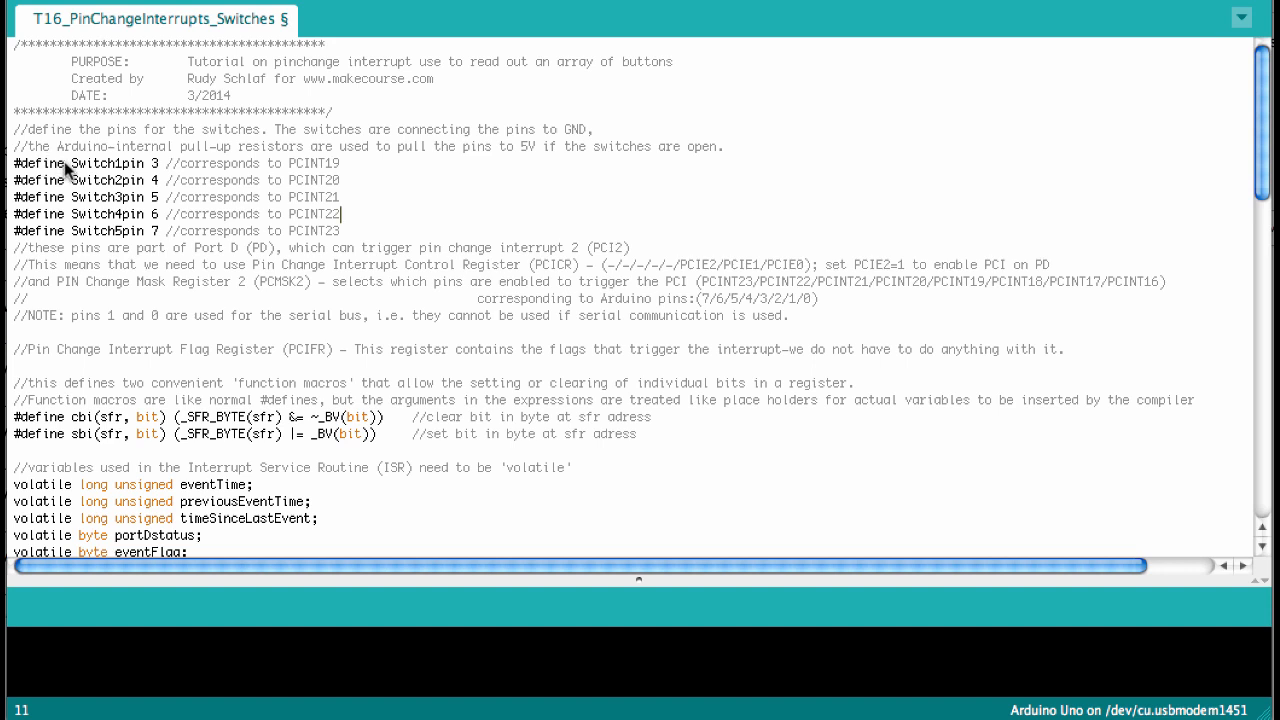
mouse_move(64, 180)
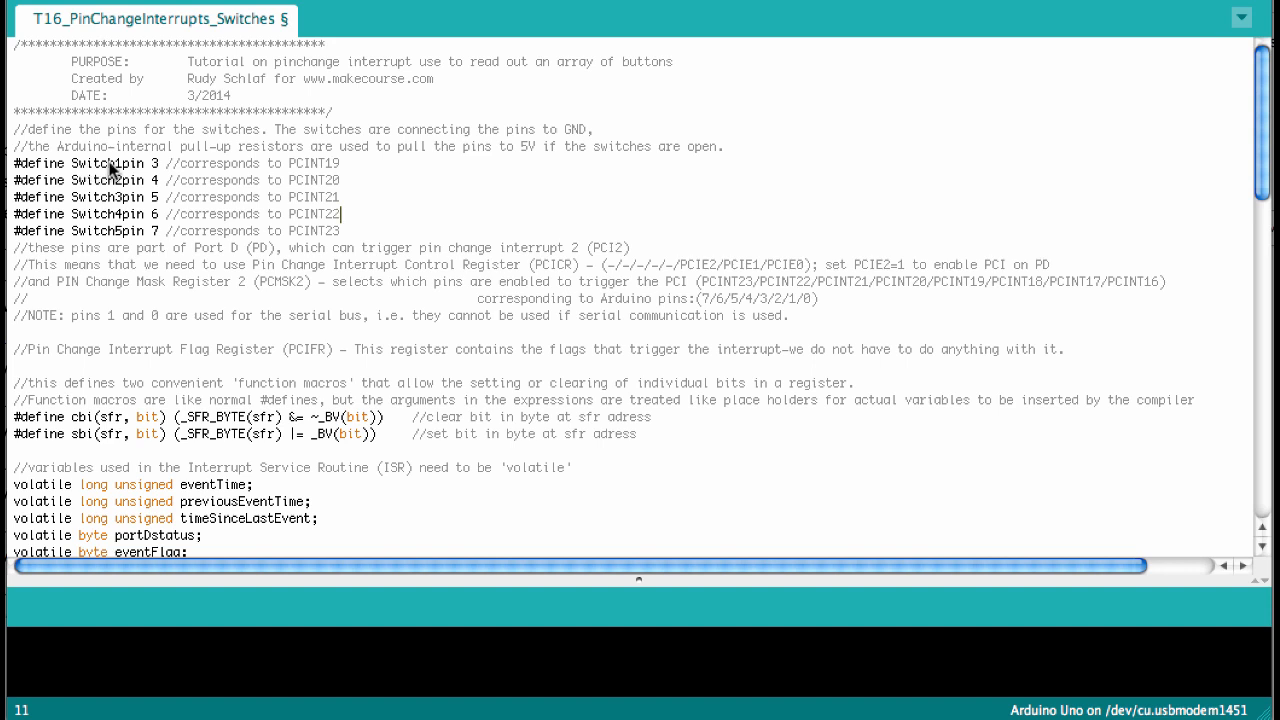
mouse_move(150, 198)
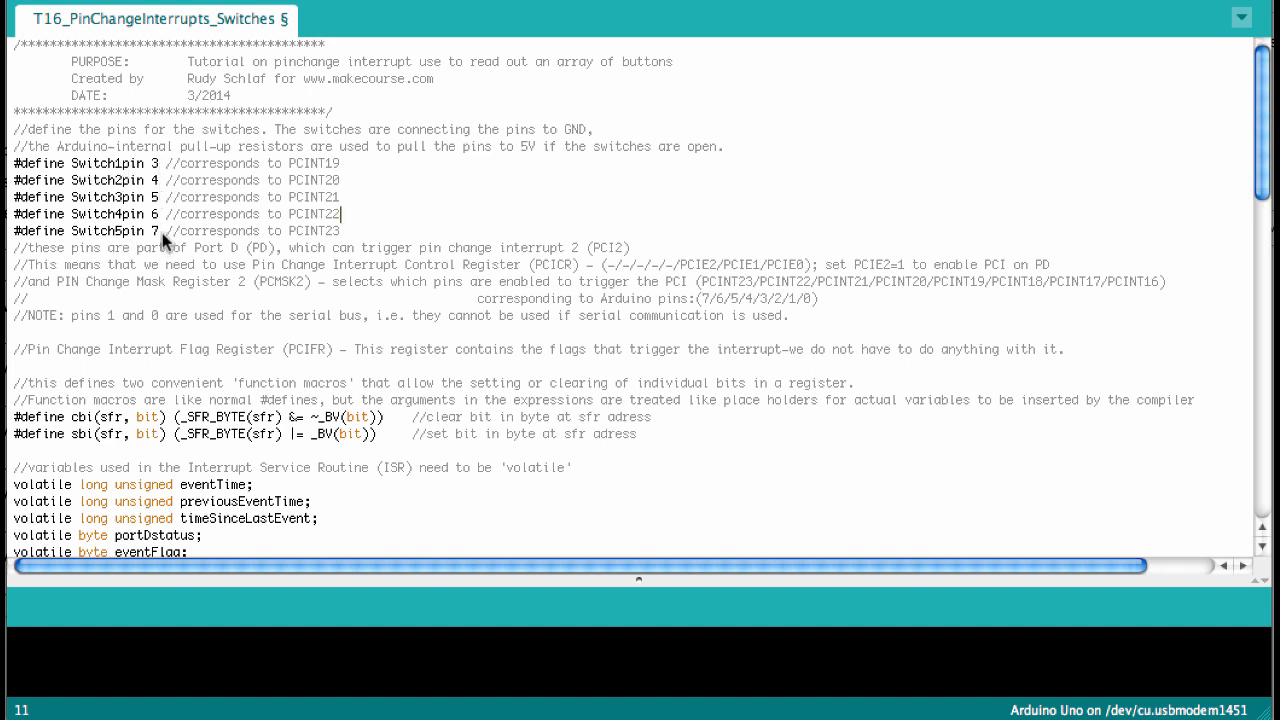
mouse_move(258, 276)
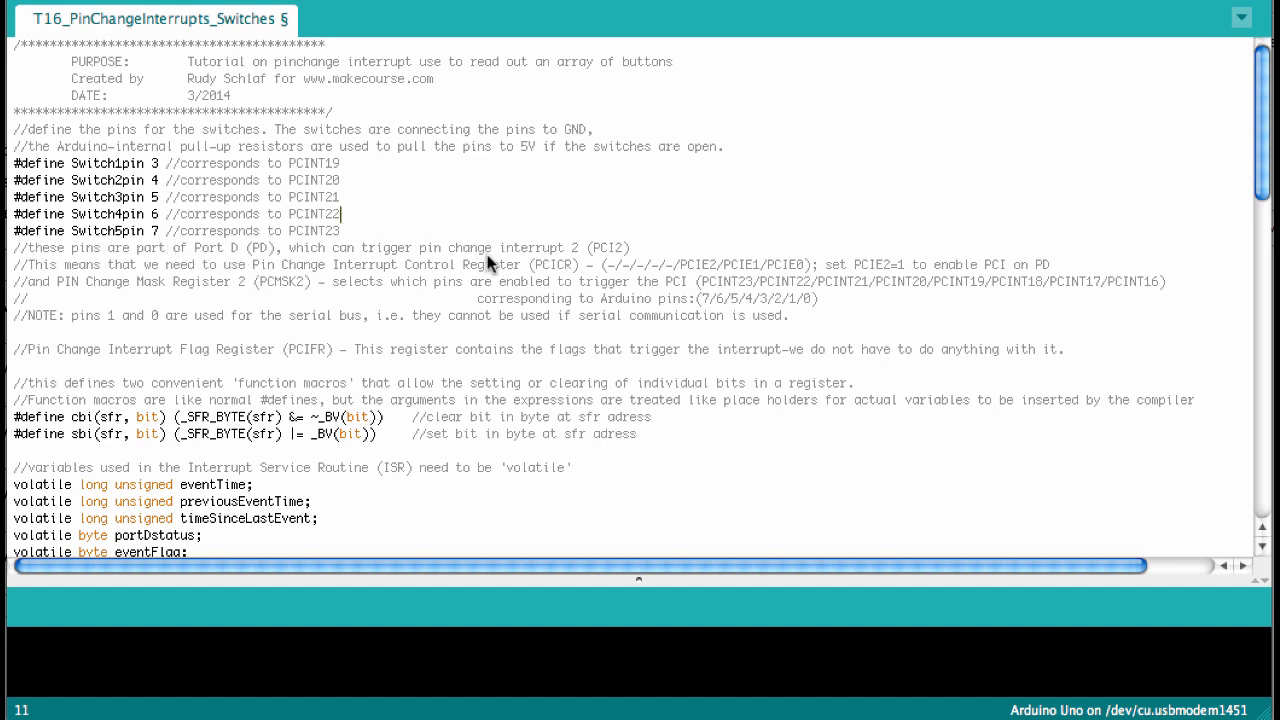
mouse_move(610, 258)
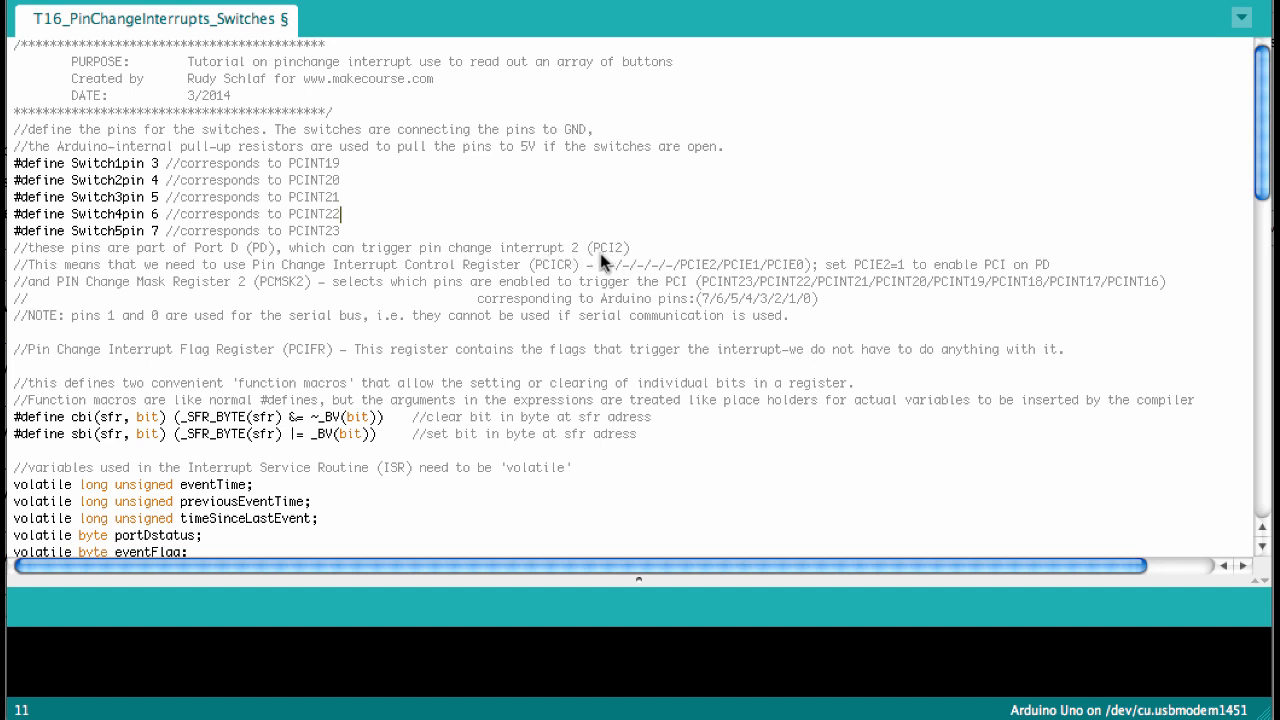
mouse_move(618, 276)
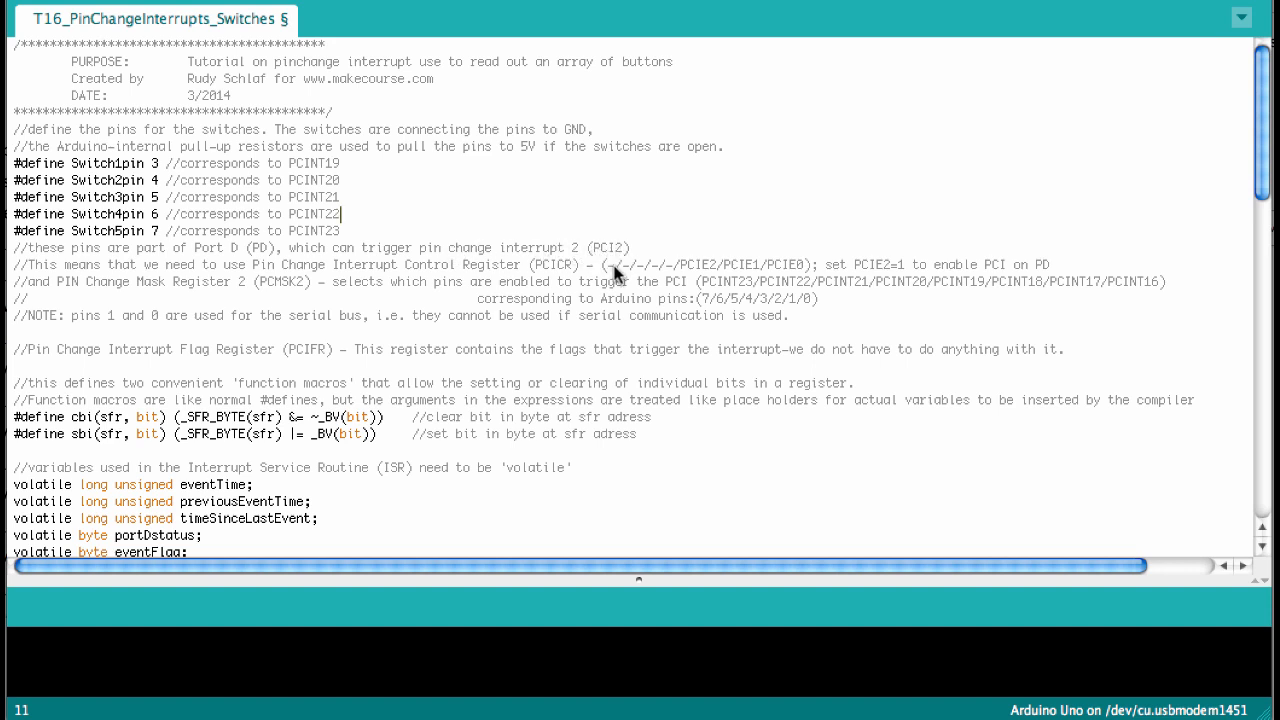
scroll(down, 3)
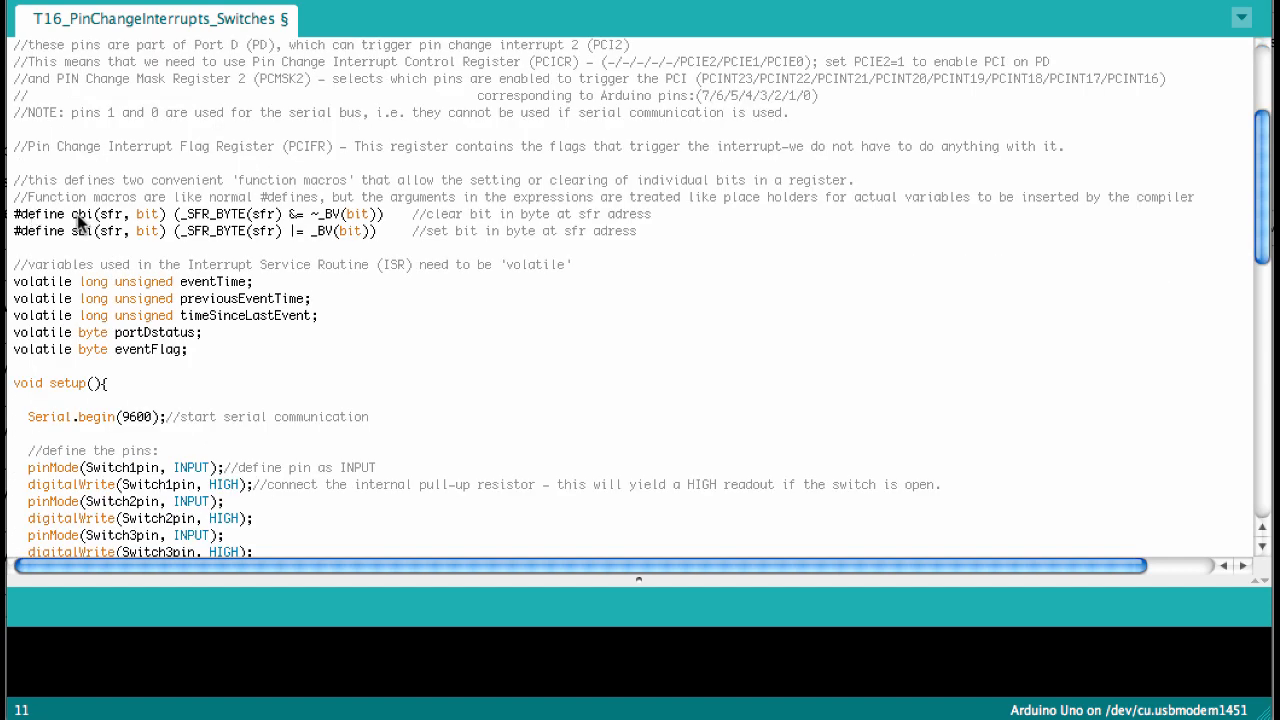
mouse_move(80, 224)
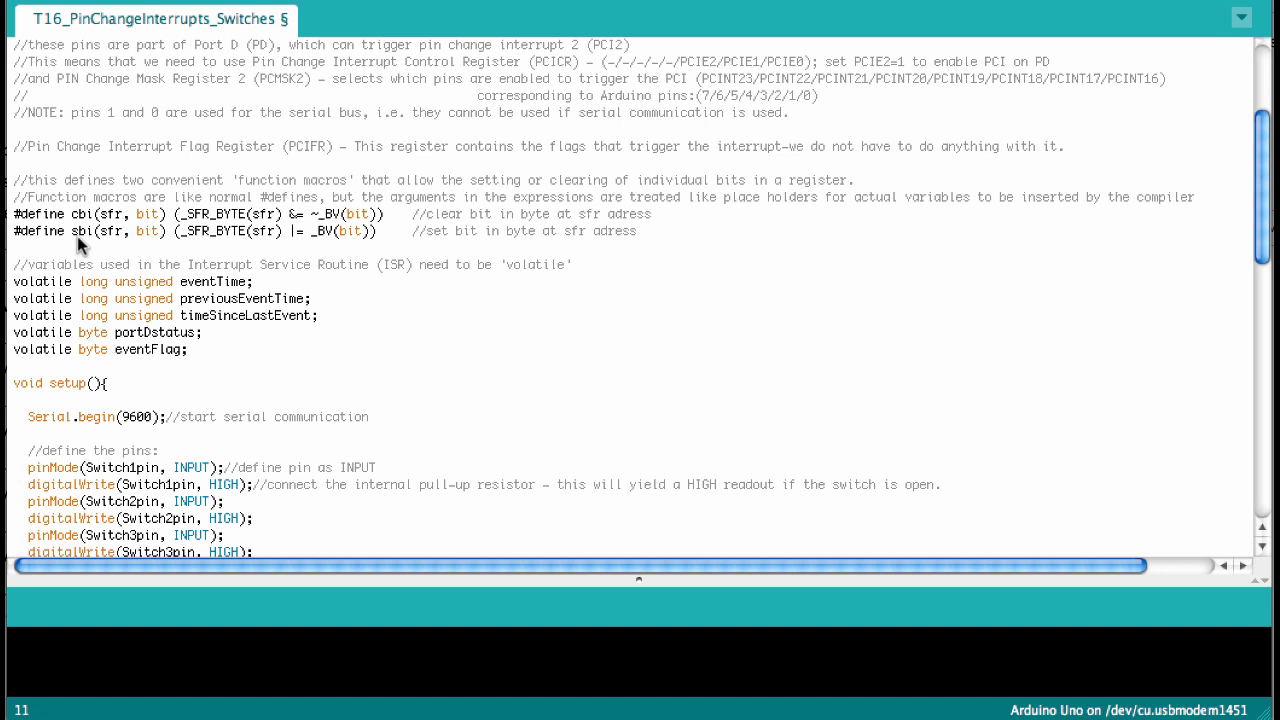
mouse_move(128, 208)
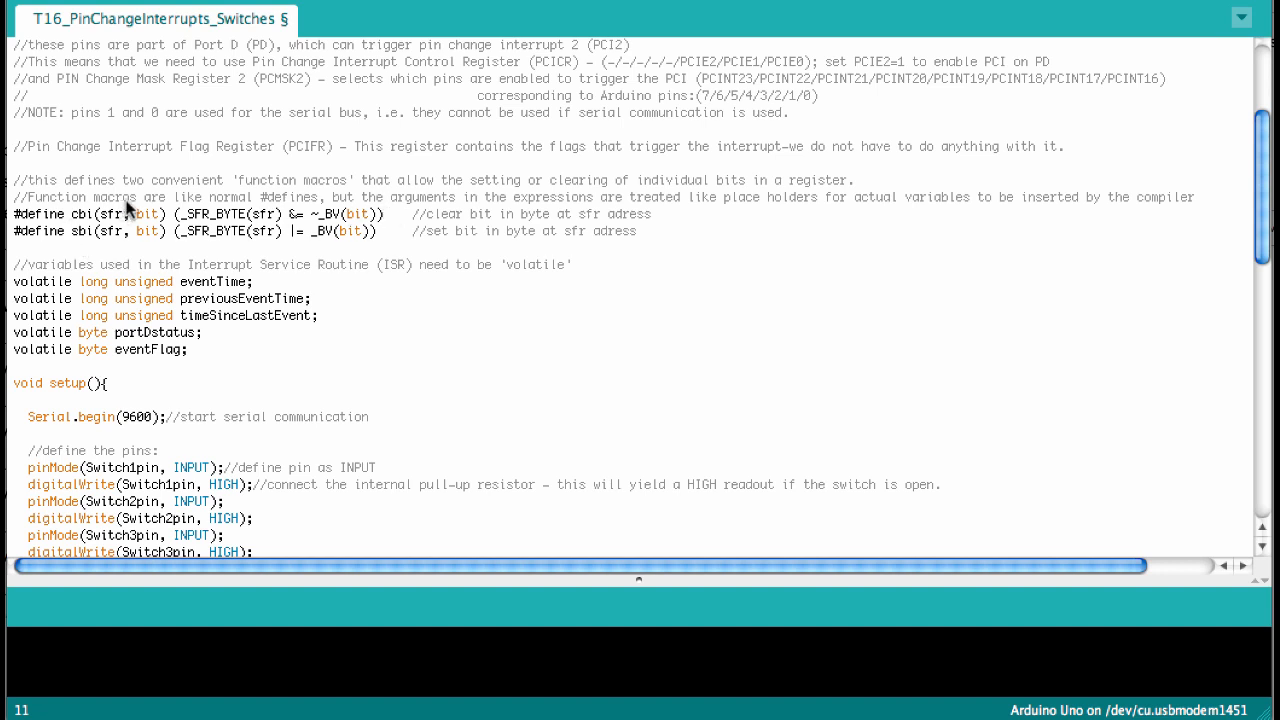
mouse_move(92, 224)
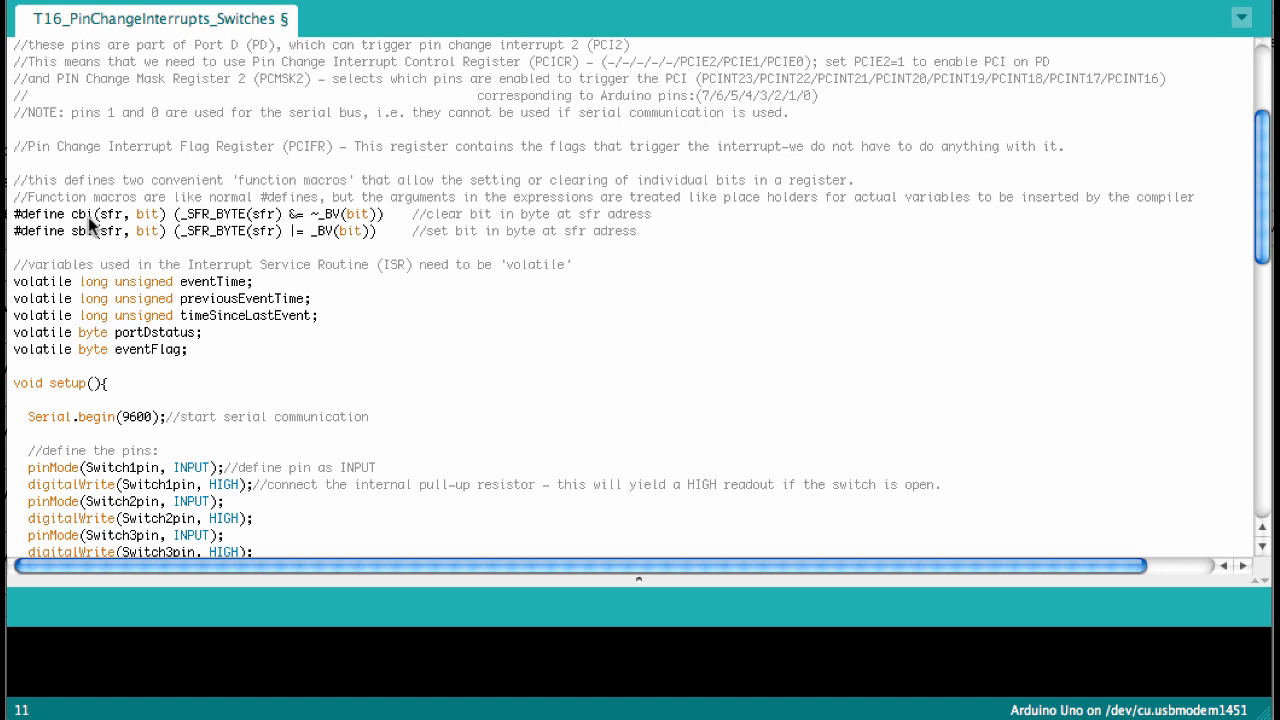
mouse_move(72, 220)
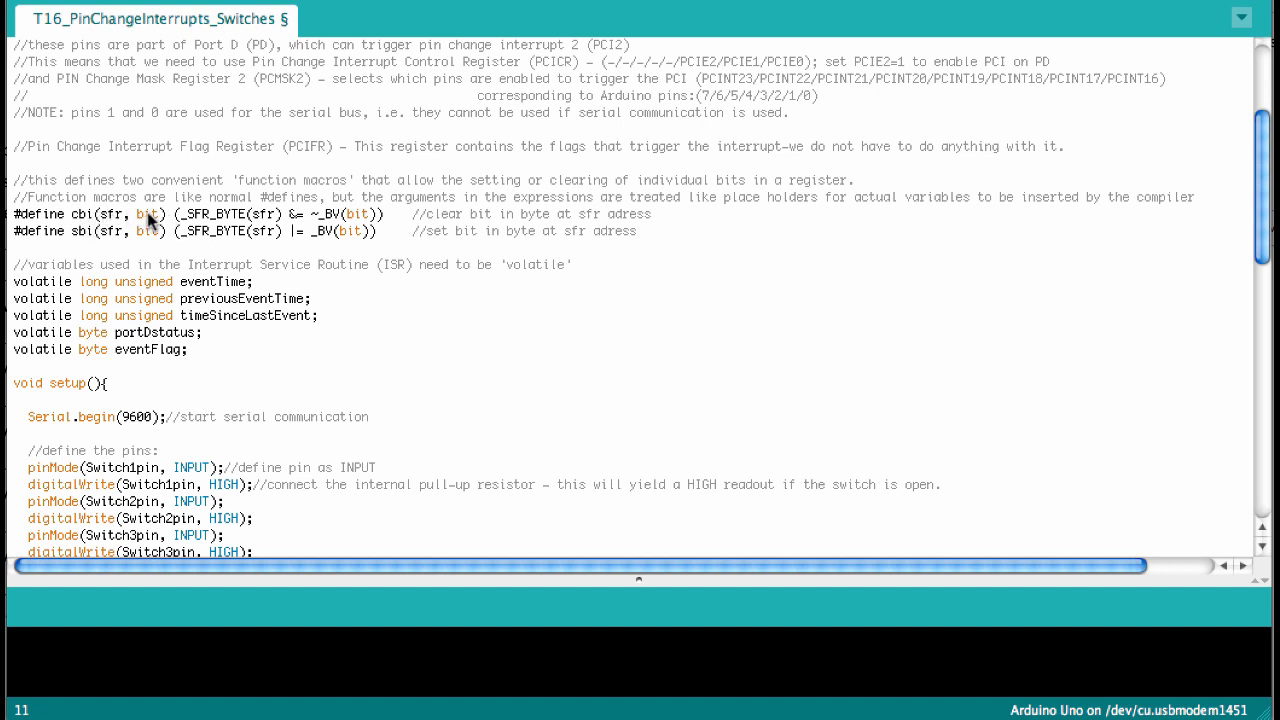
mouse_move(118, 216)
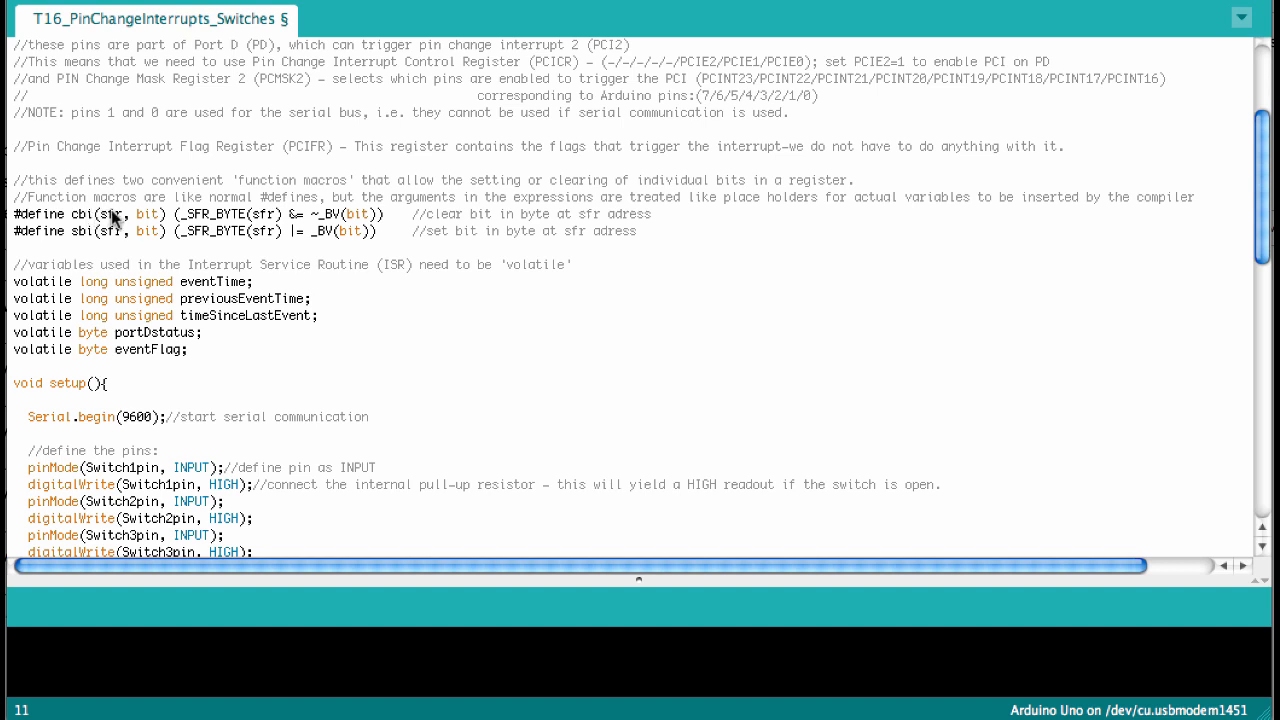
mouse_move(168, 218)
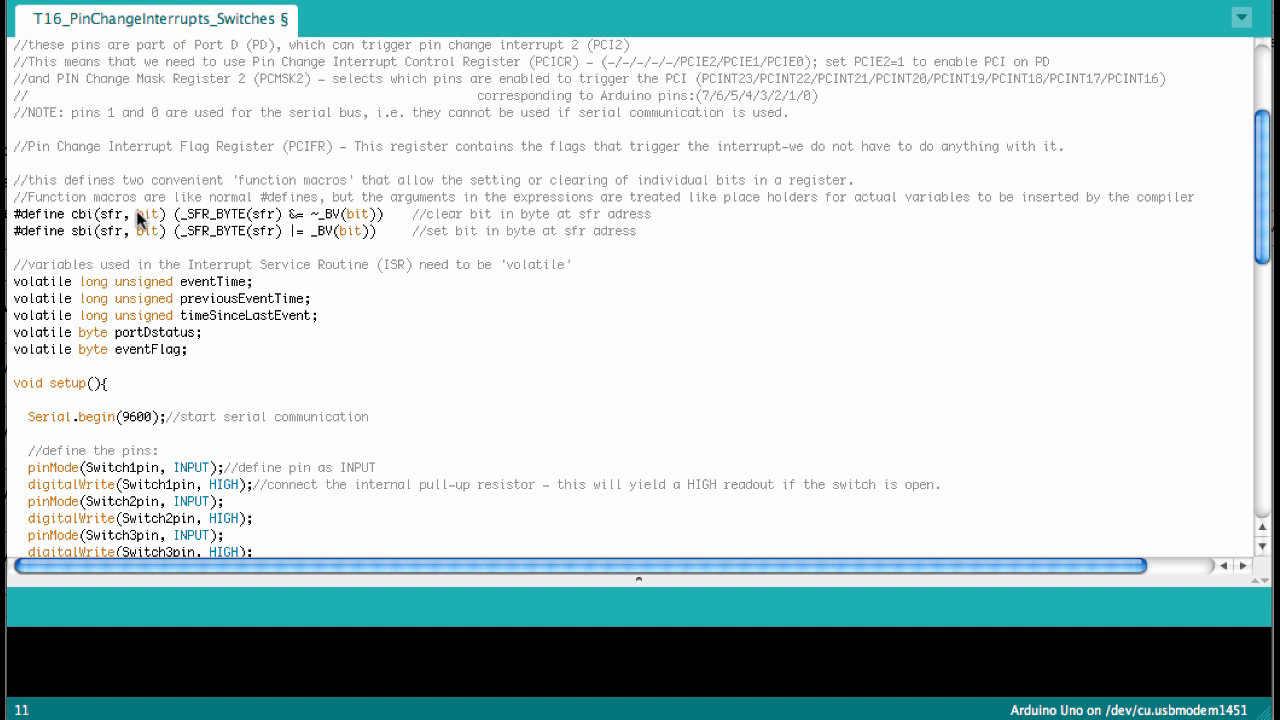
mouse_move(112, 216)
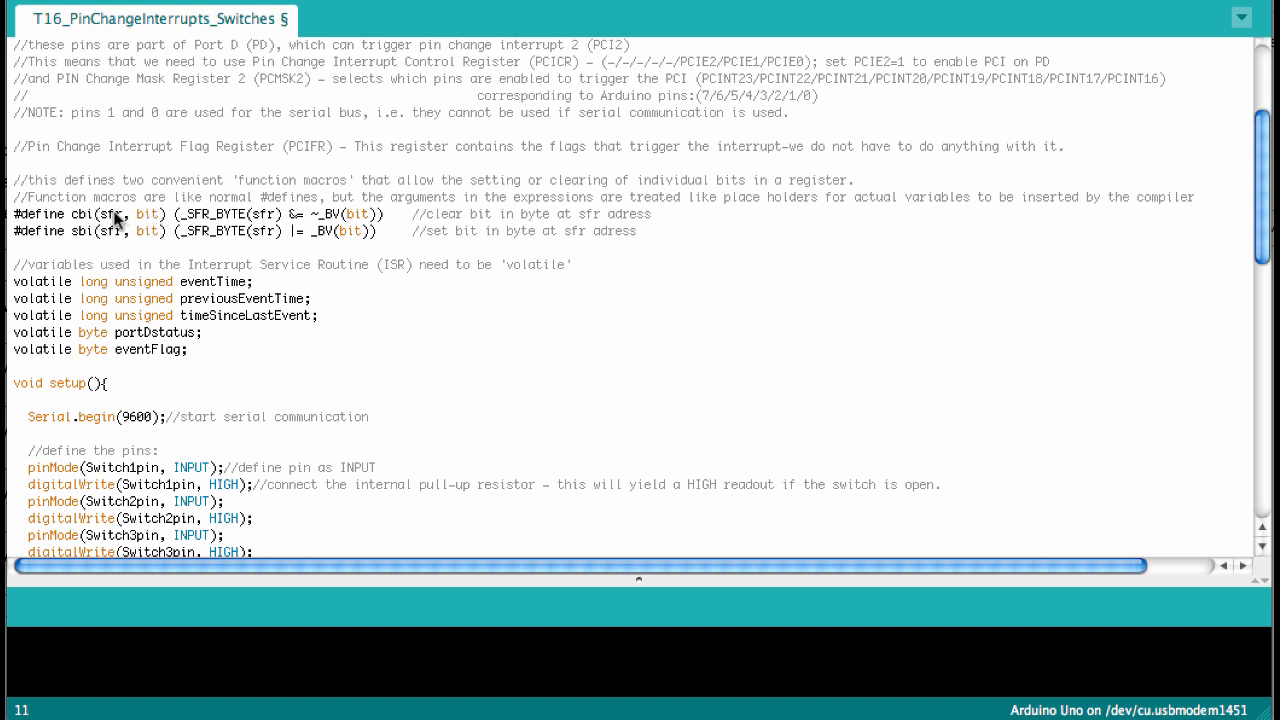
mouse_move(12, 284)
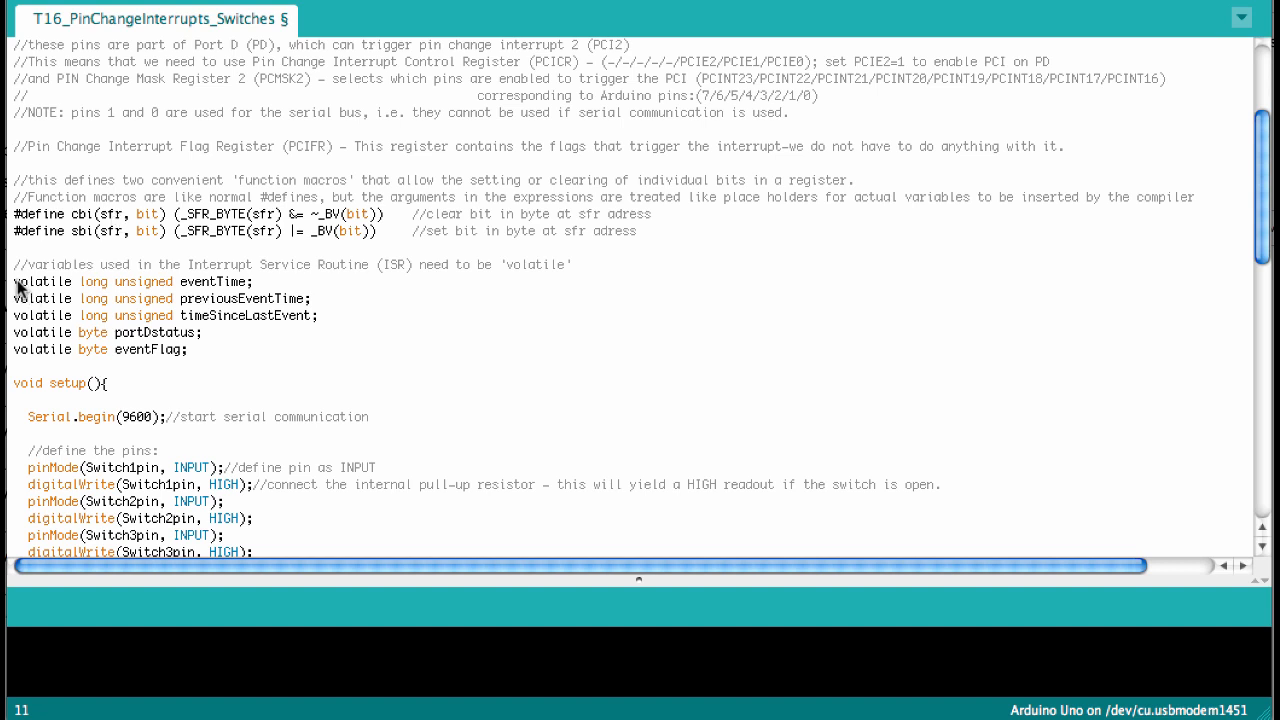
mouse_move(202, 288)
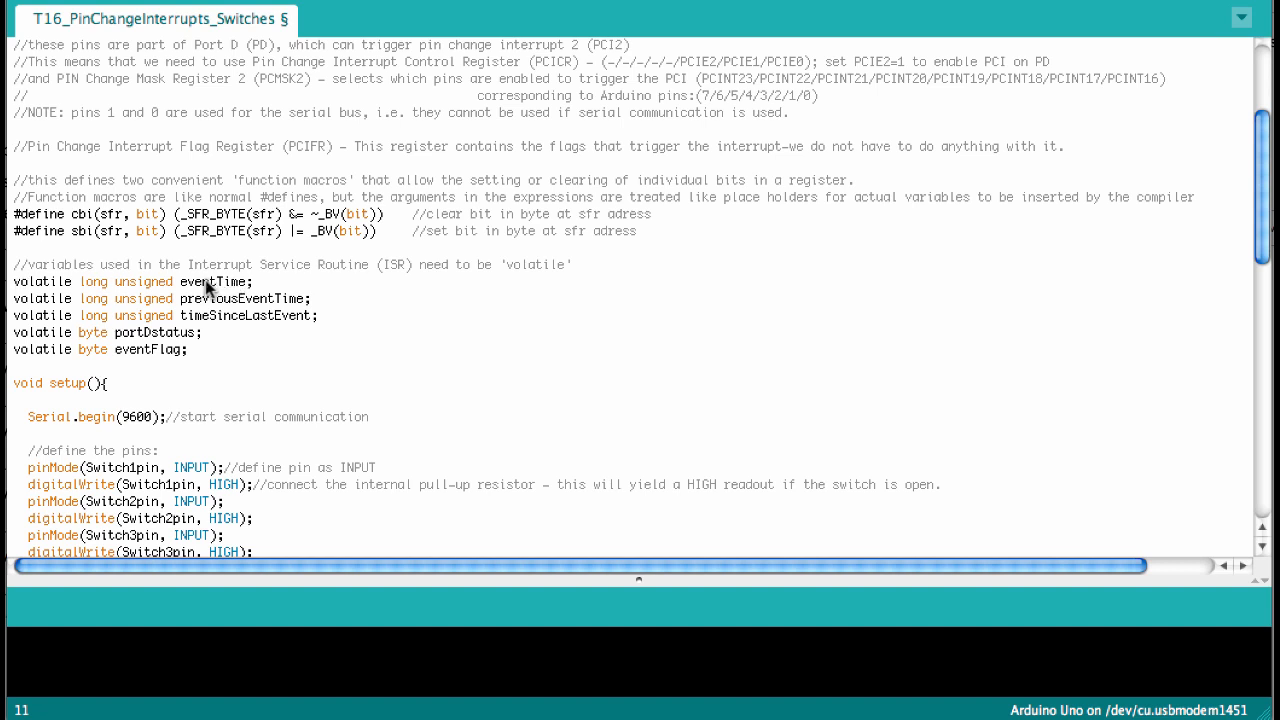
mouse_move(196, 302)
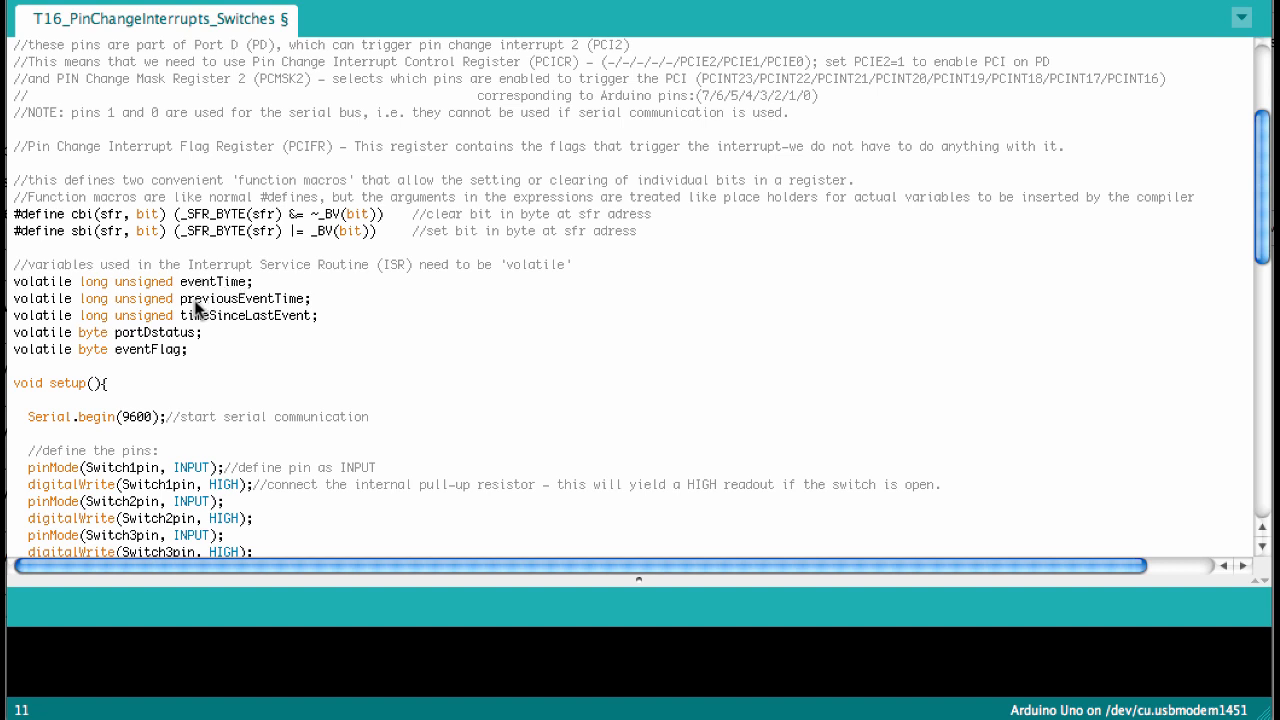
mouse_move(226, 324)
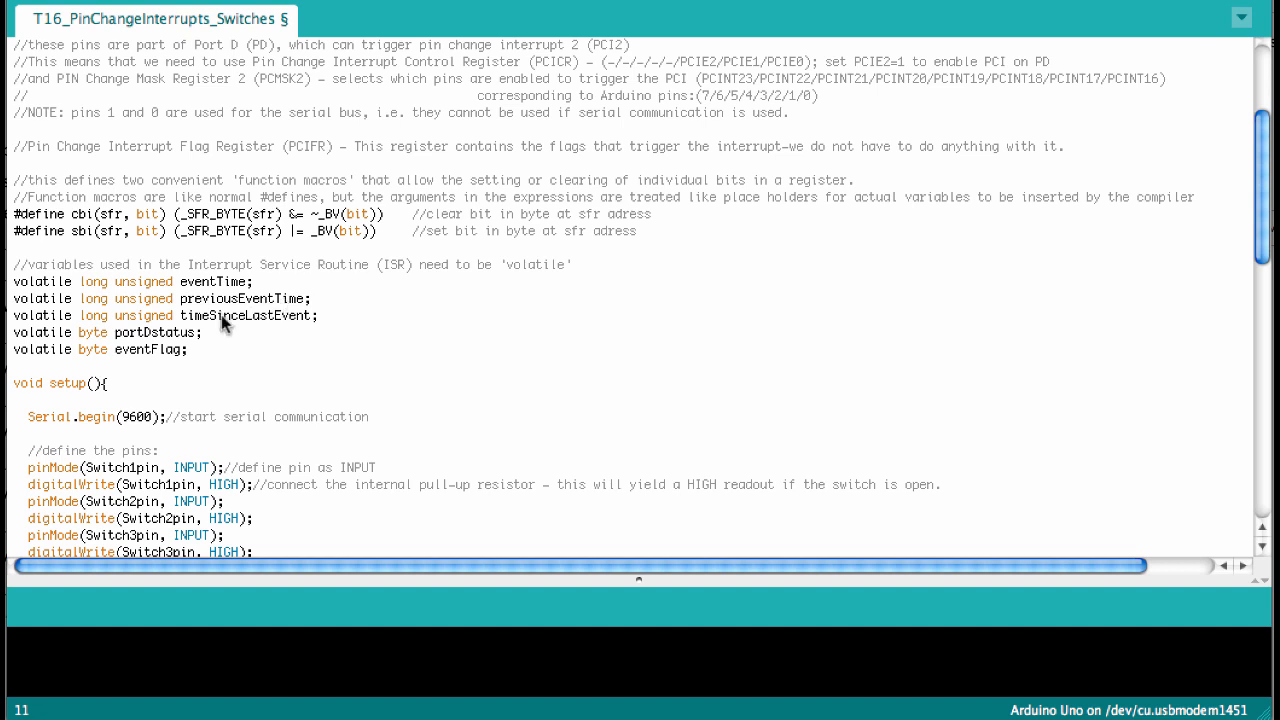
mouse_move(272, 320)
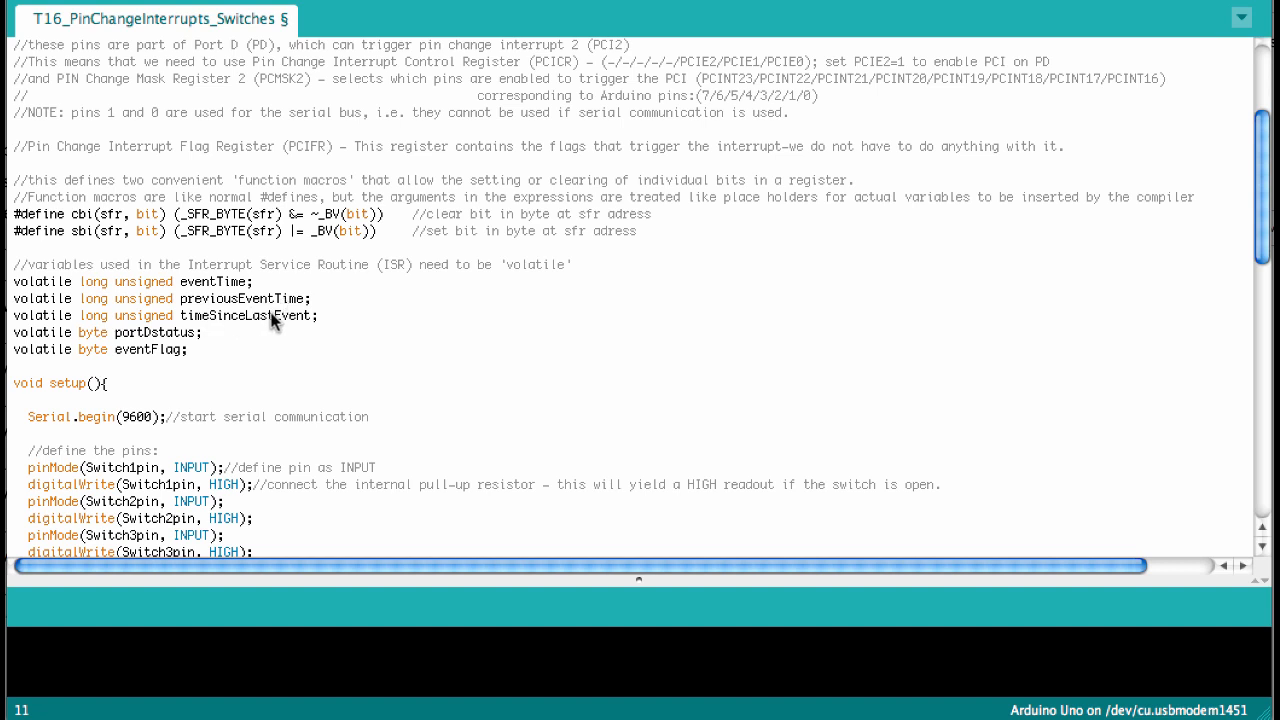
mouse_move(184, 338)
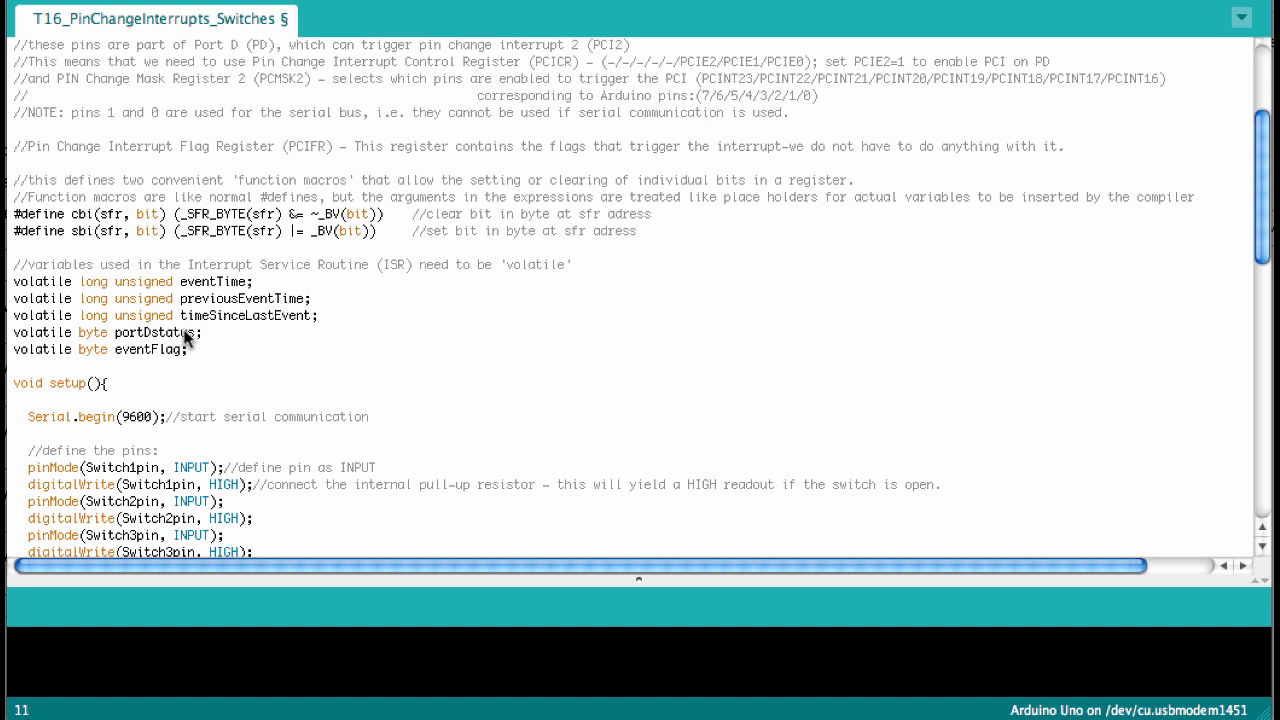
mouse_move(204, 358)
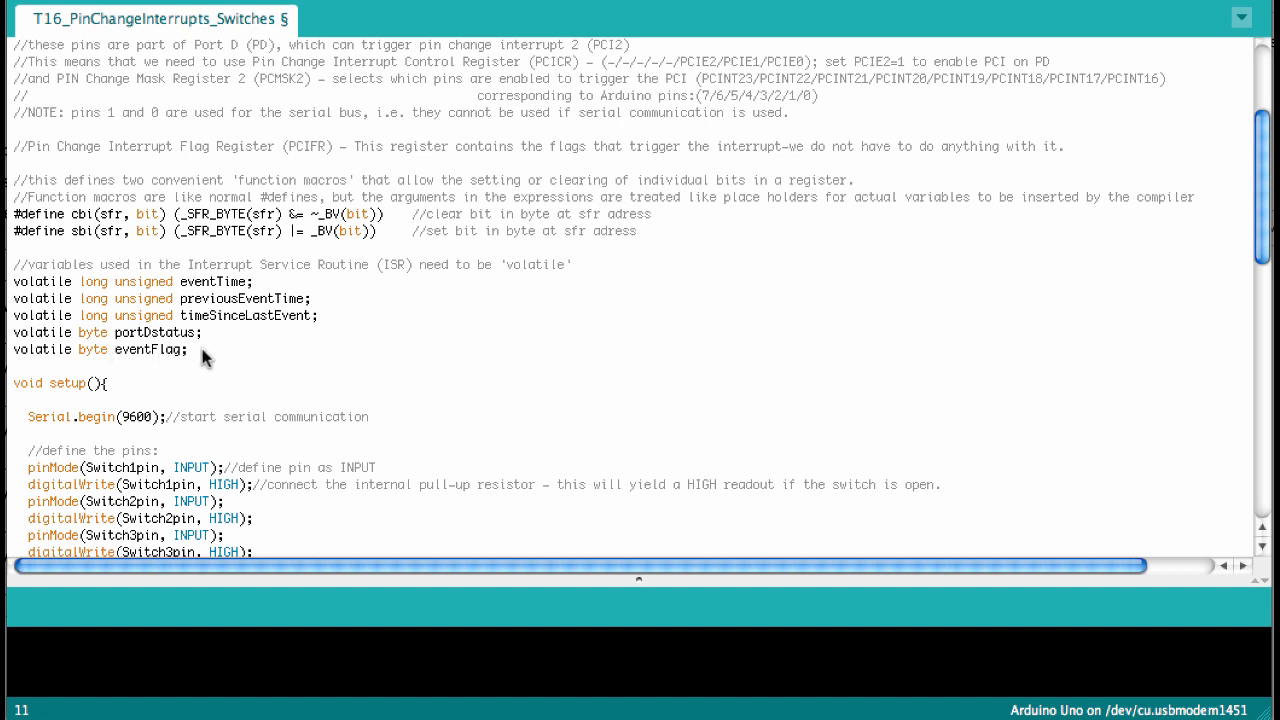
mouse_move(130, 316)
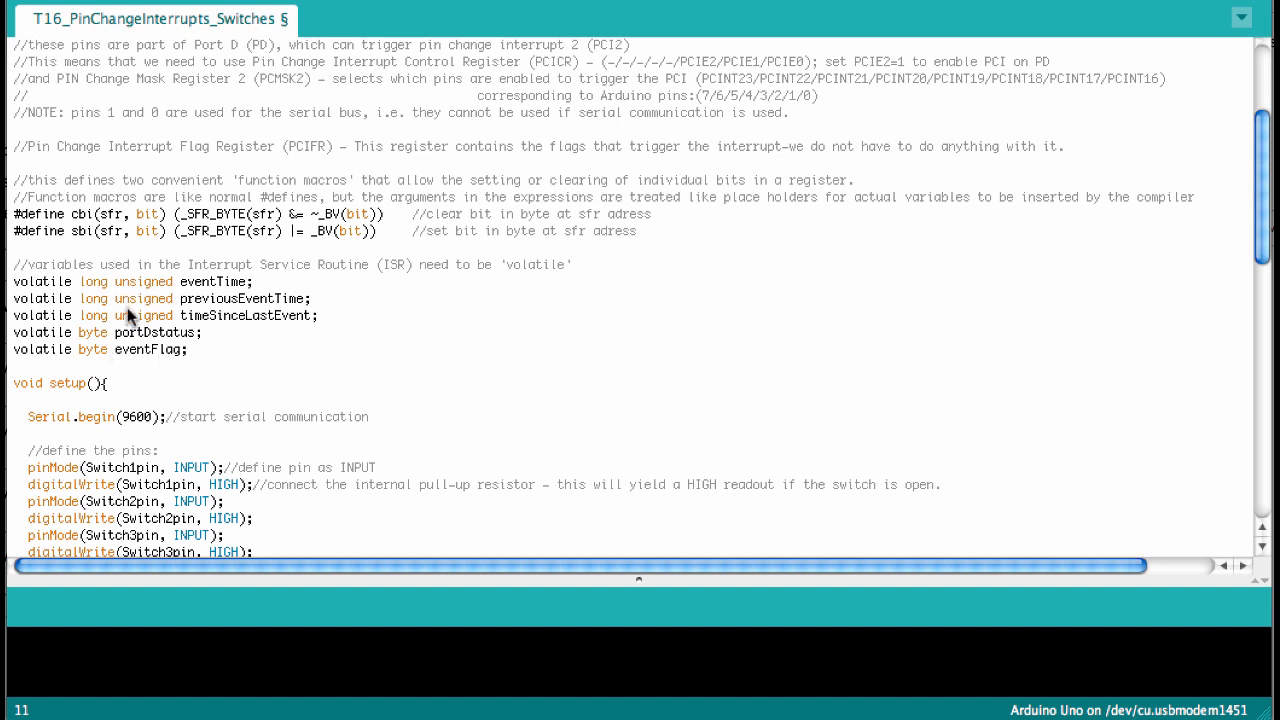
mouse_move(156, 288)
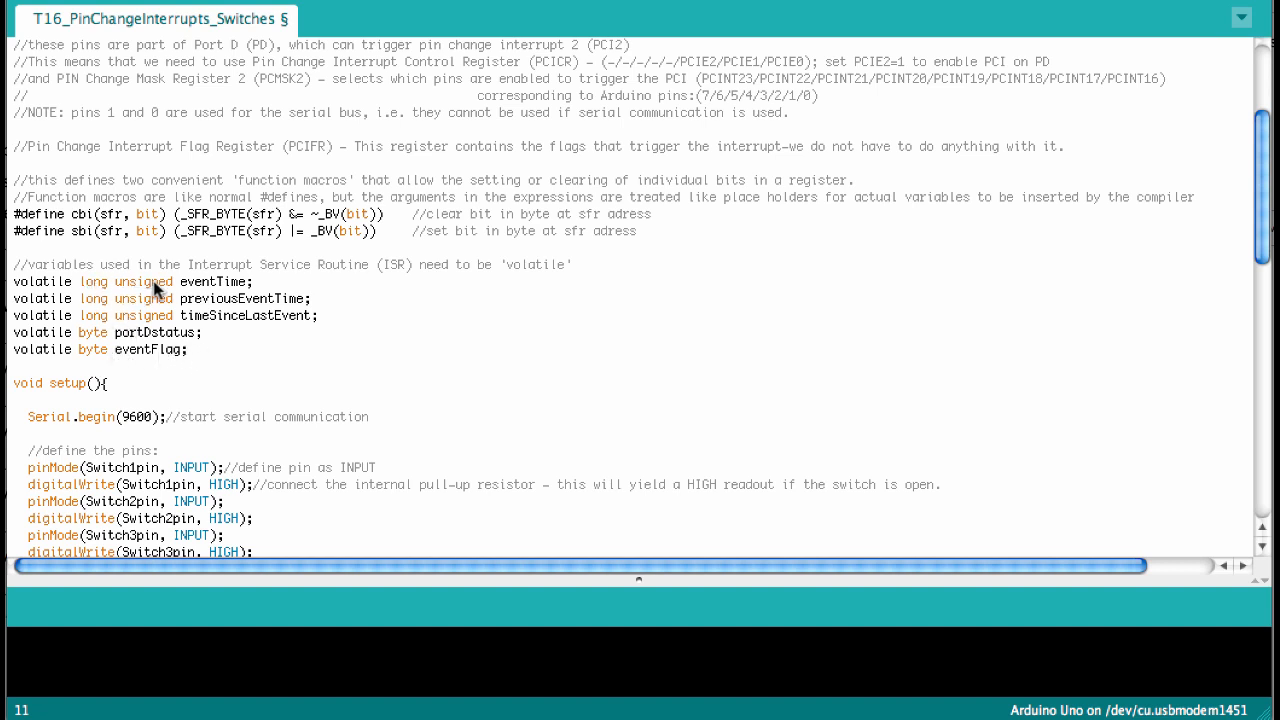
mouse_move(90, 340)
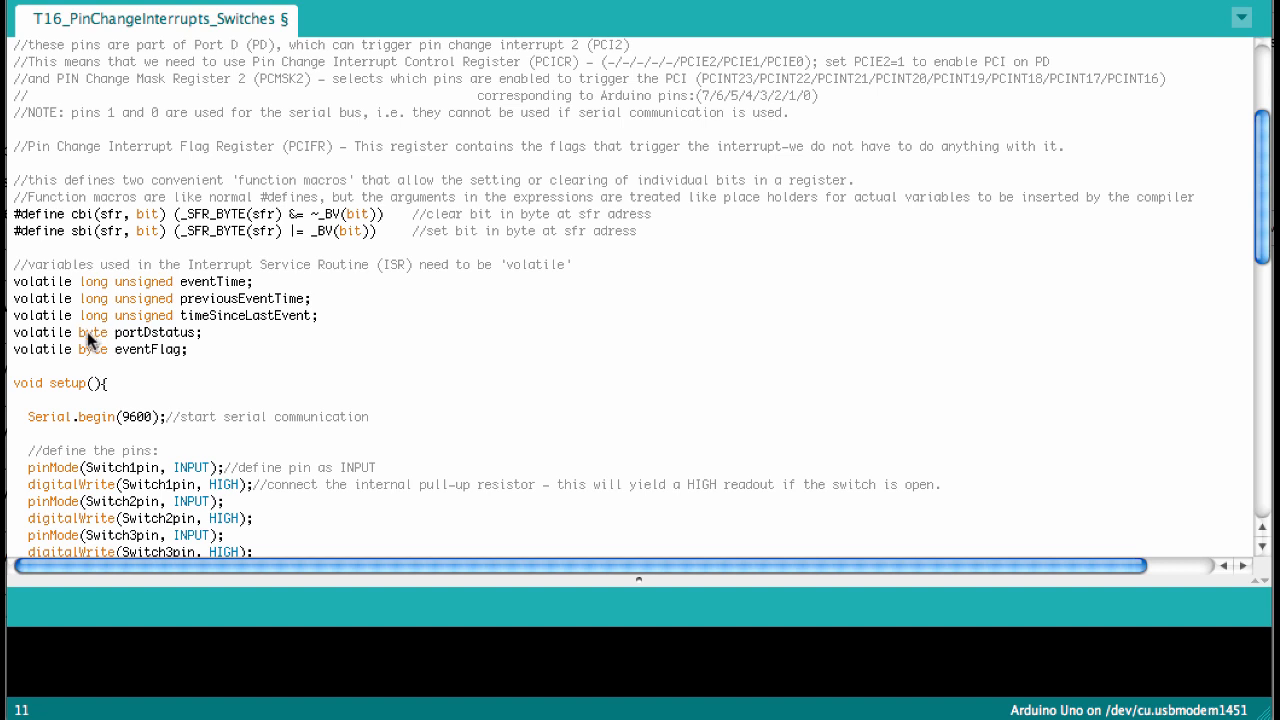
mouse_move(136, 338)
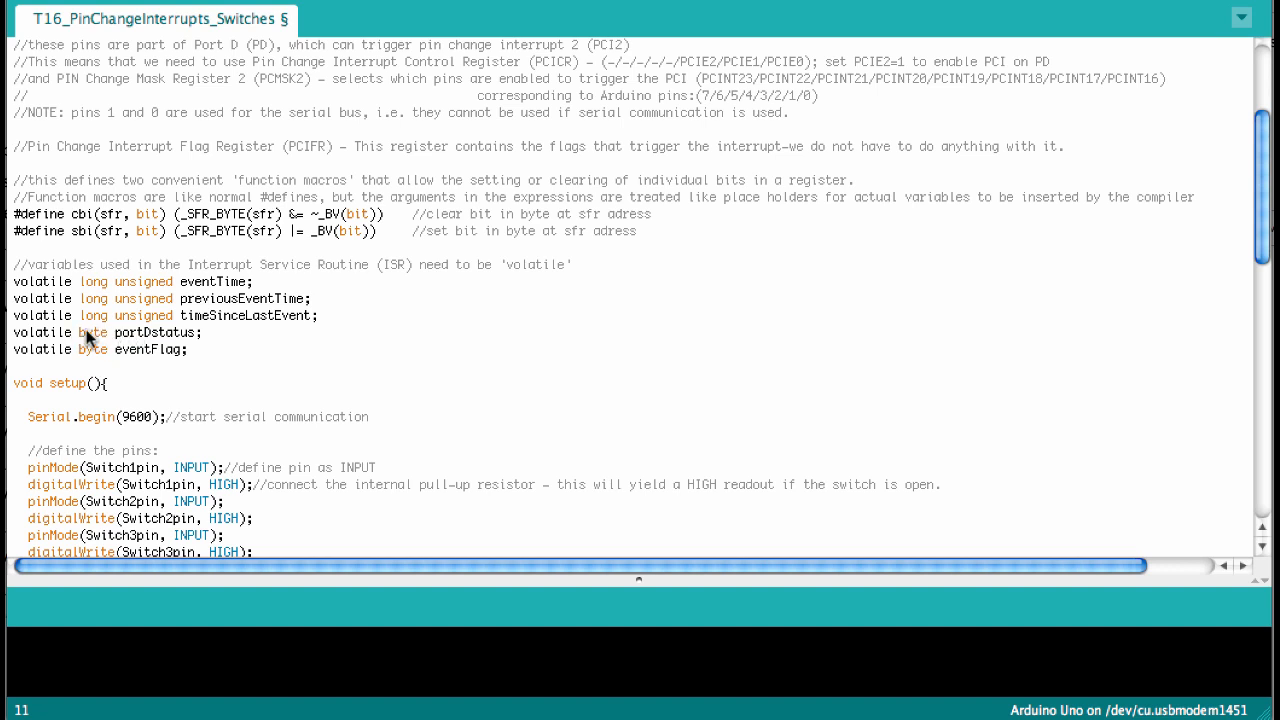
mouse_move(142, 332)
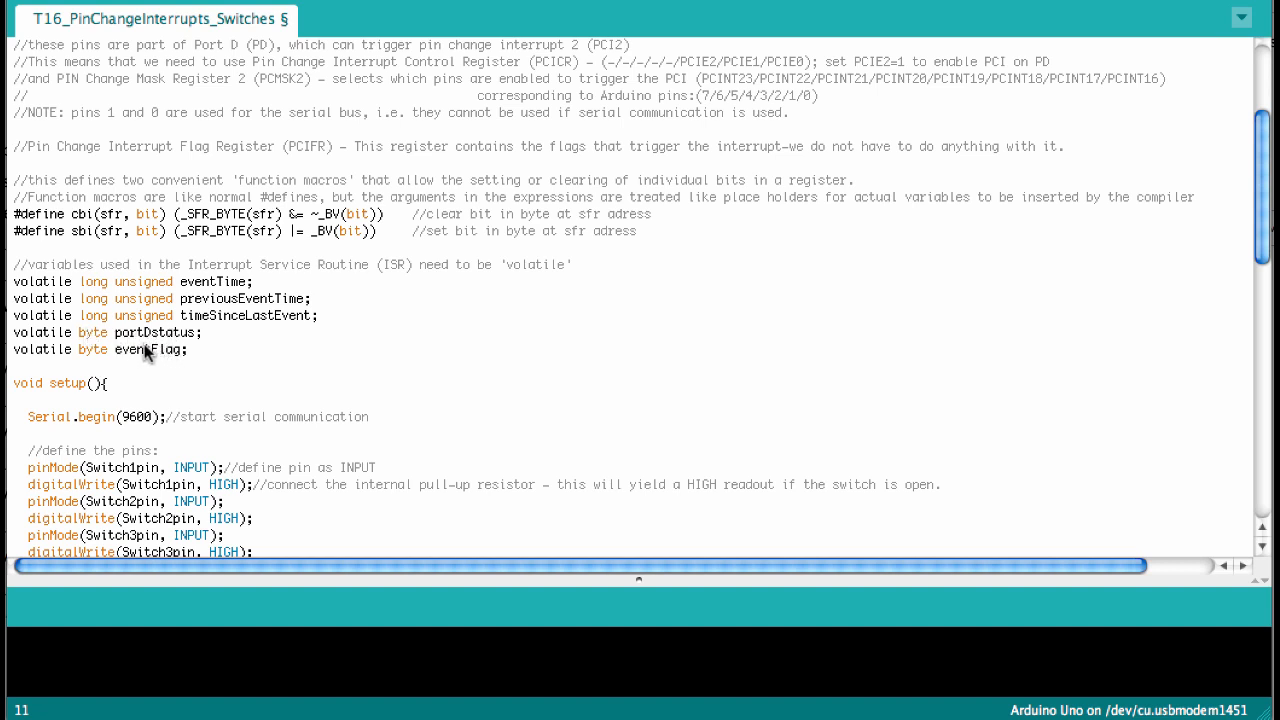
mouse_move(96, 356)
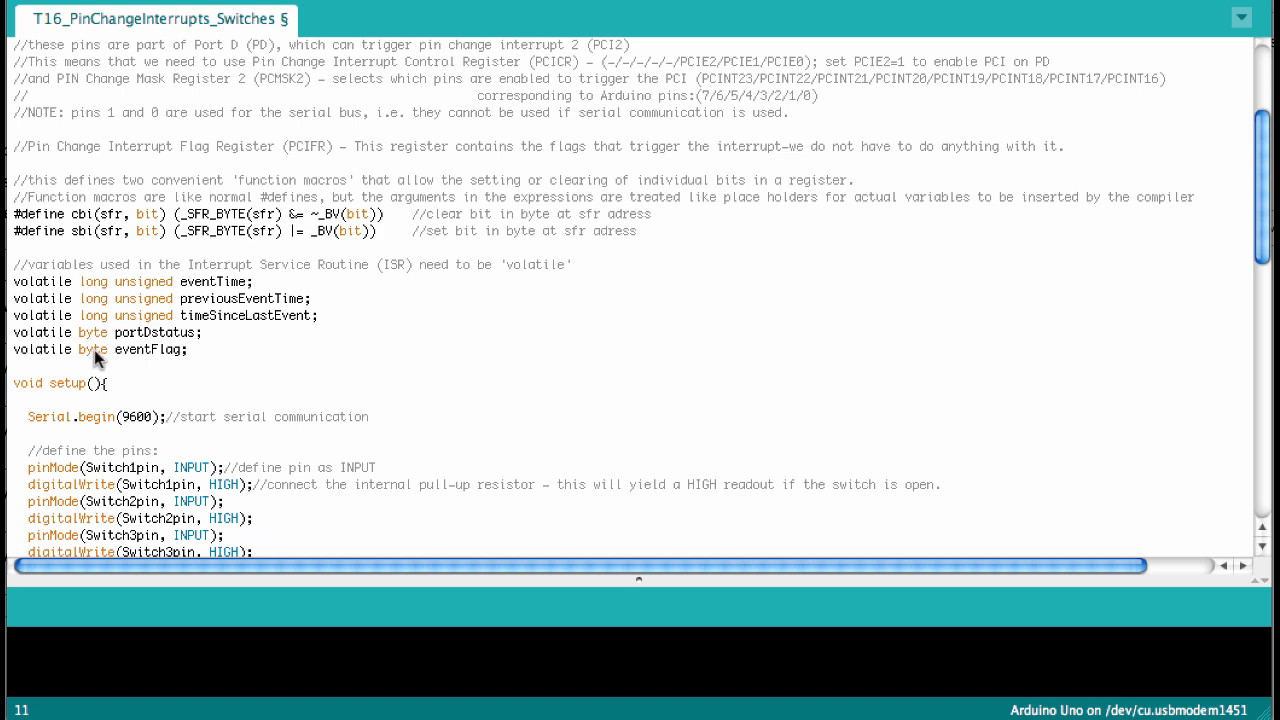
scroll(down, 3)
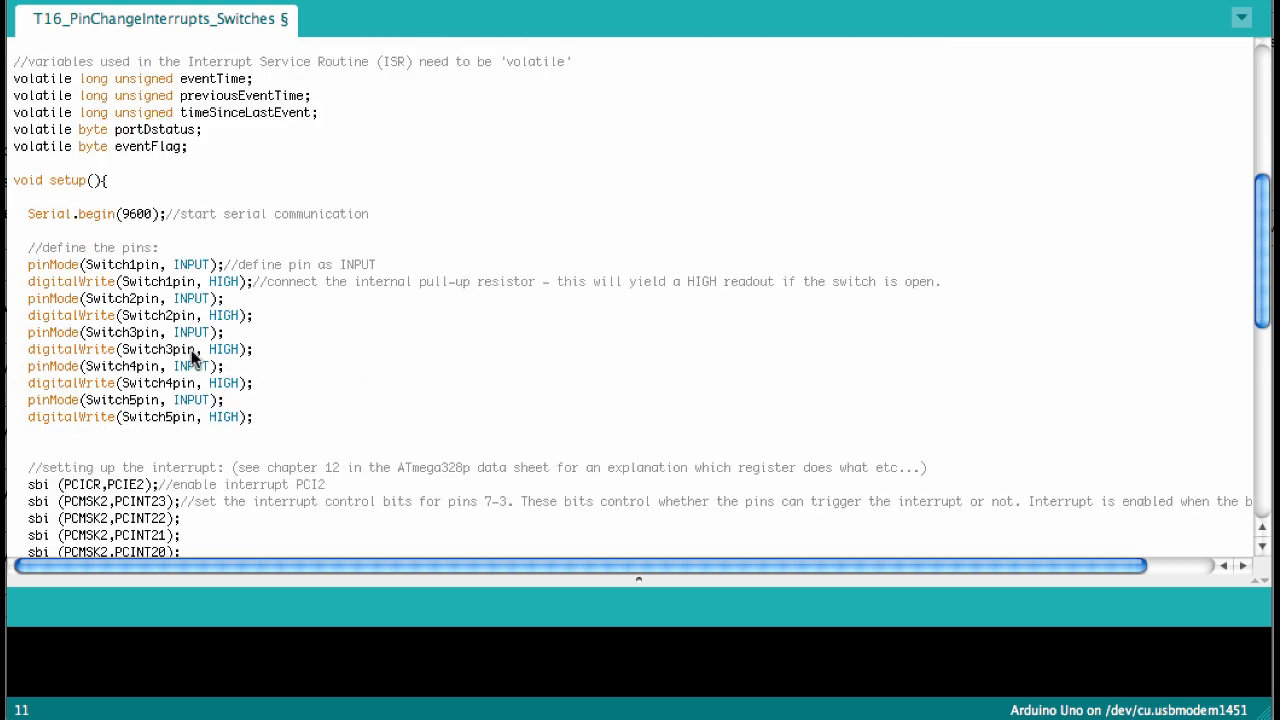
mouse_move(66, 194)
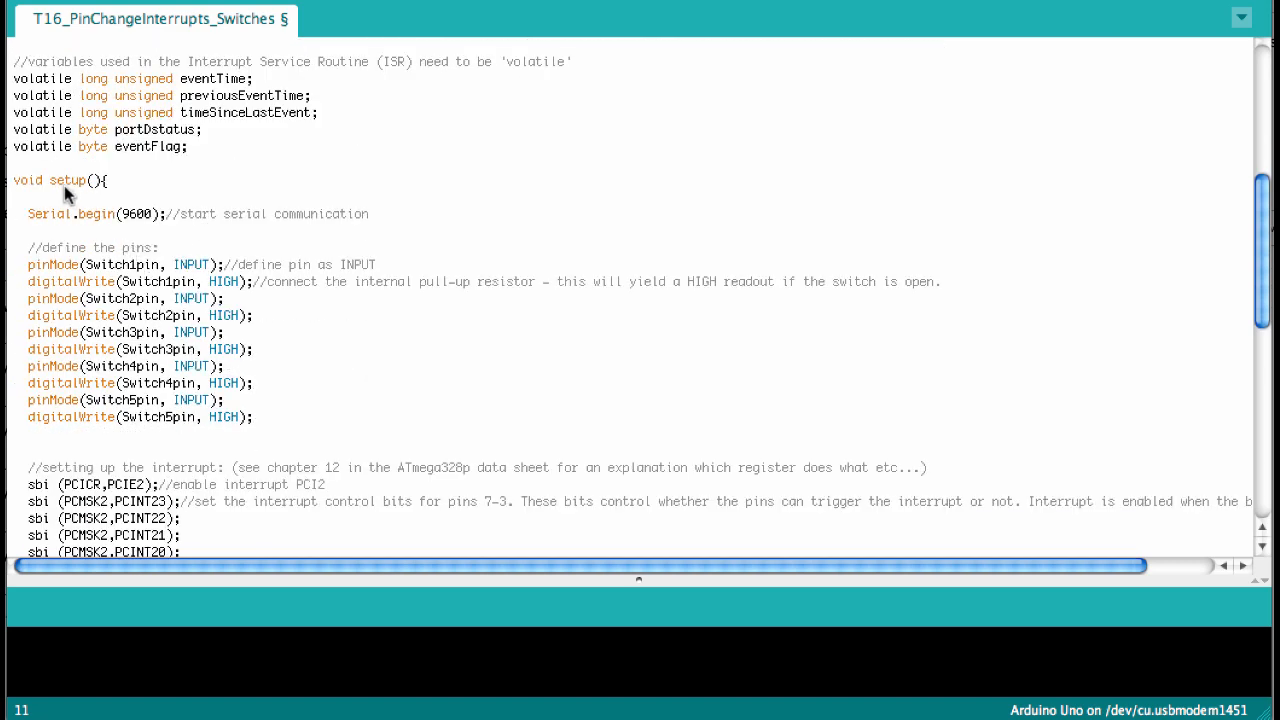
mouse_move(144, 218)
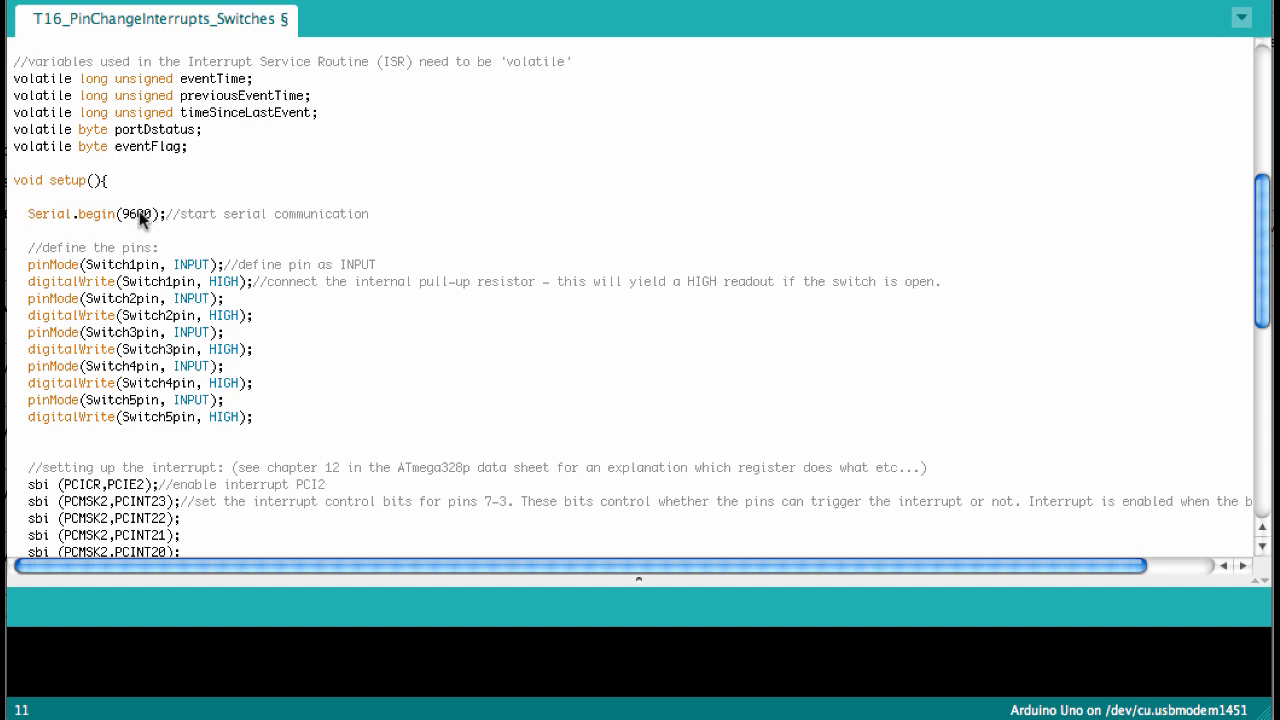
mouse_move(136, 226)
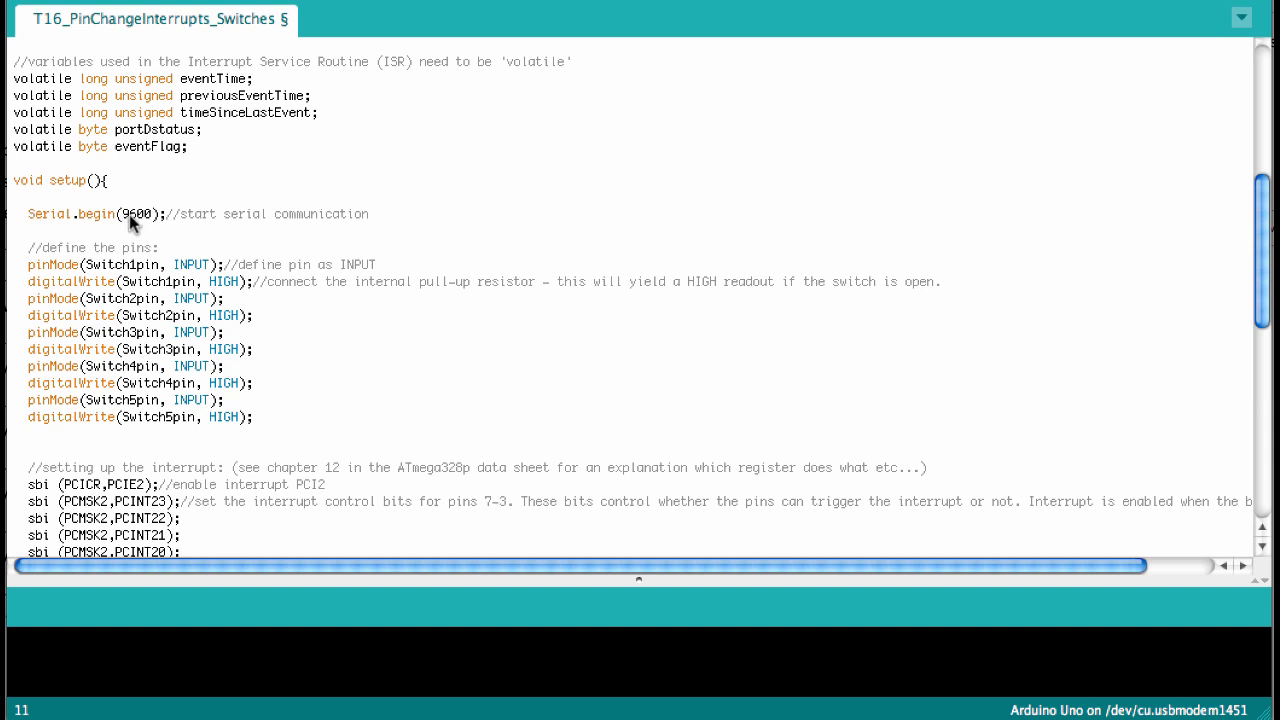
mouse_move(88, 274)
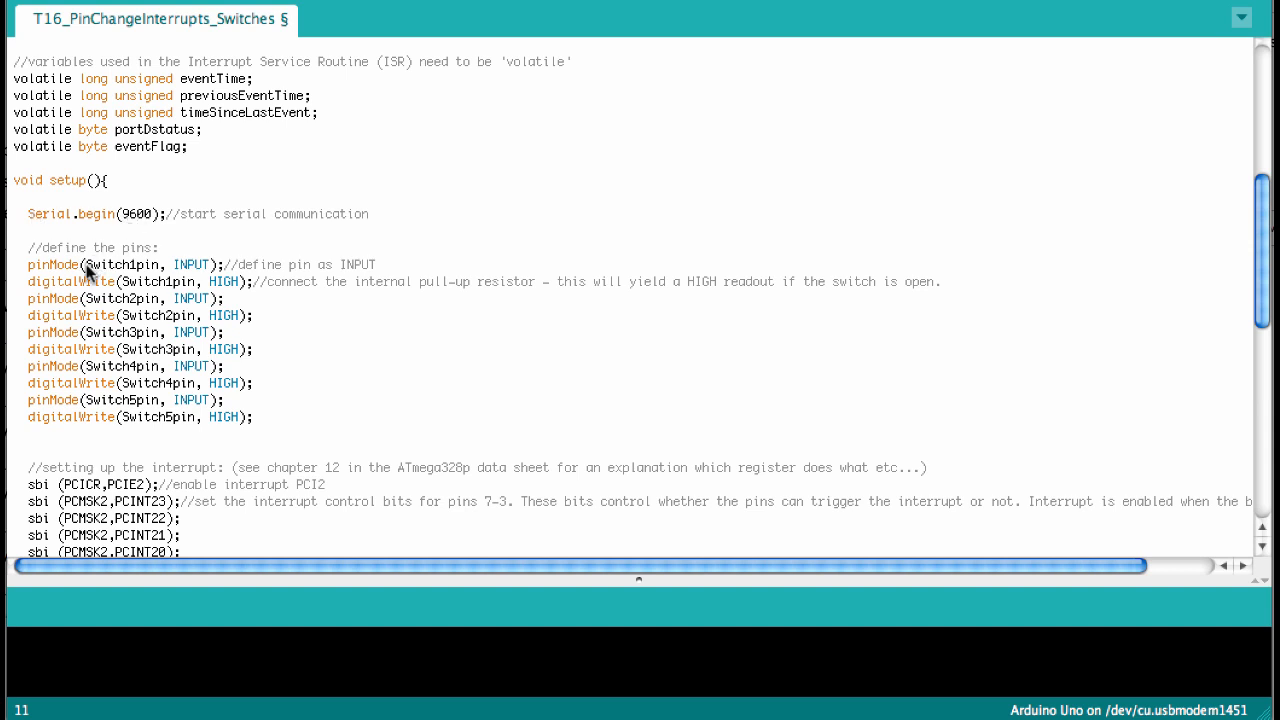
mouse_move(100, 272)
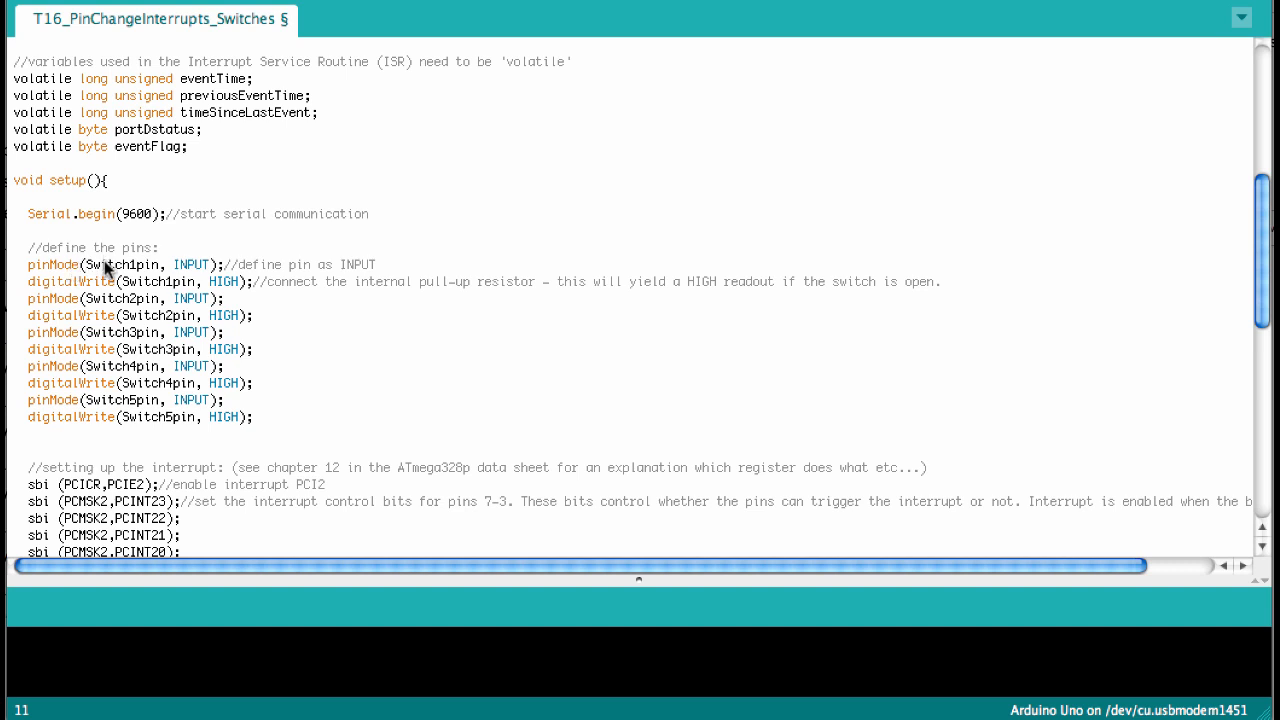
mouse_move(170, 416)
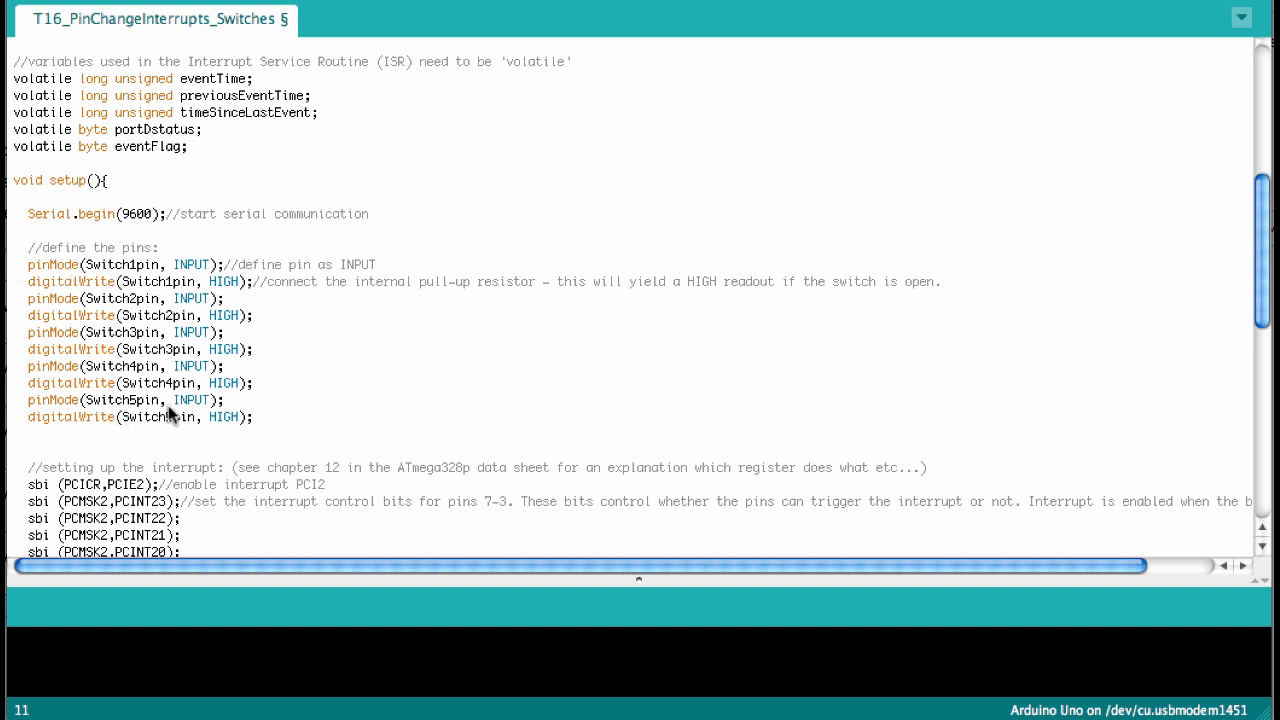
mouse_move(92, 424)
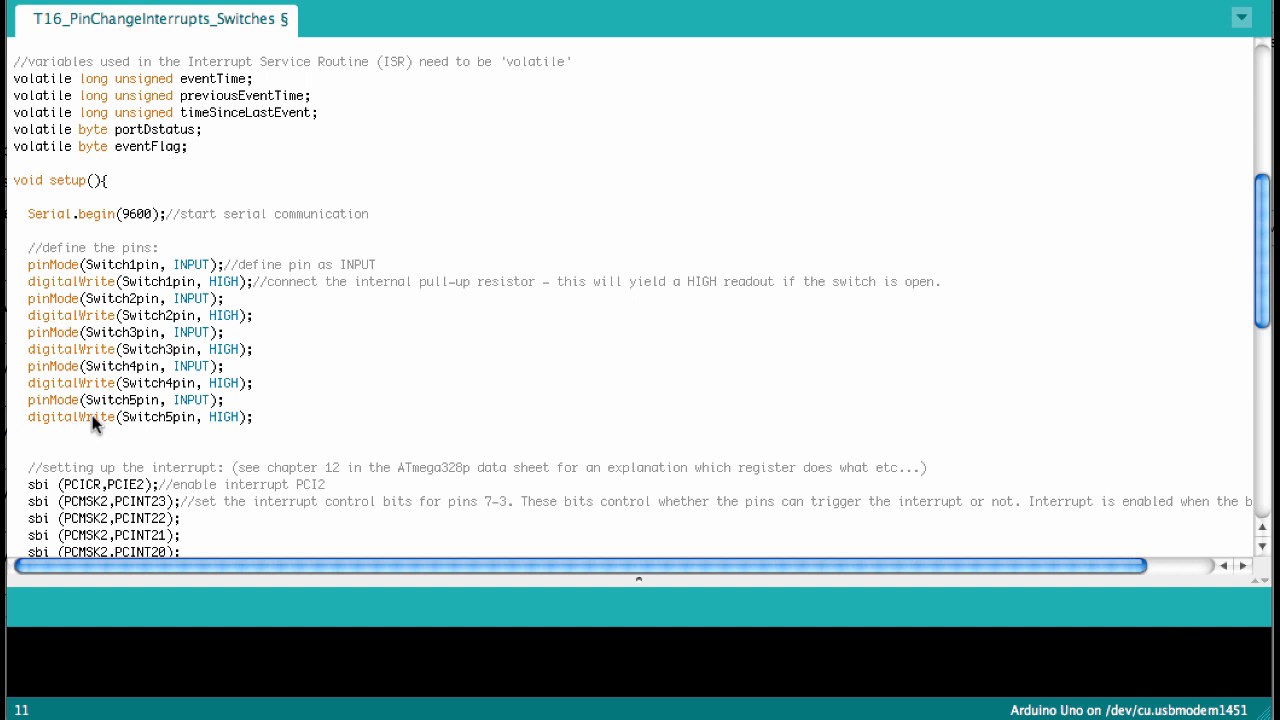
mouse_move(232, 422)
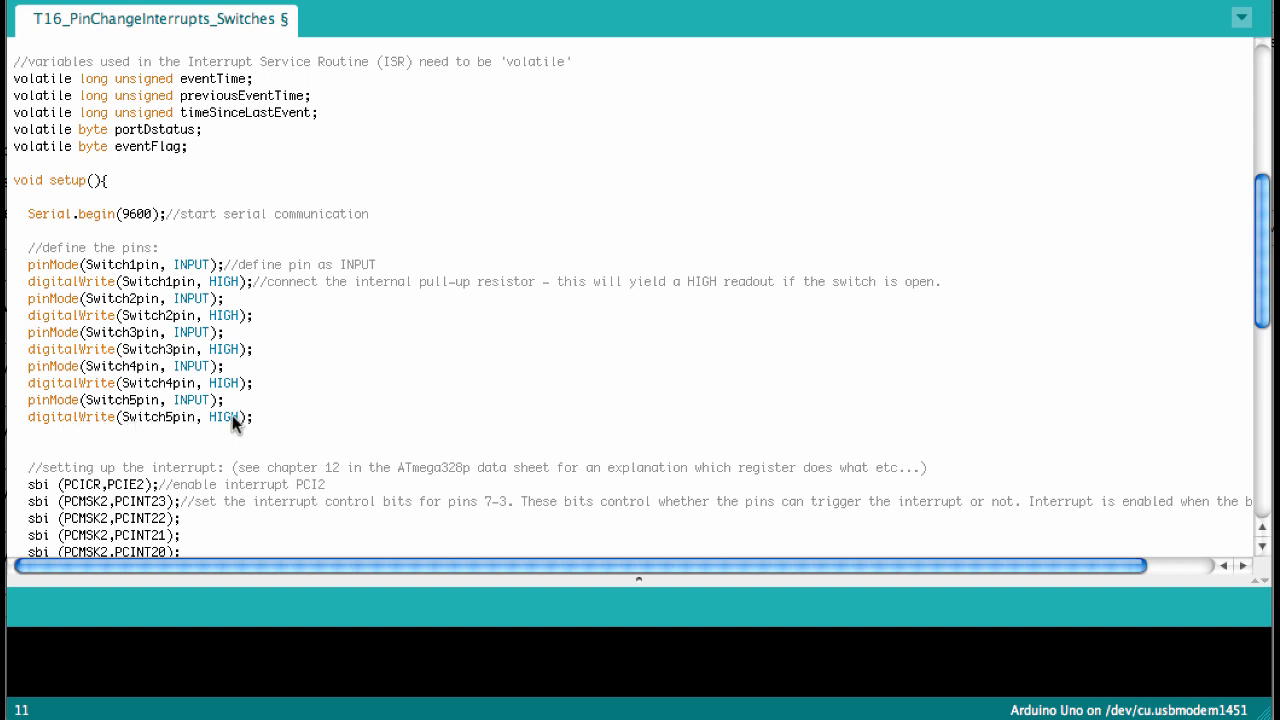
mouse_move(396, 292)
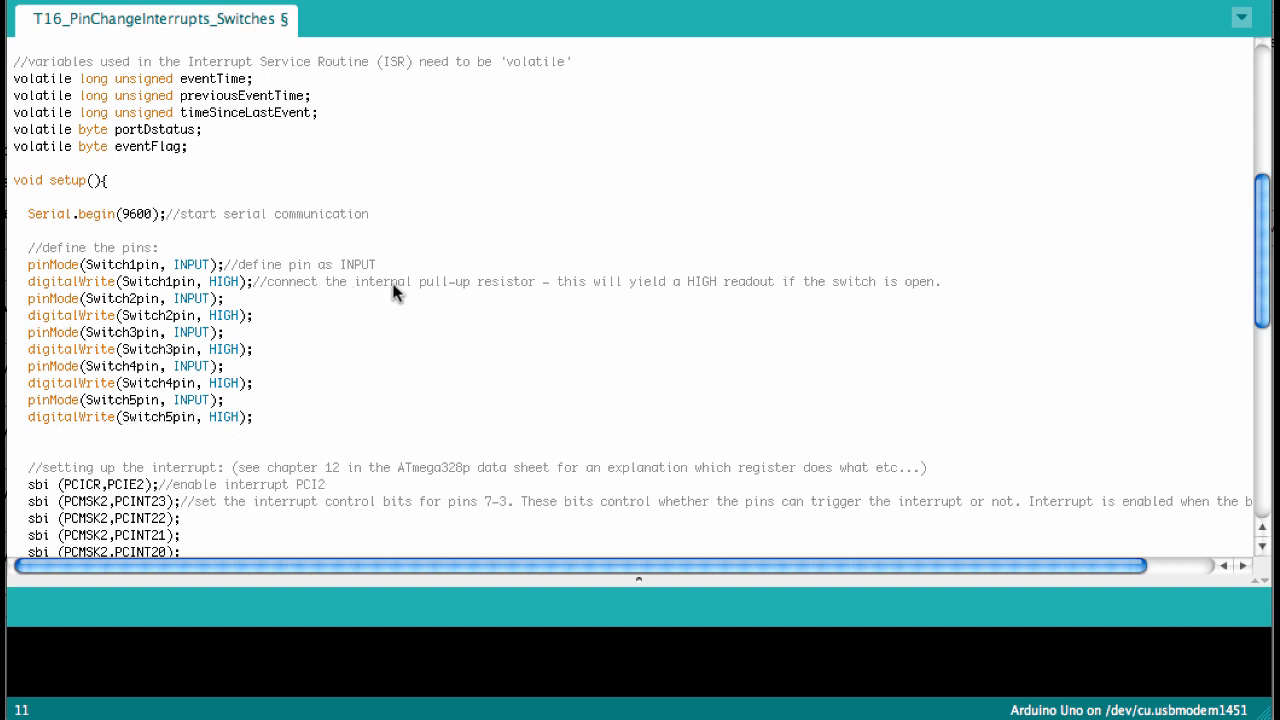
mouse_move(250, 300)
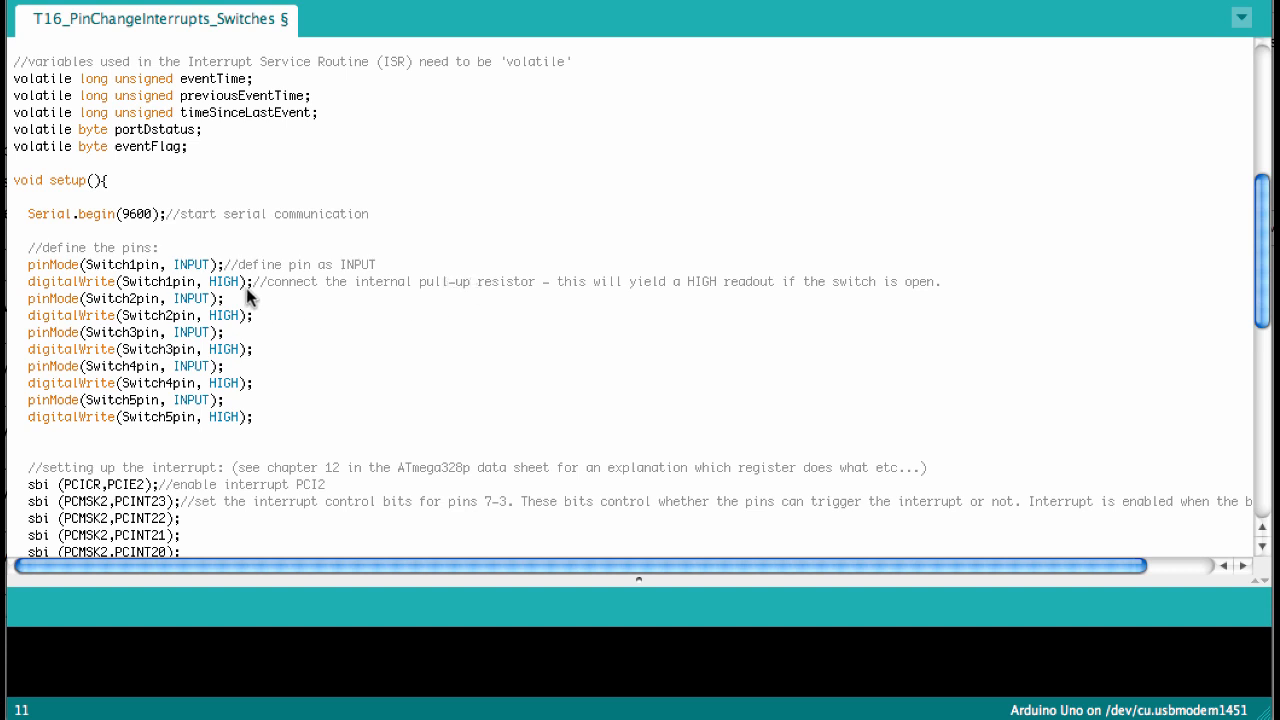
mouse_move(234, 290)
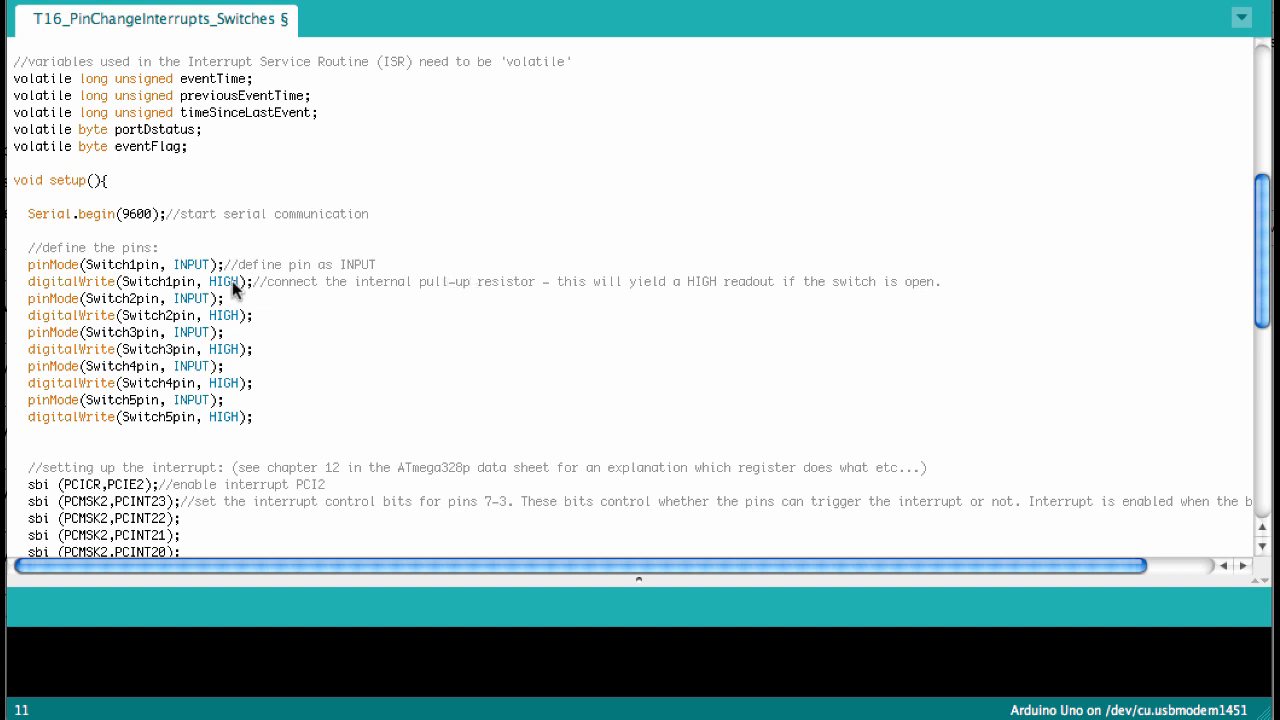
mouse_move(204, 272)
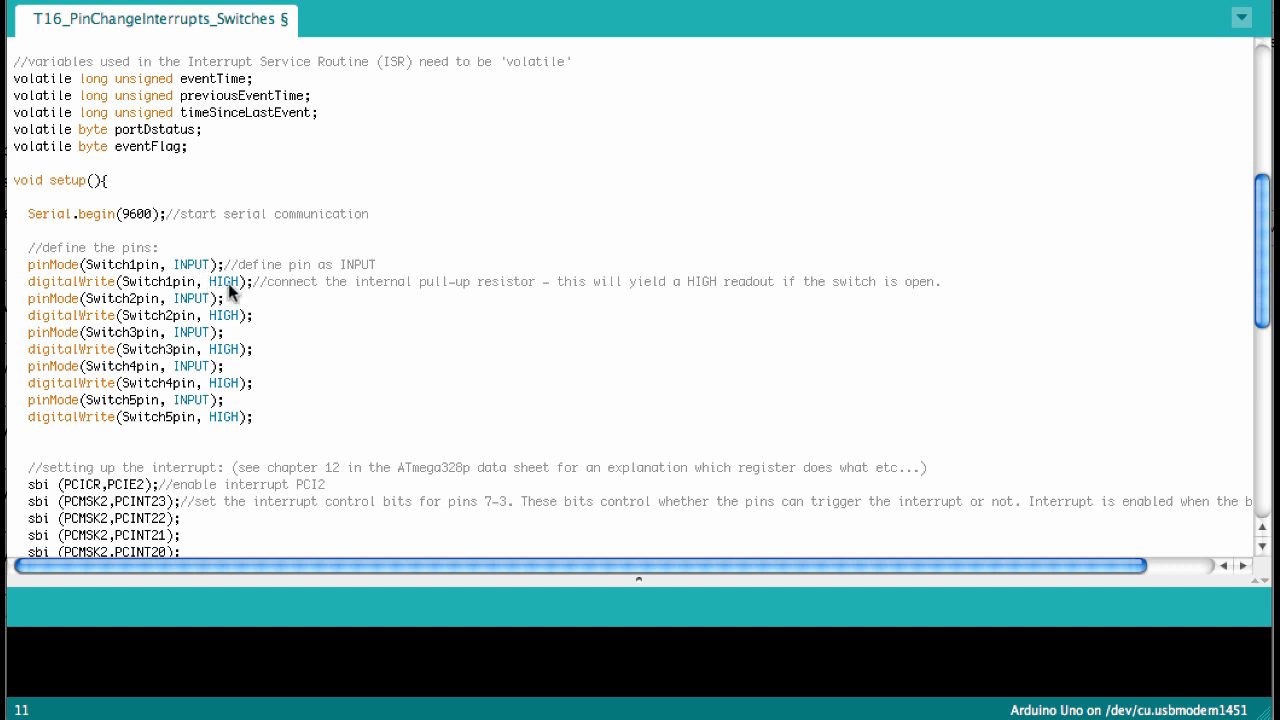
mouse_move(230, 340)
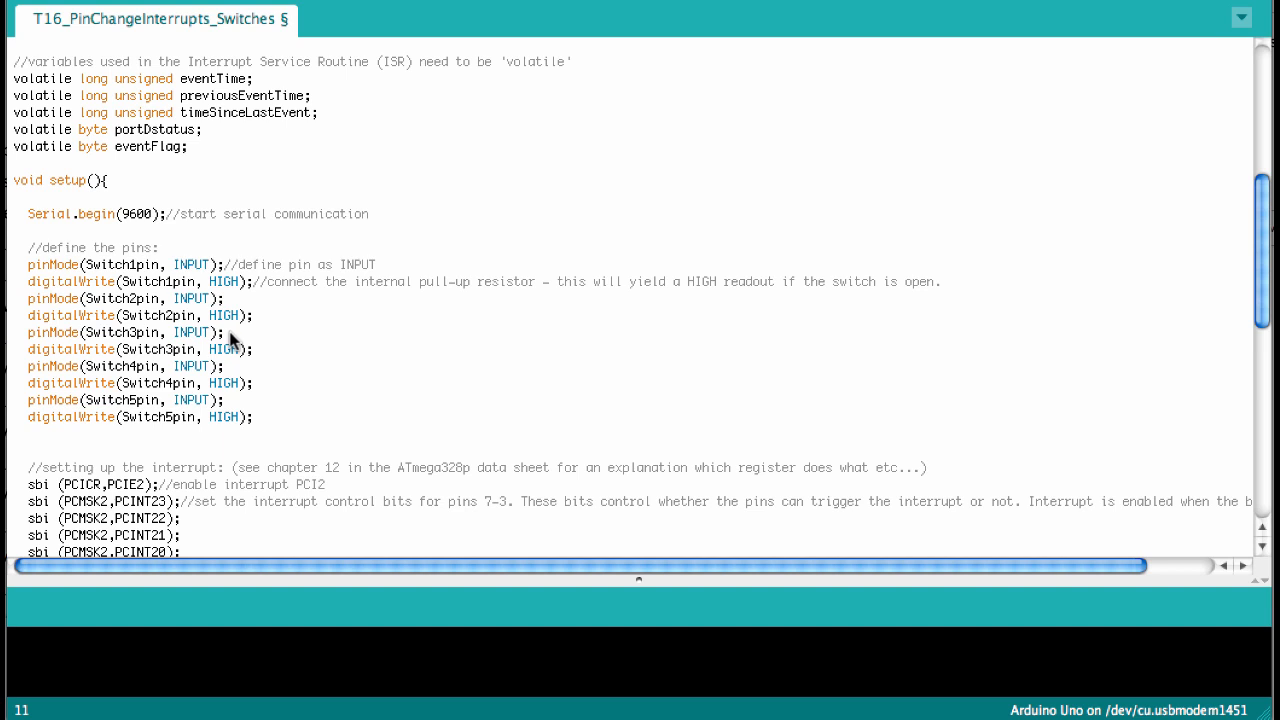
- Scroll down to the sbi(PCICR,PCIE2) and sbi(PCMSK2,...) lines and the start of loop()
scroll(down, 3)
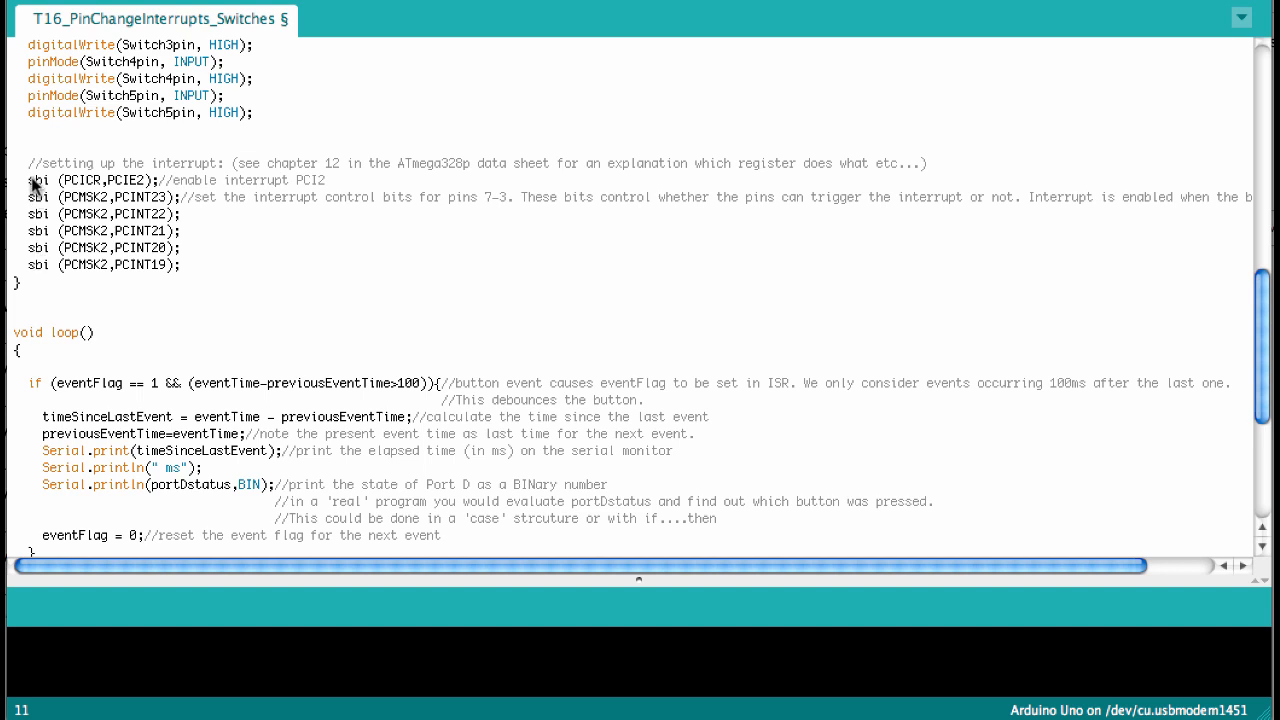
mouse_move(66, 190)
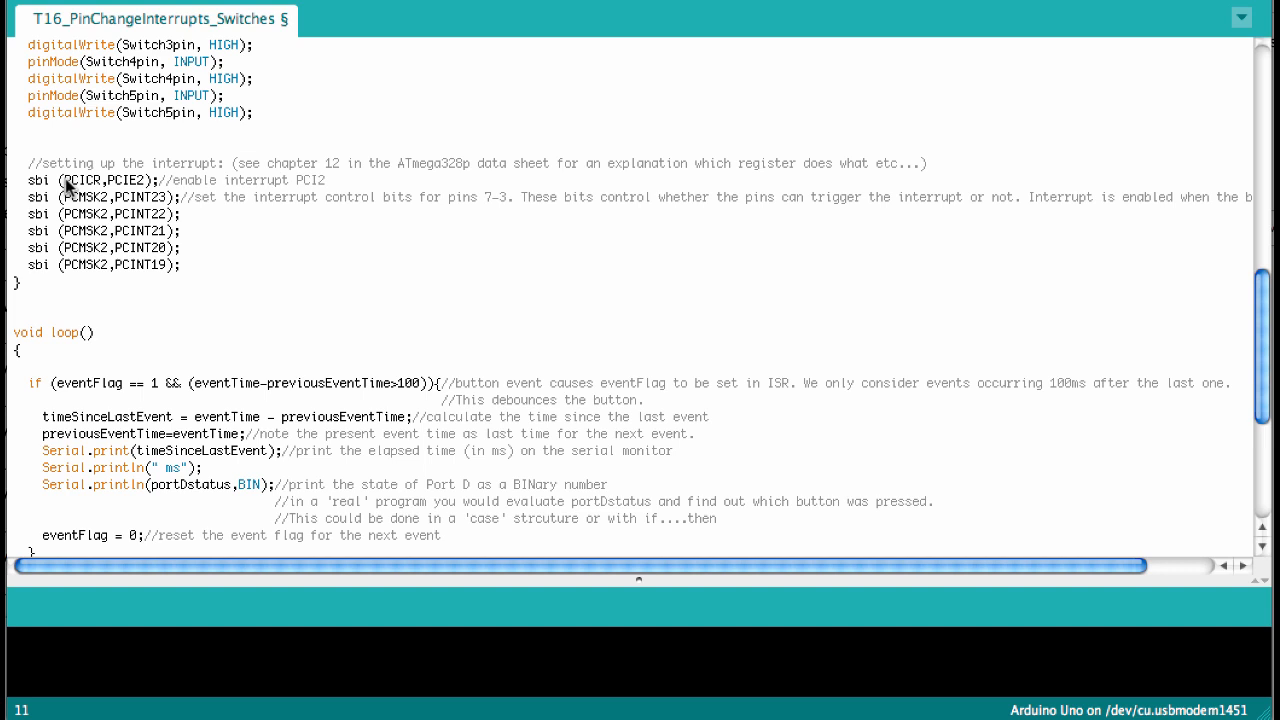
mouse_move(202, 188)
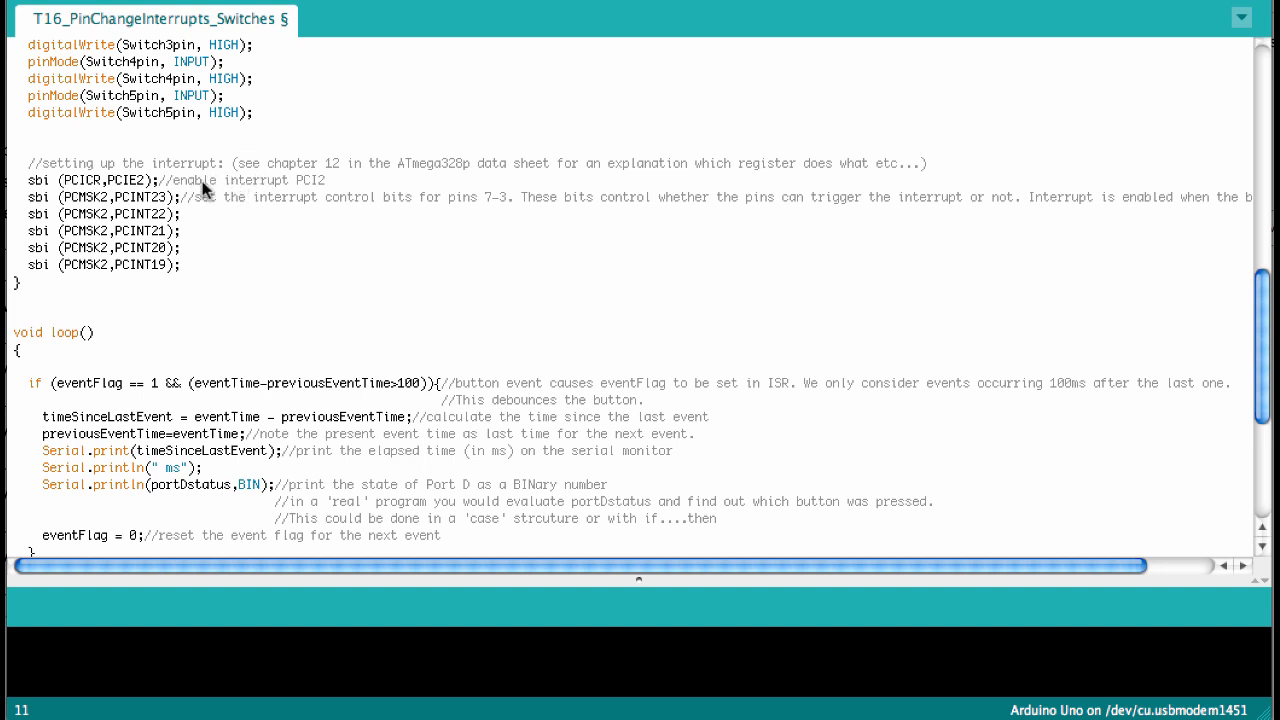
mouse_move(322, 188)
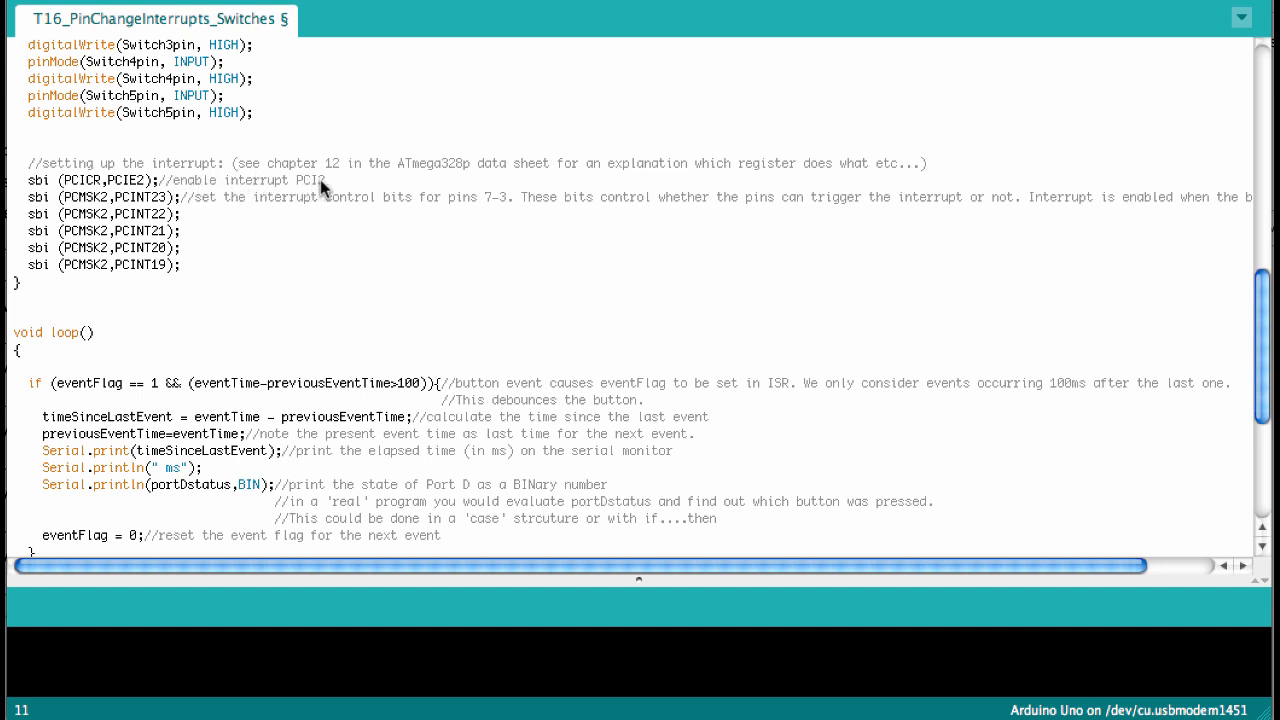
mouse_move(310, 184)
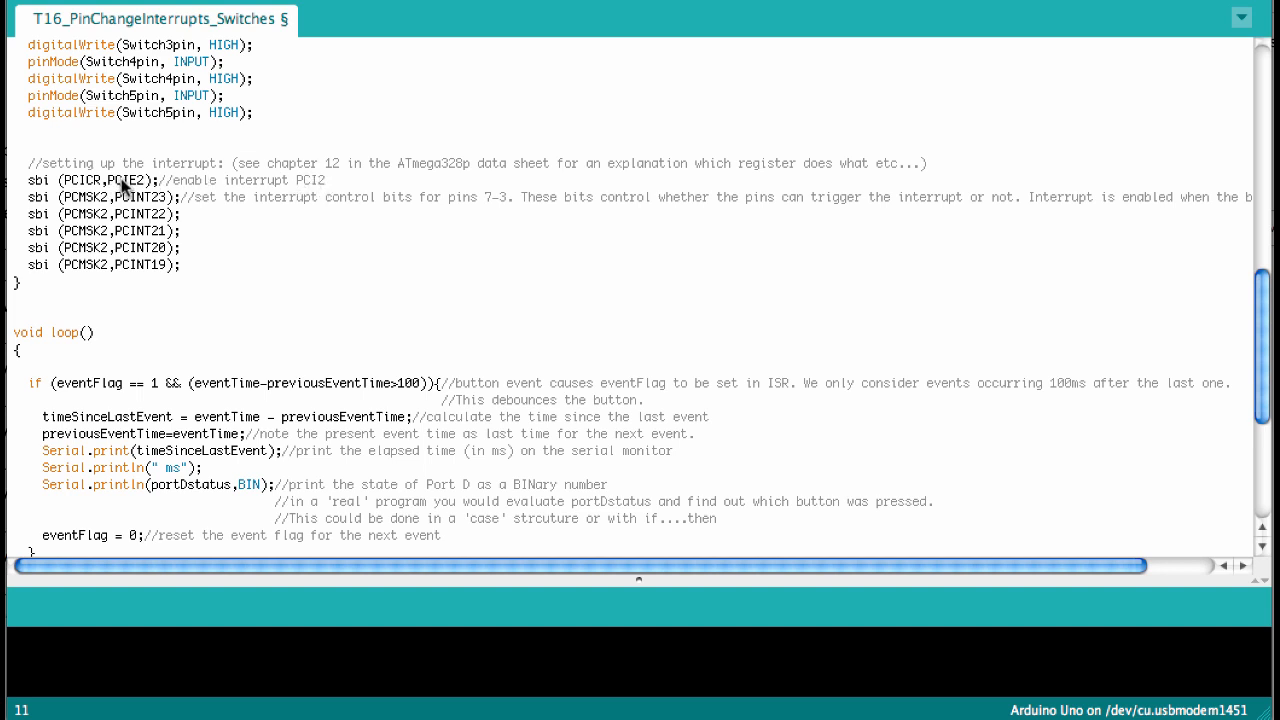
mouse_move(68, 190)
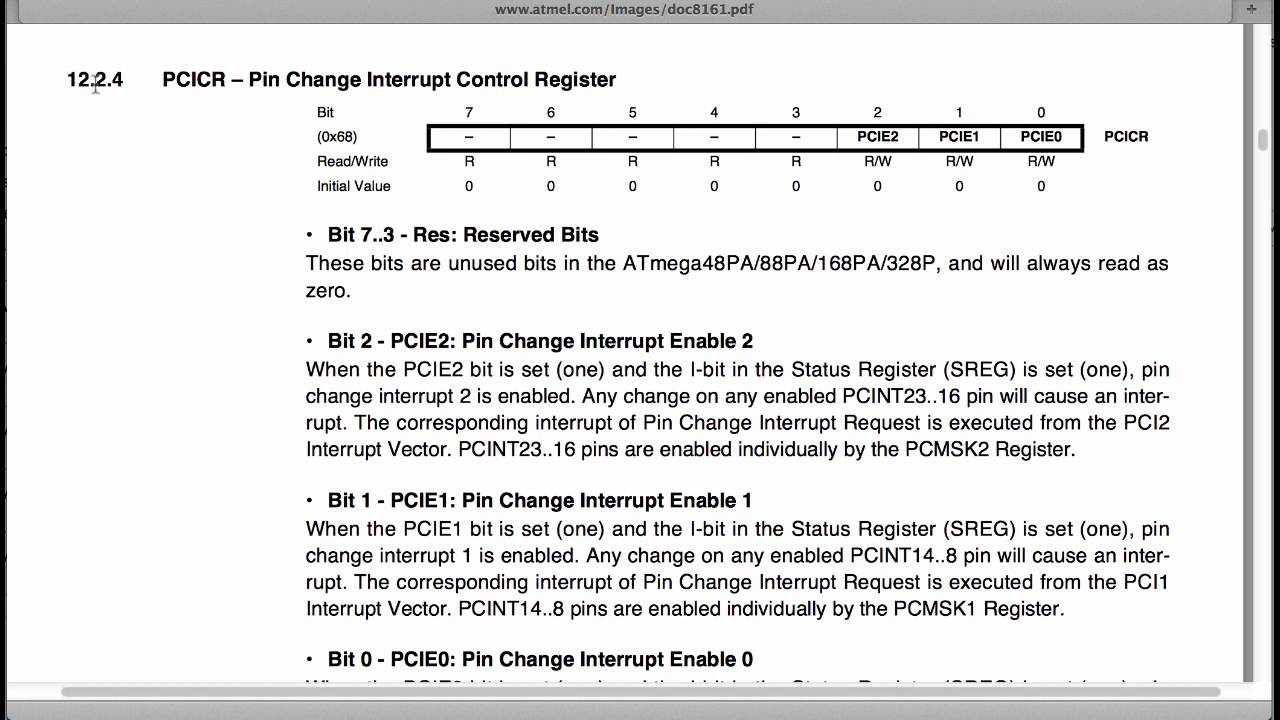
mouse_move(128, 94)
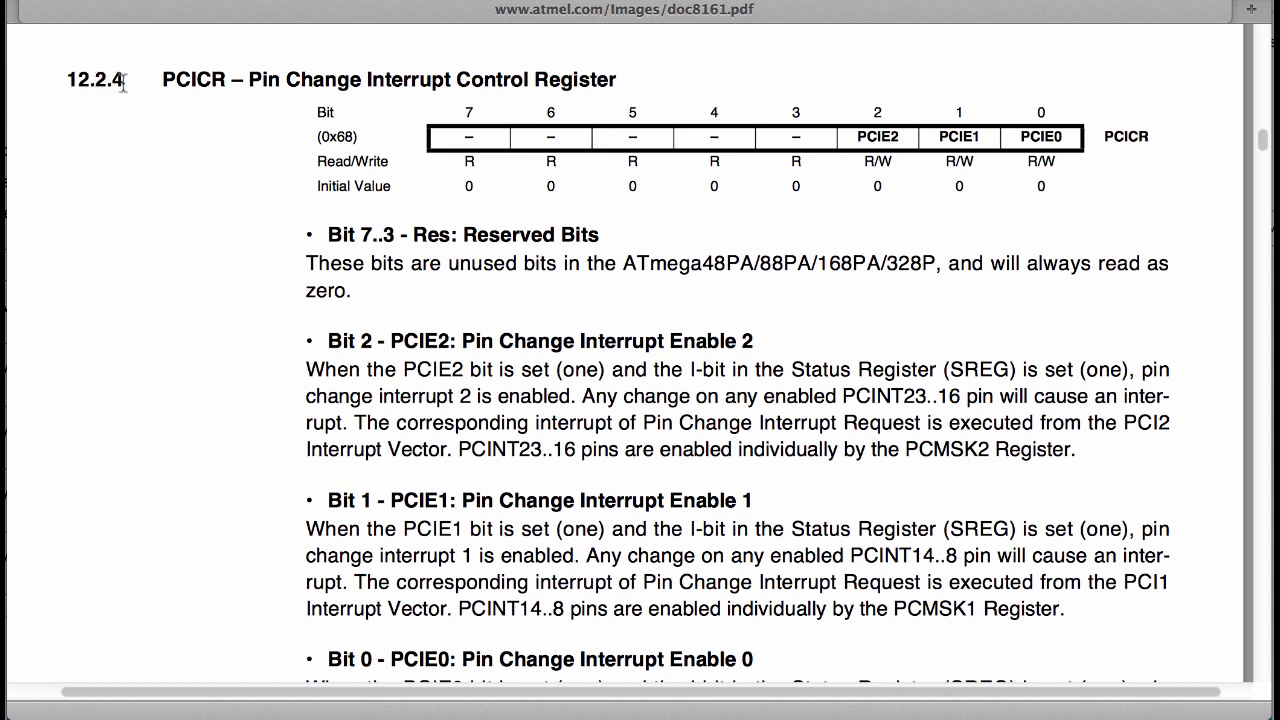
mouse_move(770, 16)
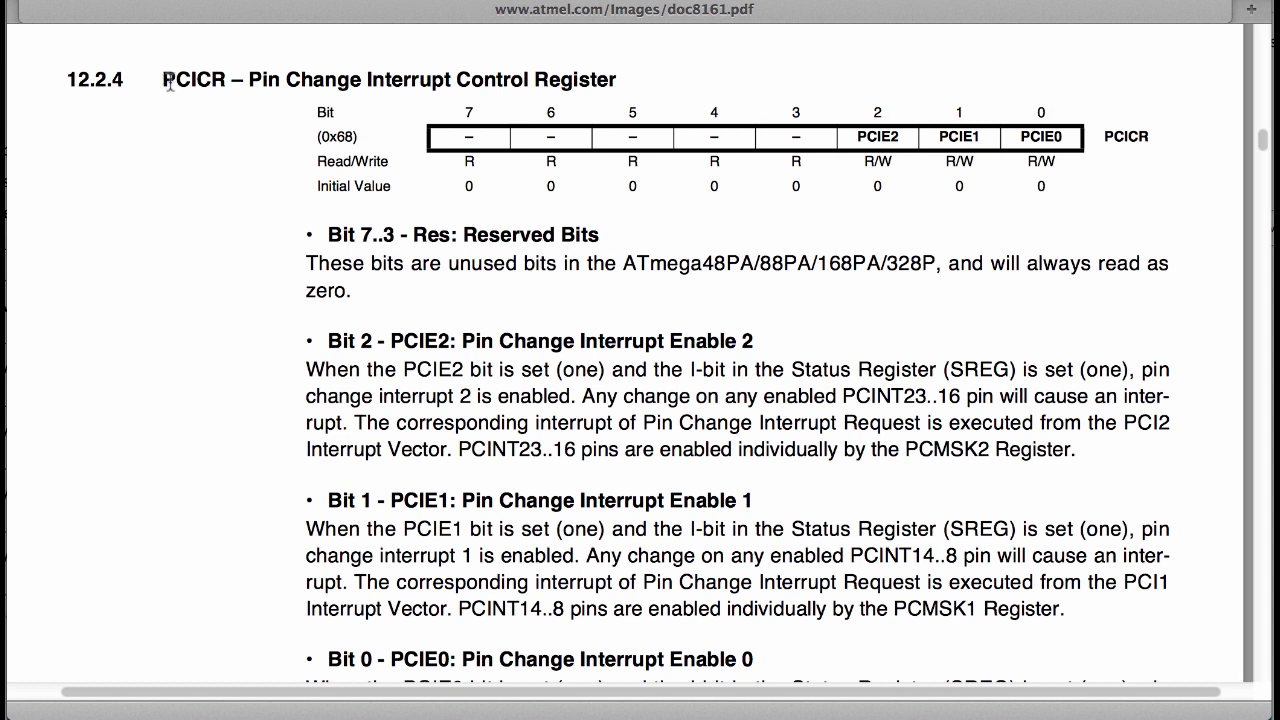
mouse_move(370, 72)
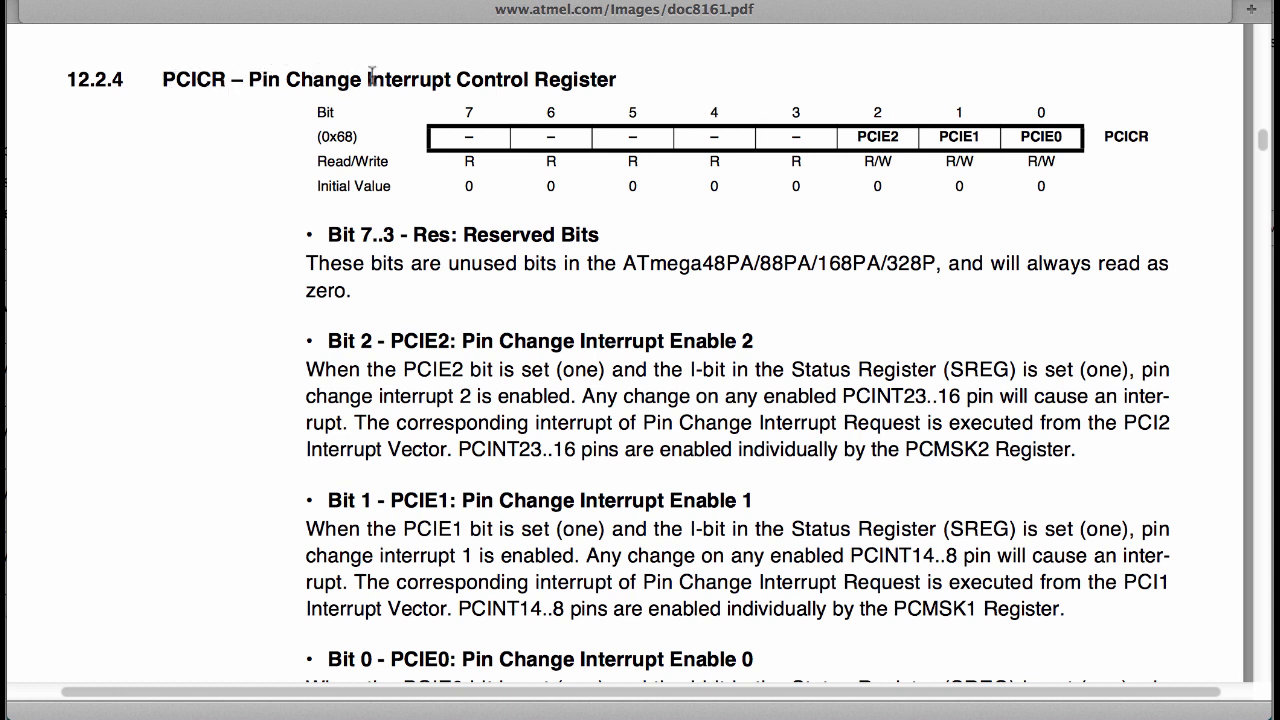
mouse_move(840, 148)
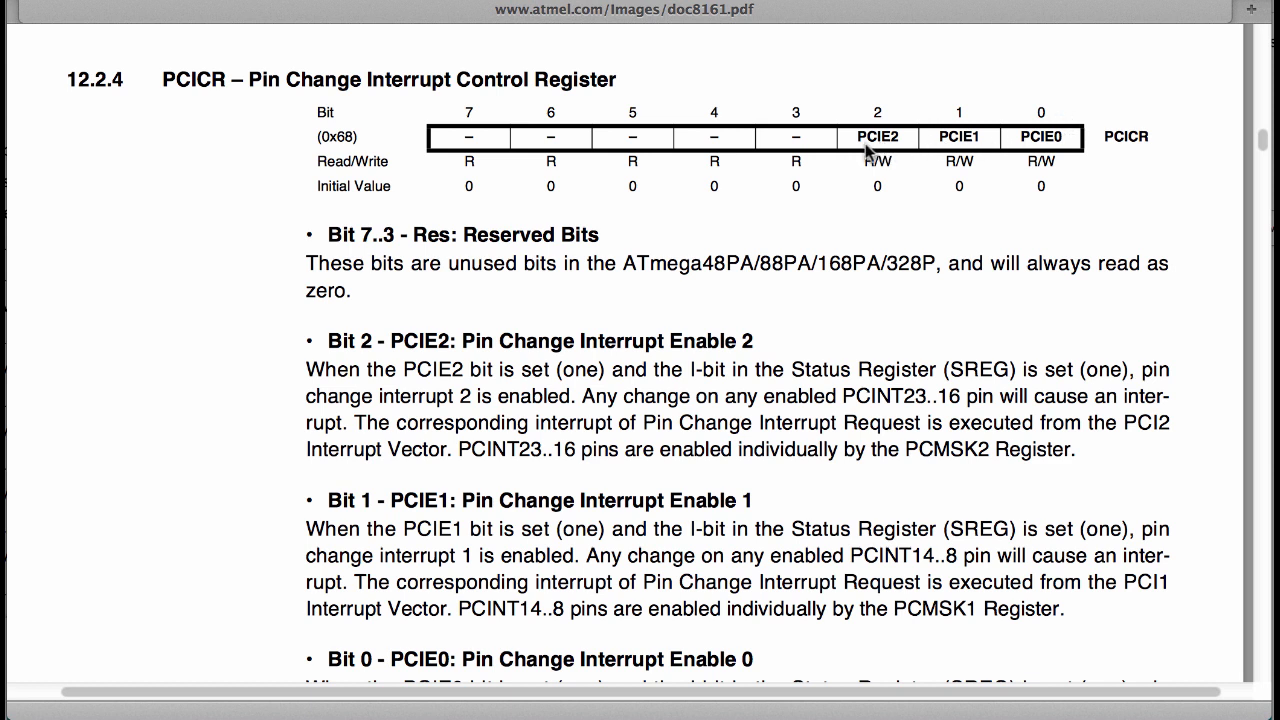
mouse_move(916, 144)
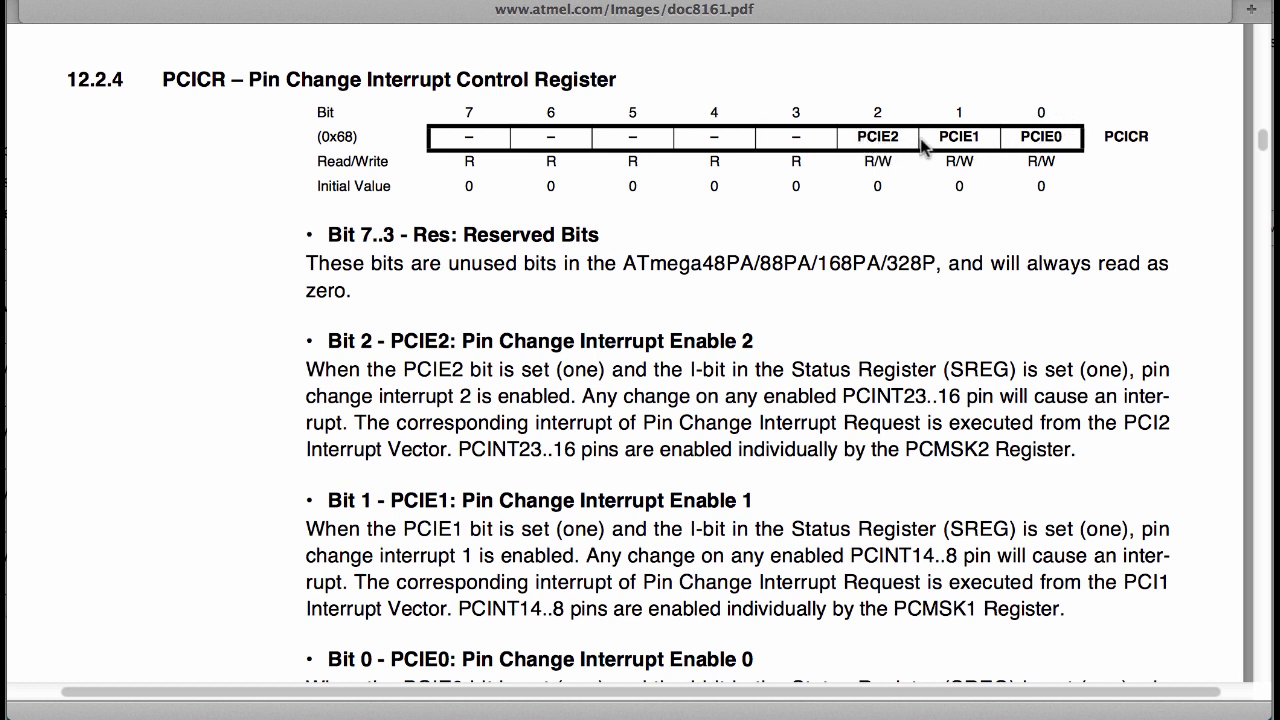
mouse_move(332, 346)
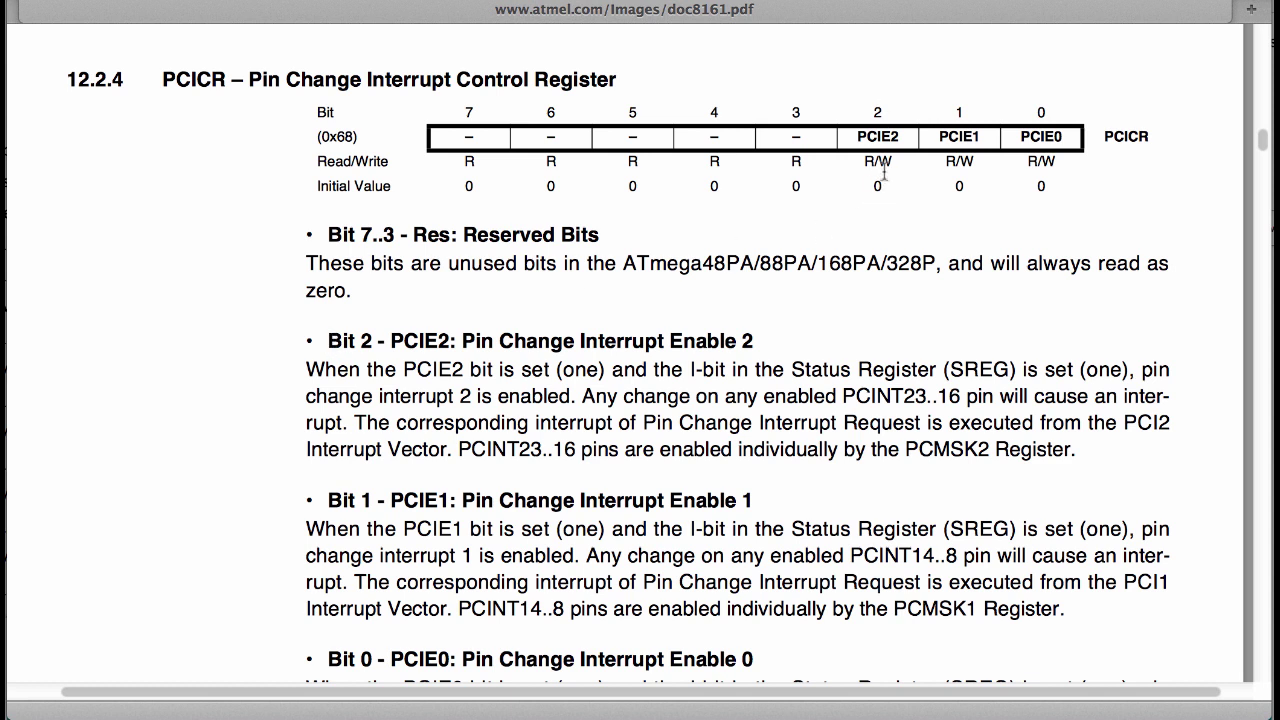
mouse_move(460, 342)
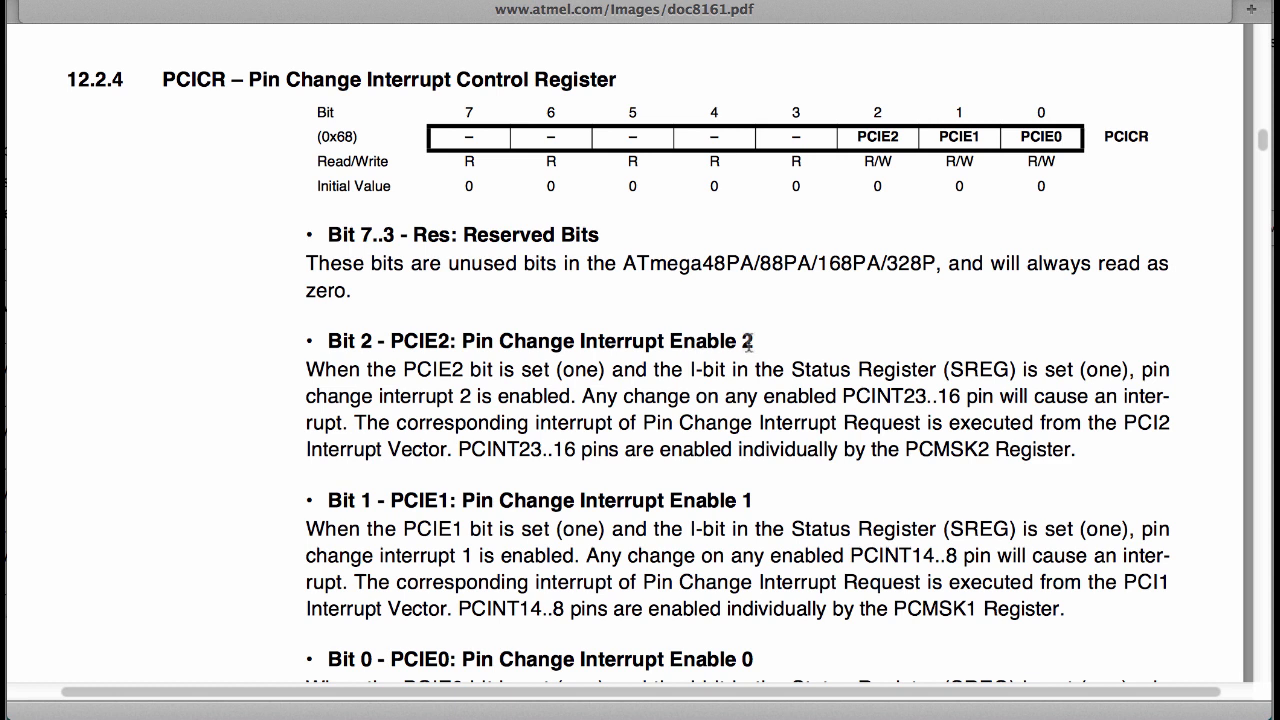
mouse_move(864, 144)
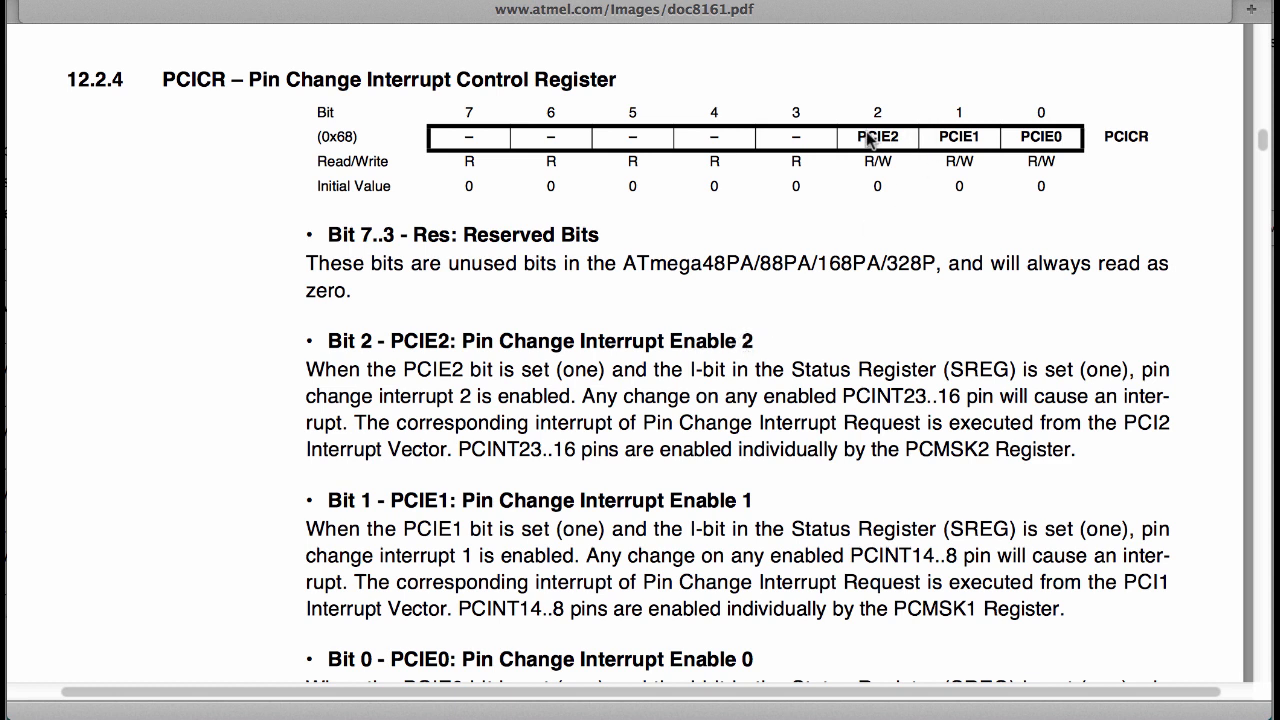
mouse_move(862, 148)
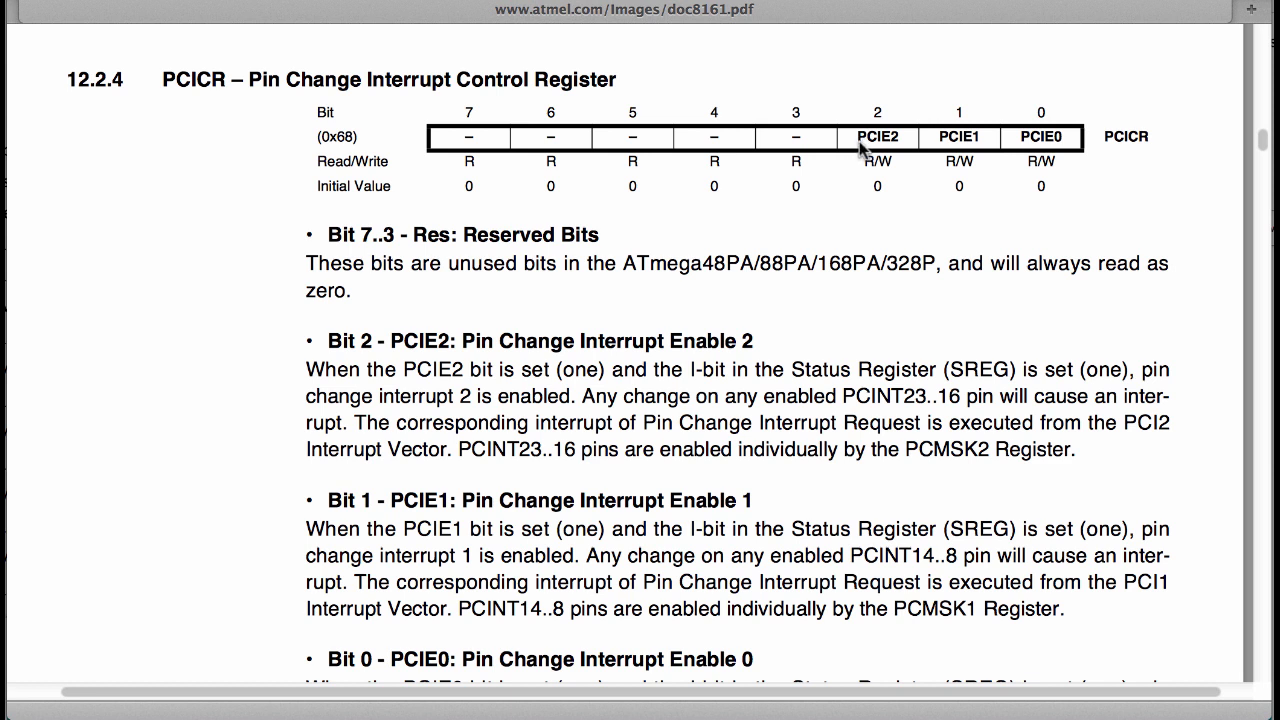
mouse_move(896, 148)
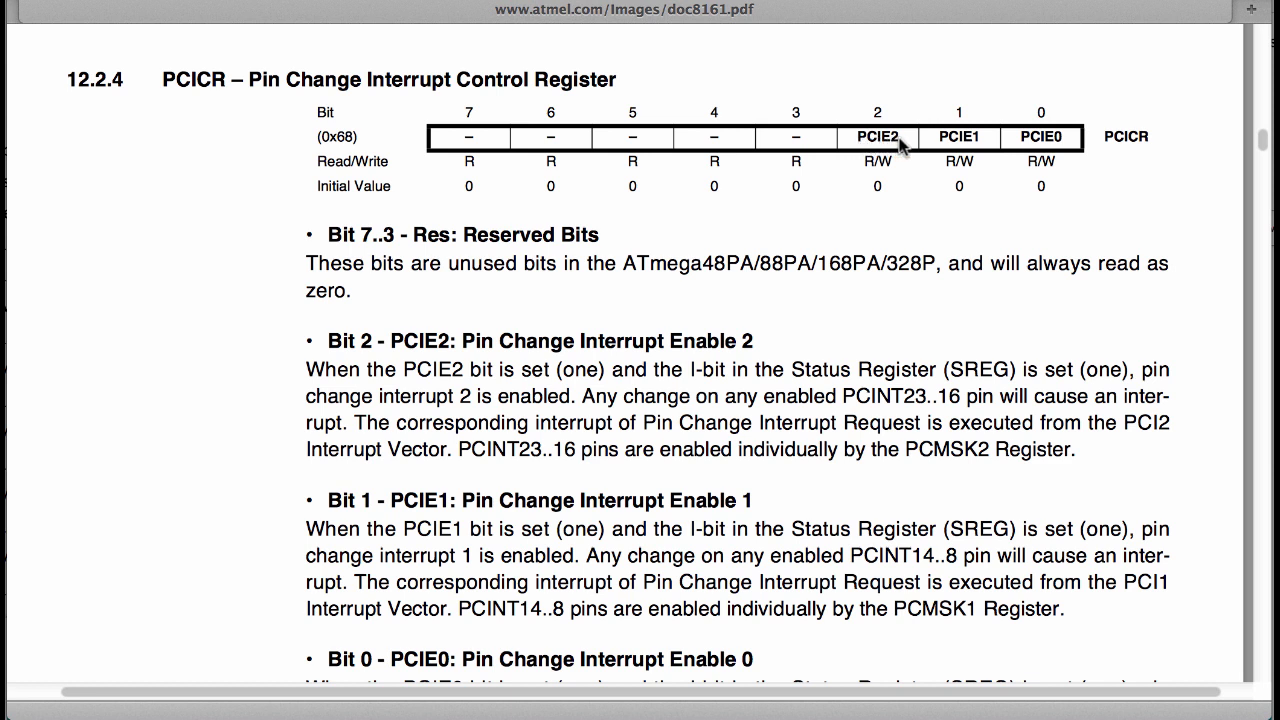
mouse_move(204, 84)
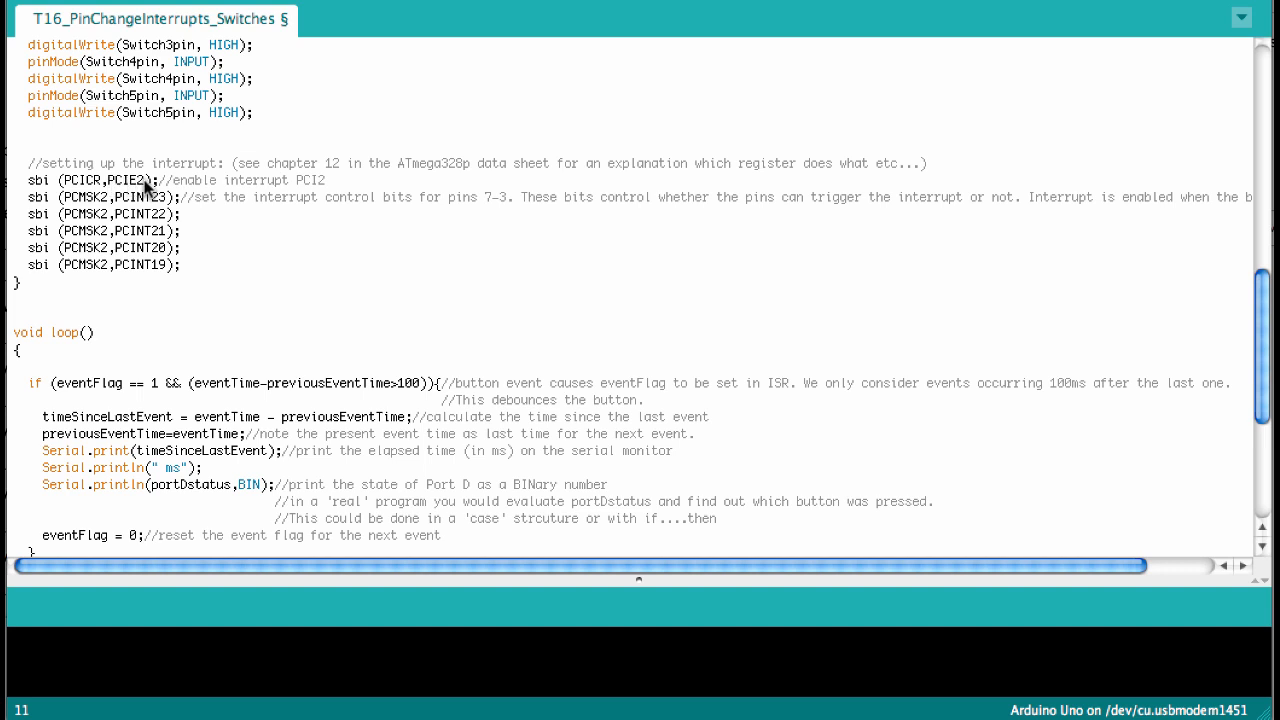
mouse_move(112, 188)
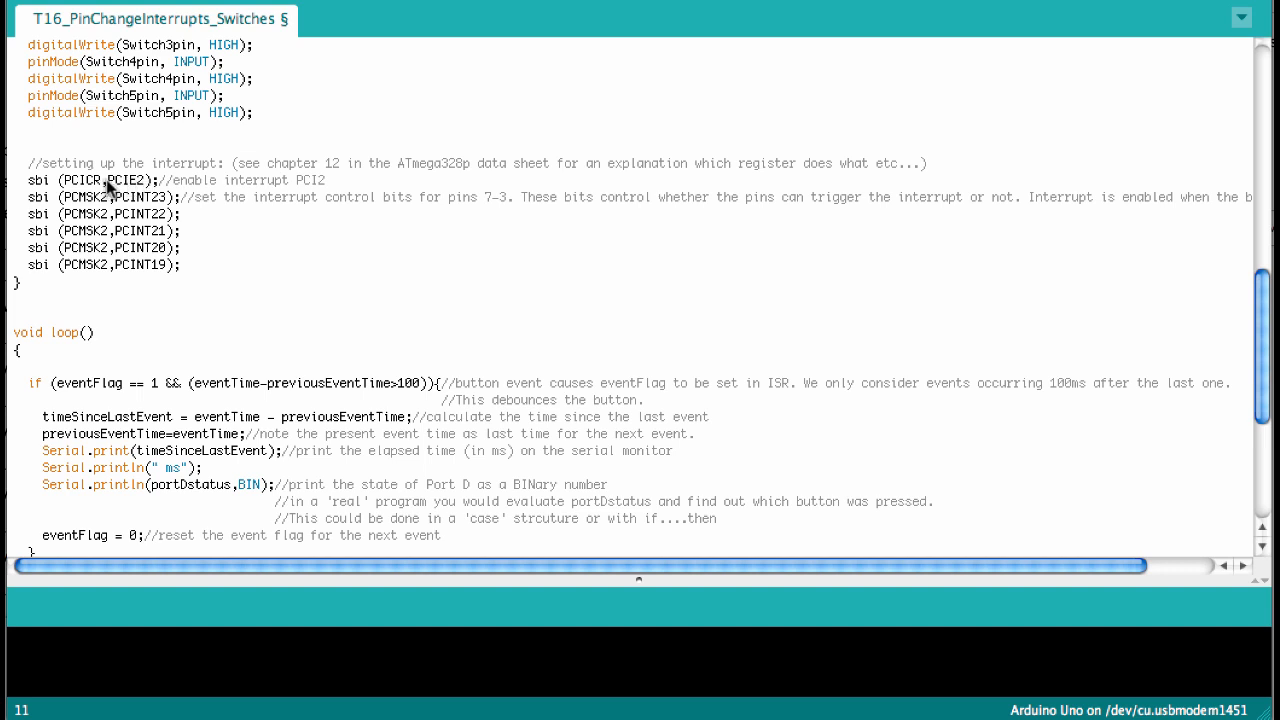
mouse_move(30, 204)
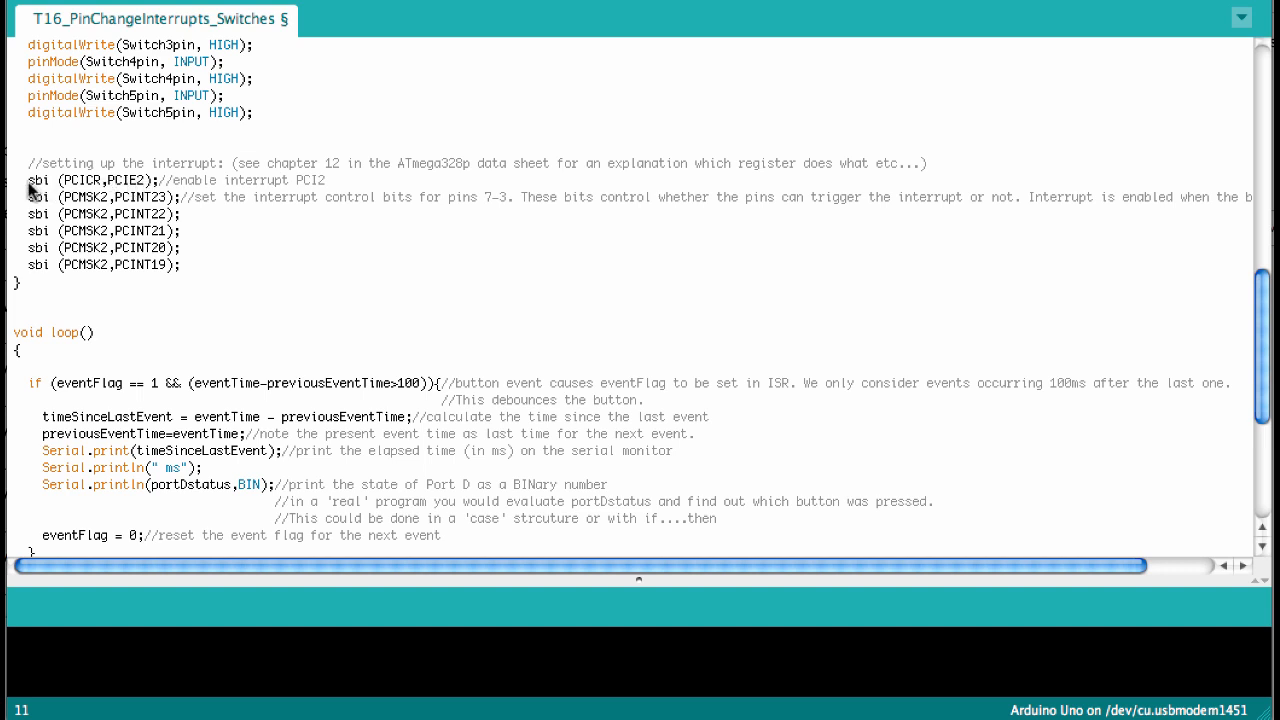
mouse_move(88, 188)
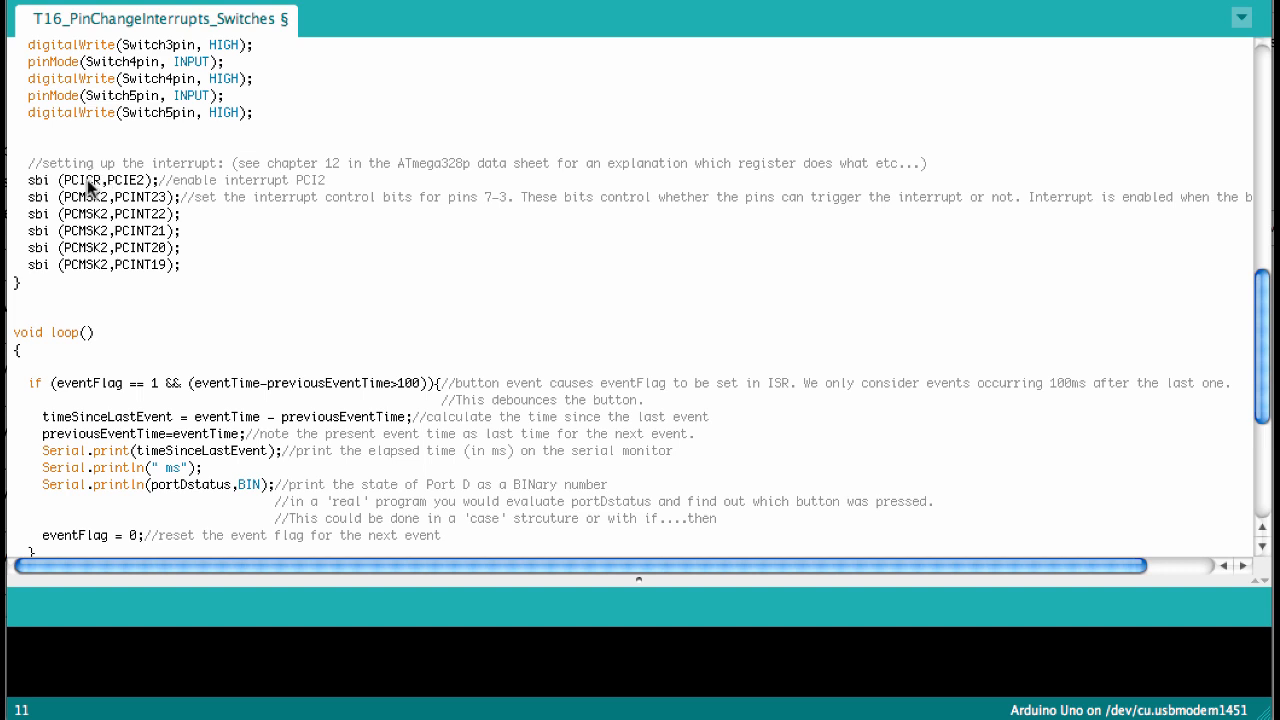
mouse_move(278, 182)
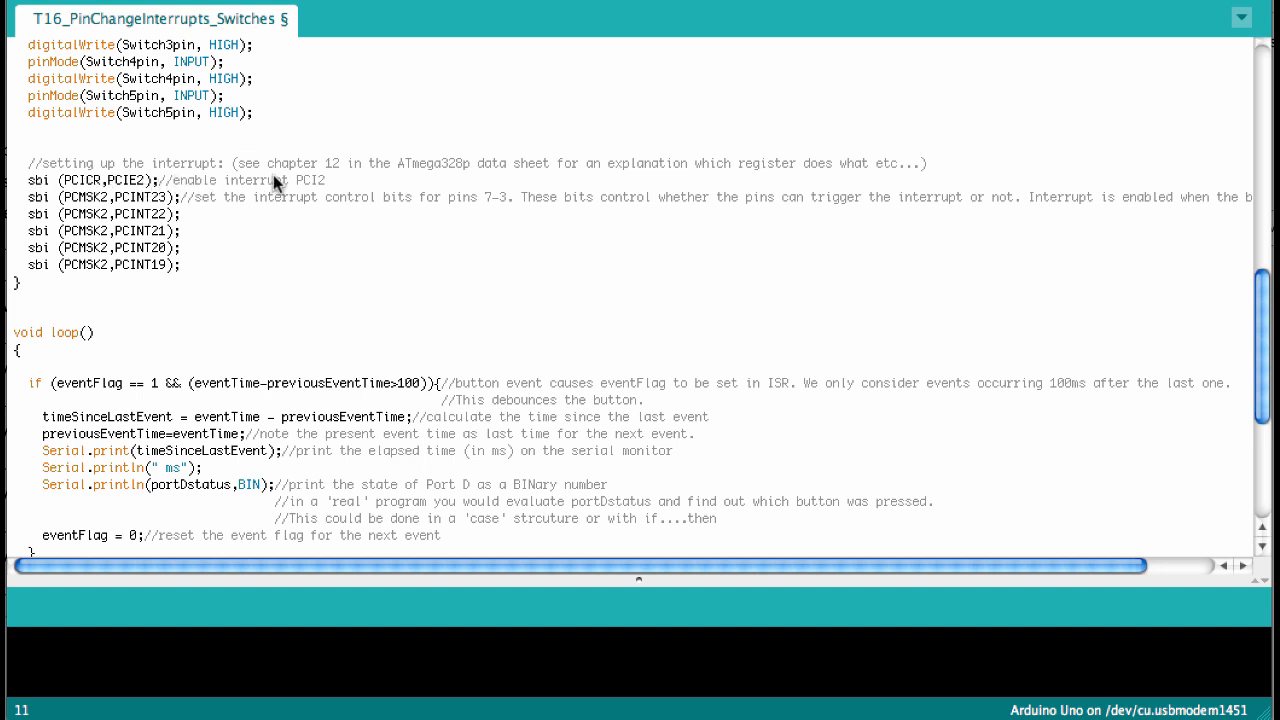
mouse_move(212, 204)
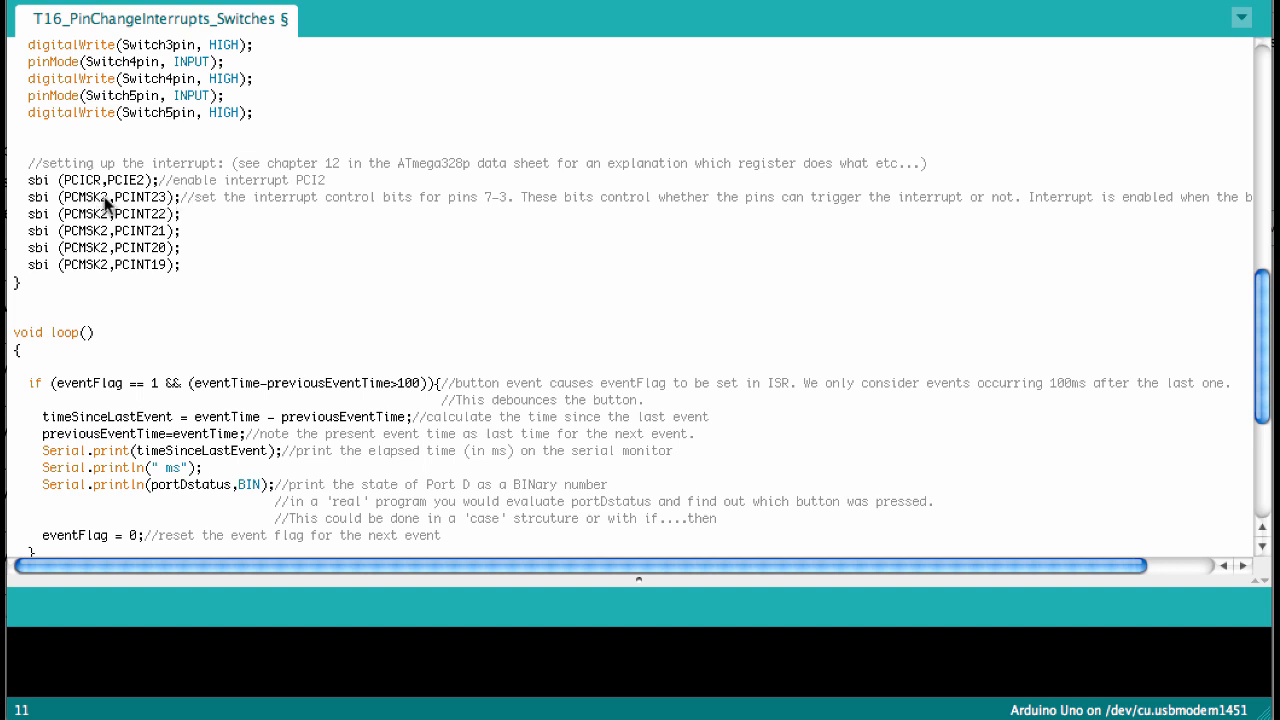
mouse_move(148, 204)
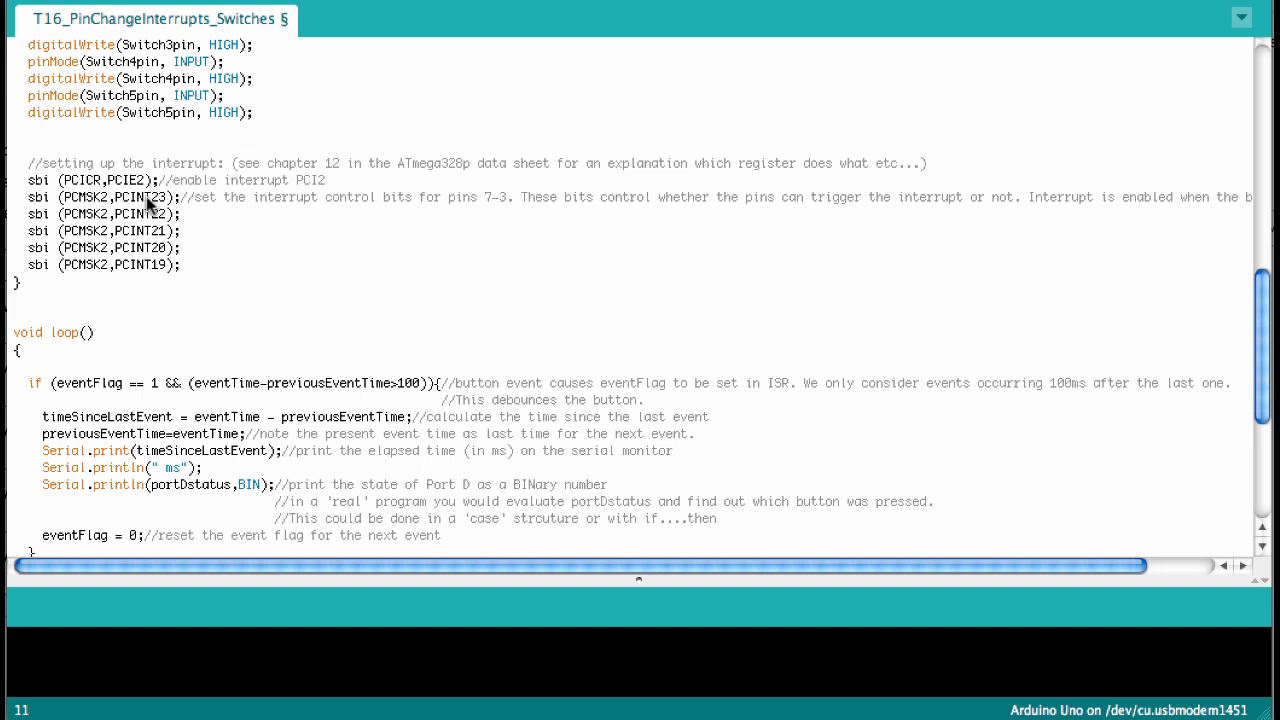
mouse_move(144, 284)
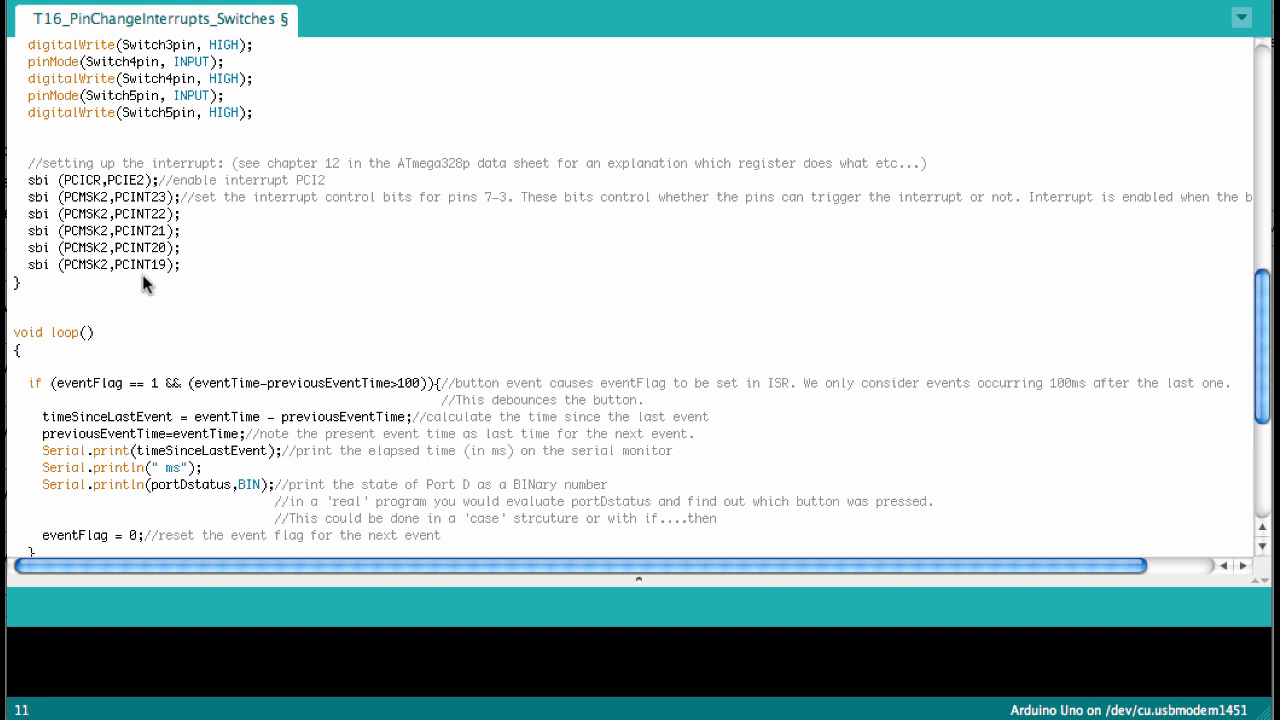
mouse_move(146, 212)
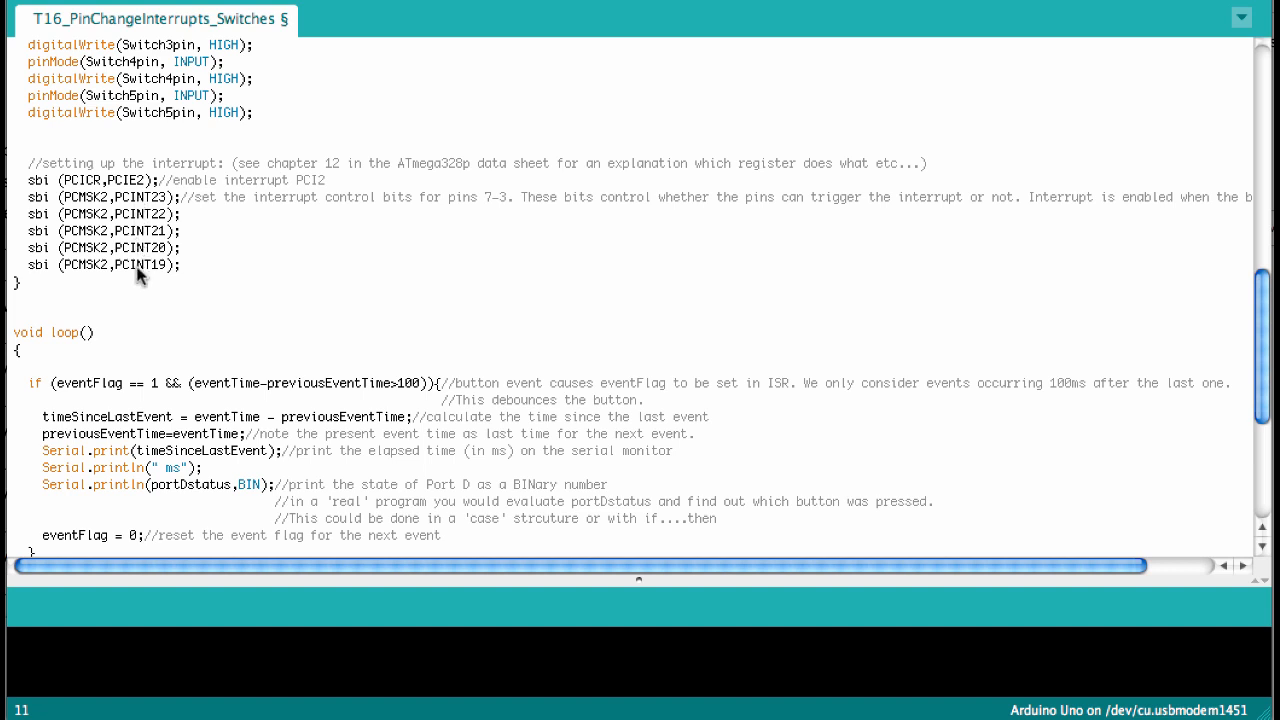
mouse_move(136, 232)
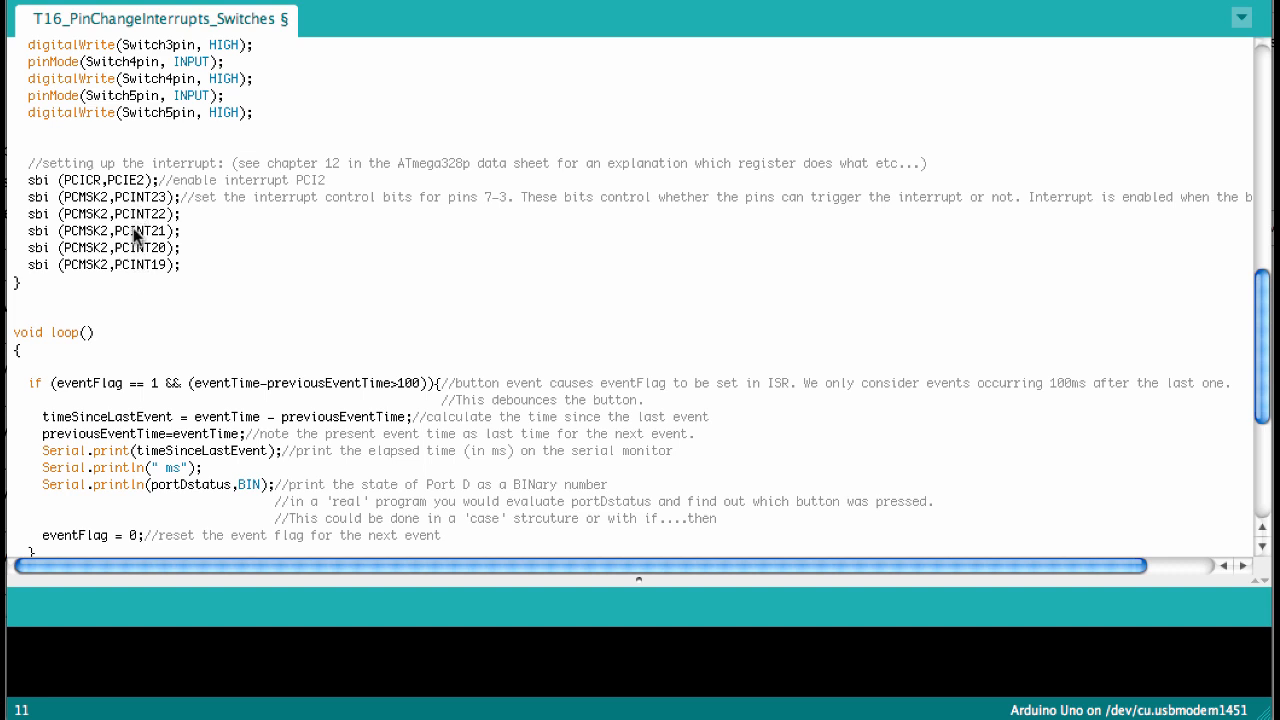
mouse_move(148, 272)
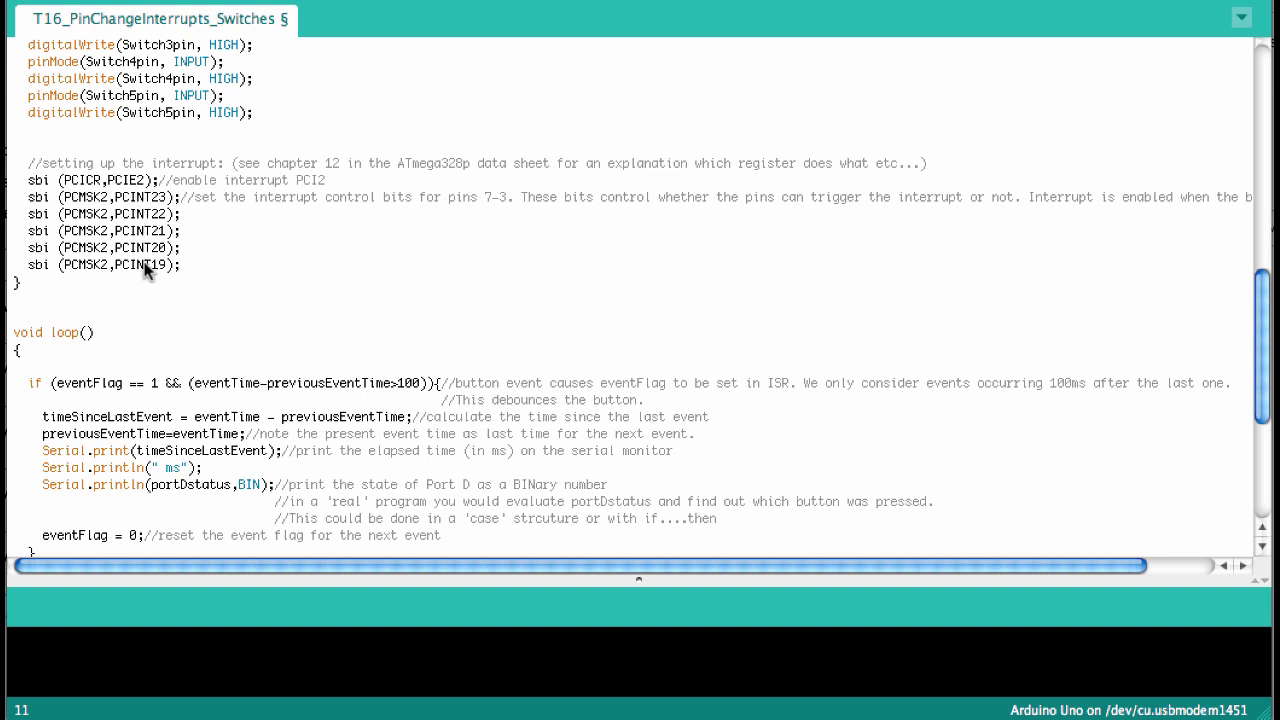
mouse_move(98, 360)
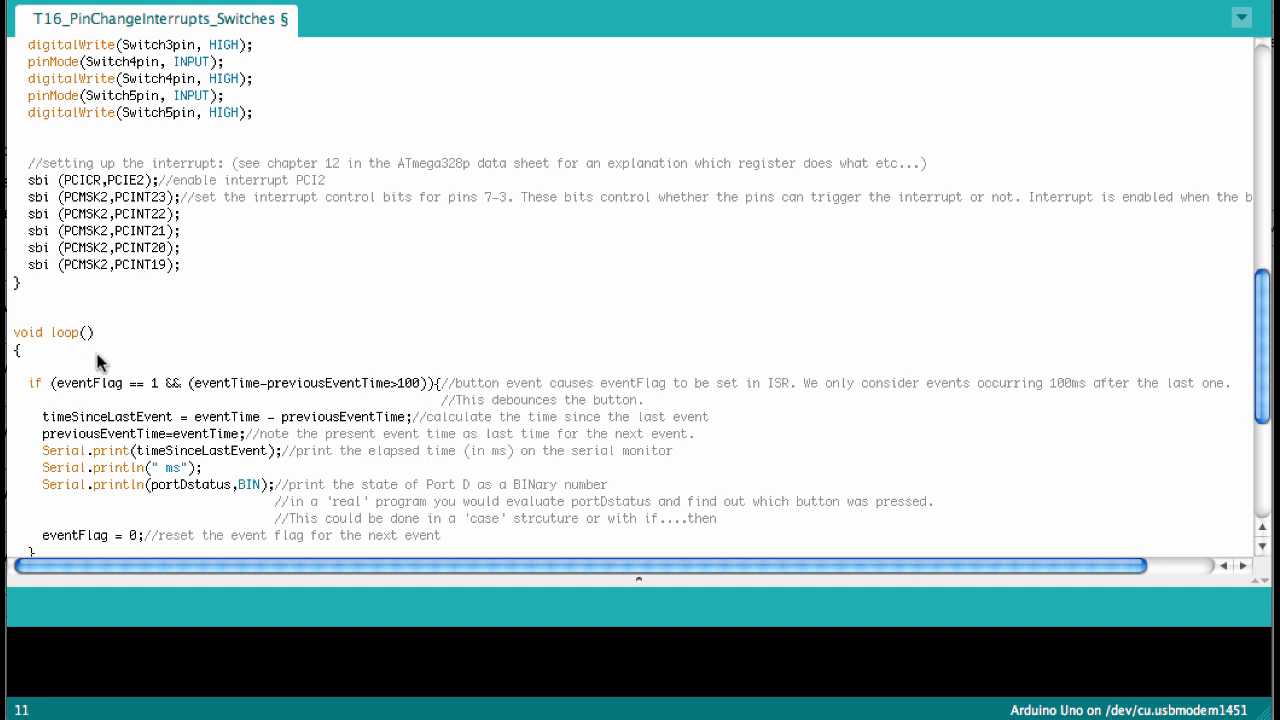
mouse_move(128, 272)
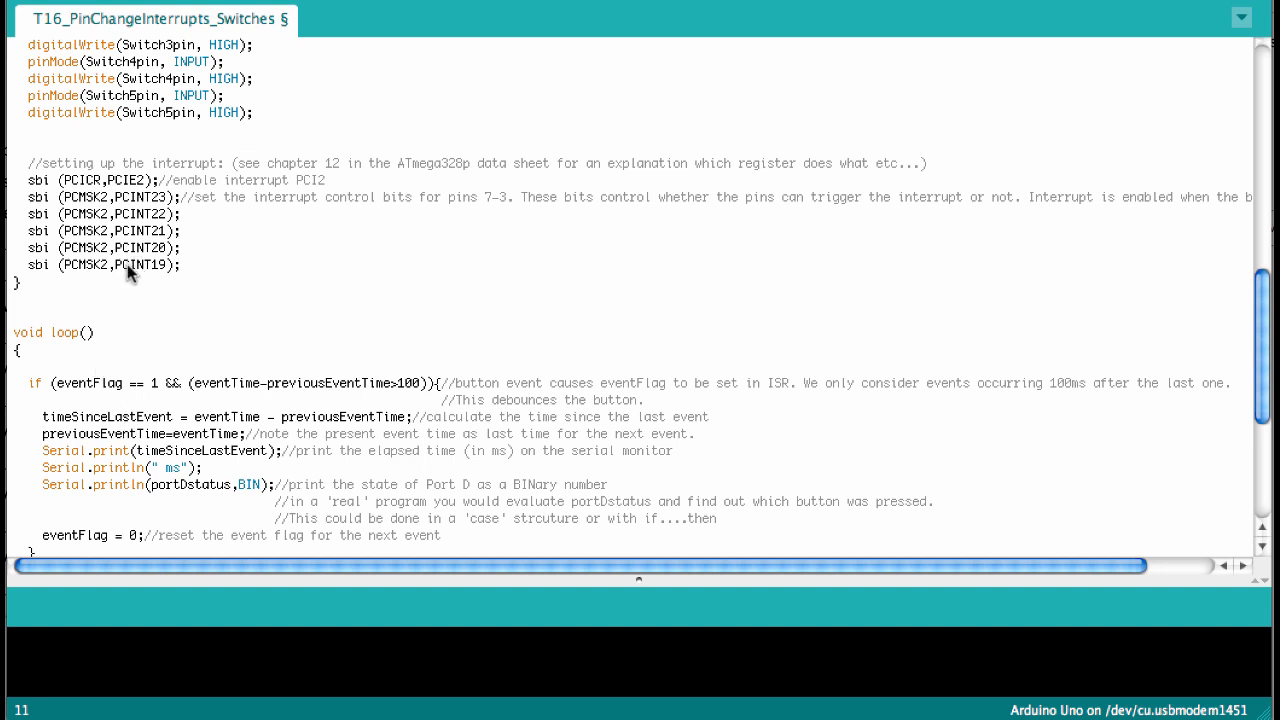
mouse_move(170, 200)
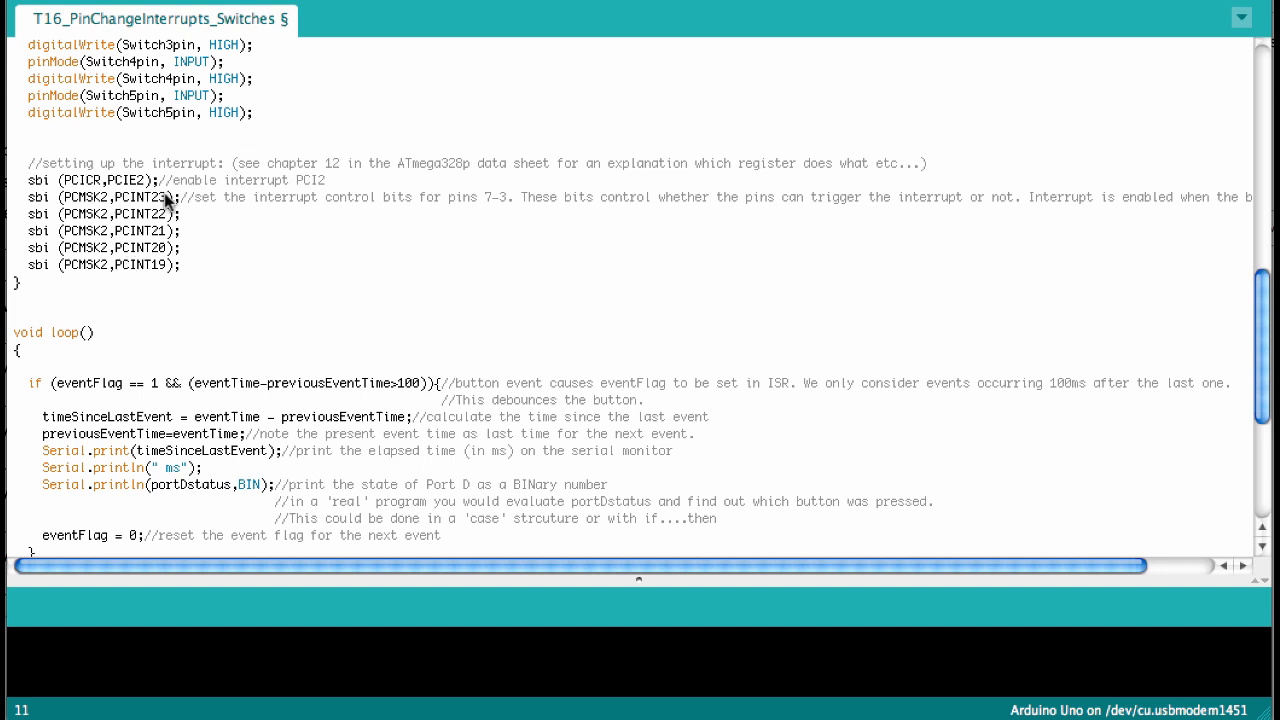
mouse_move(160, 200)
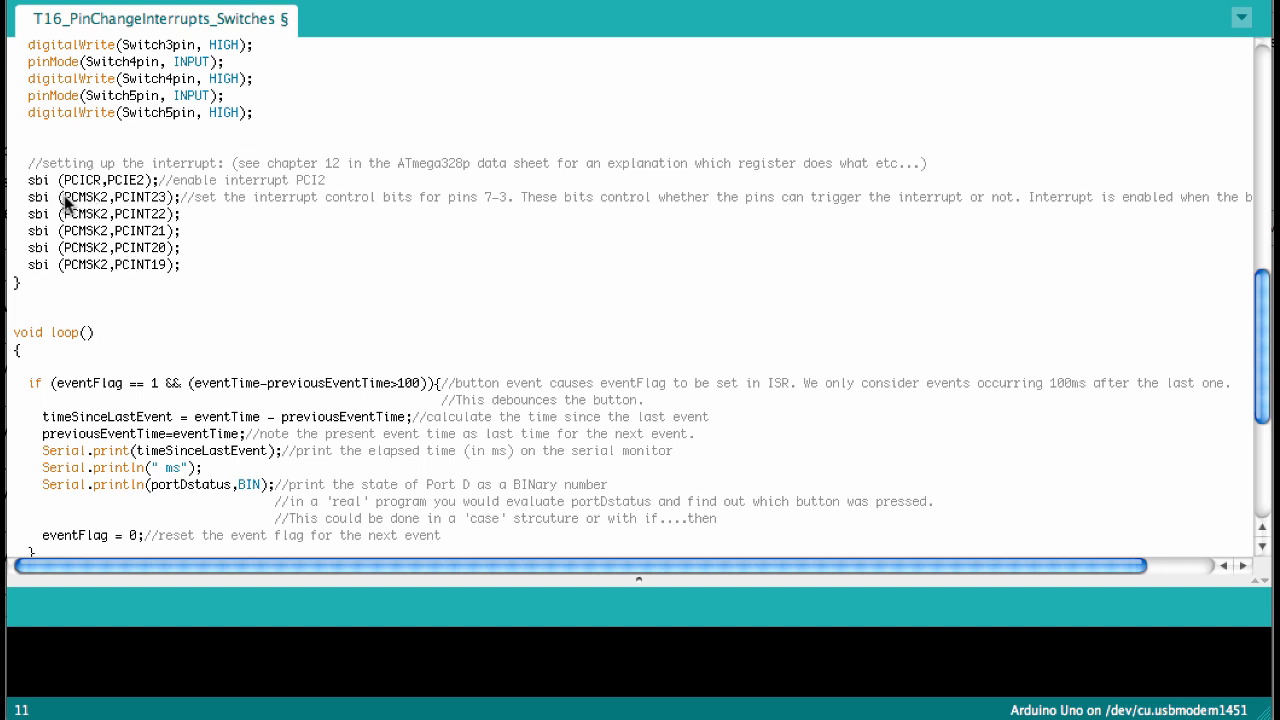
mouse_move(104, 204)
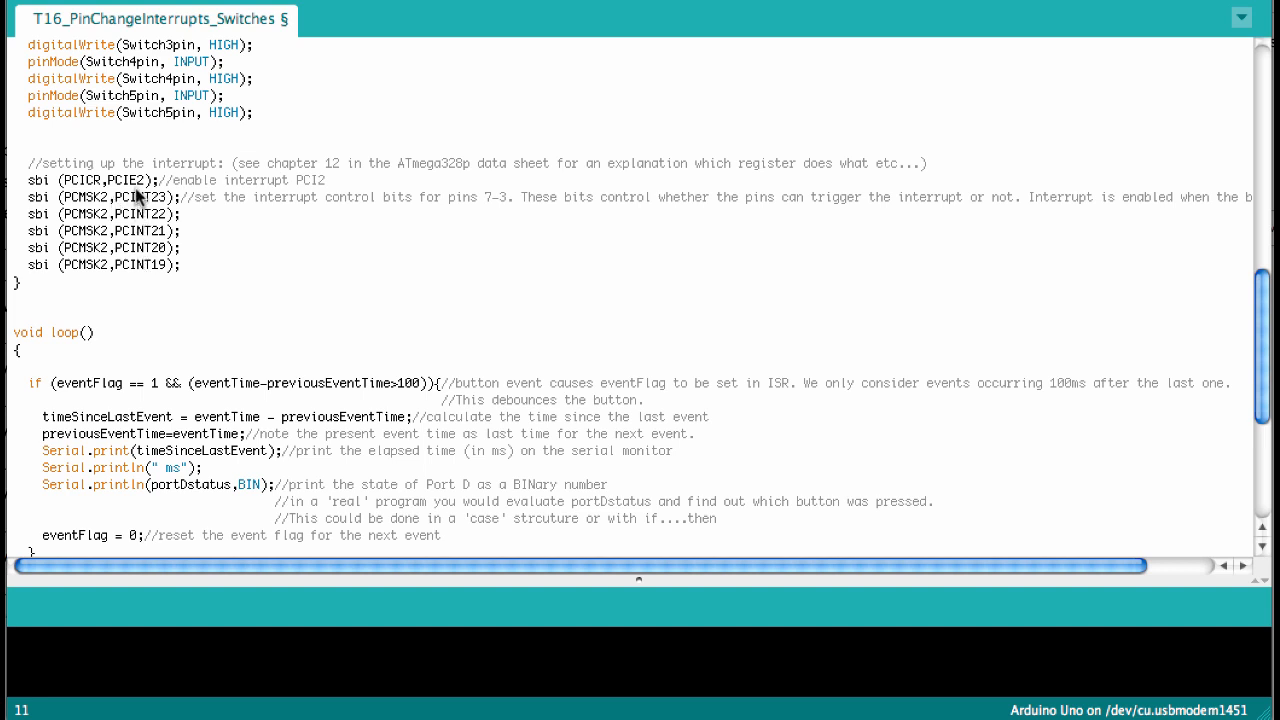
mouse_move(128, 196)
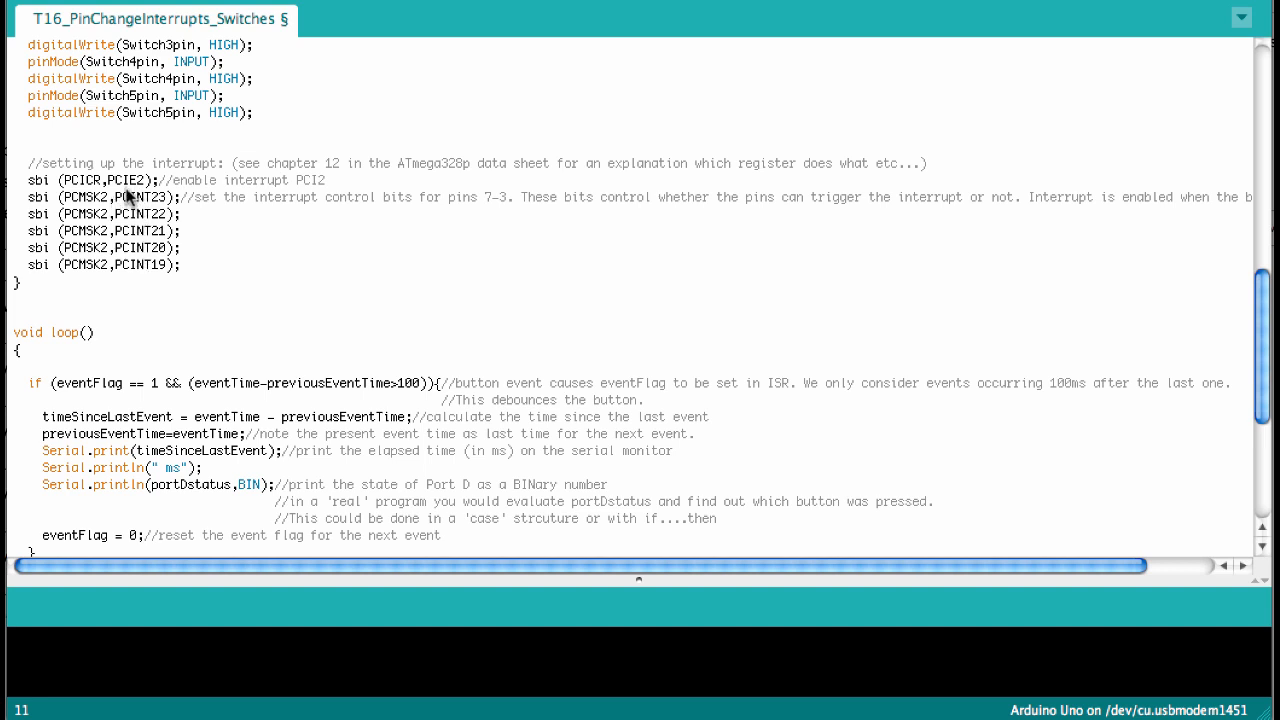
mouse_move(144, 264)
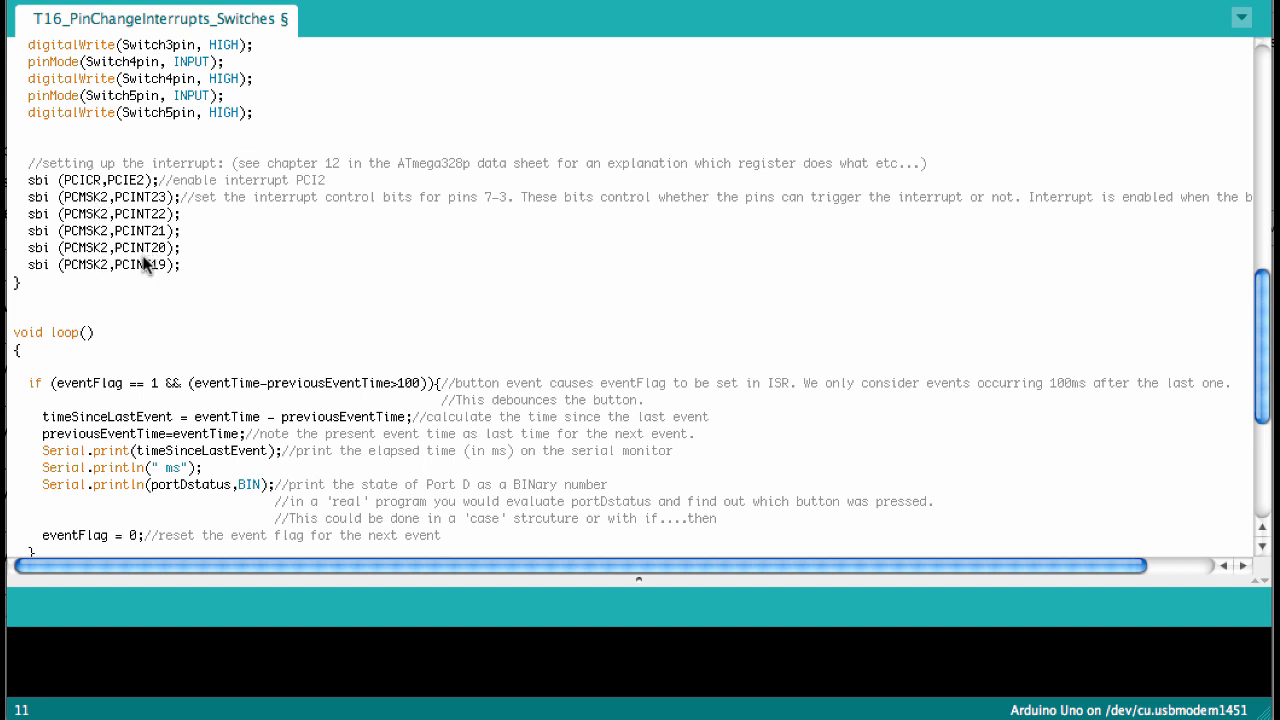
mouse_move(144, 232)
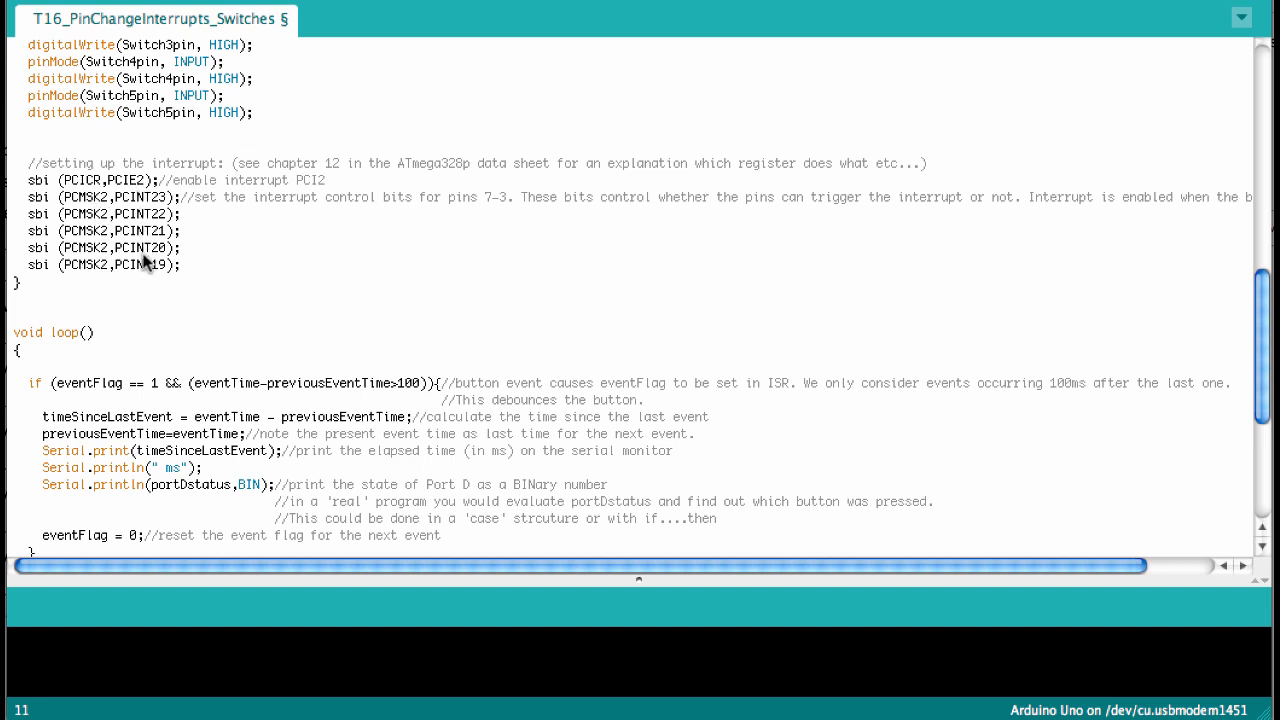
mouse_move(144, 204)
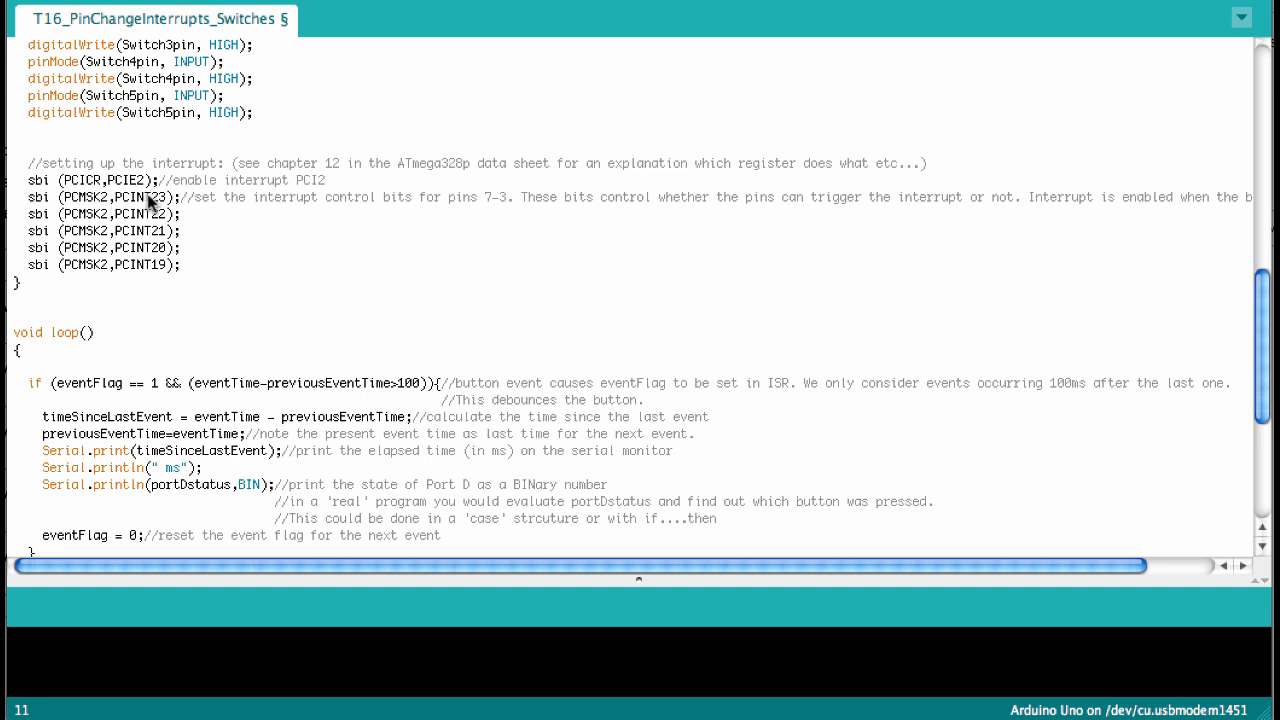
mouse_move(148, 264)
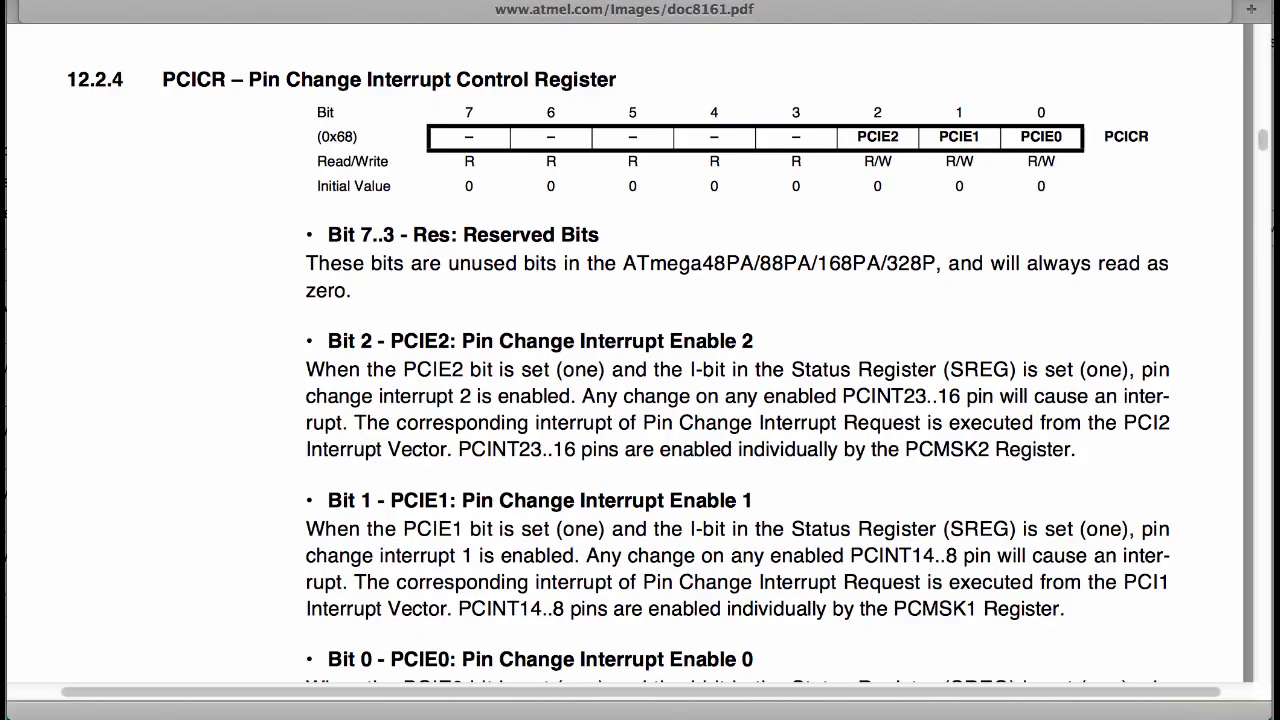
- Scroll the datasheet from 12.2.4 PCICR past PCIFR to 12.2.6 PCMSK2 with PCINT23..16 bits
scroll(down, 3)
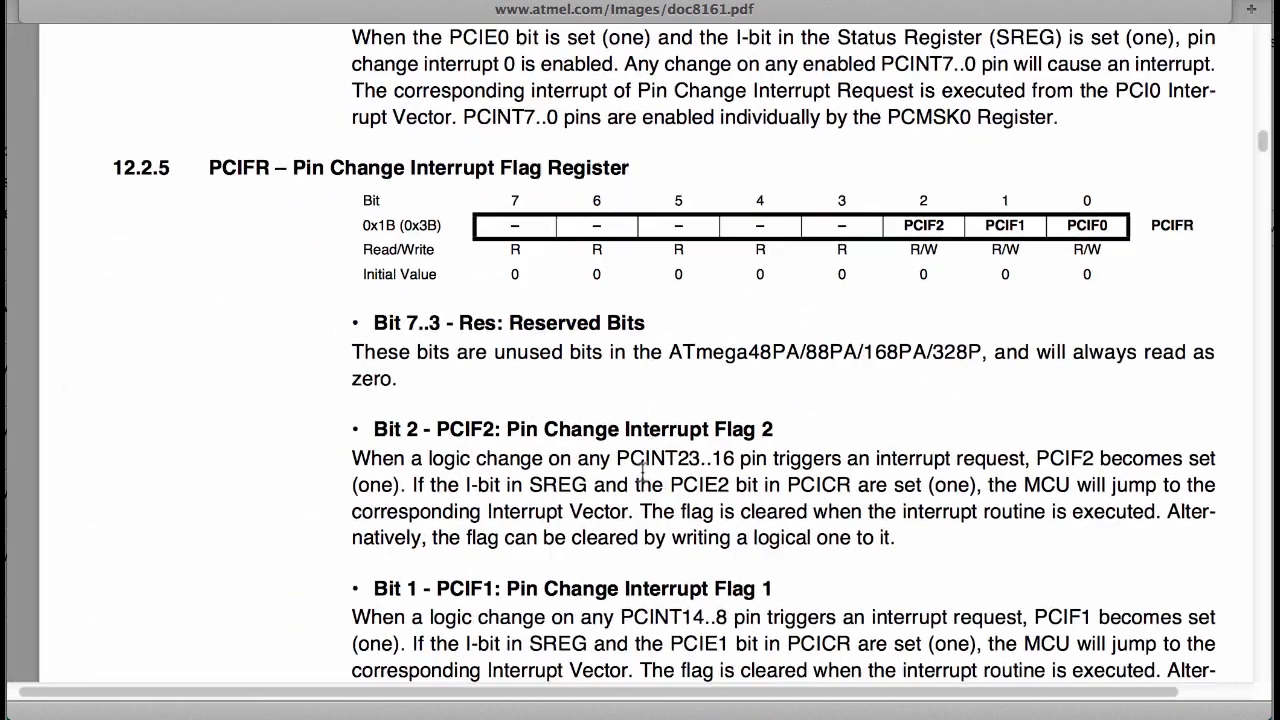
scroll(down, 3)
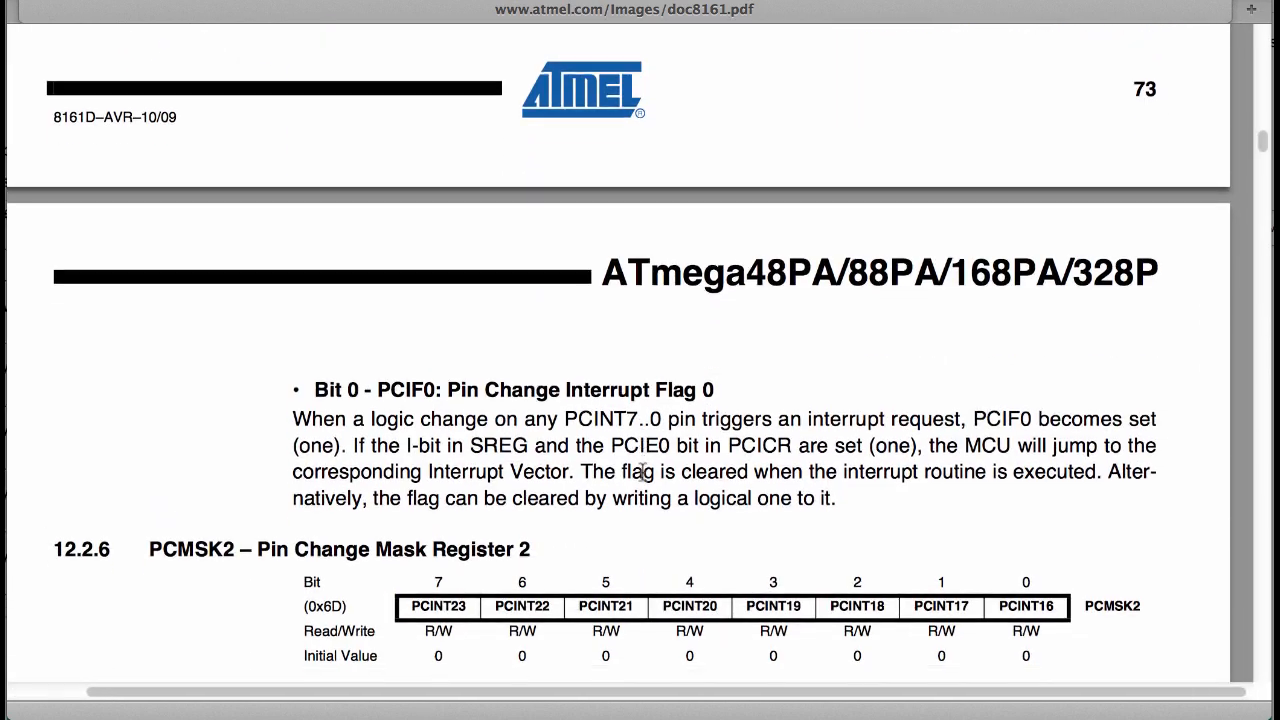
scroll(down, 3)
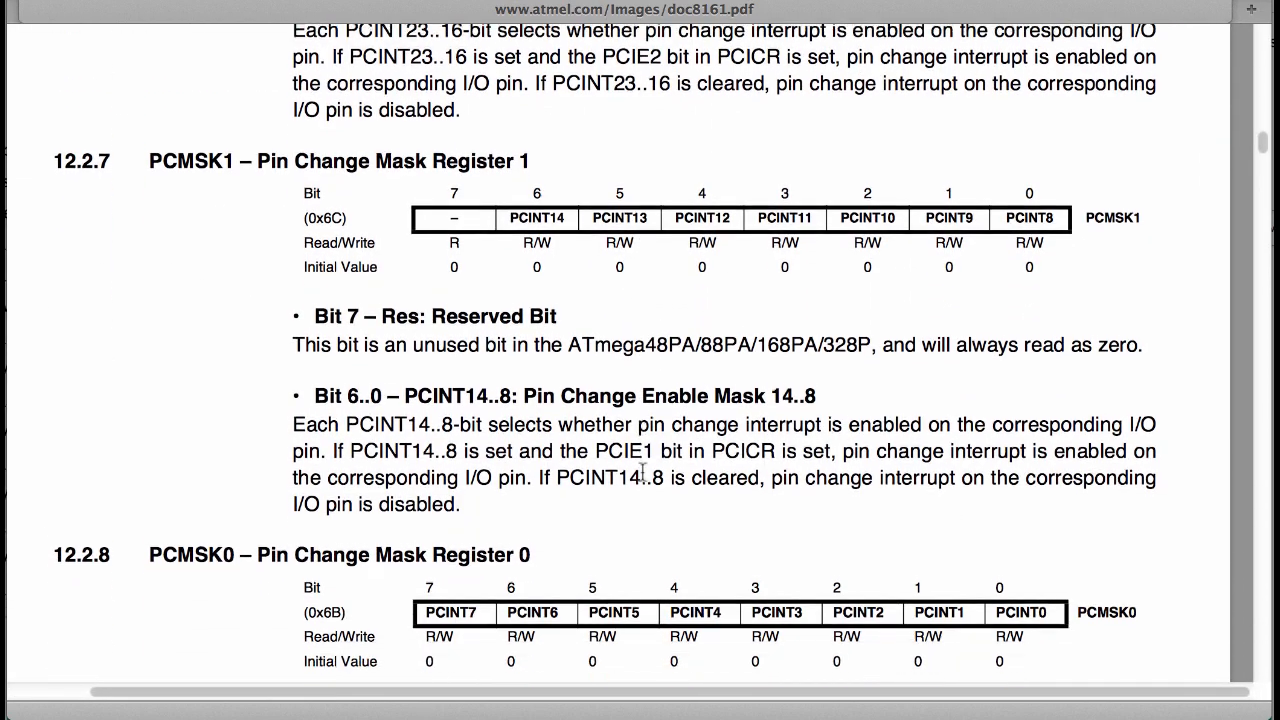
scroll(down, 3)
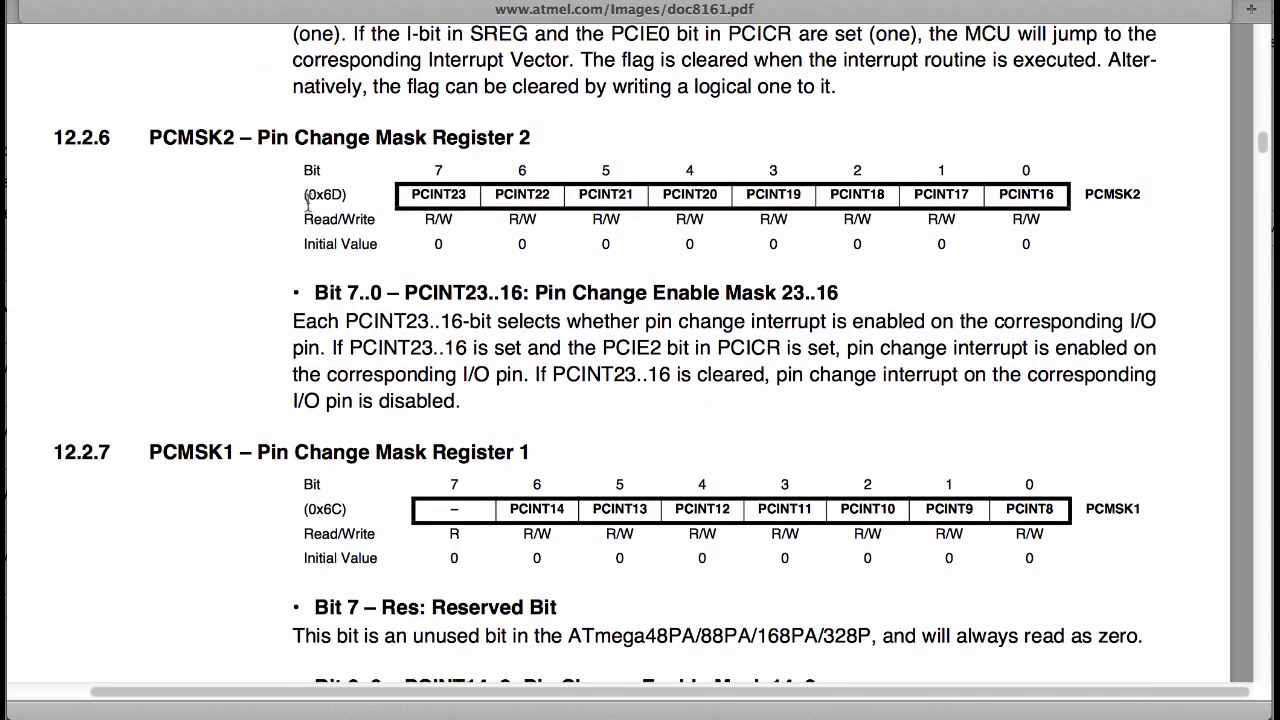
mouse_move(258, 148)
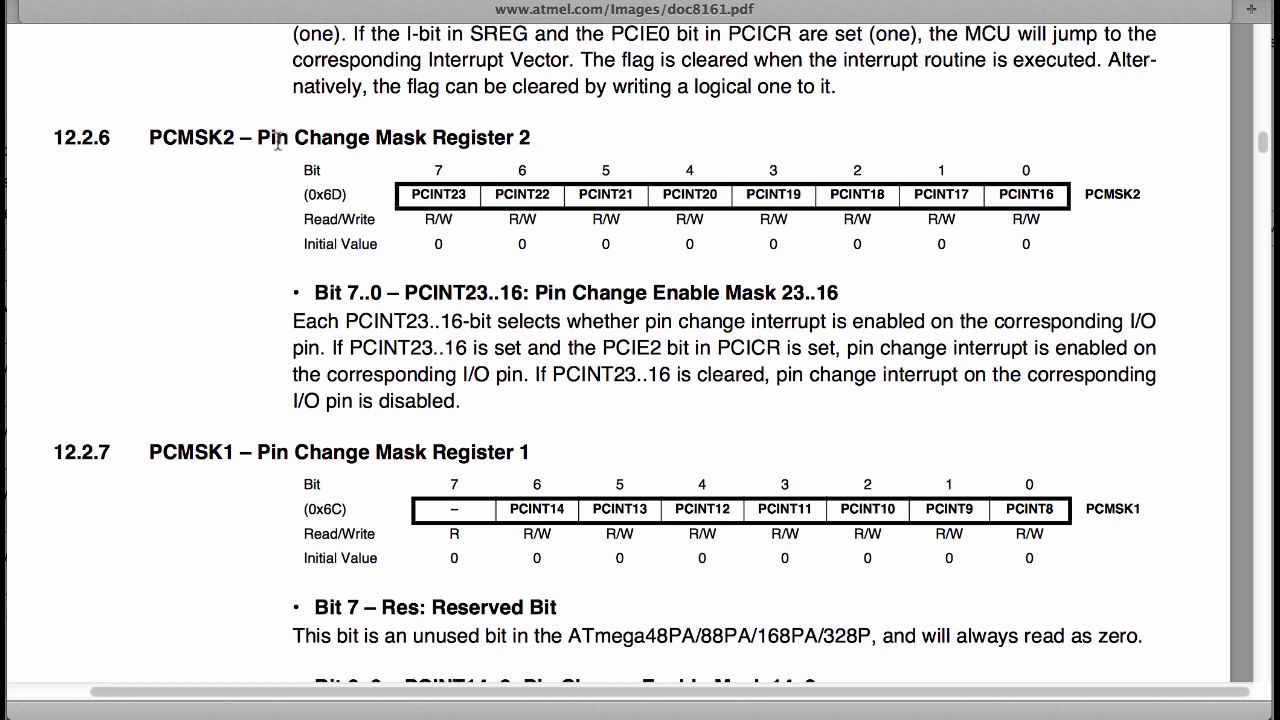
mouse_move(512, 140)
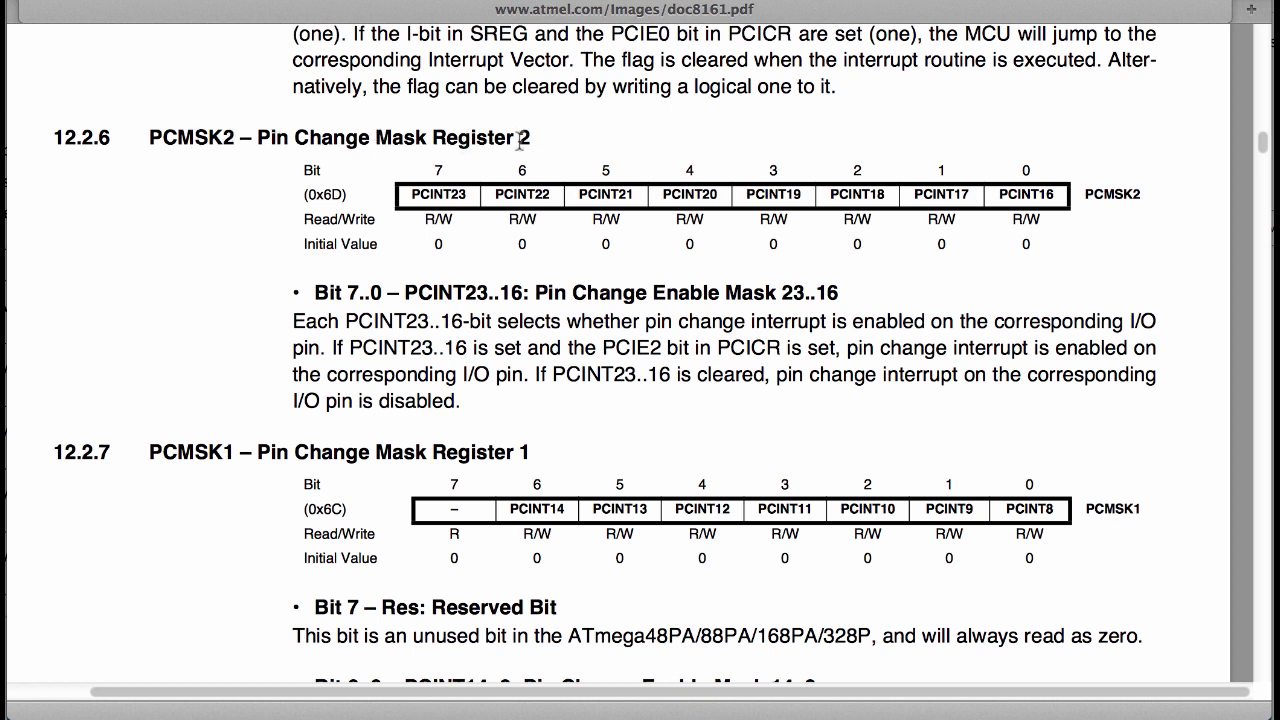
mouse_move(426, 200)
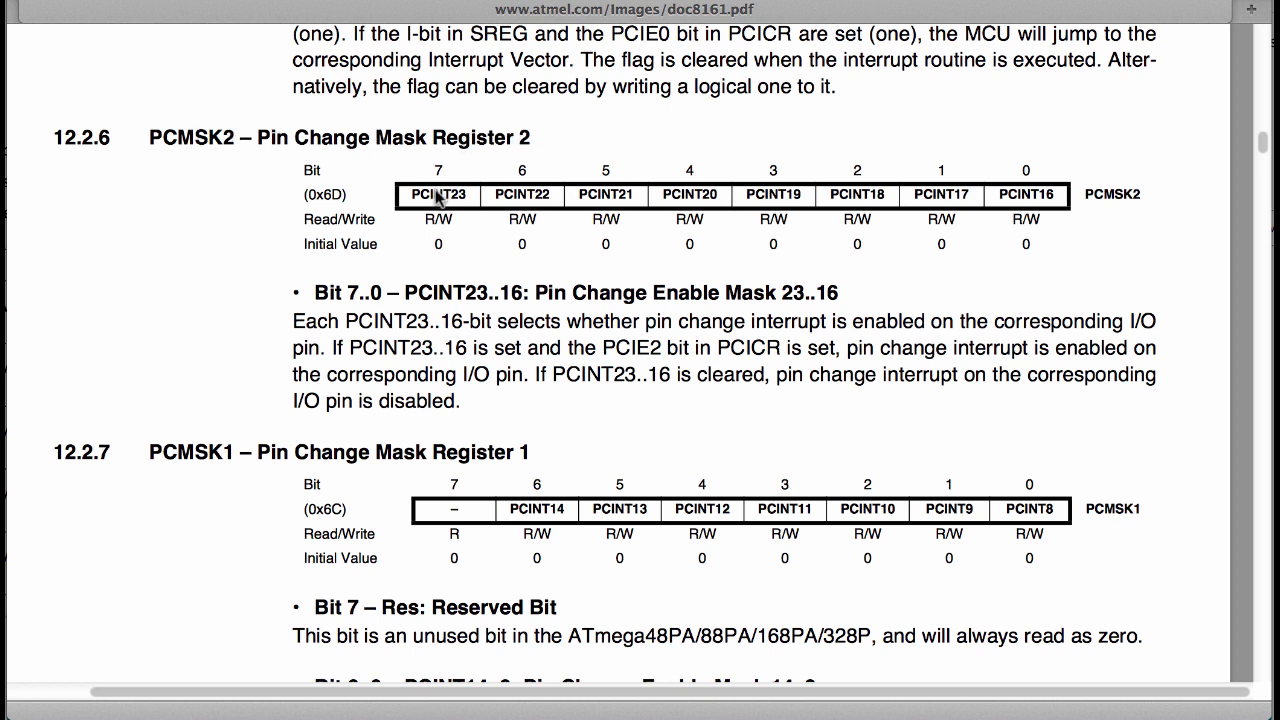
mouse_move(450, 198)
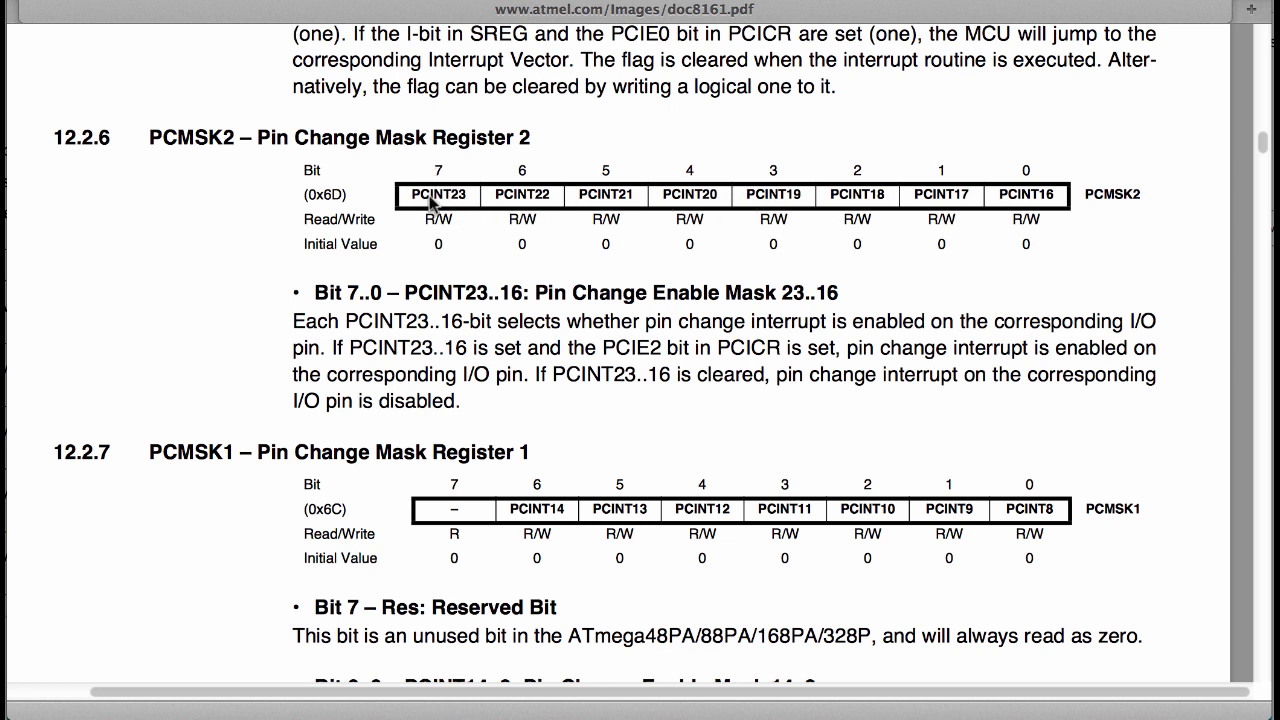
mouse_move(752, 206)
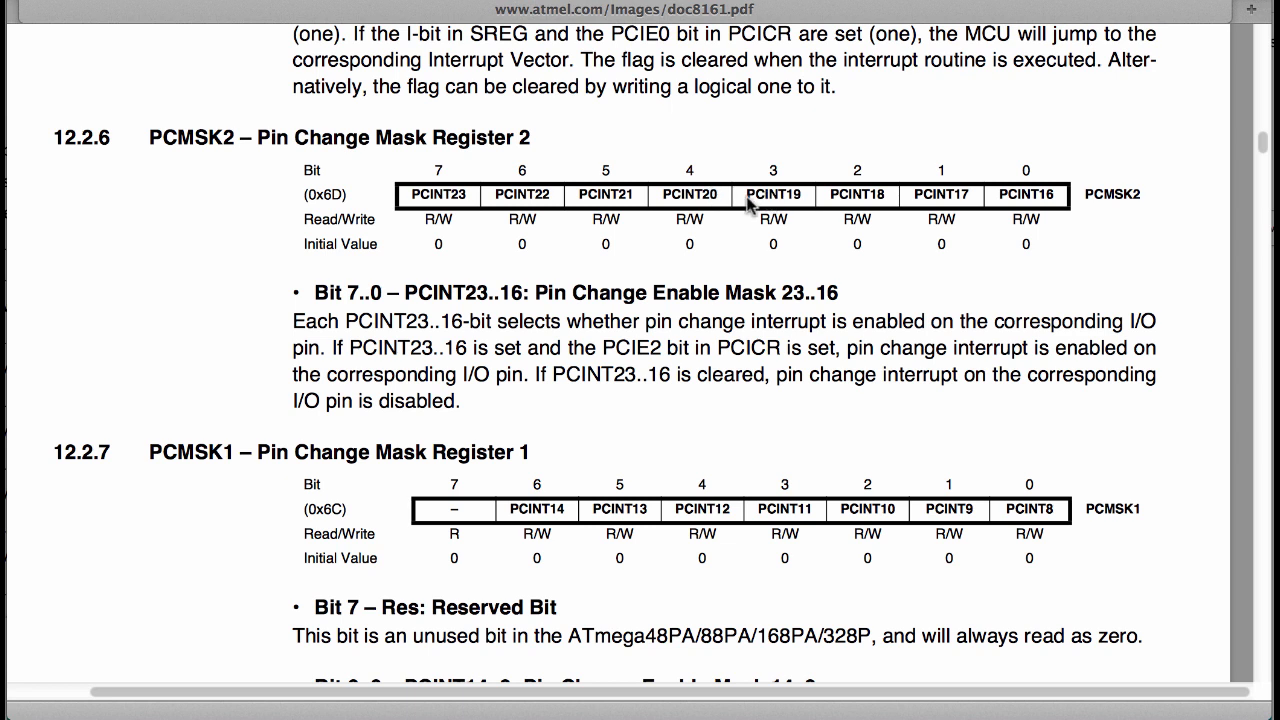
mouse_move(468, 190)
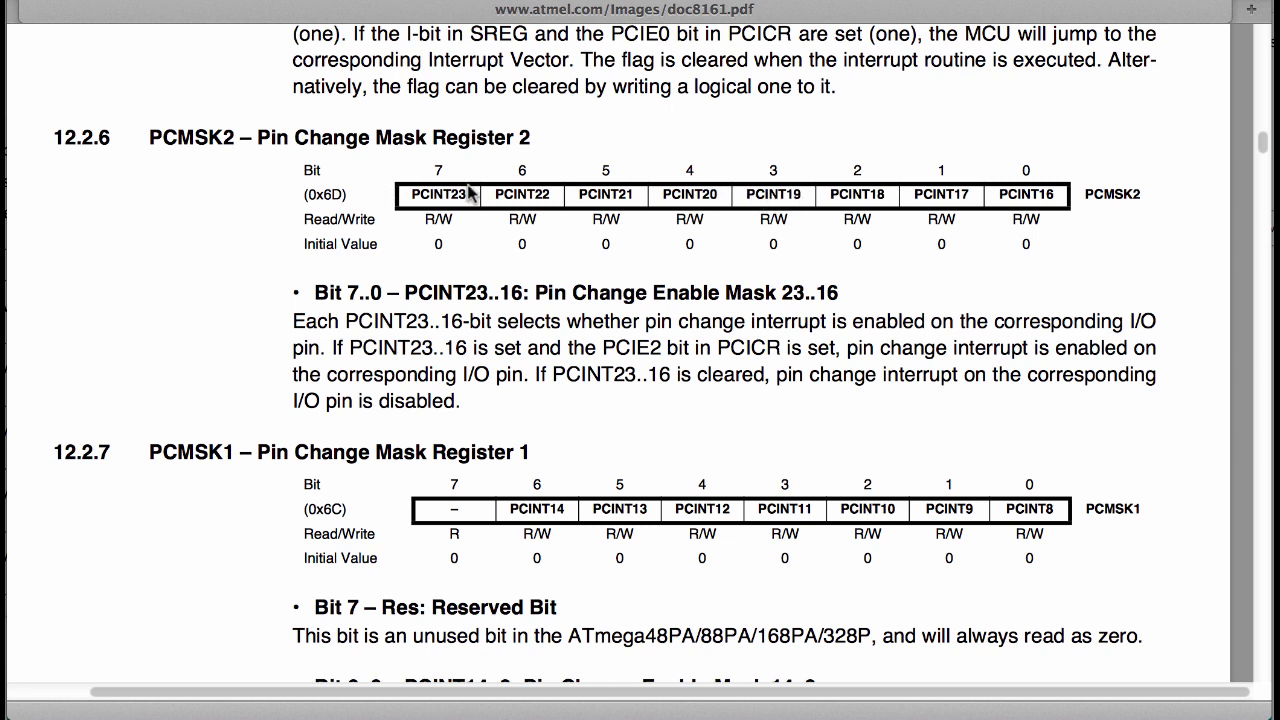
mouse_move(740, 188)
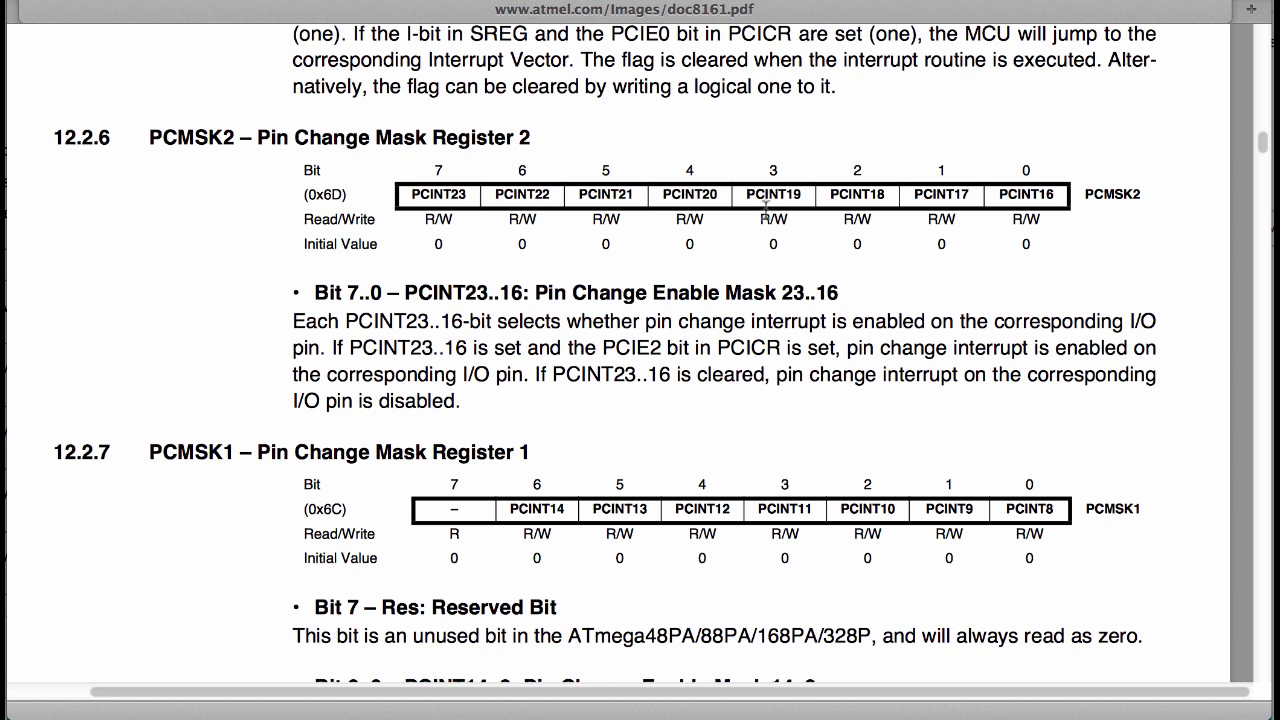
mouse_move(432, 198)
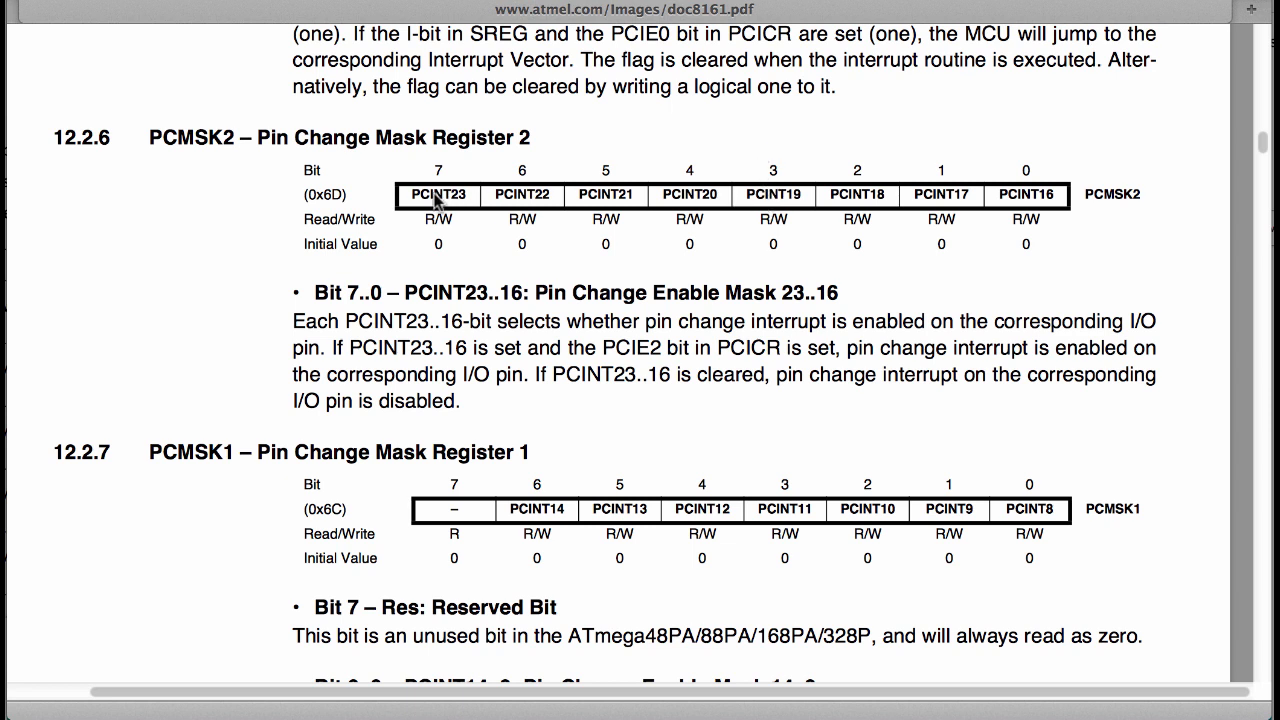
mouse_move(870, 212)
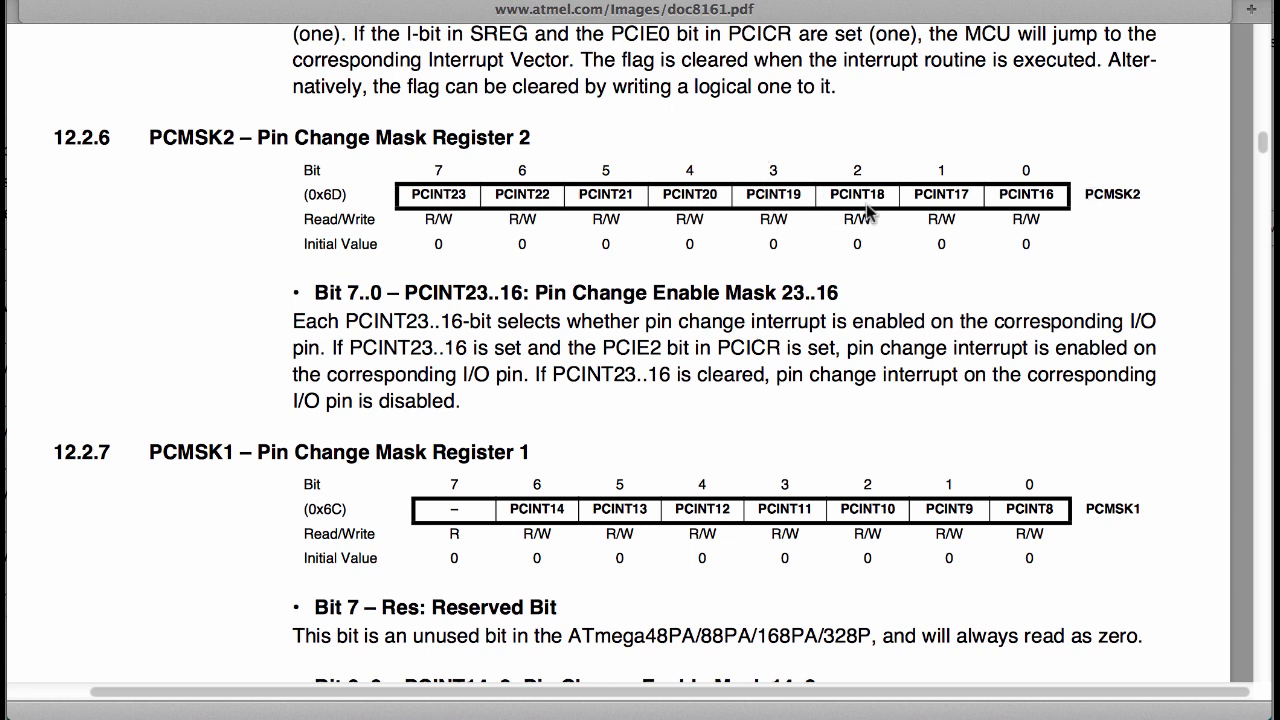
mouse_move(580, 192)
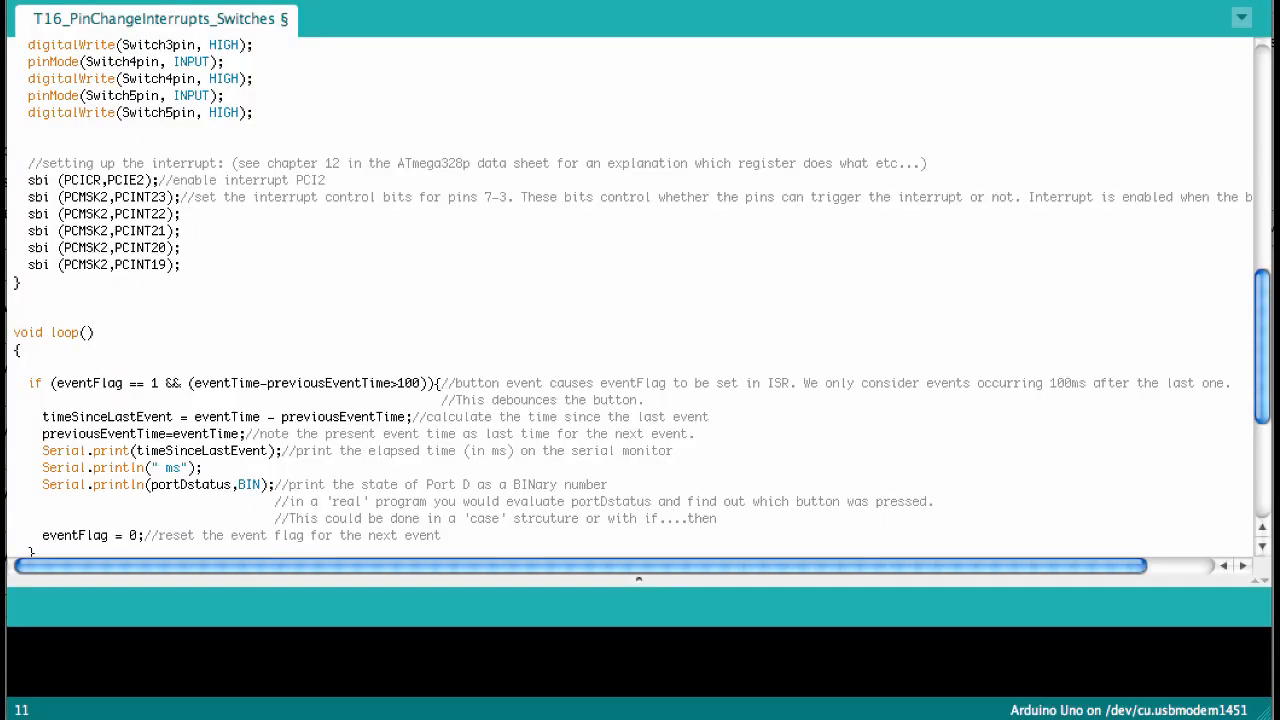
mouse_move(120, 236)
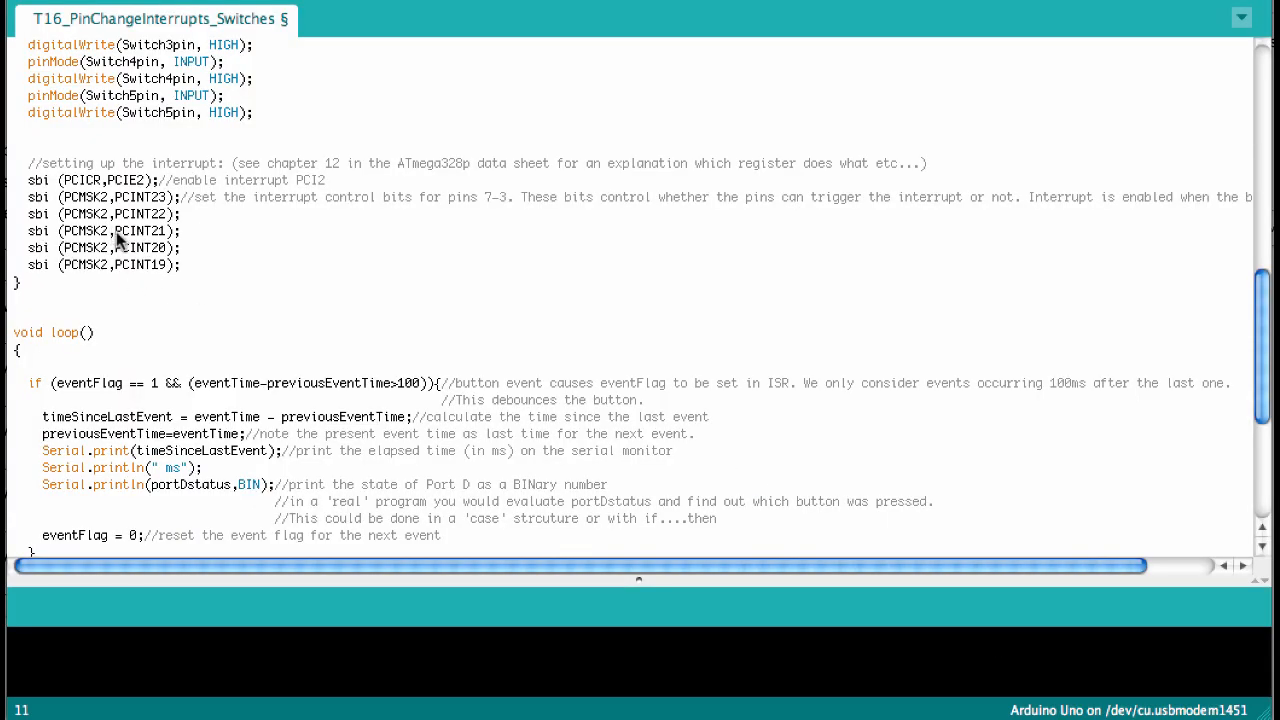
mouse_move(88, 232)
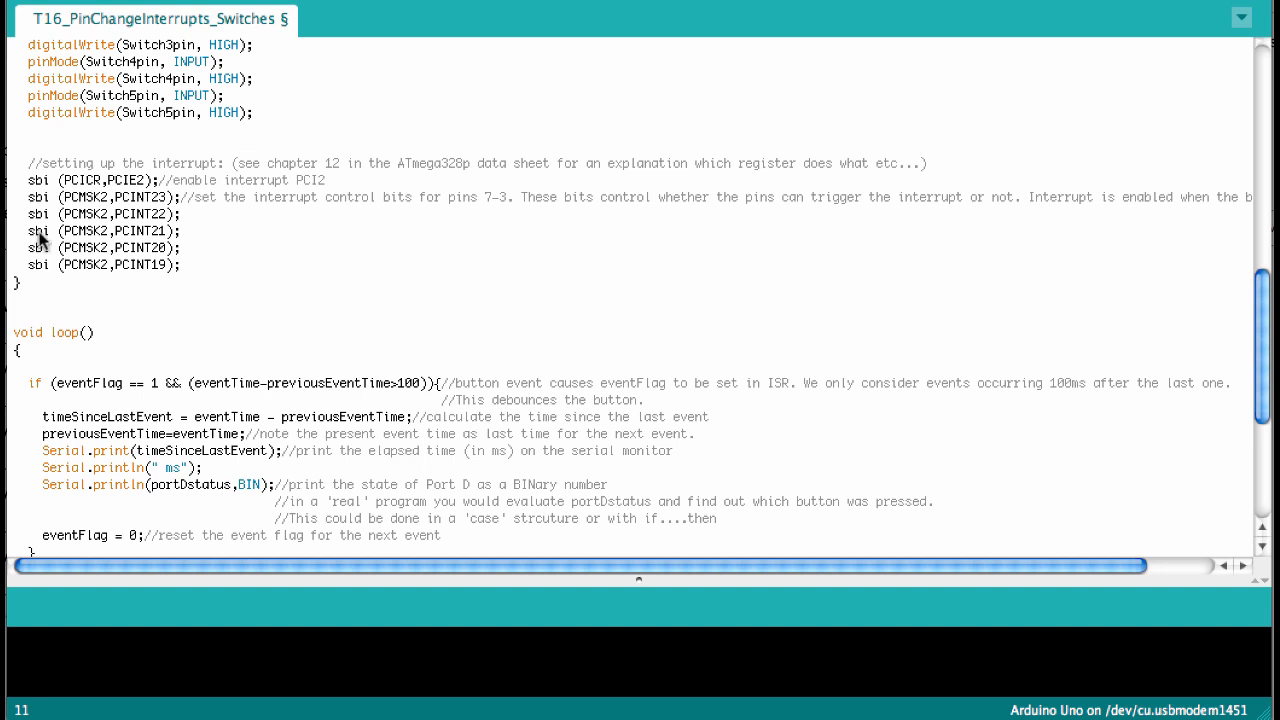
mouse_move(140, 248)
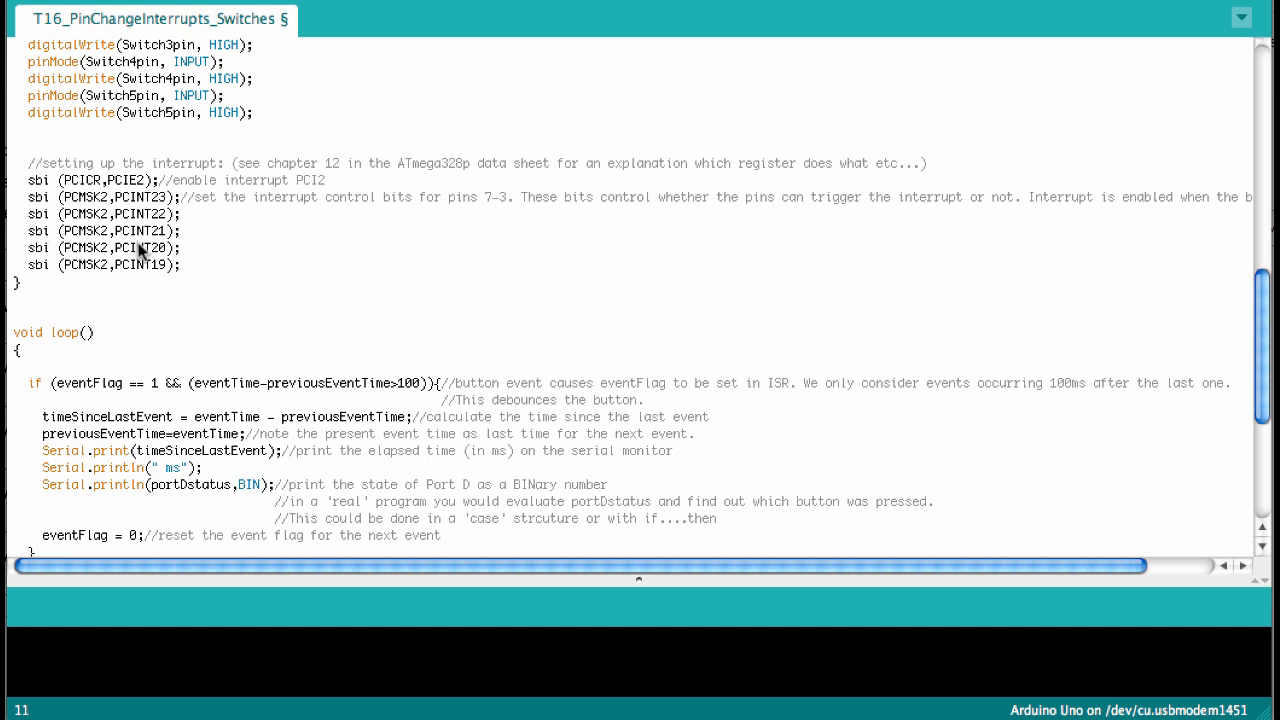
mouse_move(430, 260)
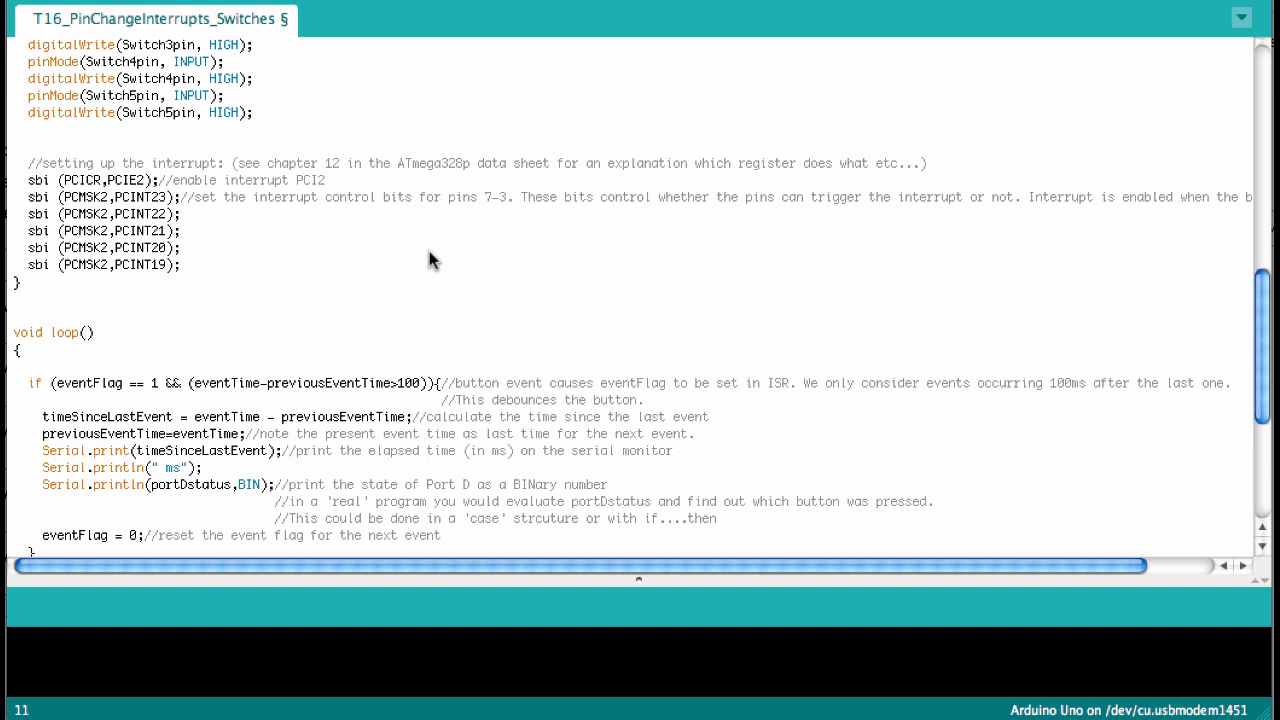
- Scroll the sketch past loop() to the ISR(PCINT2_vect) routine reading PIND
scroll(down, 3)
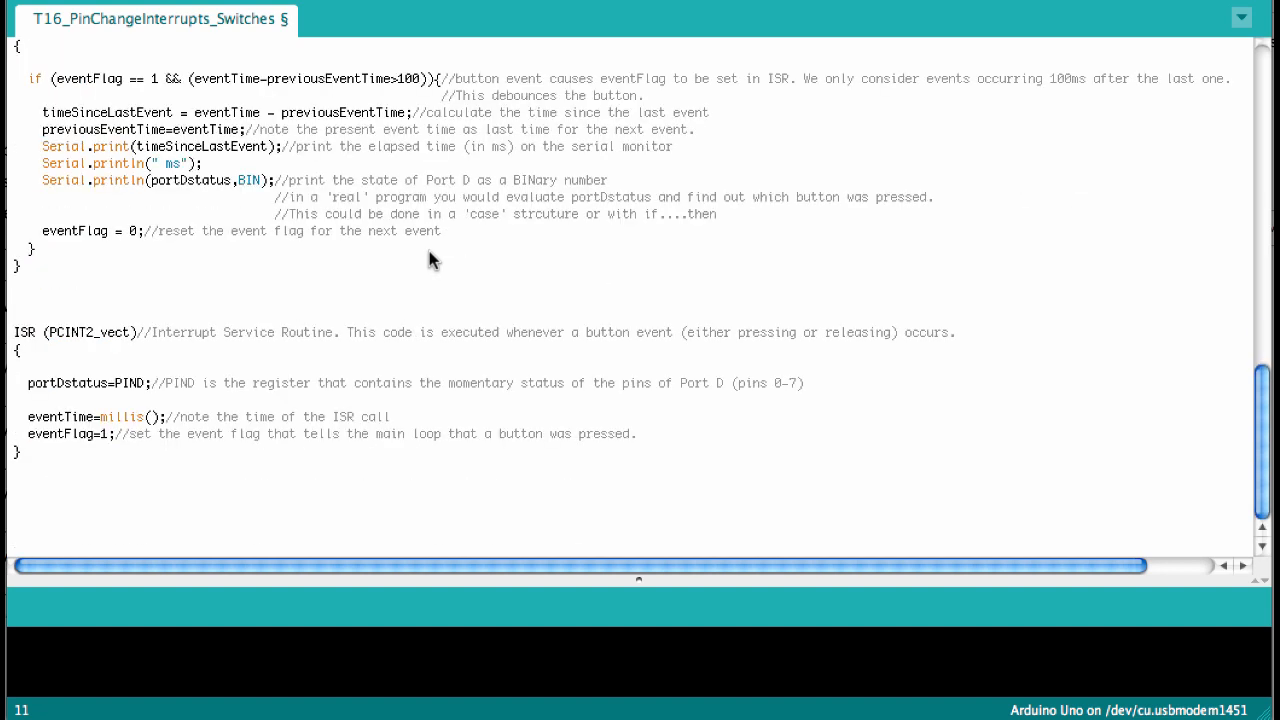
mouse_move(20, 332)
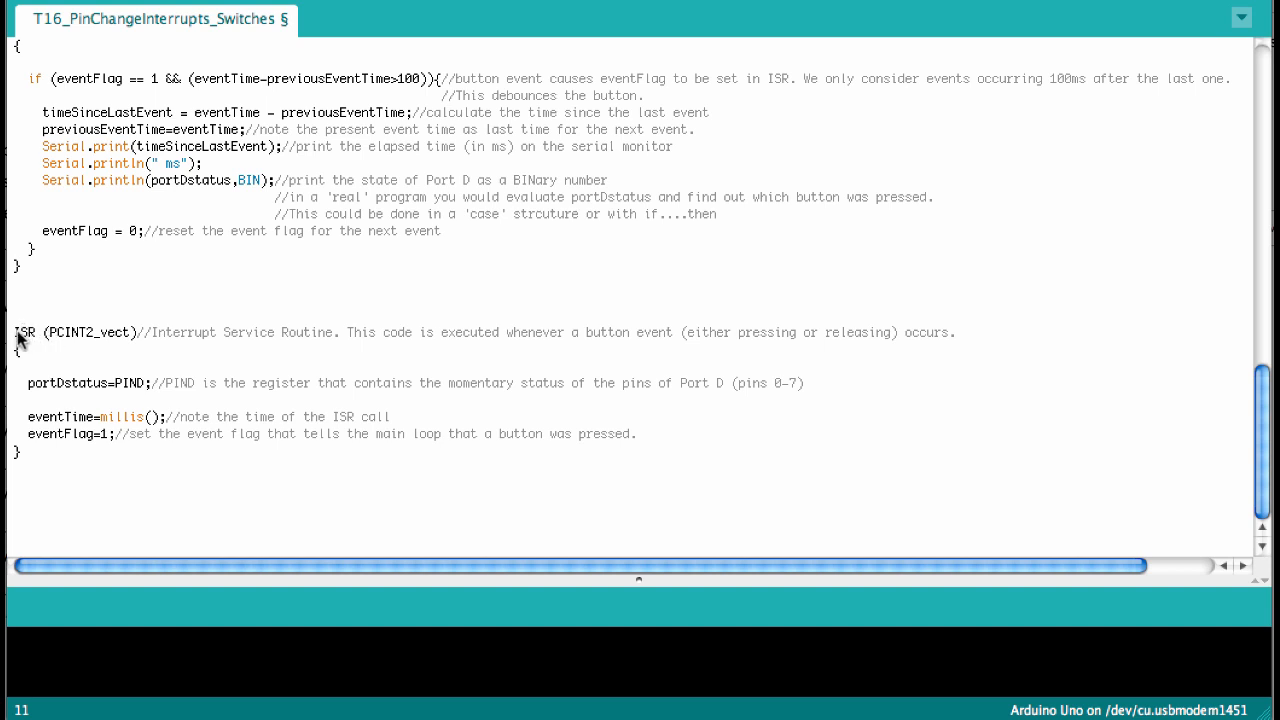
mouse_move(50, 344)
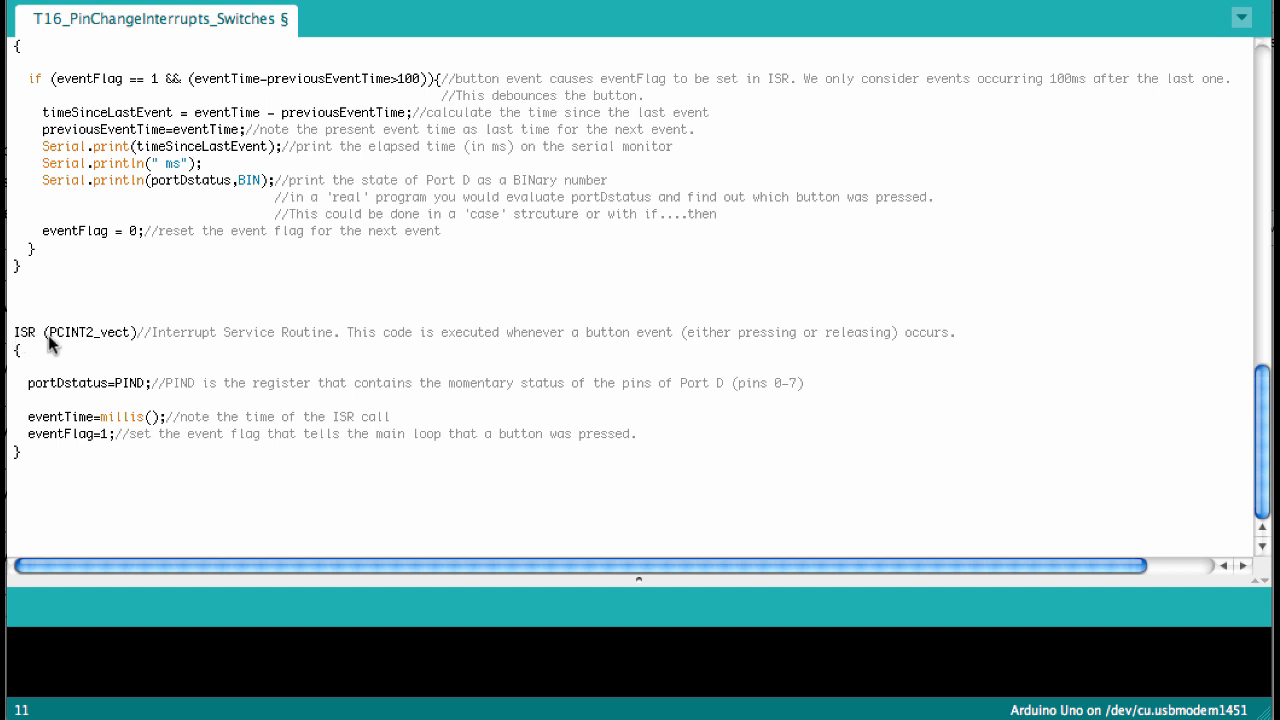
mouse_move(72, 344)
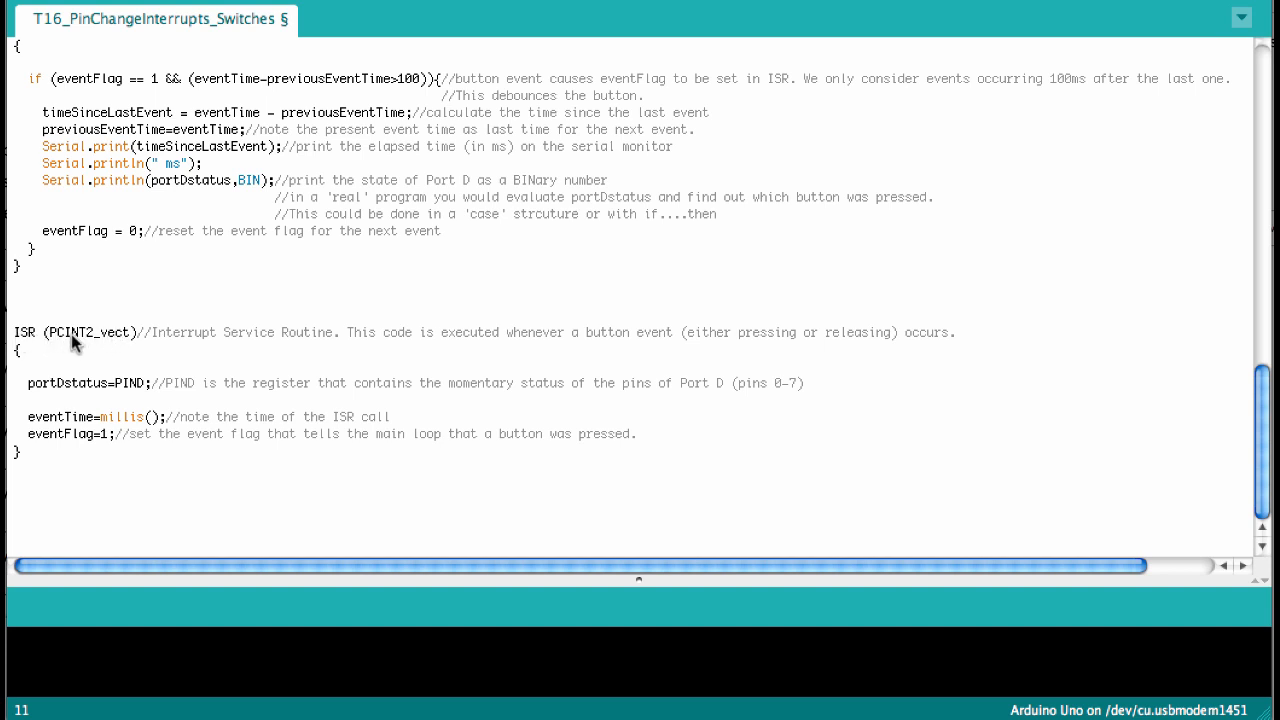
mouse_move(130, 344)
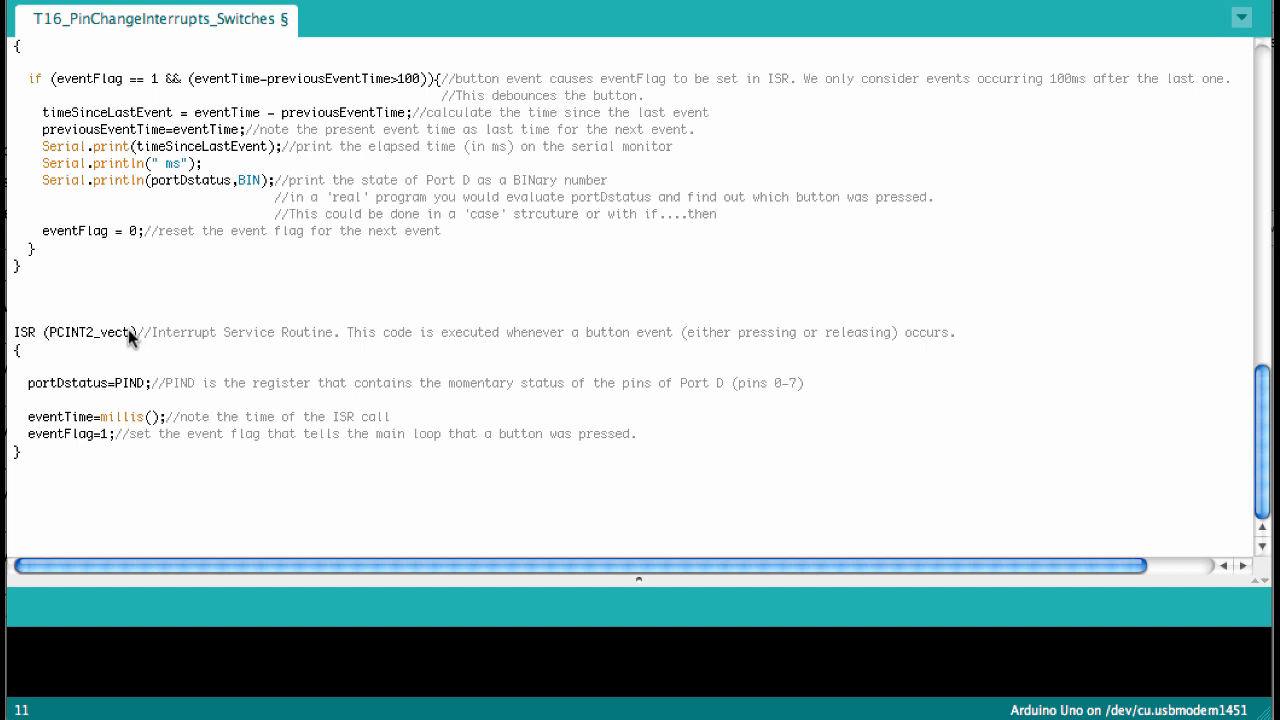
mouse_move(58, 338)
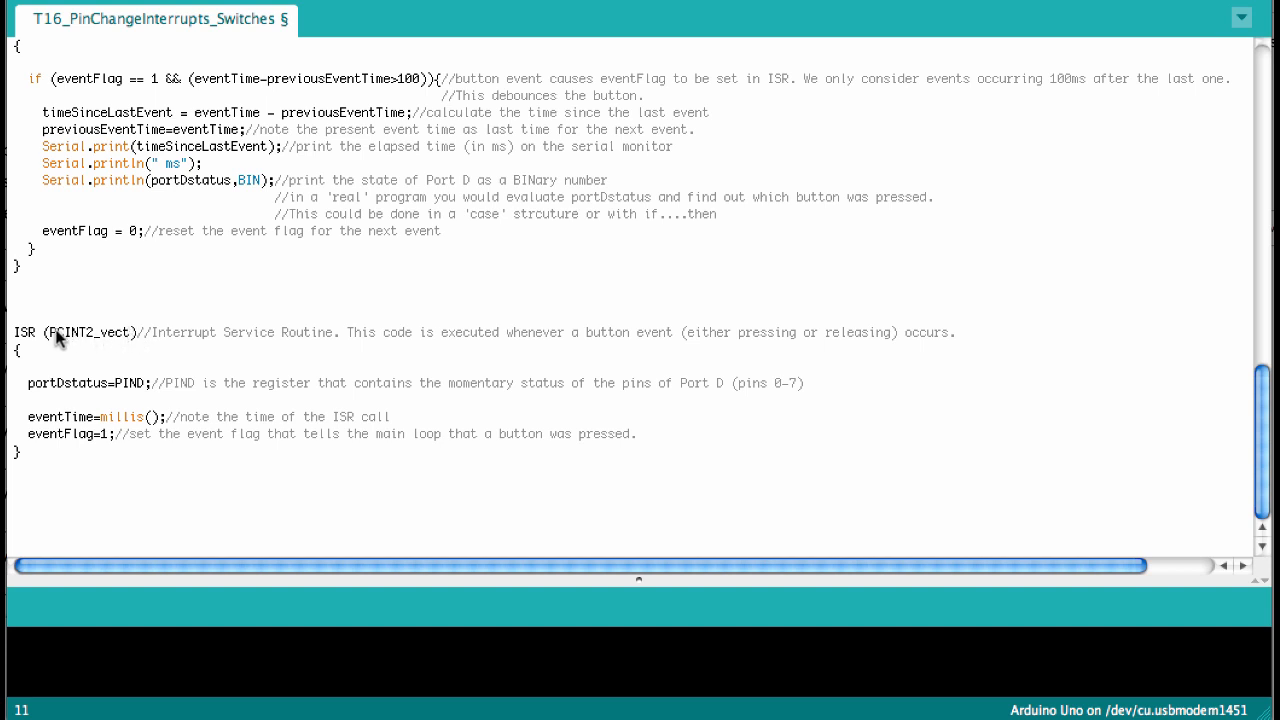
mouse_move(52, 332)
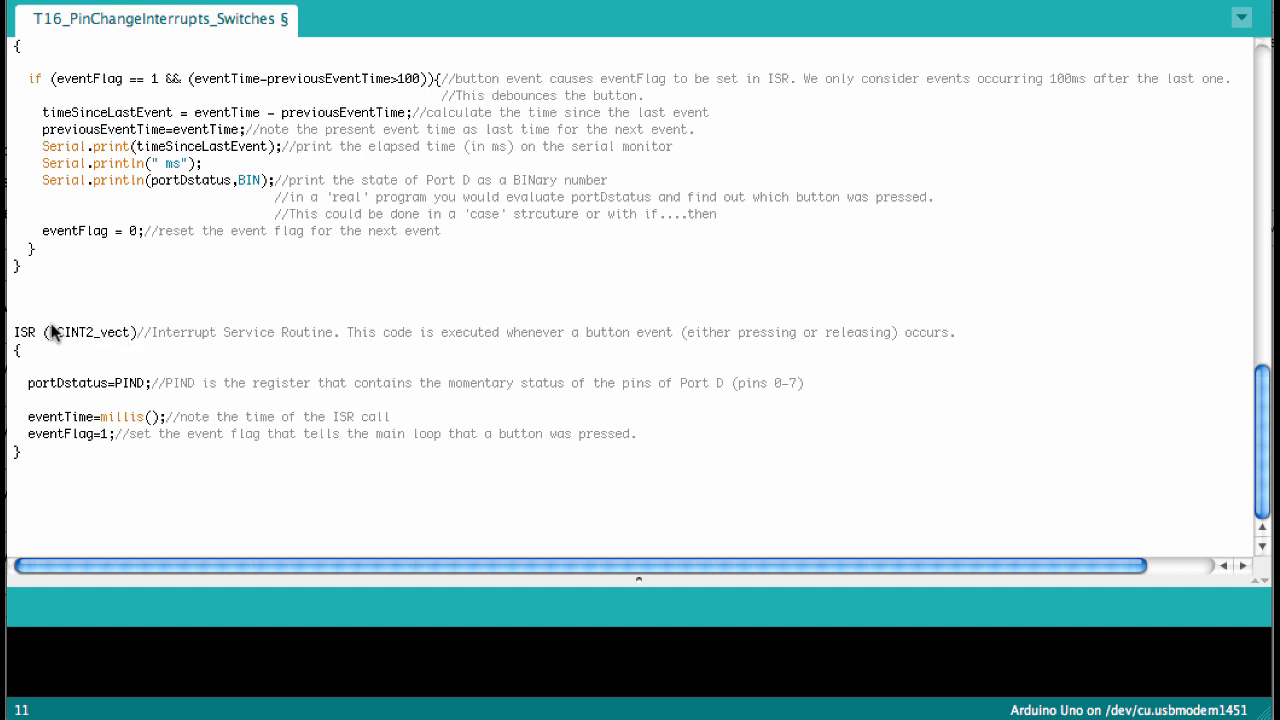
mouse_move(80, 338)
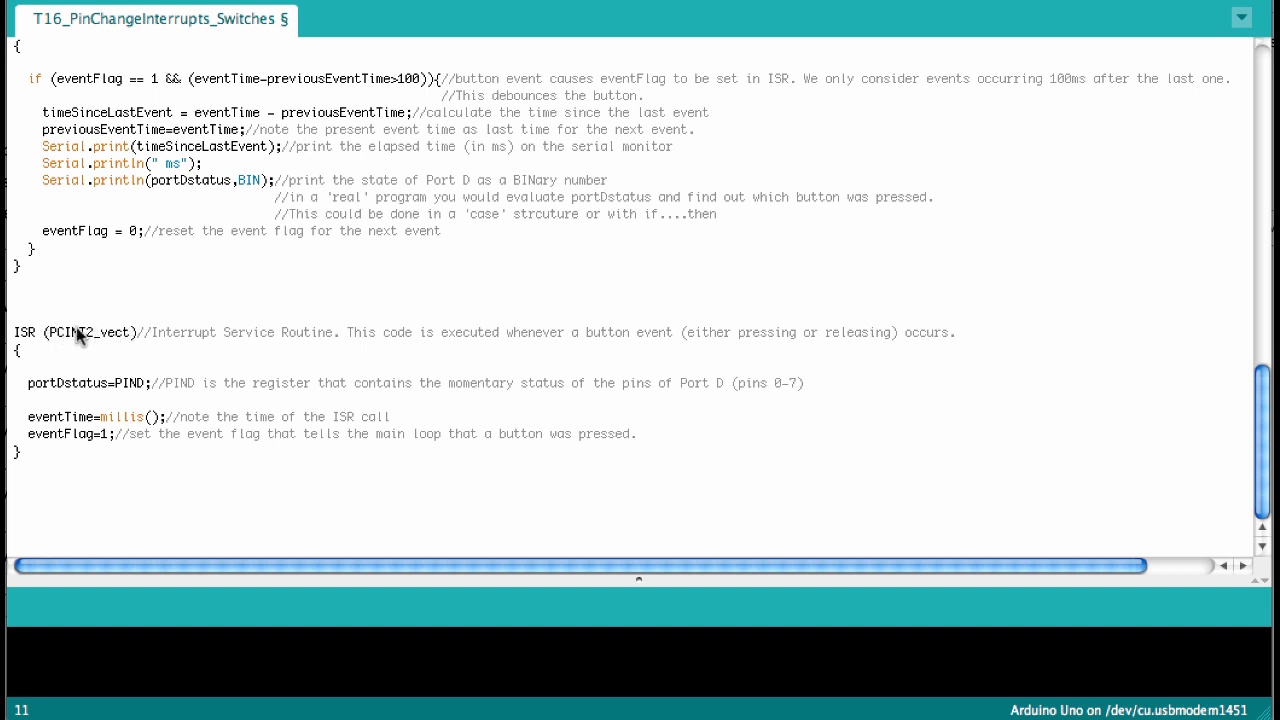
mouse_move(38, 400)
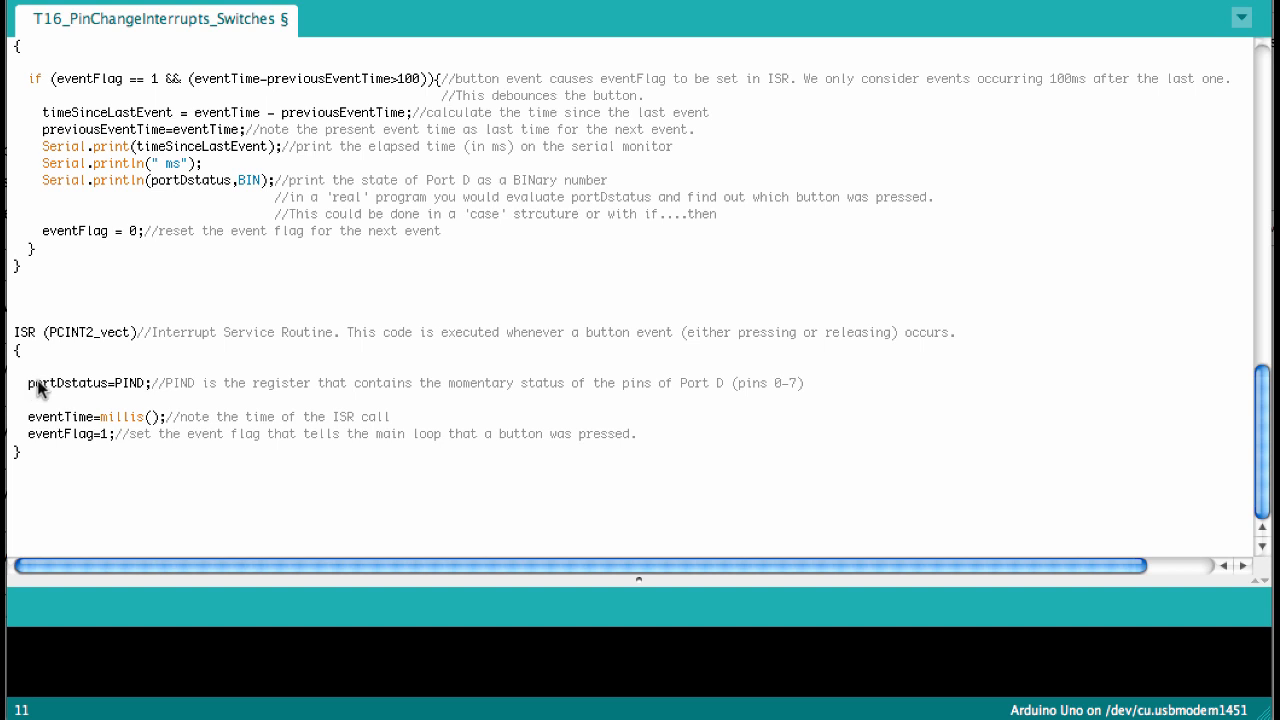
mouse_move(40, 388)
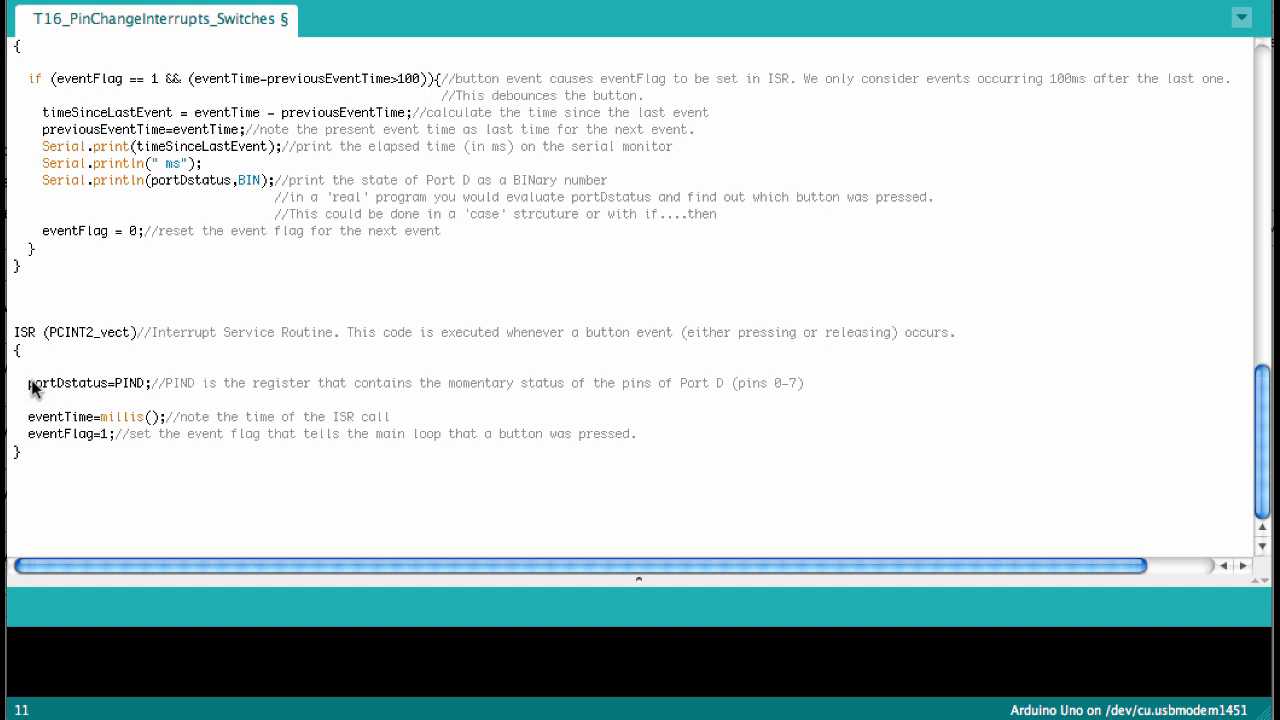
mouse_move(72, 390)
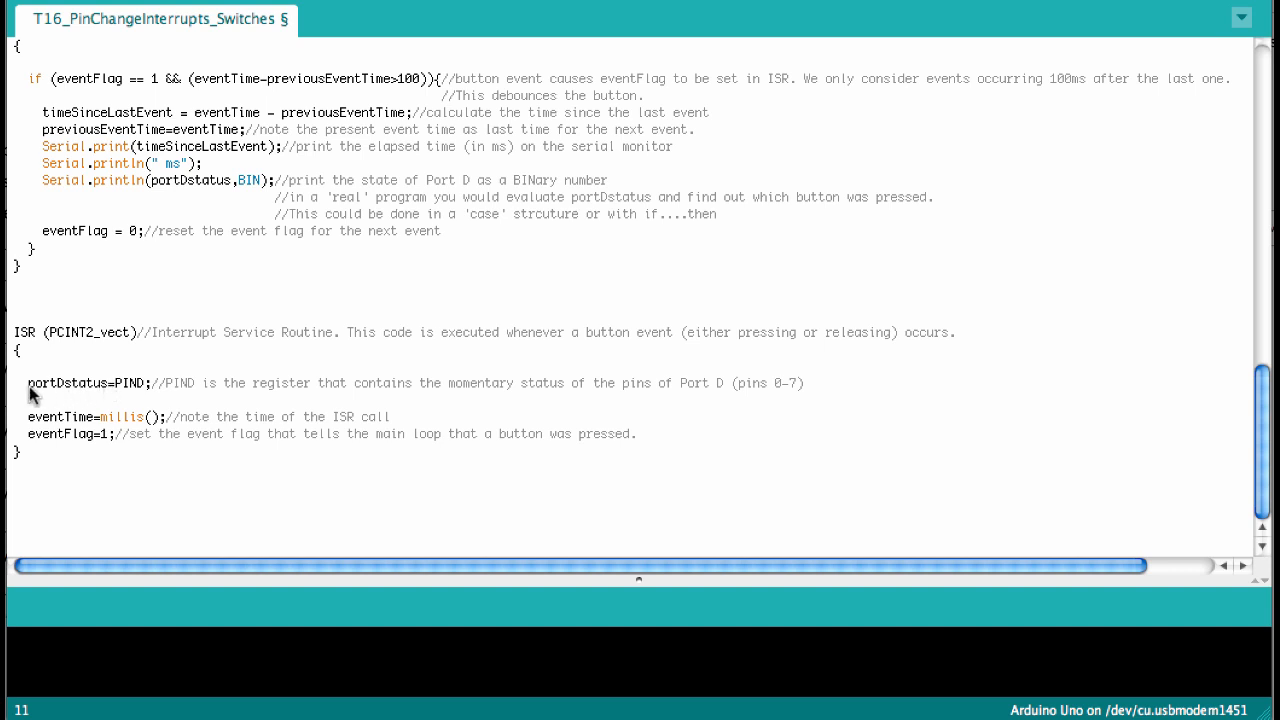
mouse_move(118, 388)
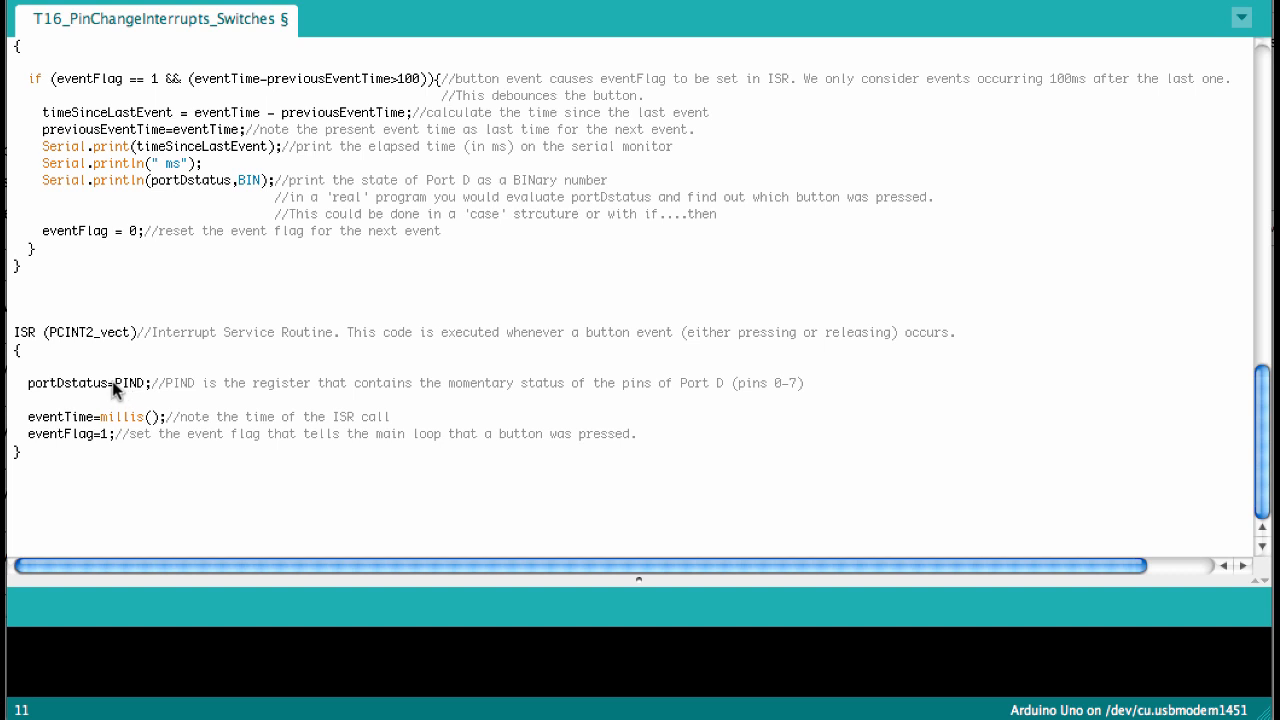
mouse_move(128, 392)
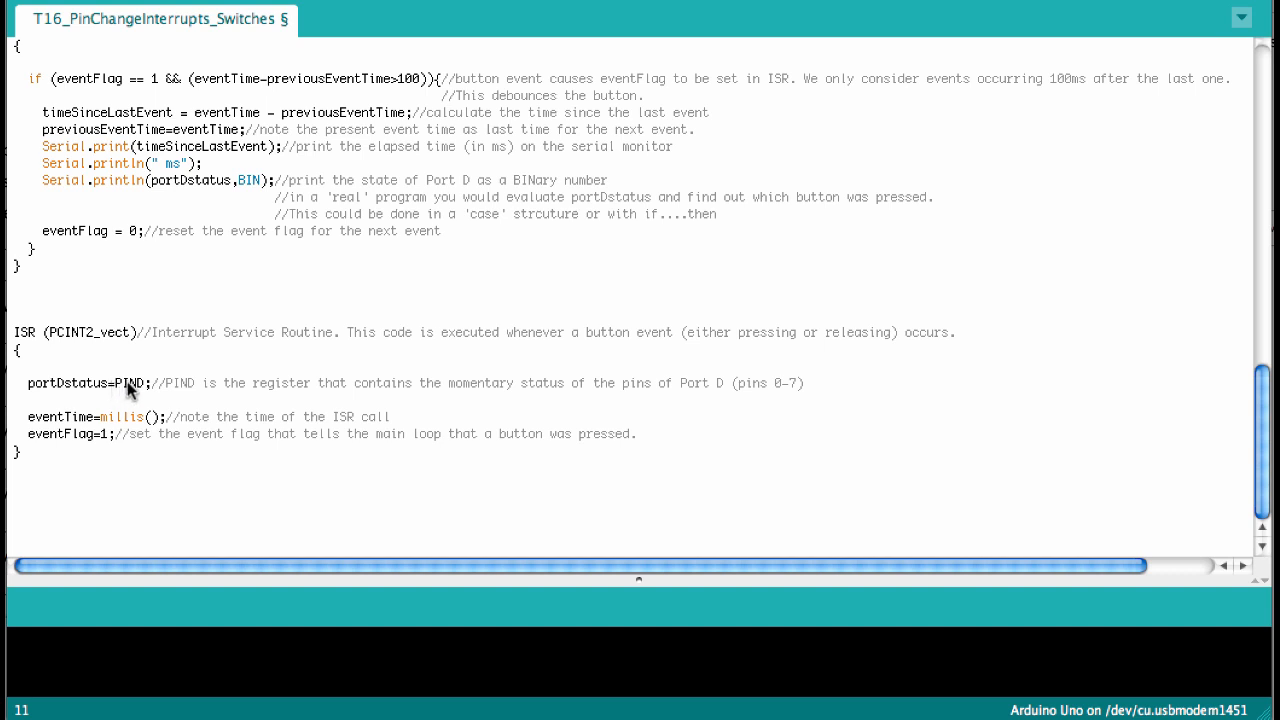
mouse_move(248, 388)
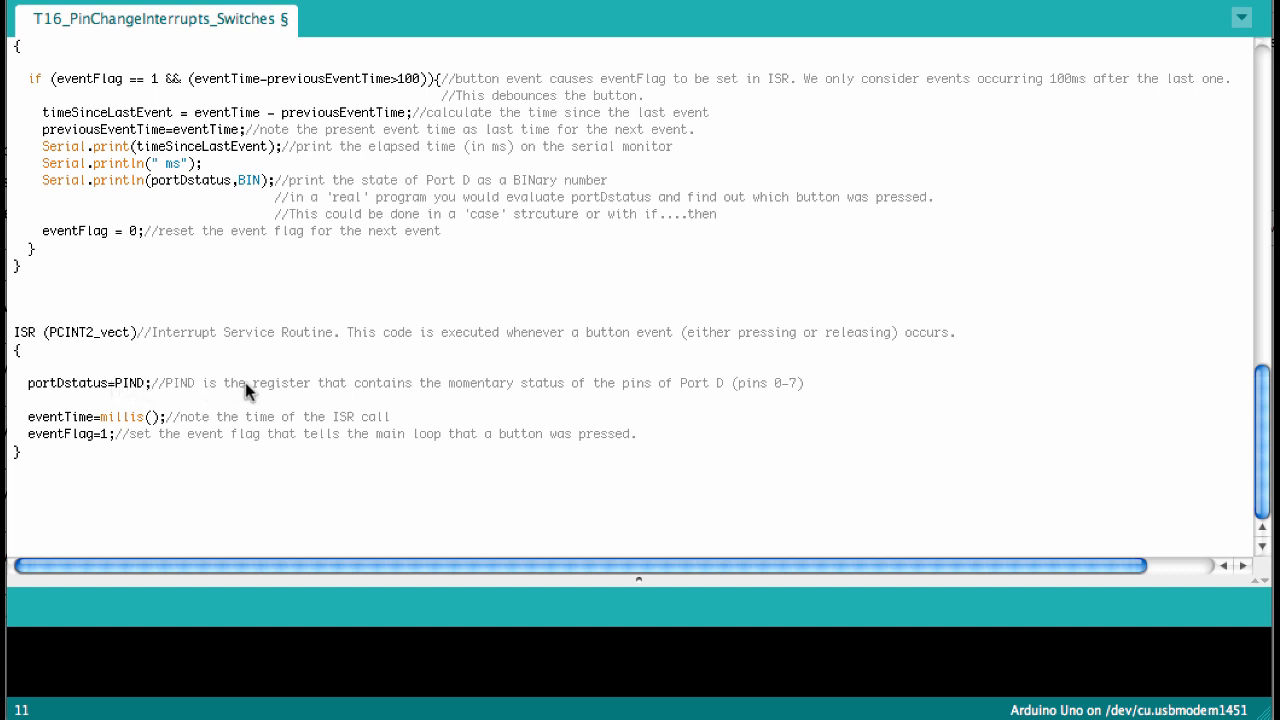
mouse_move(448, 386)
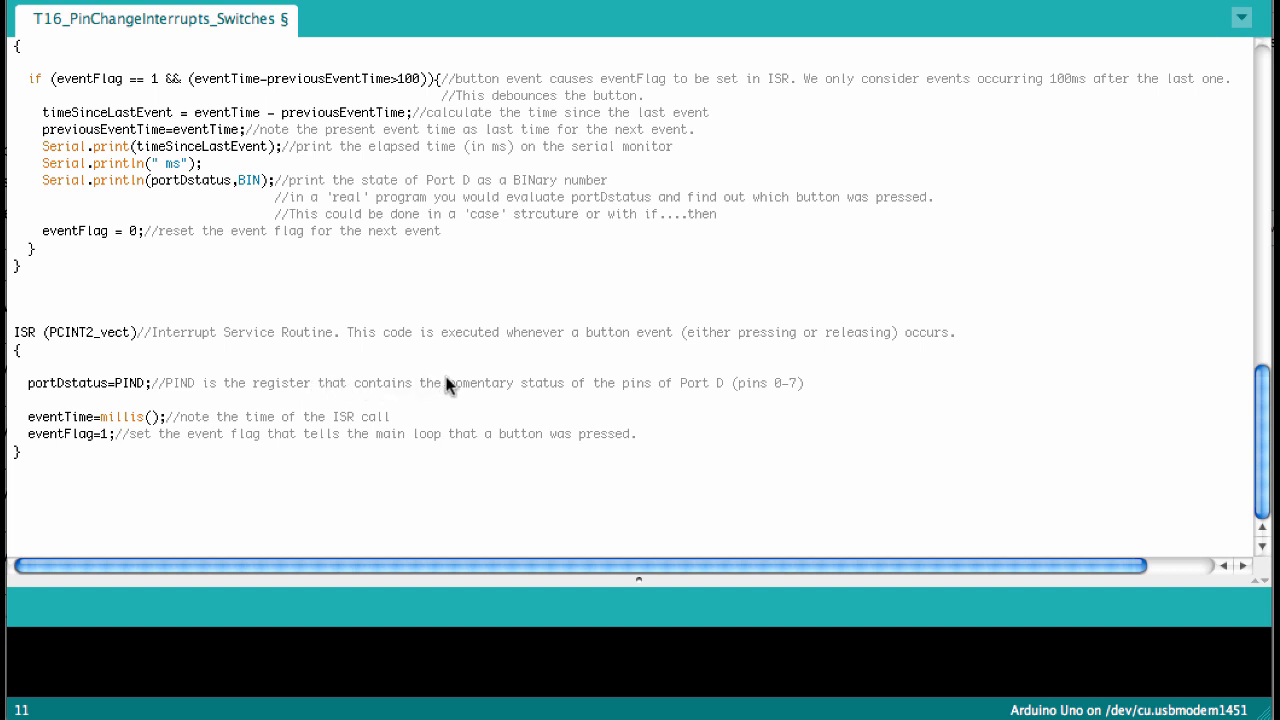
mouse_move(624, 390)
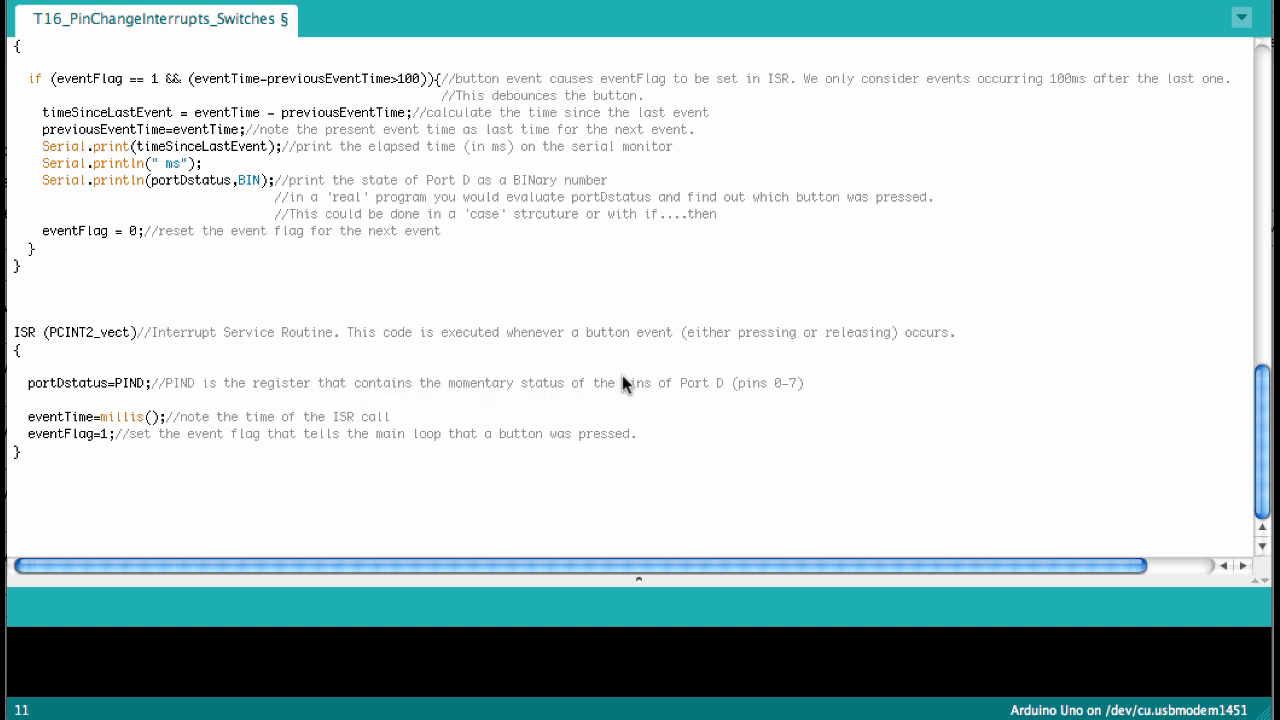
mouse_move(796, 388)
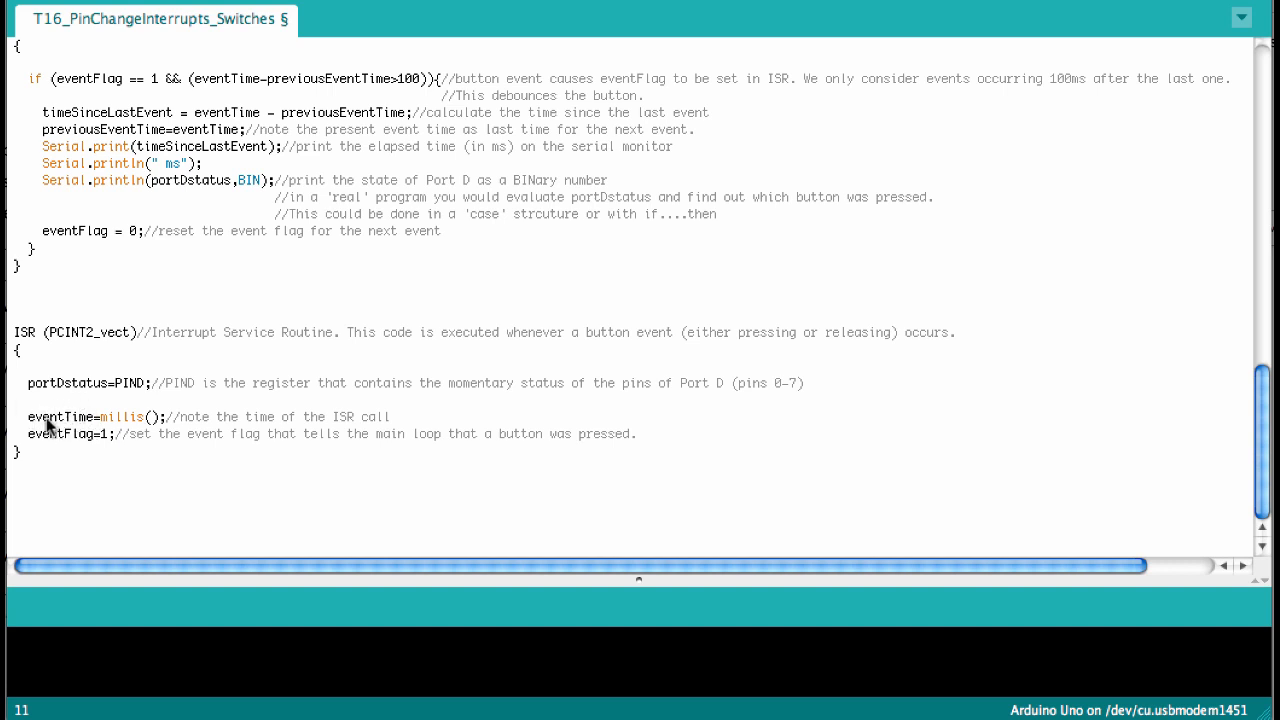
mouse_move(30, 426)
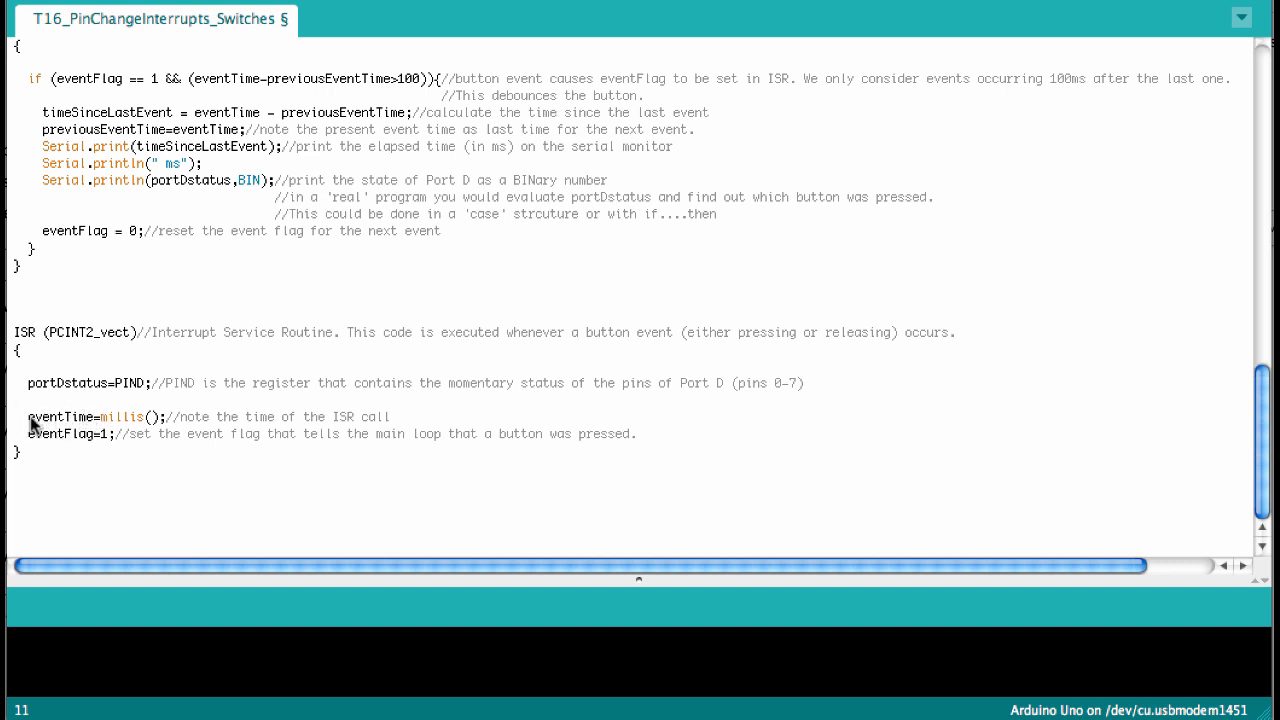
mouse_move(104, 422)
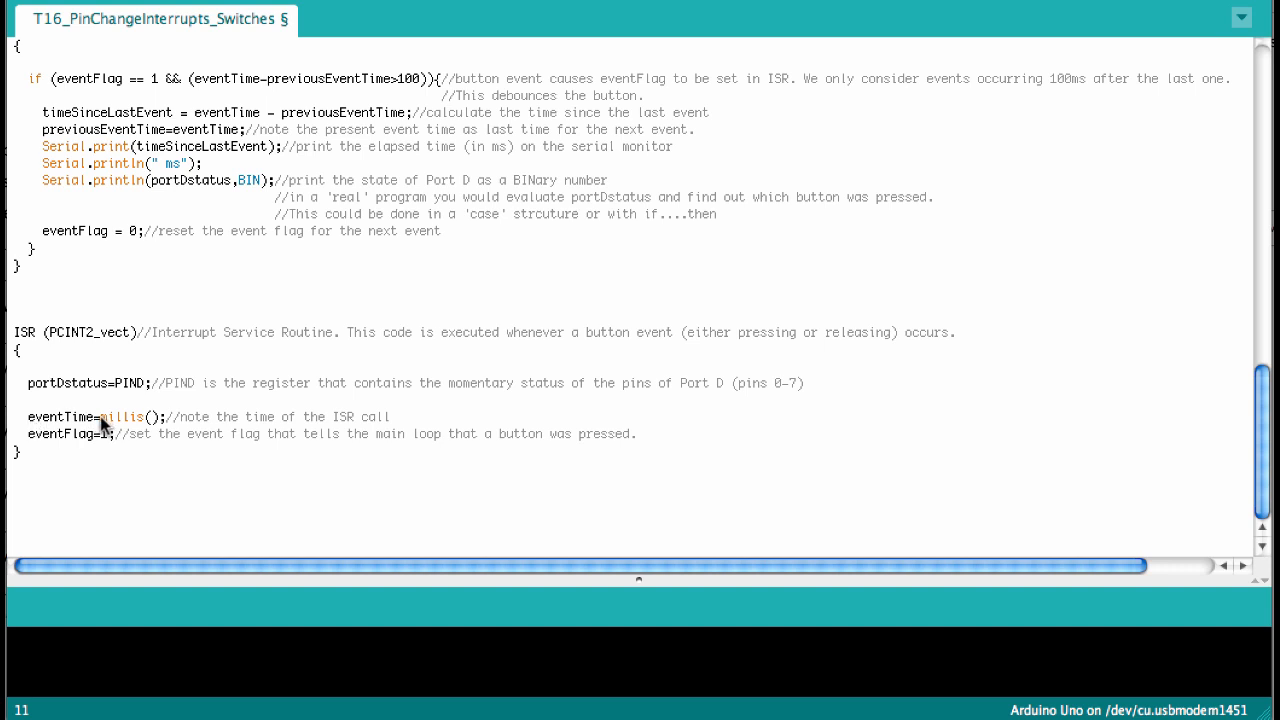
mouse_move(144, 424)
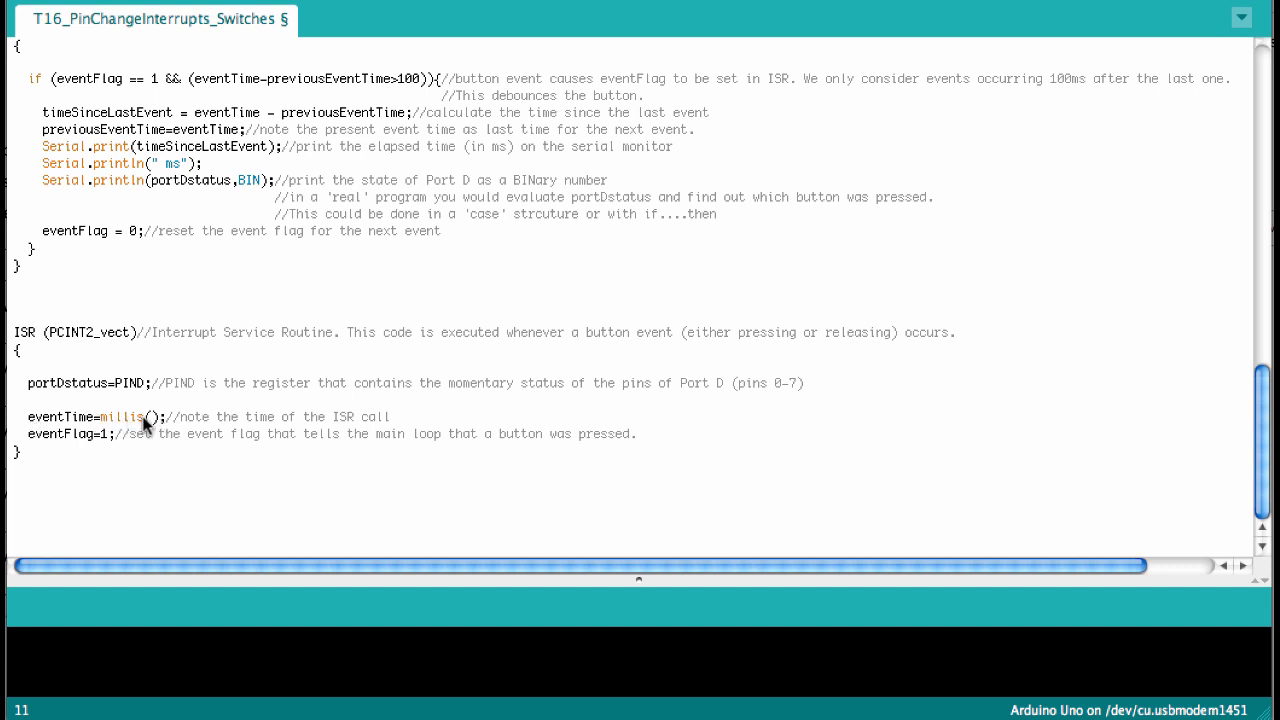
mouse_move(116, 422)
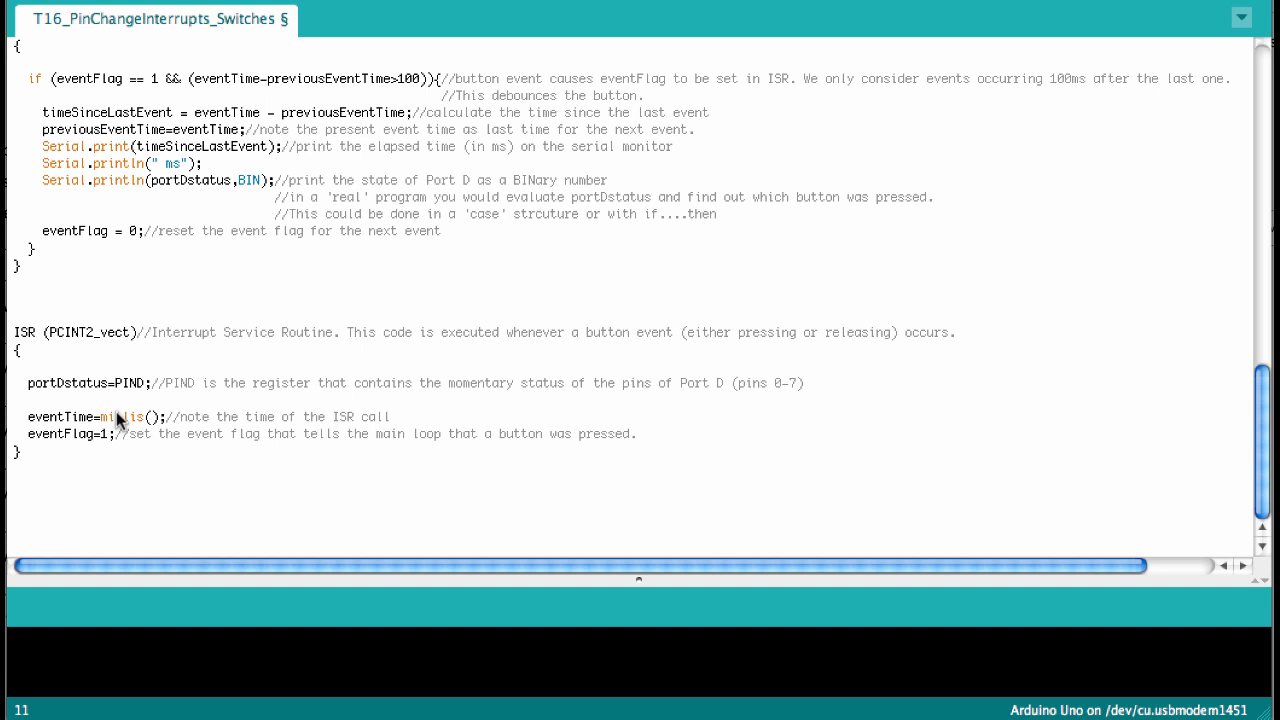
mouse_move(118, 424)
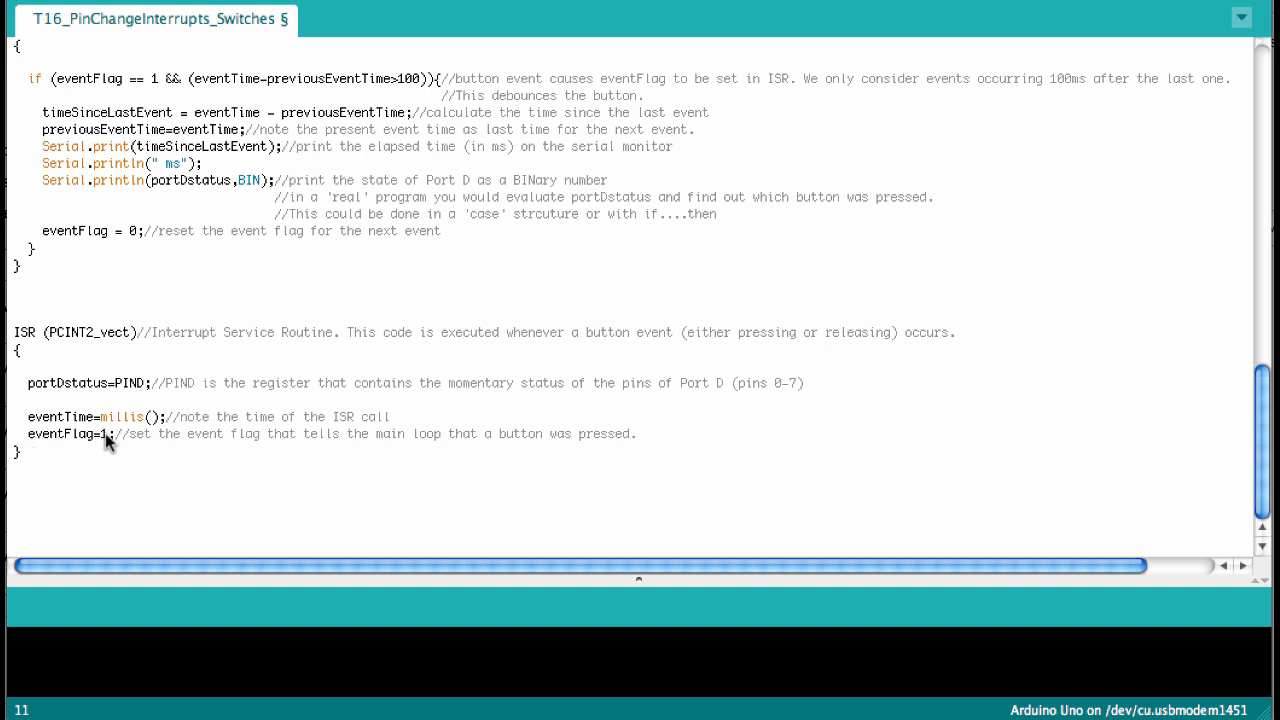
mouse_move(156, 268)
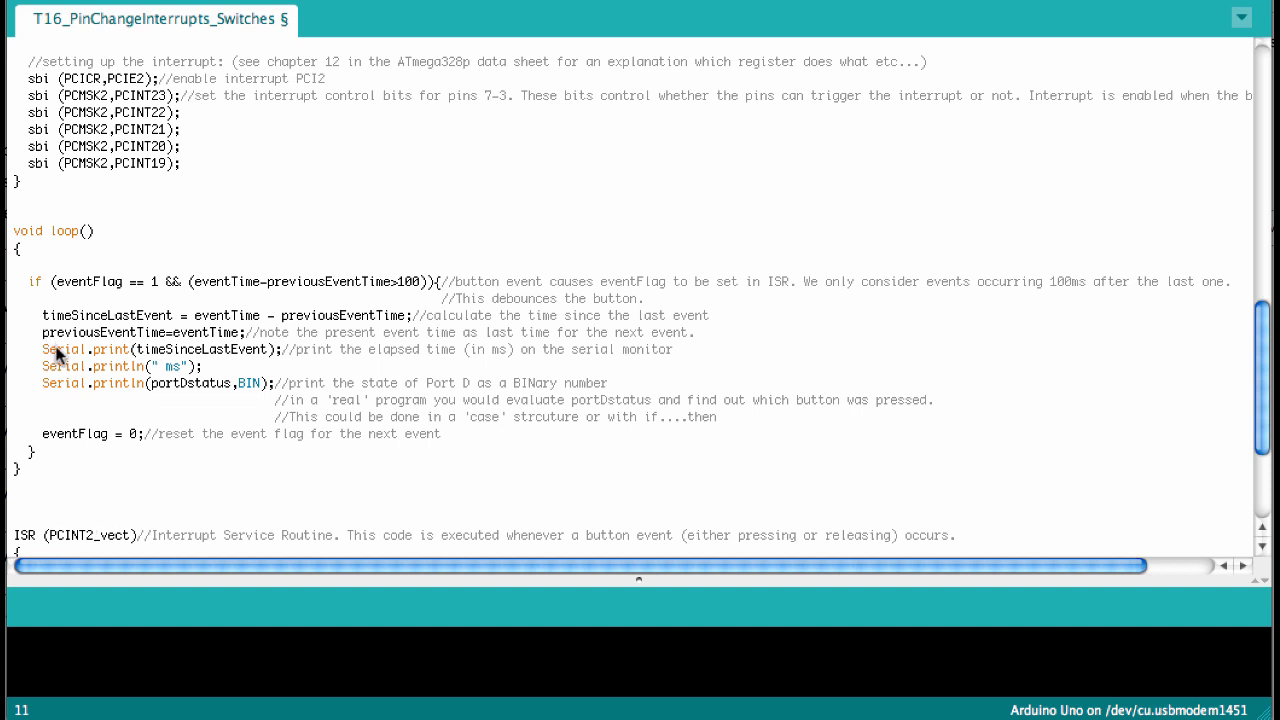
mouse_move(92, 312)
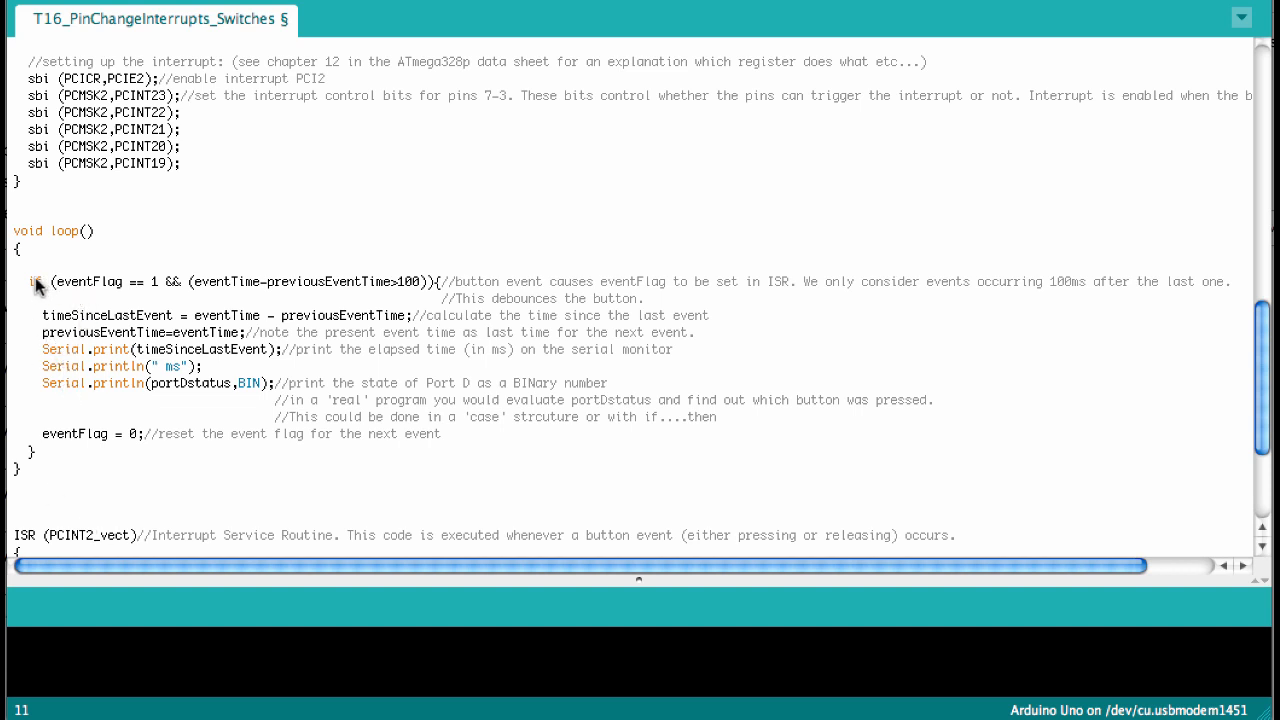
mouse_move(78, 288)
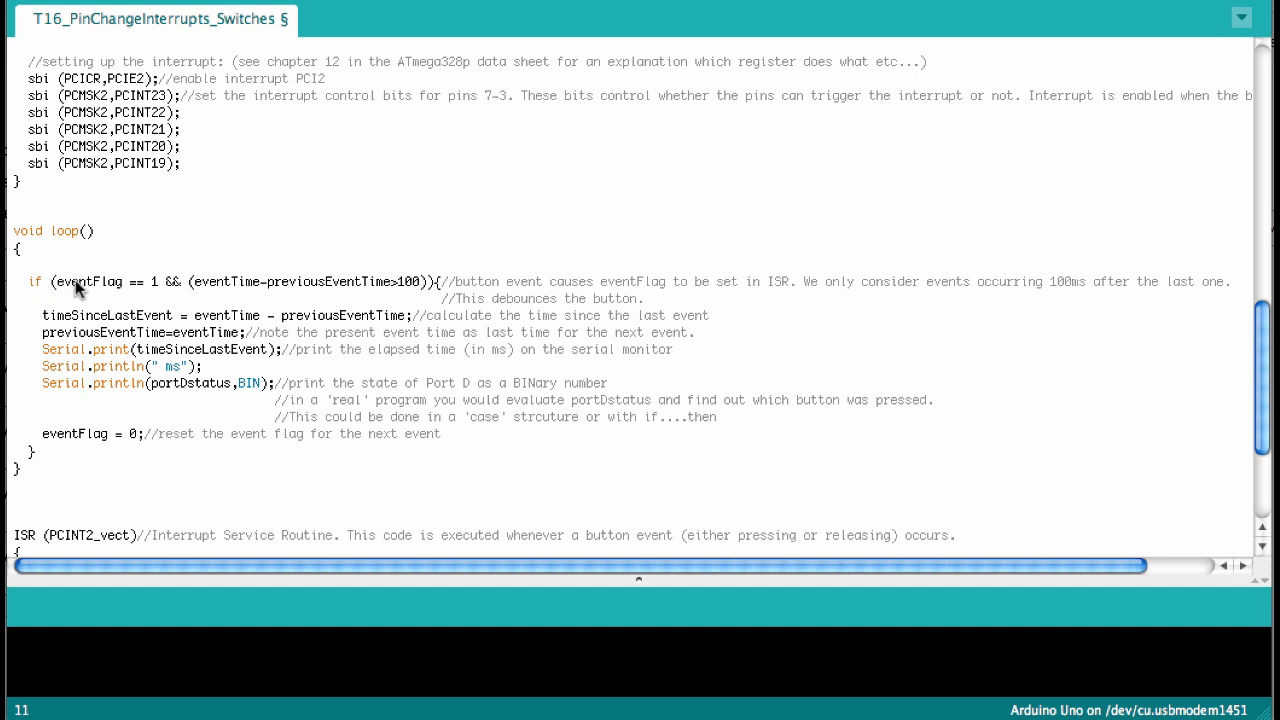
mouse_move(160, 288)
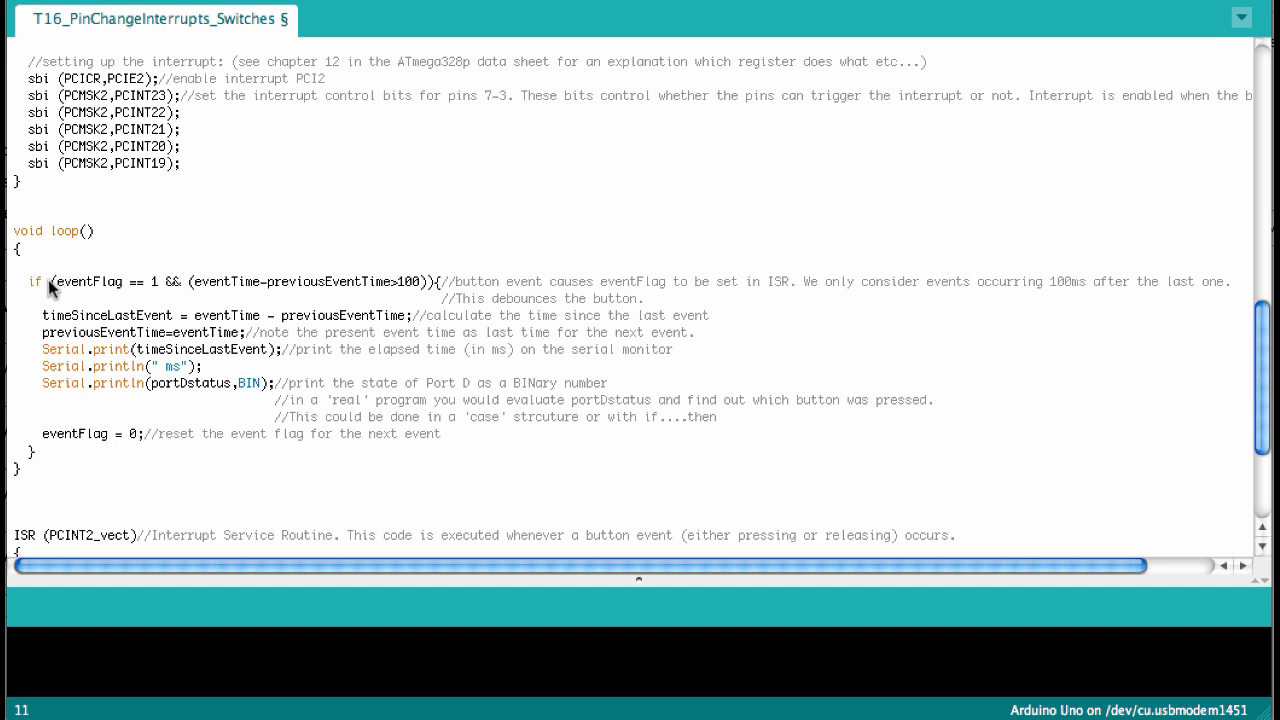
mouse_move(62, 288)
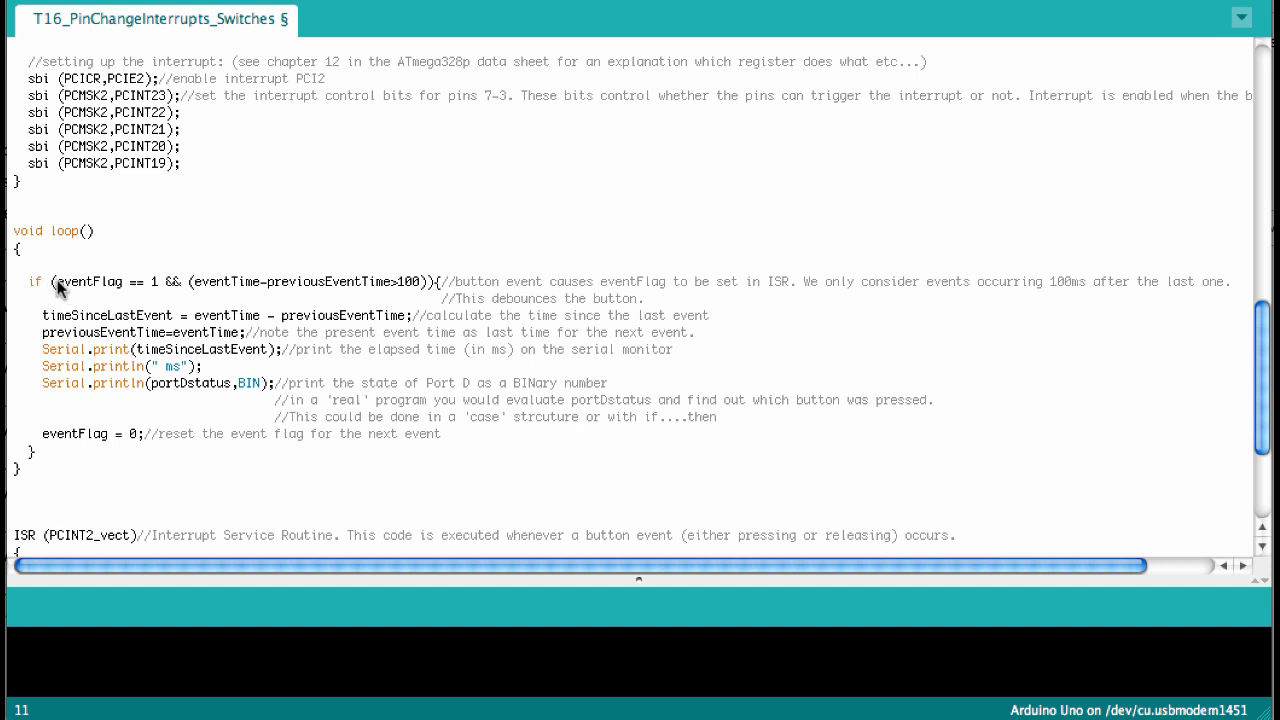
mouse_move(180, 288)
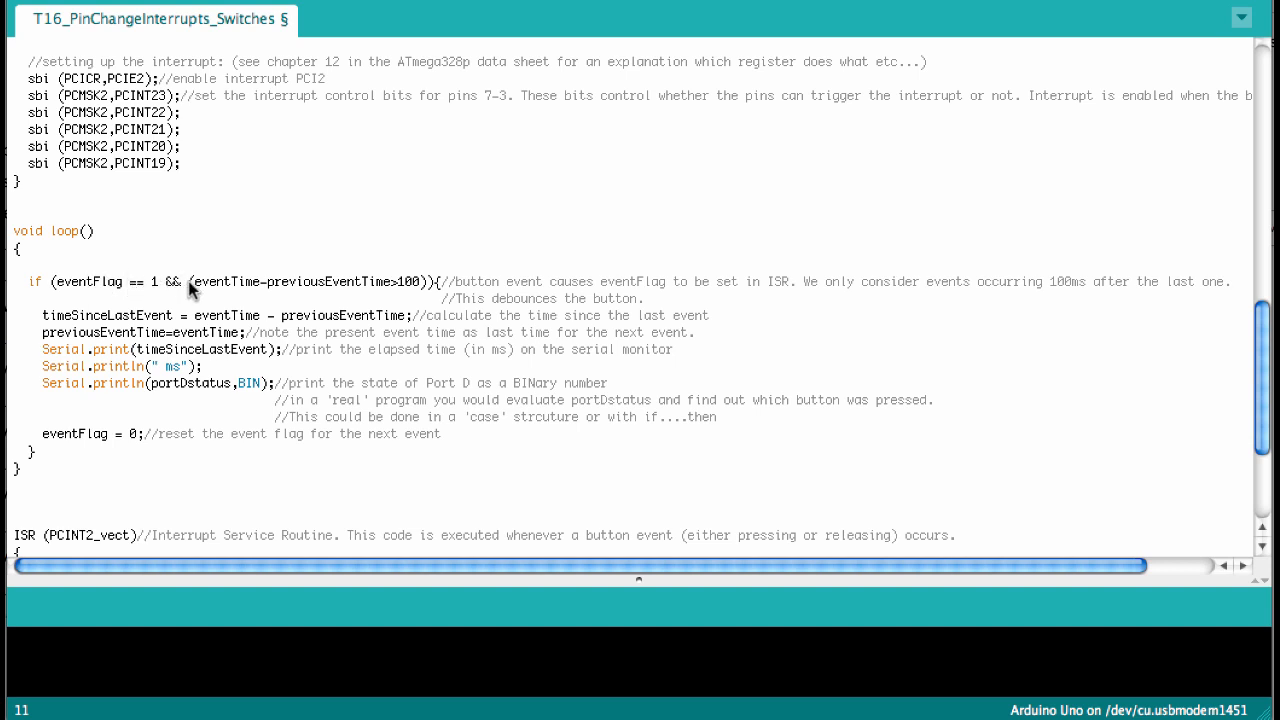
mouse_move(348, 290)
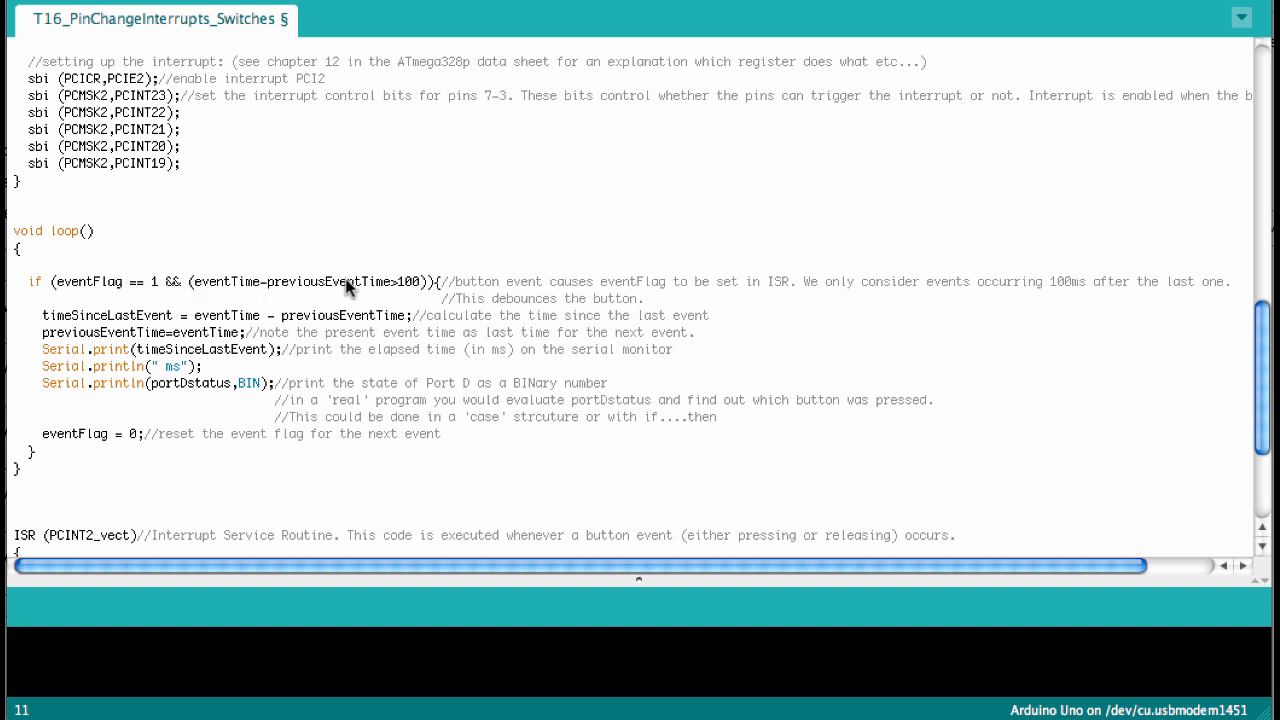
mouse_move(414, 288)
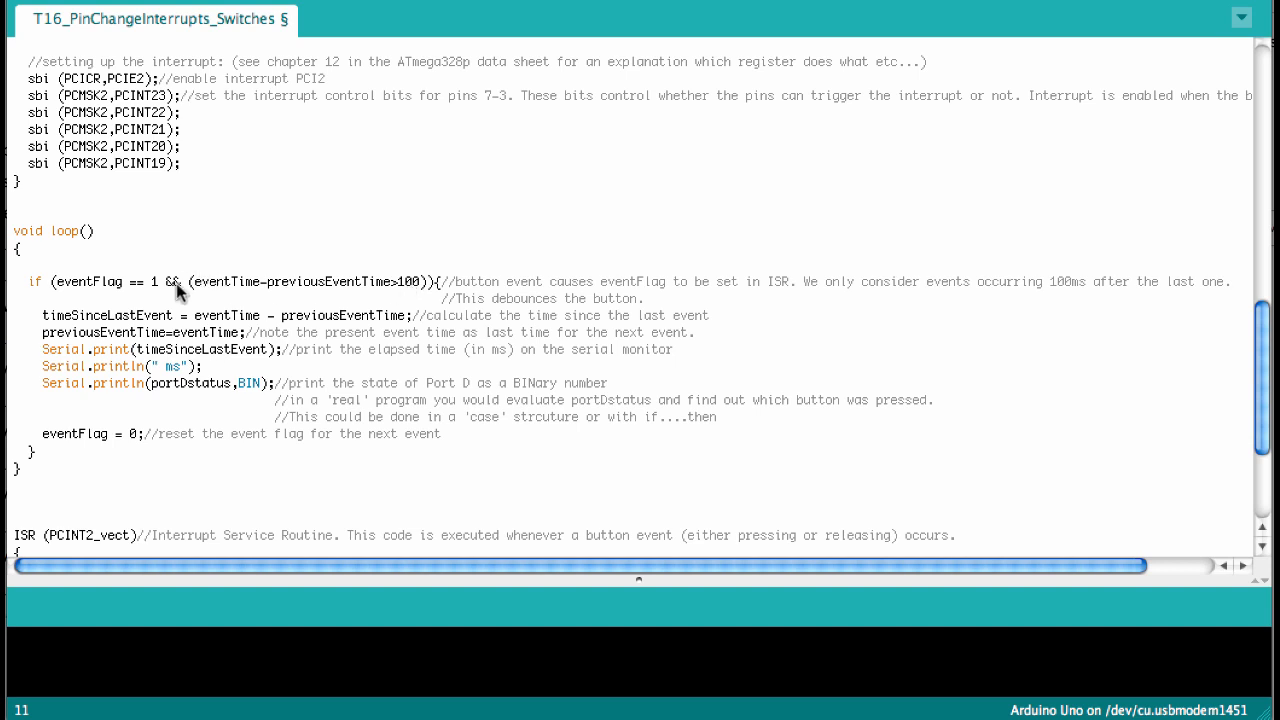
mouse_move(68, 300)
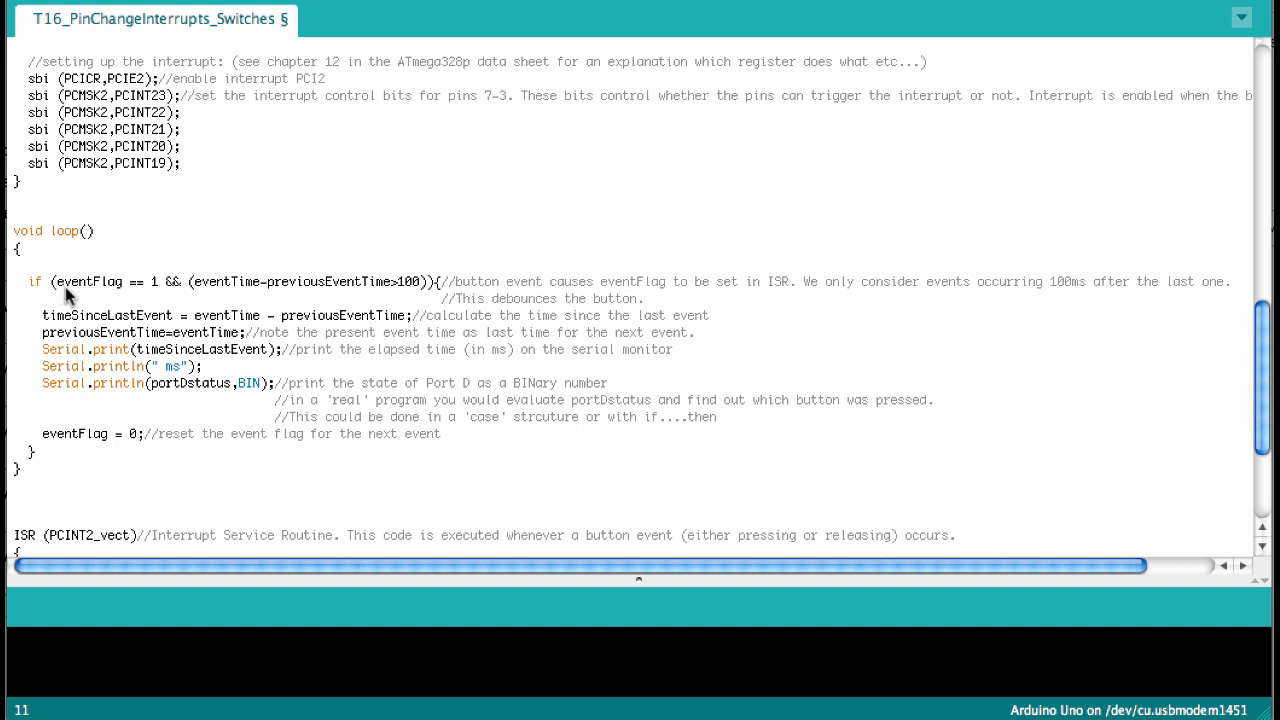
mouse_move(78, 330)
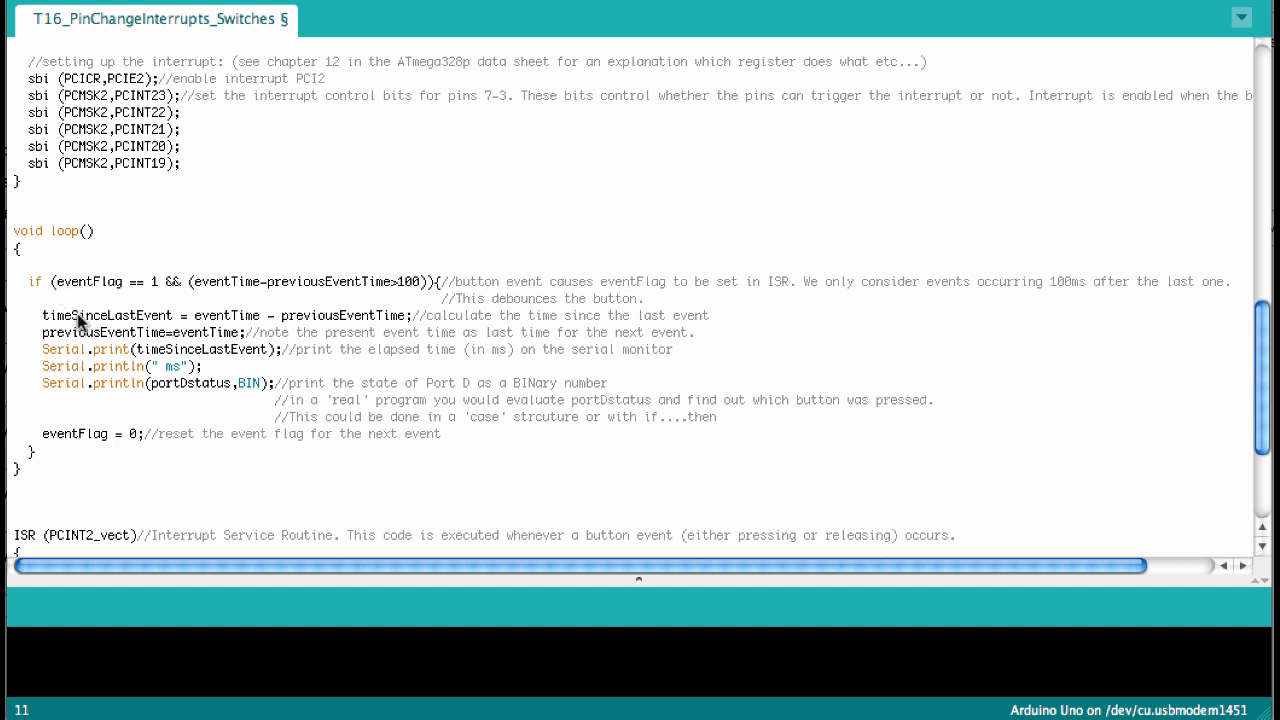
mouse_move(92, 324)
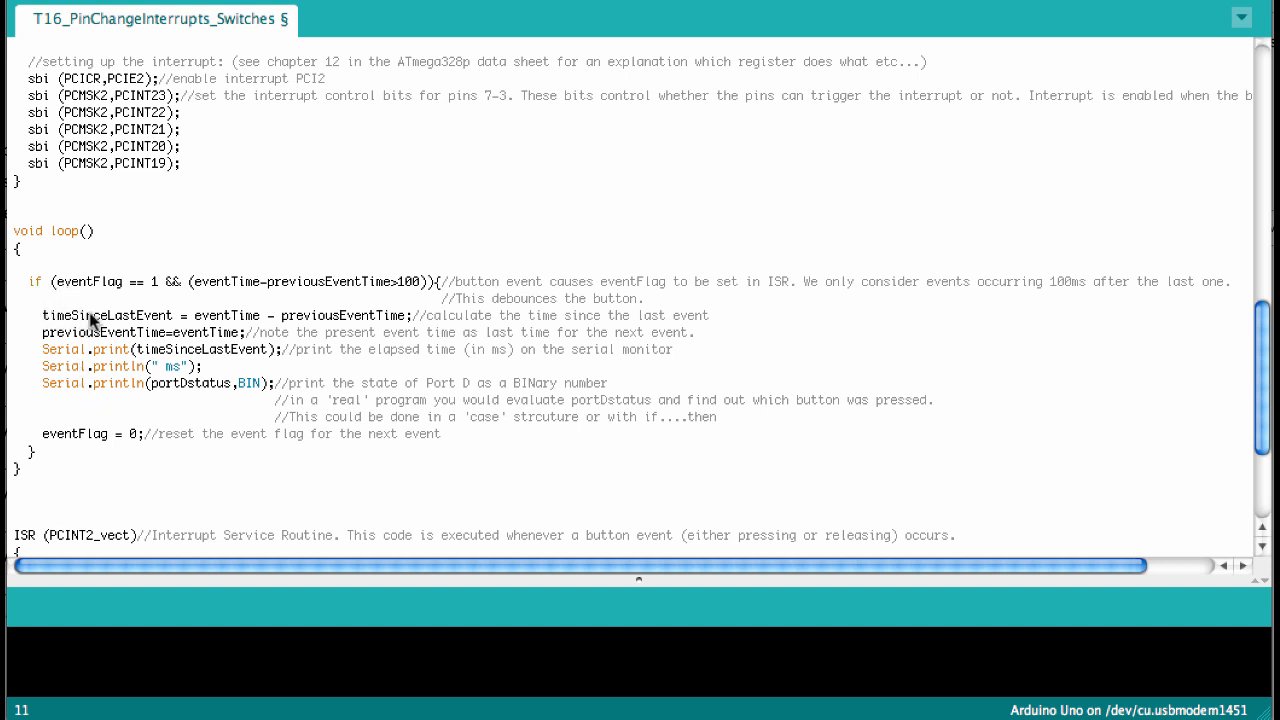
mouse_move(50, 322)
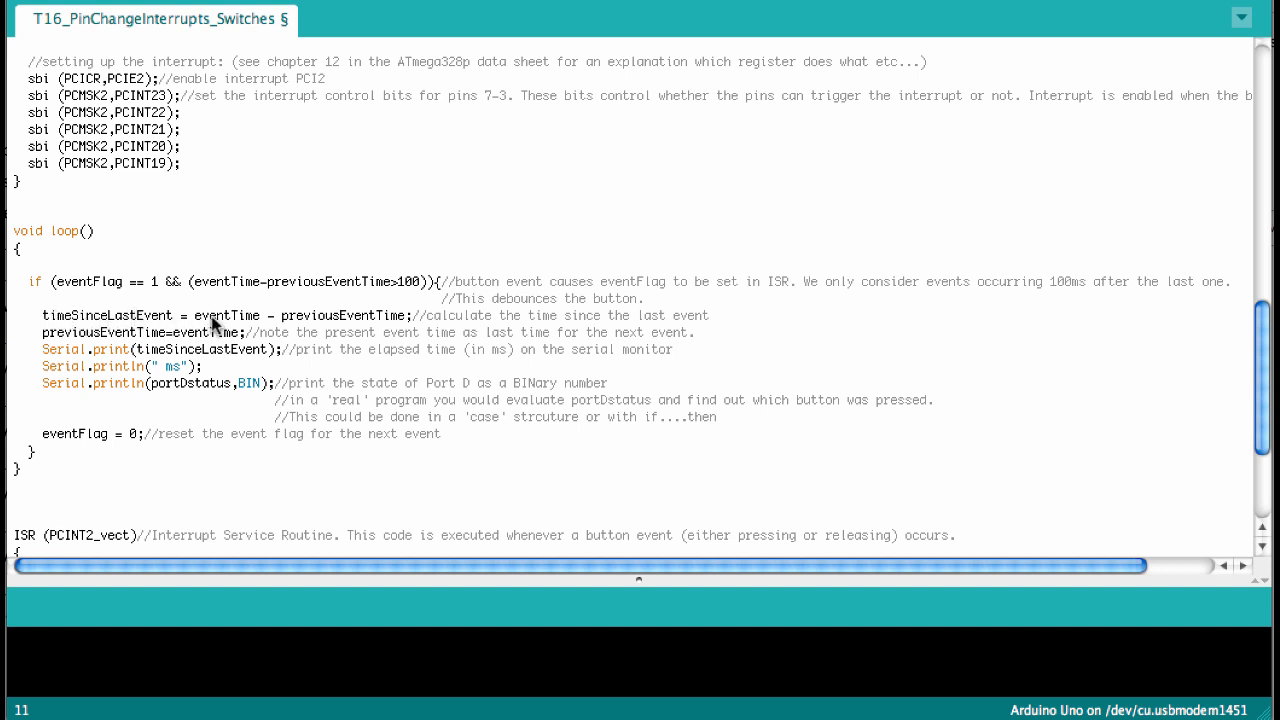
mouse_move(256, 328)
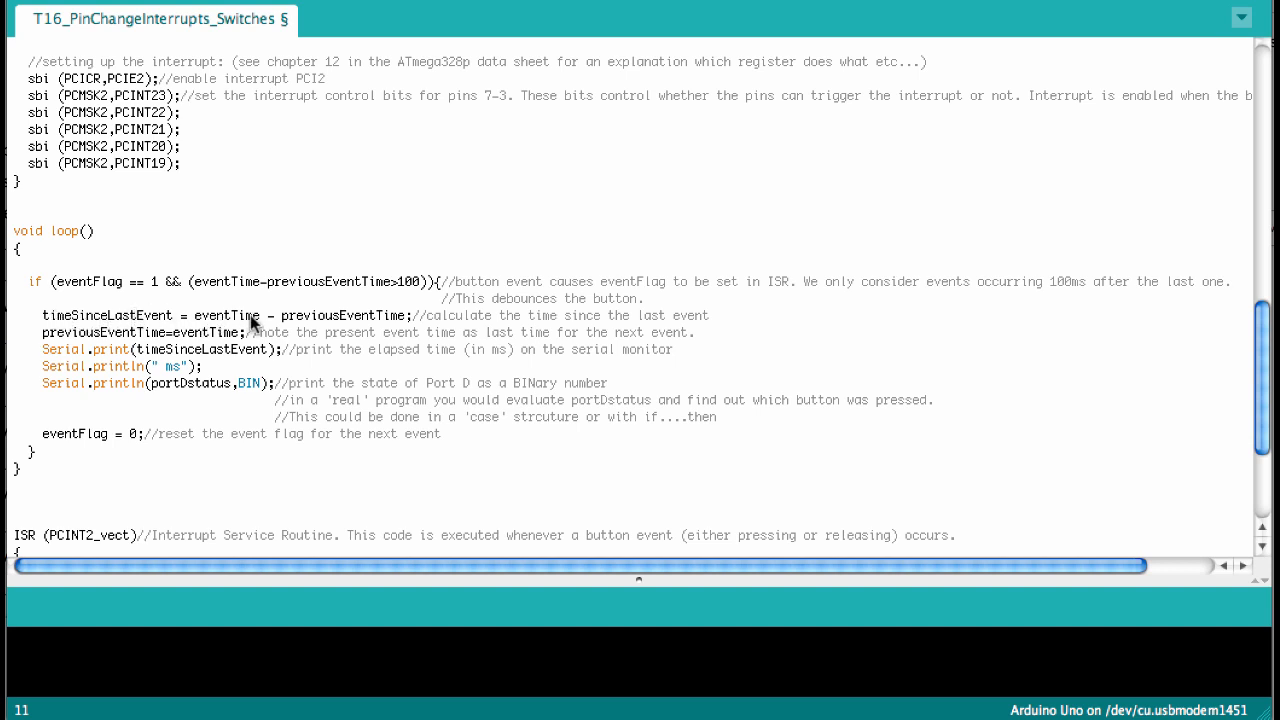
mouse_move(284, 324)
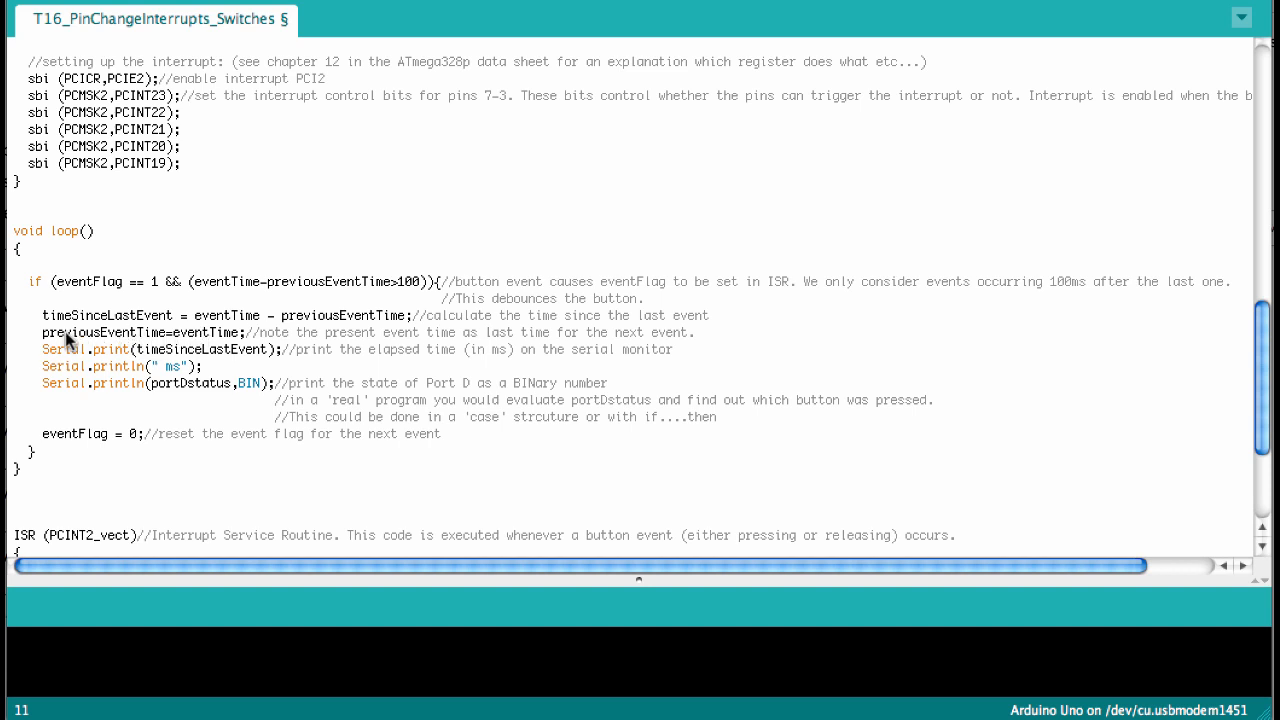
mouse_move(48, 326)
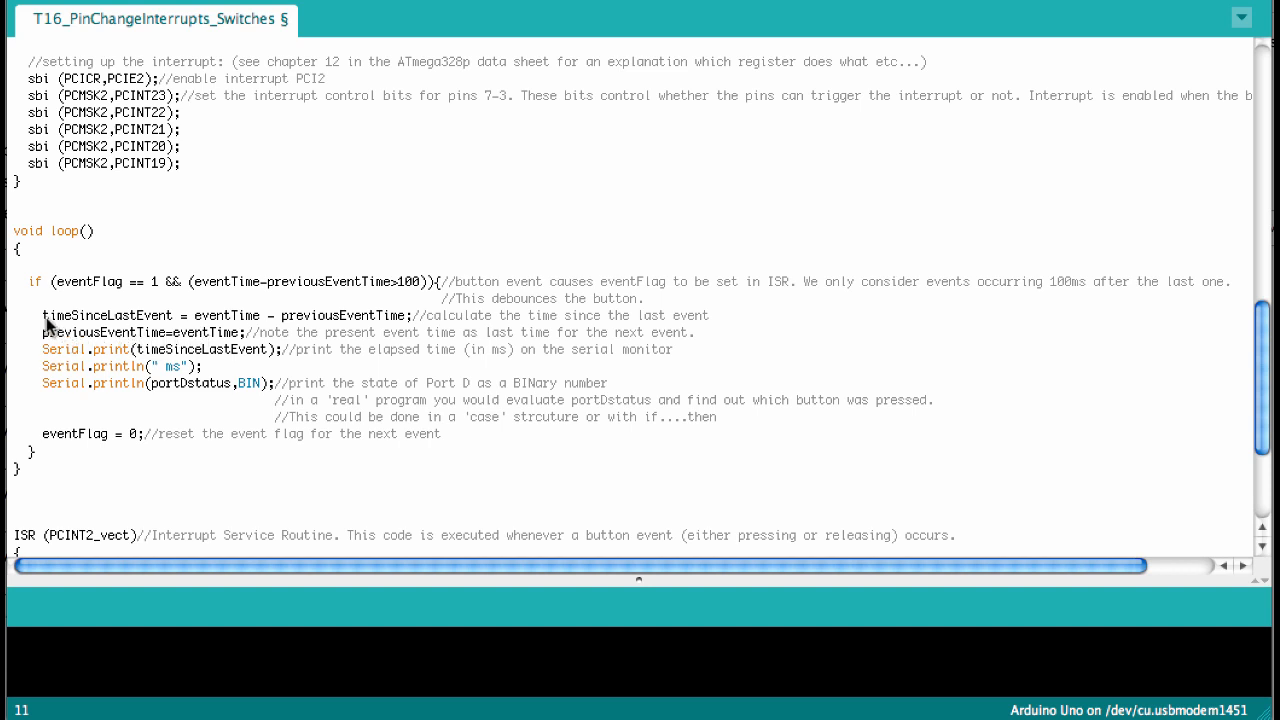
mouse_move(128, 348)
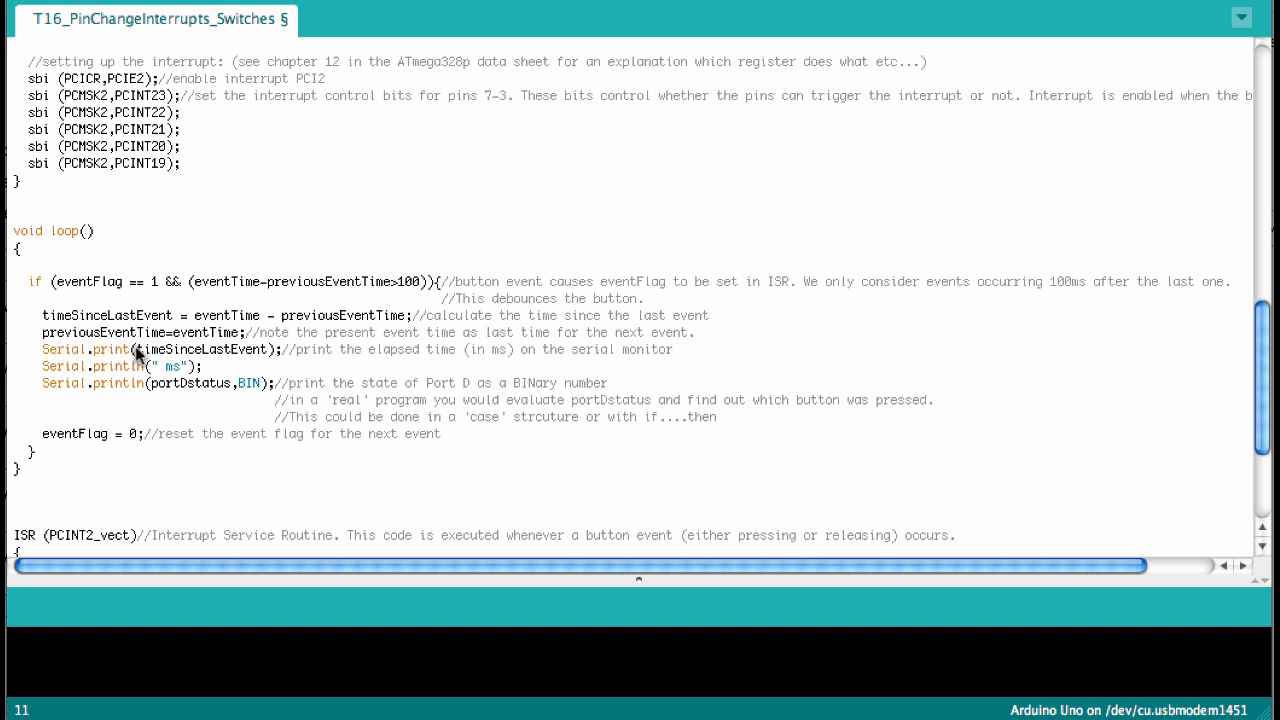
mouse_move(240, 352)
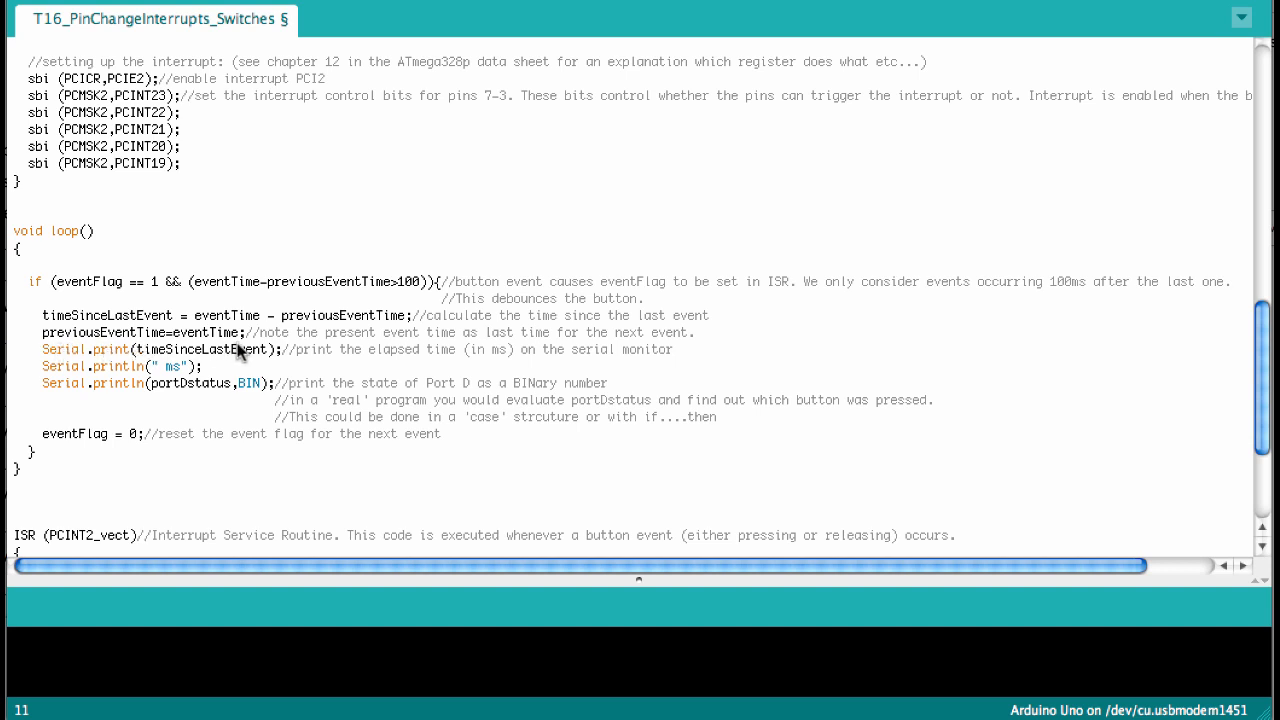
mouse_move(176, 368)
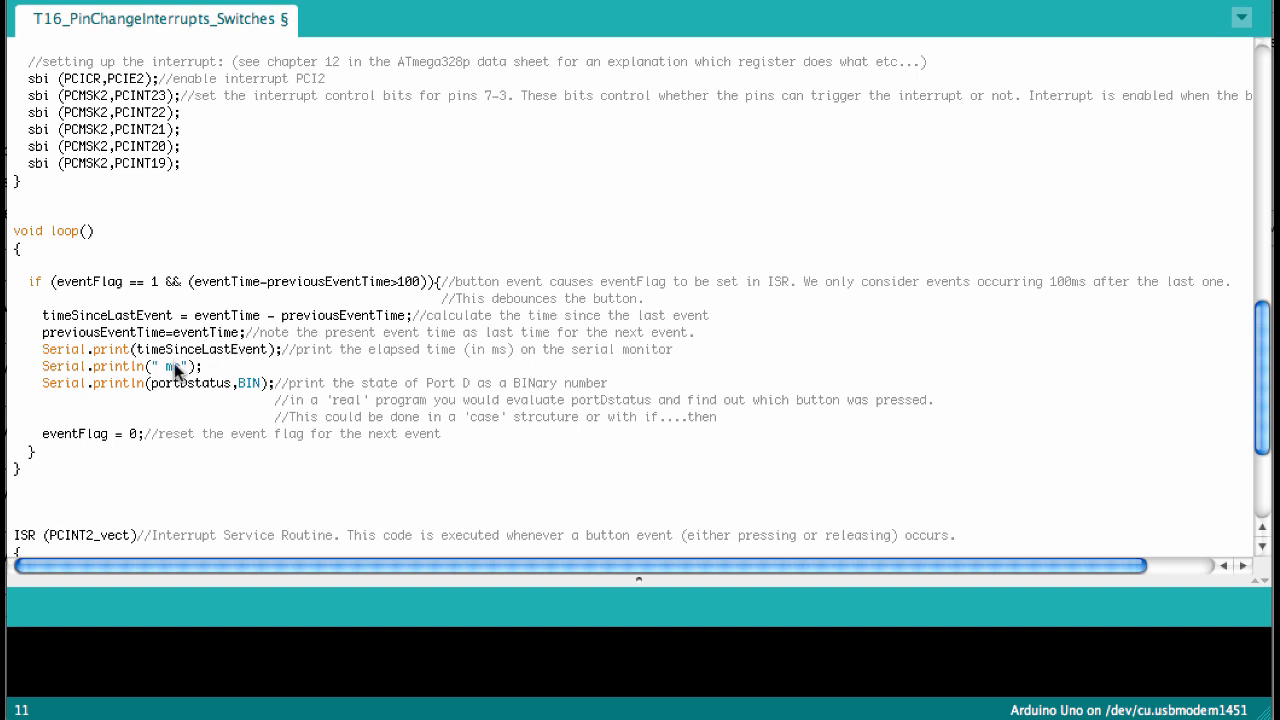
mouse_move(240, 388)
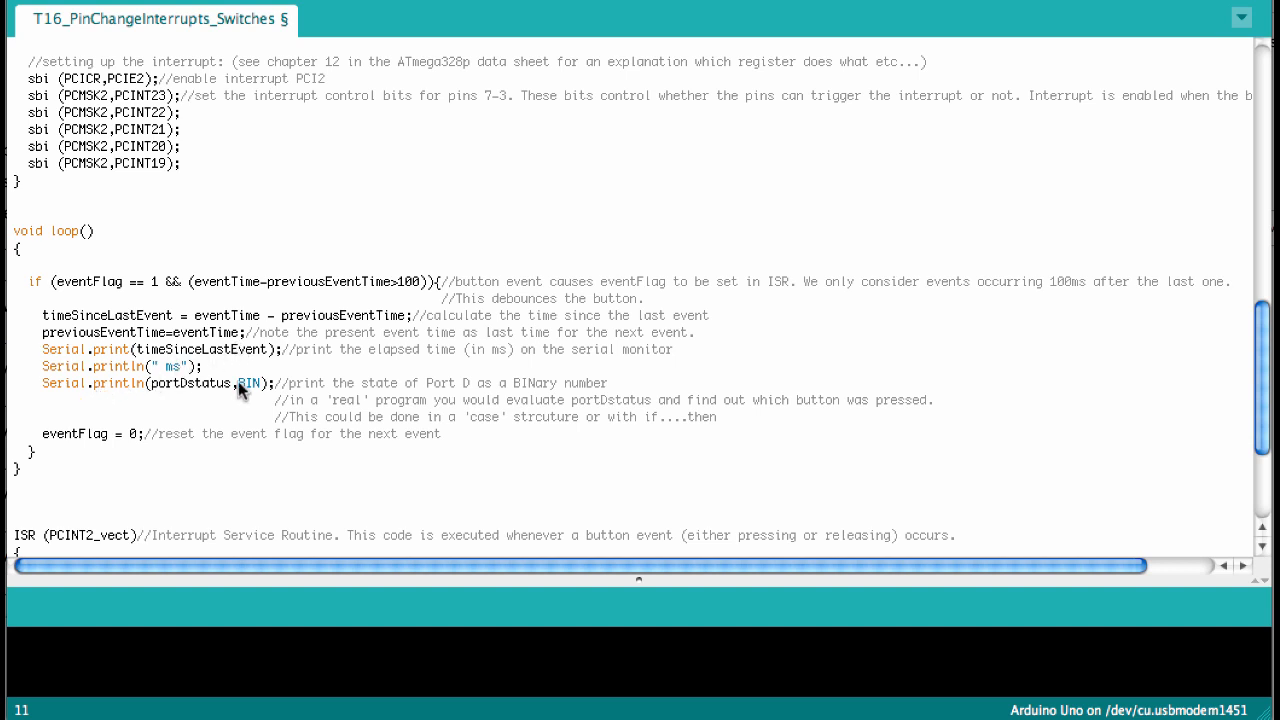
mouse_move(256, 390)
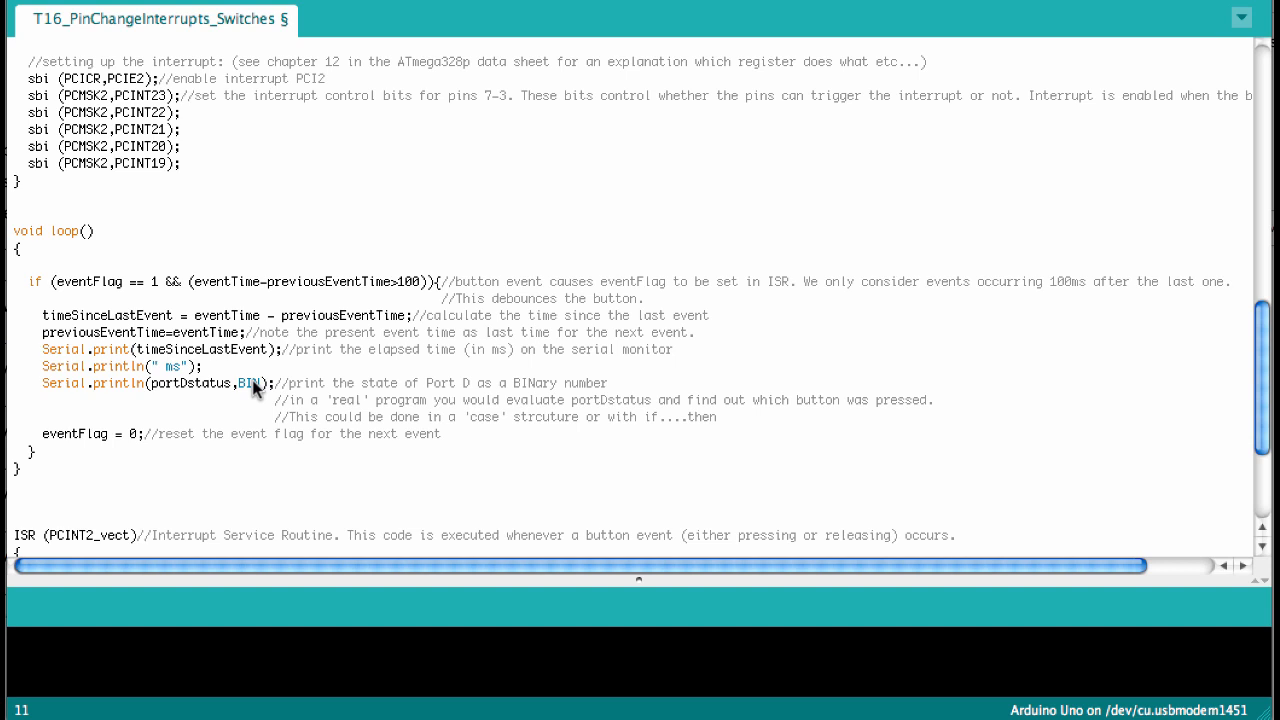
mouse_move(244, 388)
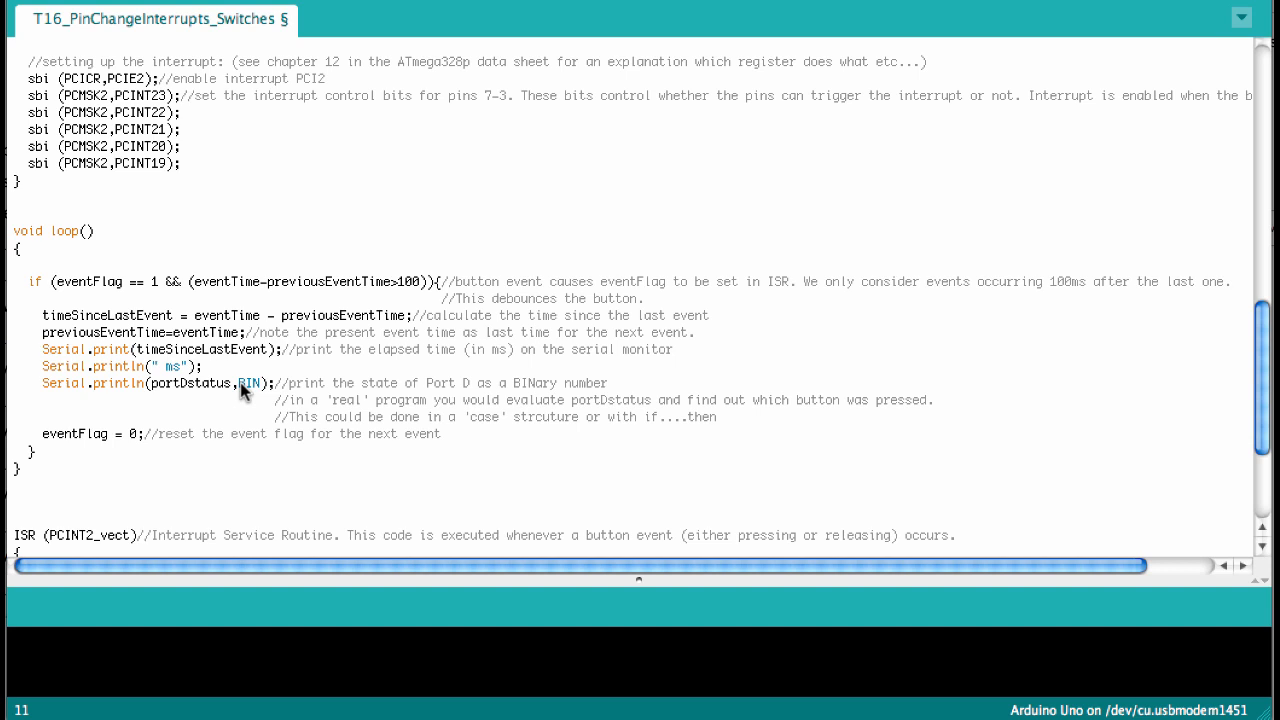
mouse_move(186, 388)
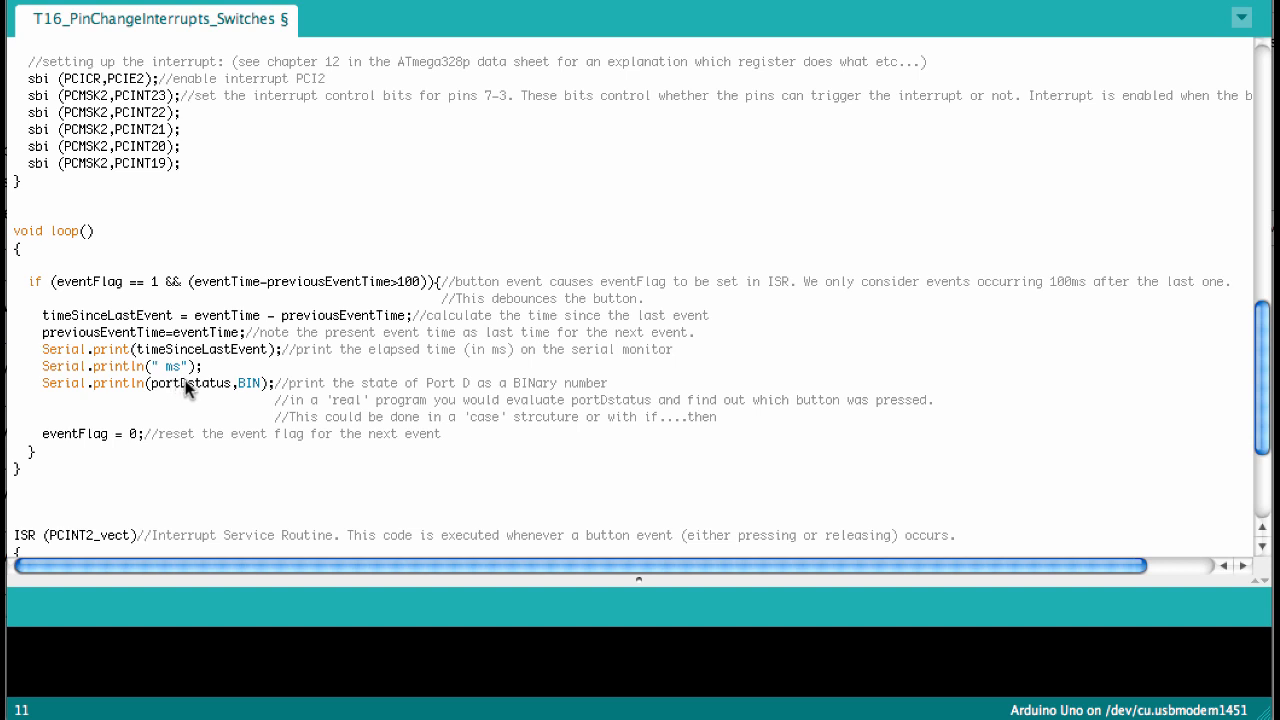
mouse_move(210, 392)
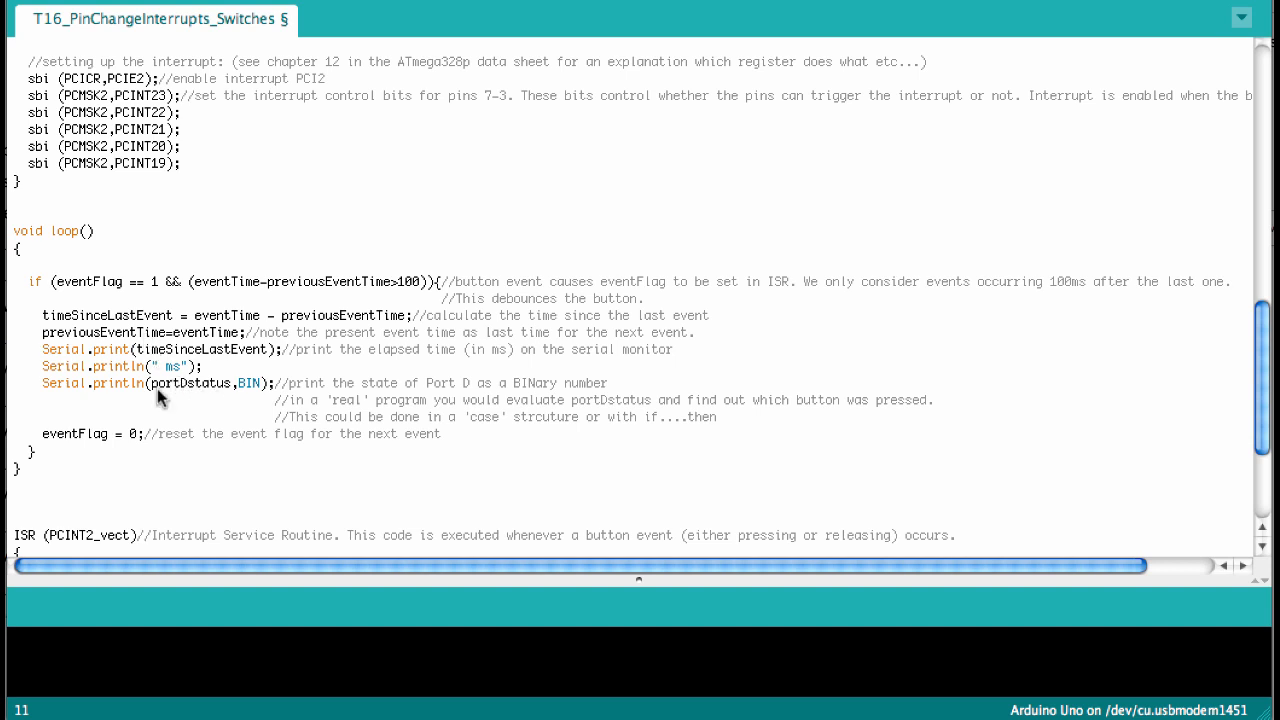
mouse_move(134, 436)
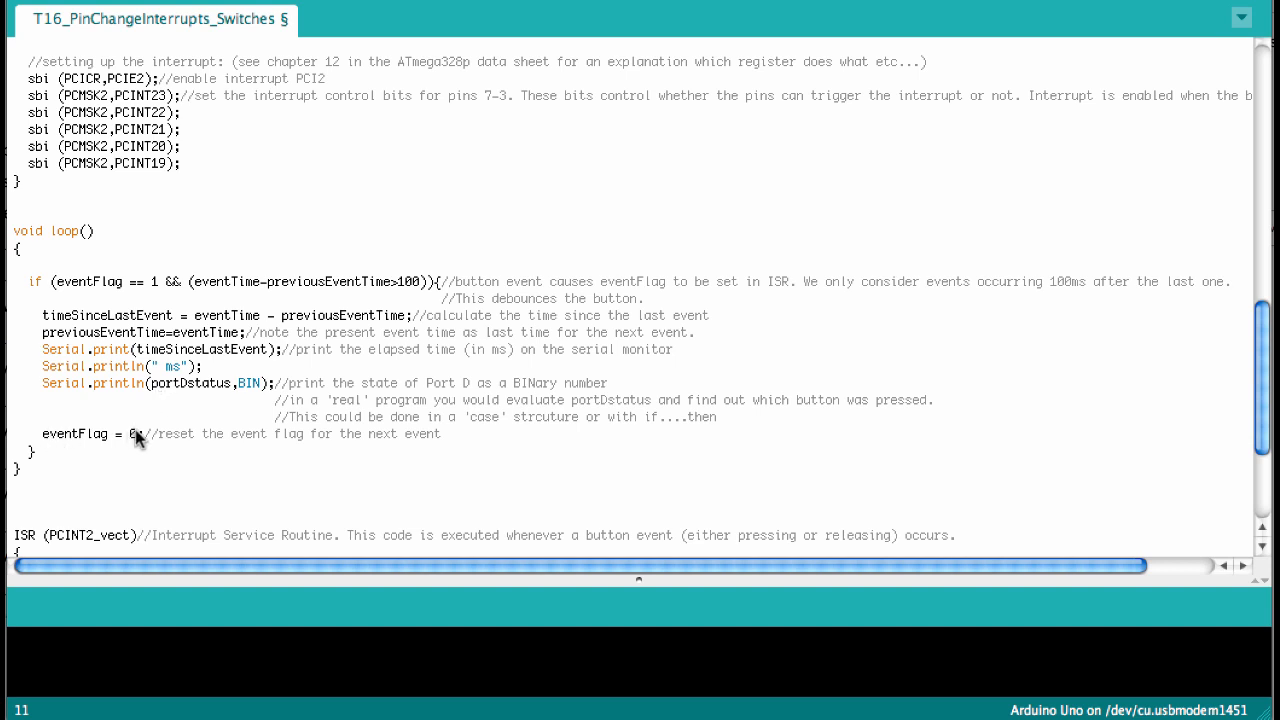
mouse_move(88, 460)
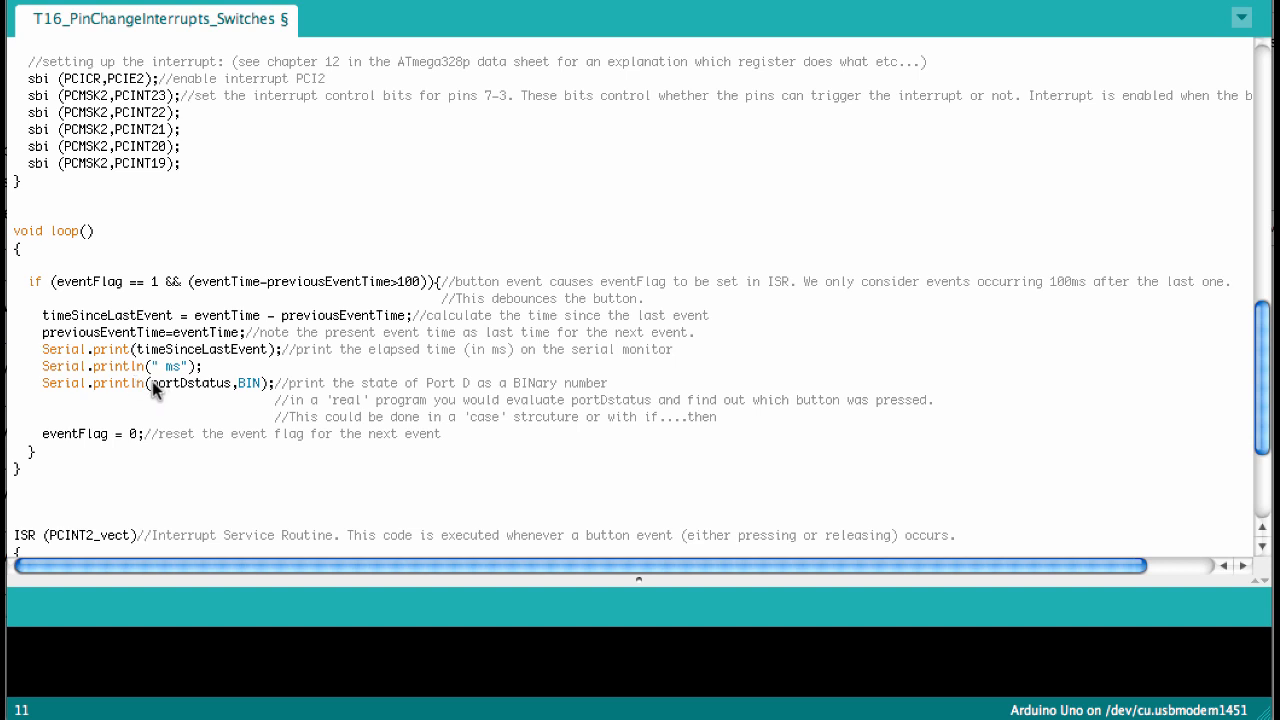
mouse_move(192, 390)
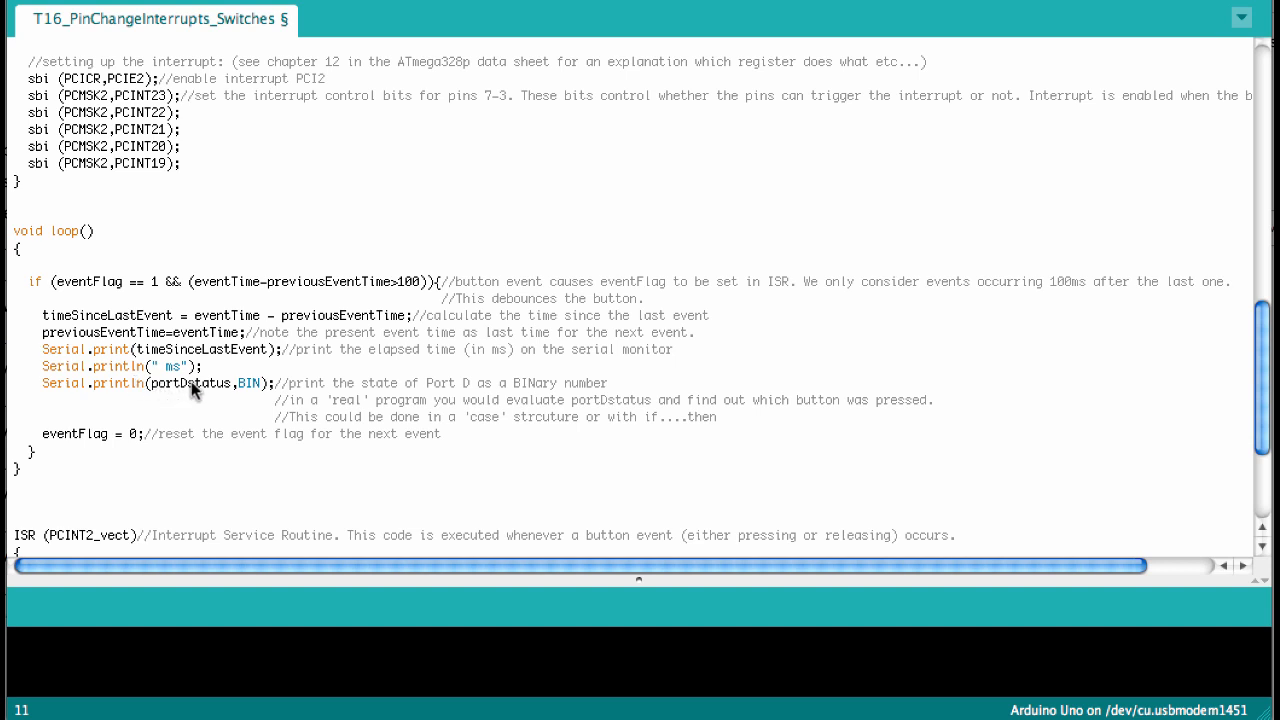
mouse_move(152, 390)
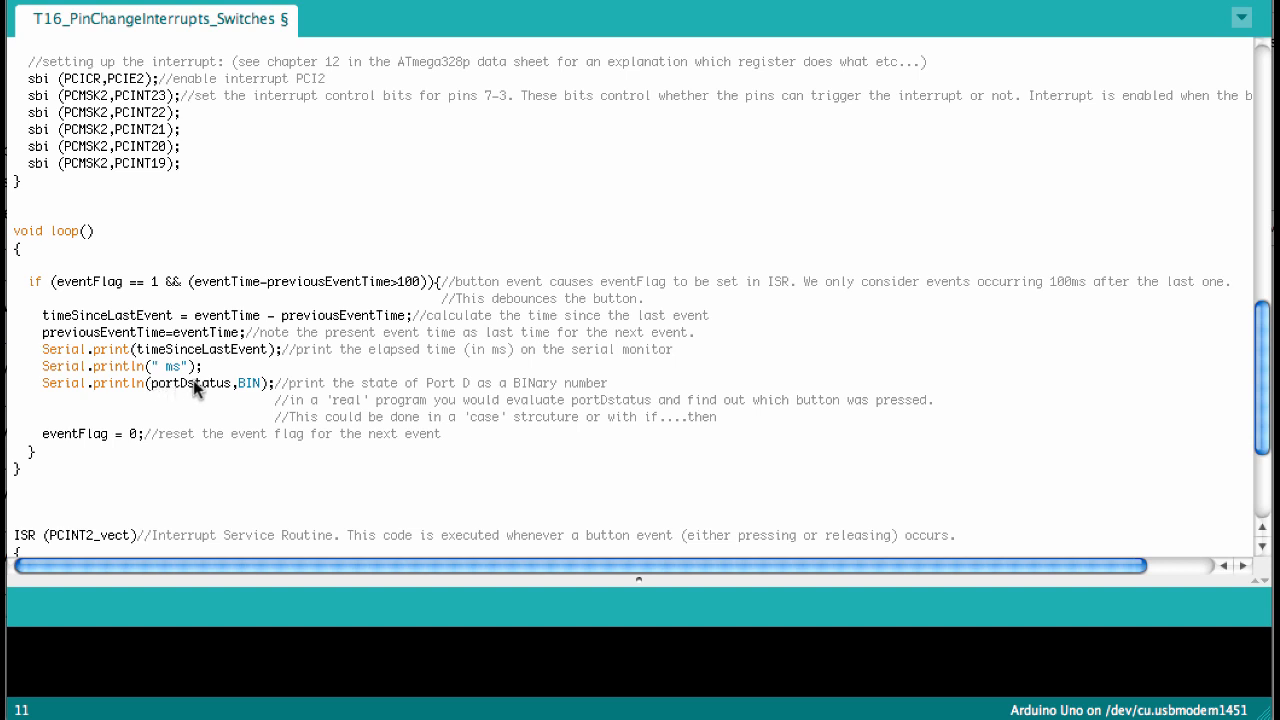
mouse_move(222, 388)
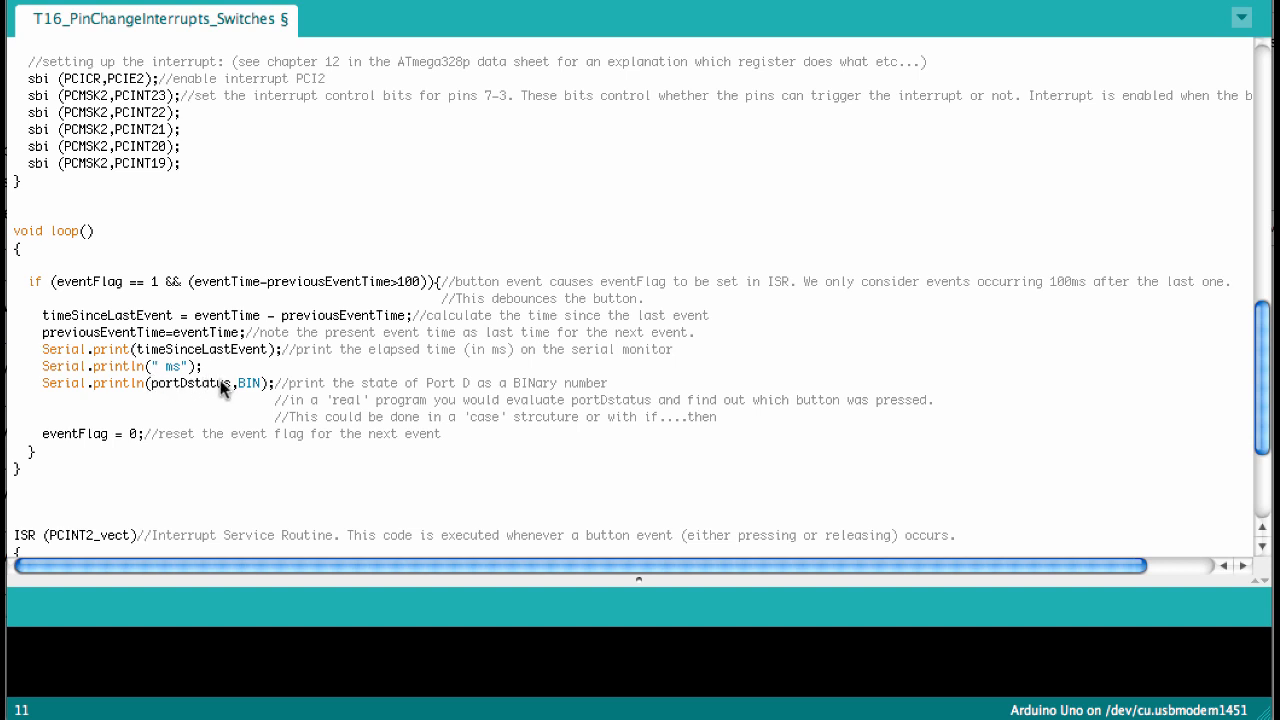
mouse_move(288, 390)
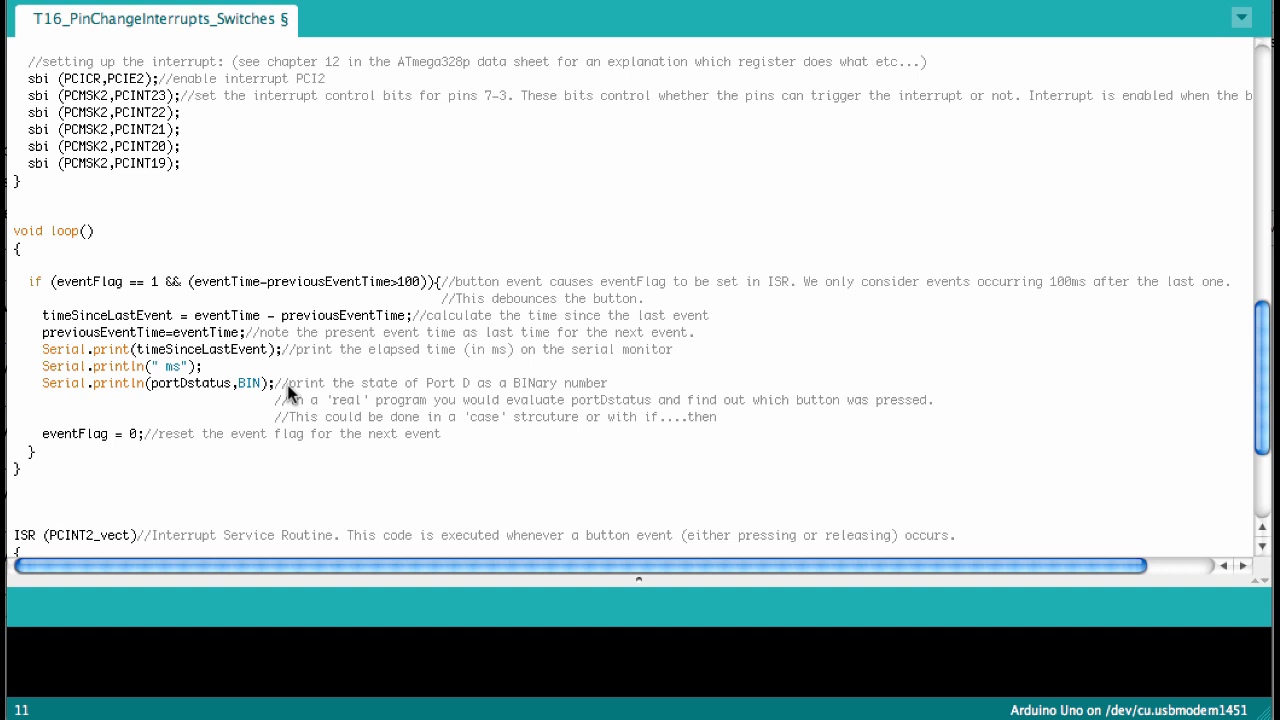
mouse_move(290, 412)
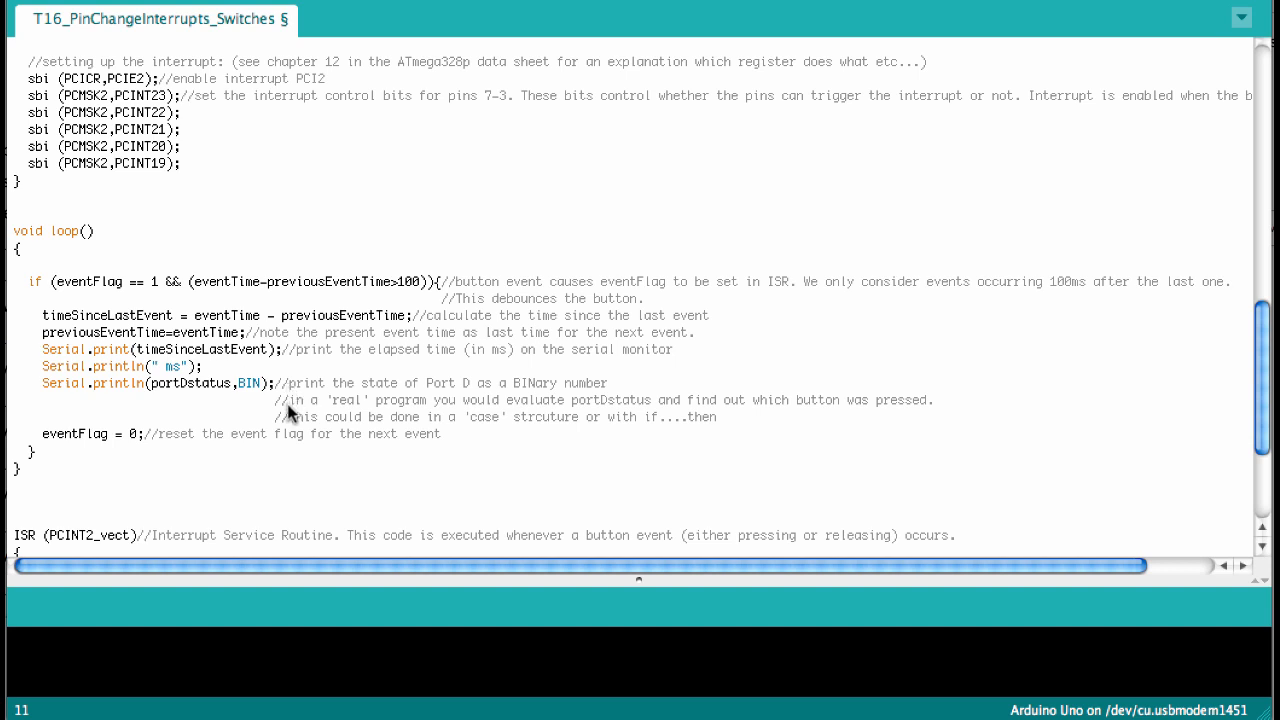
mouse_move(464, 402)
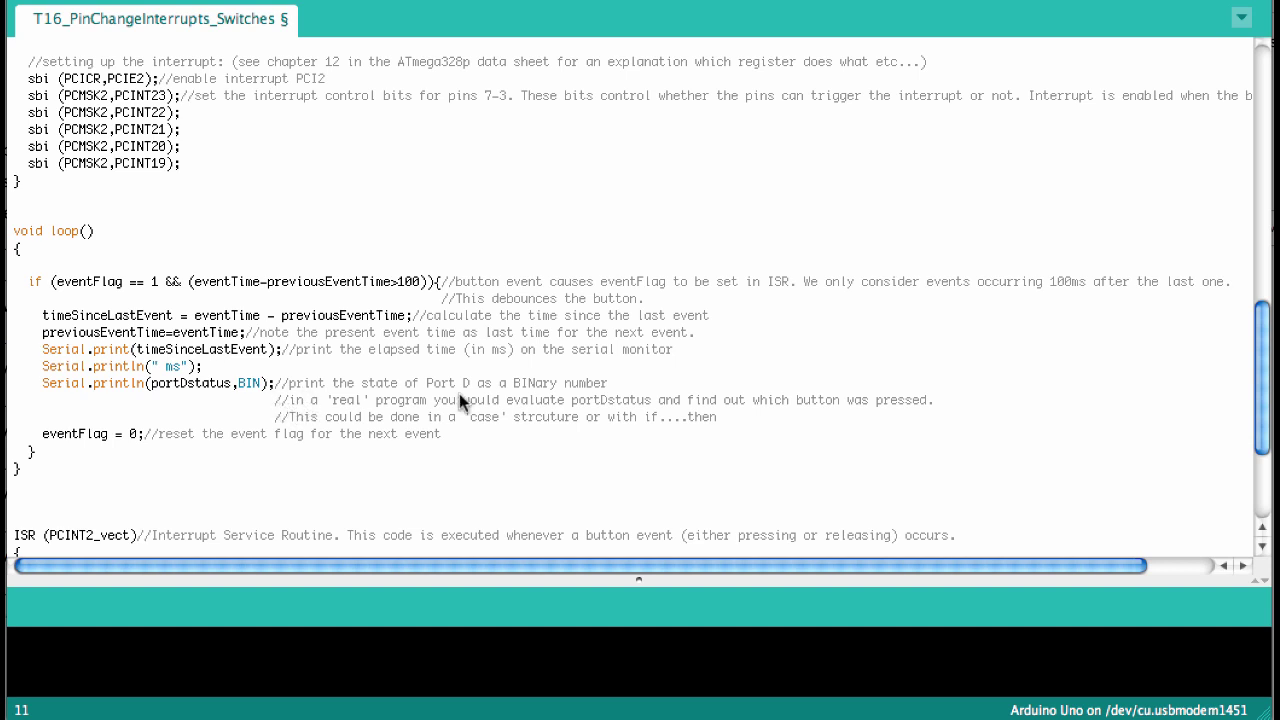
mouse_move(474, 418)
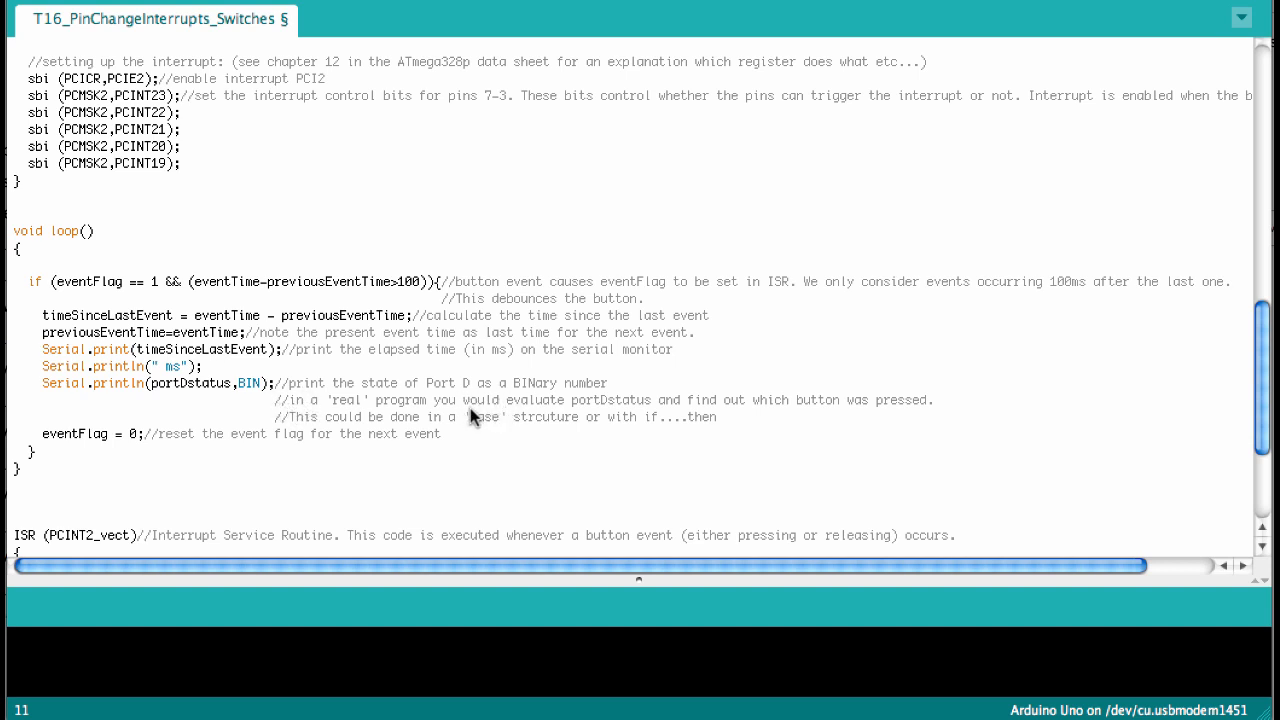
mouse_move(284, 412)
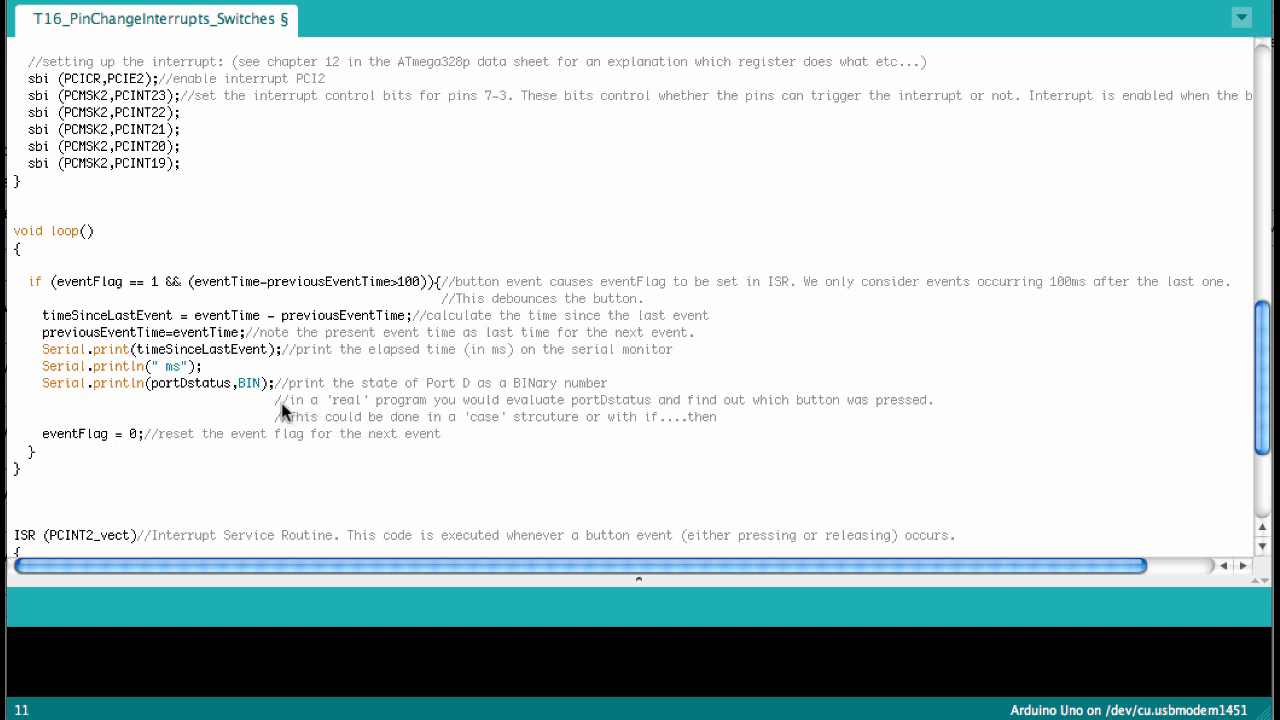
mouse_move(210, 392)
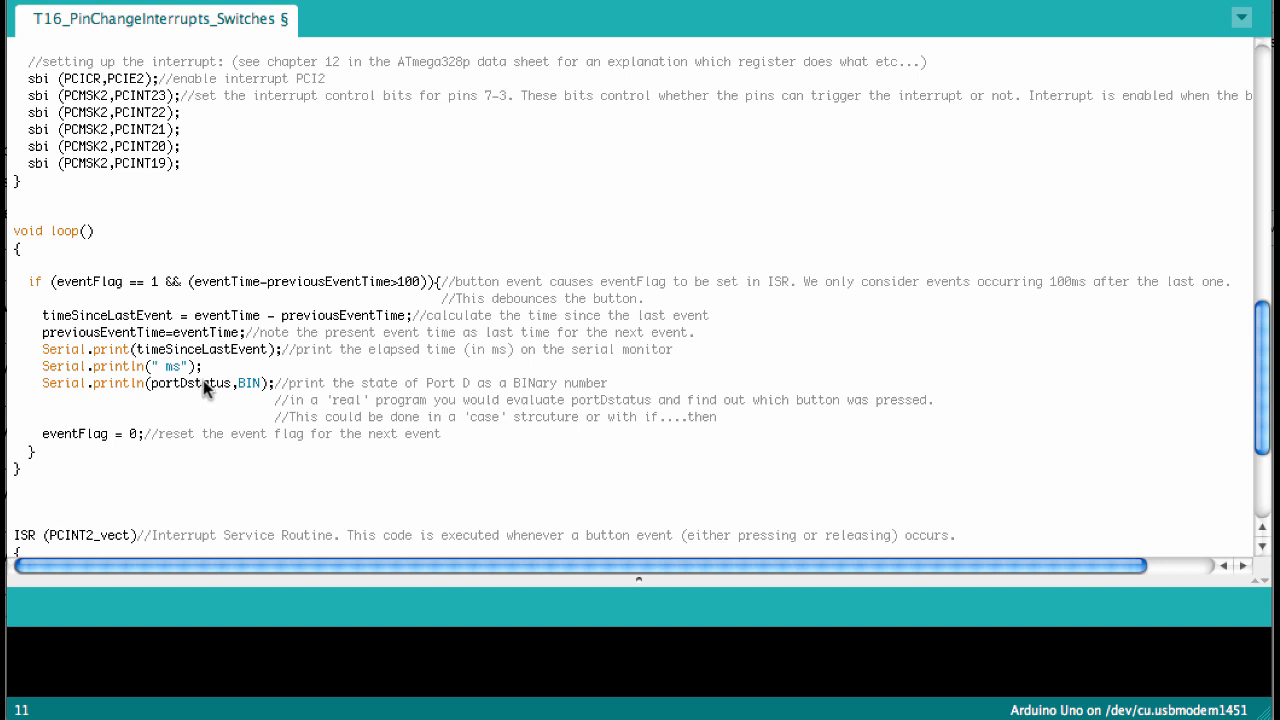
mouse_move(192, 392)
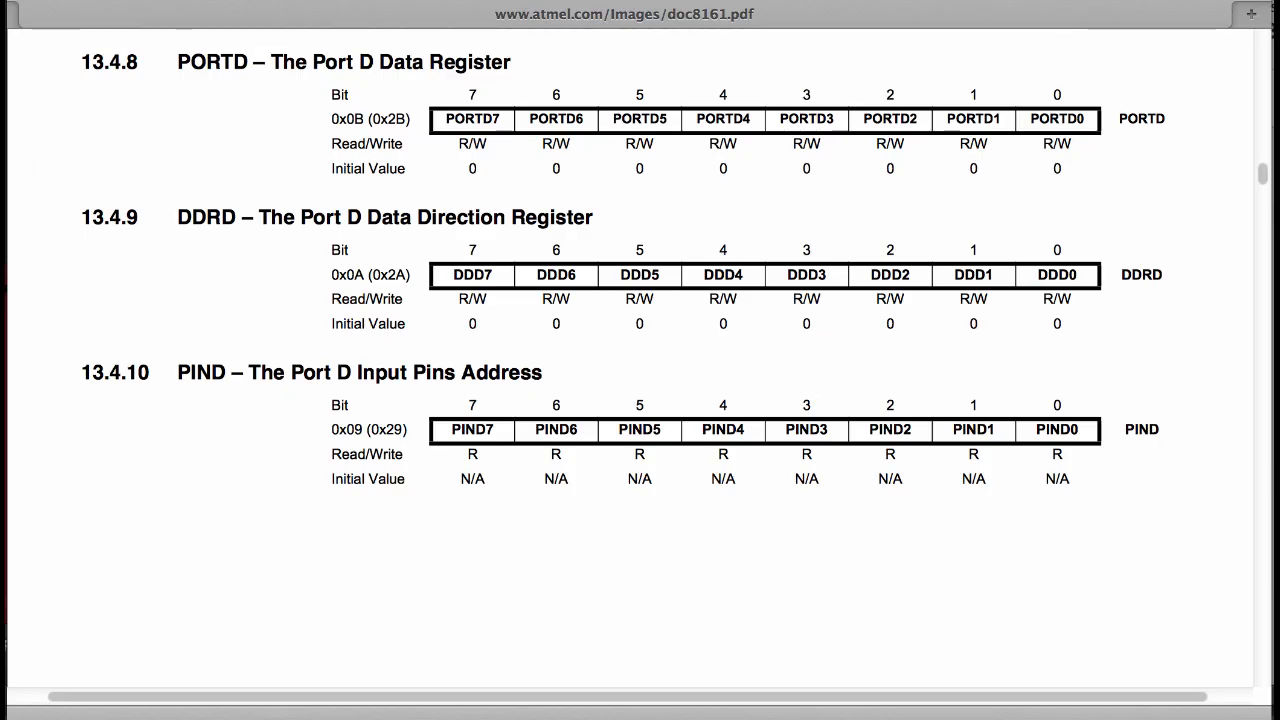
mouse_move(1036, 556)
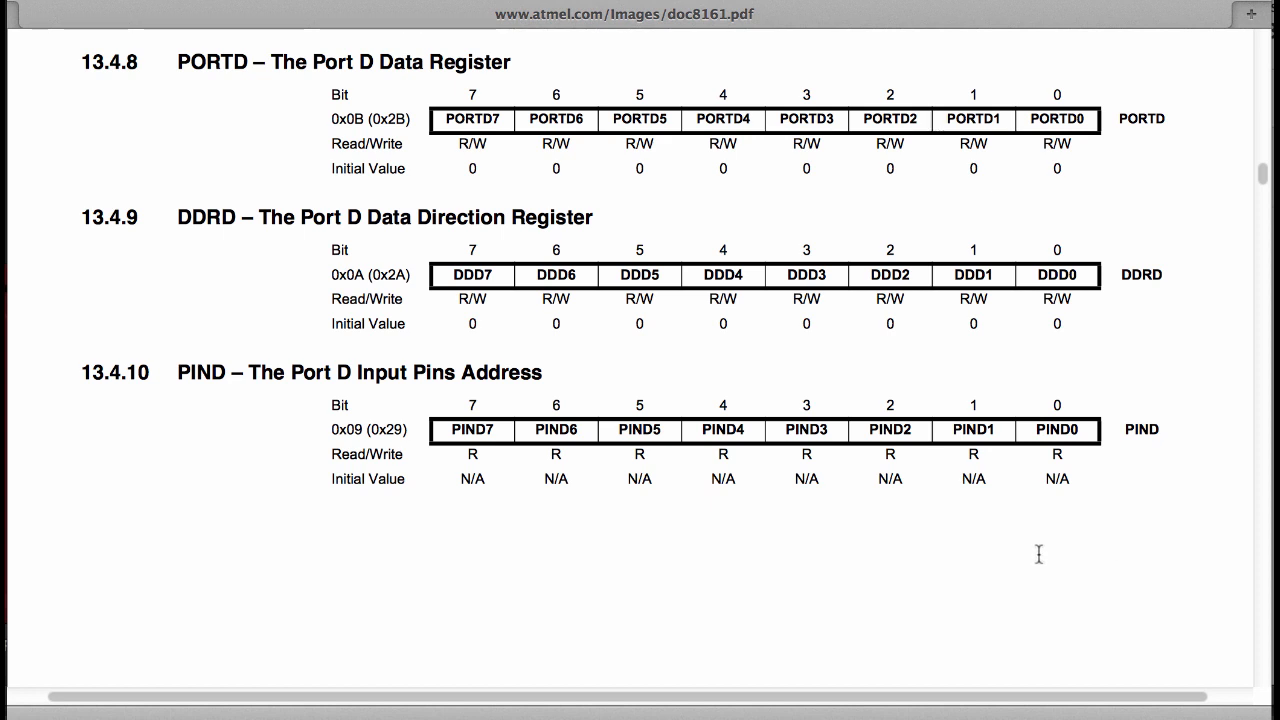
mouse_move(244, 392)
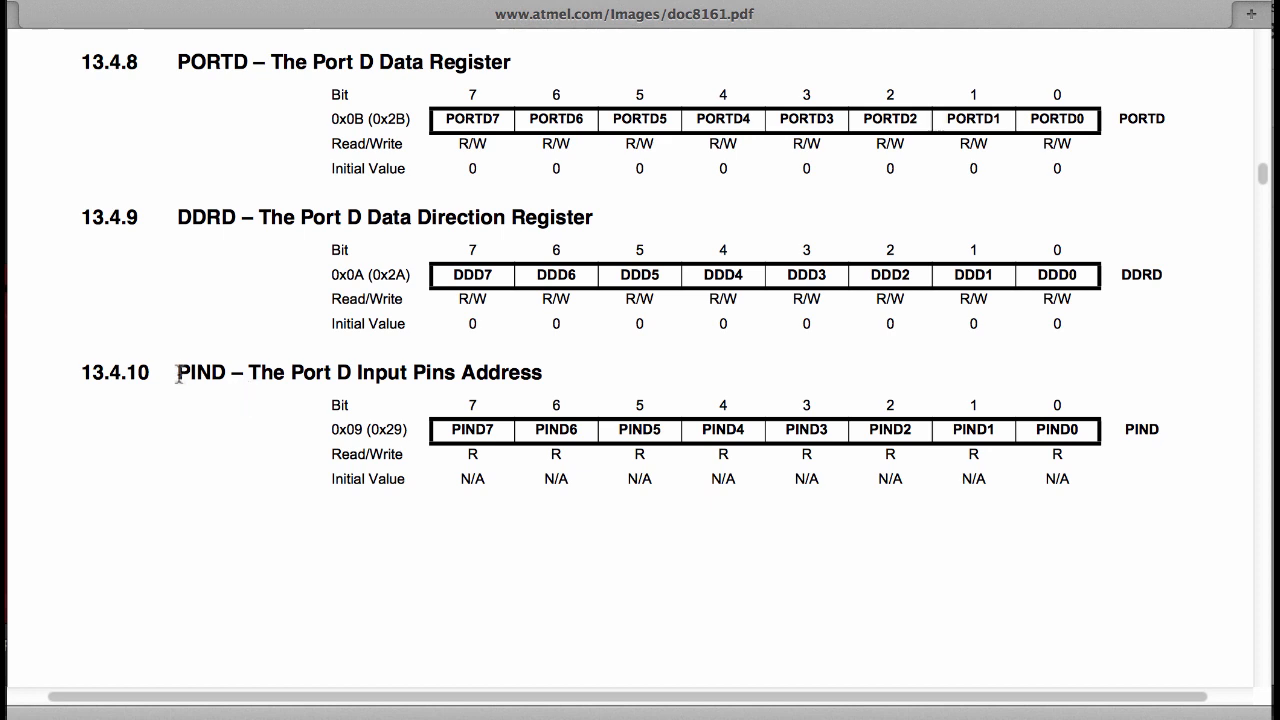
mouse_move(104, 370)
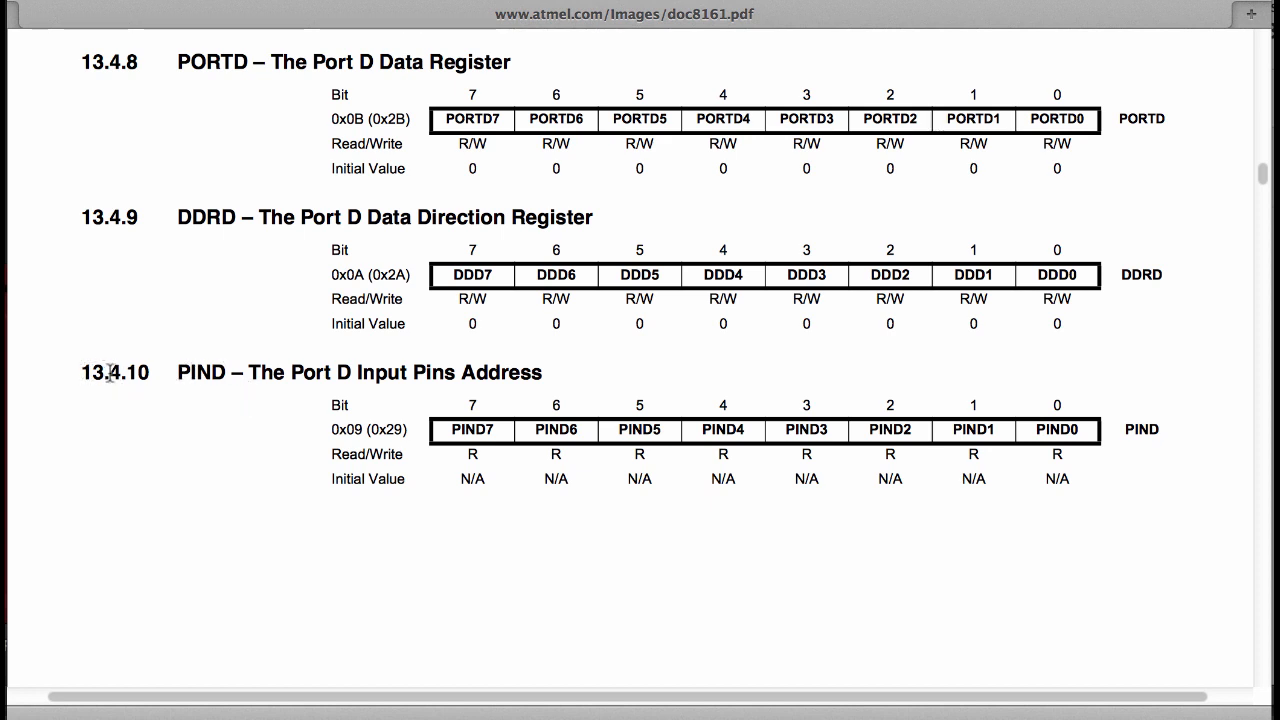
mouse_move(138, 374)
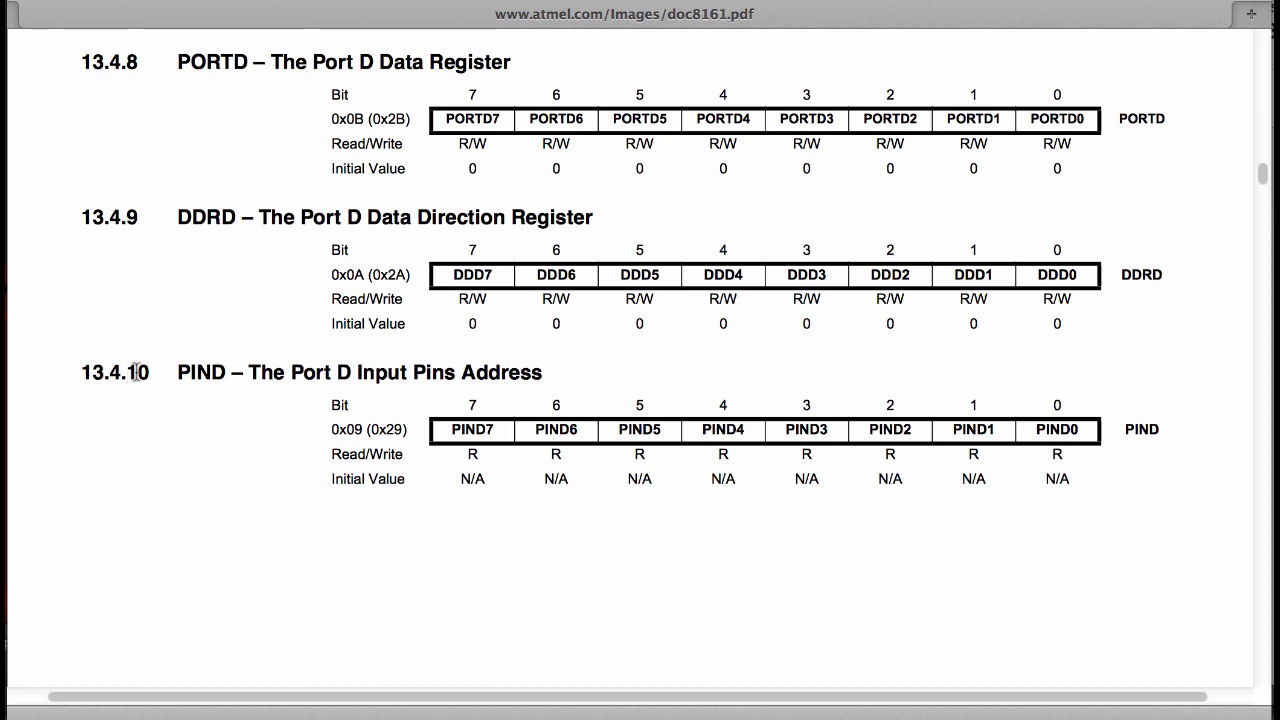
mouse_move(388, 412)
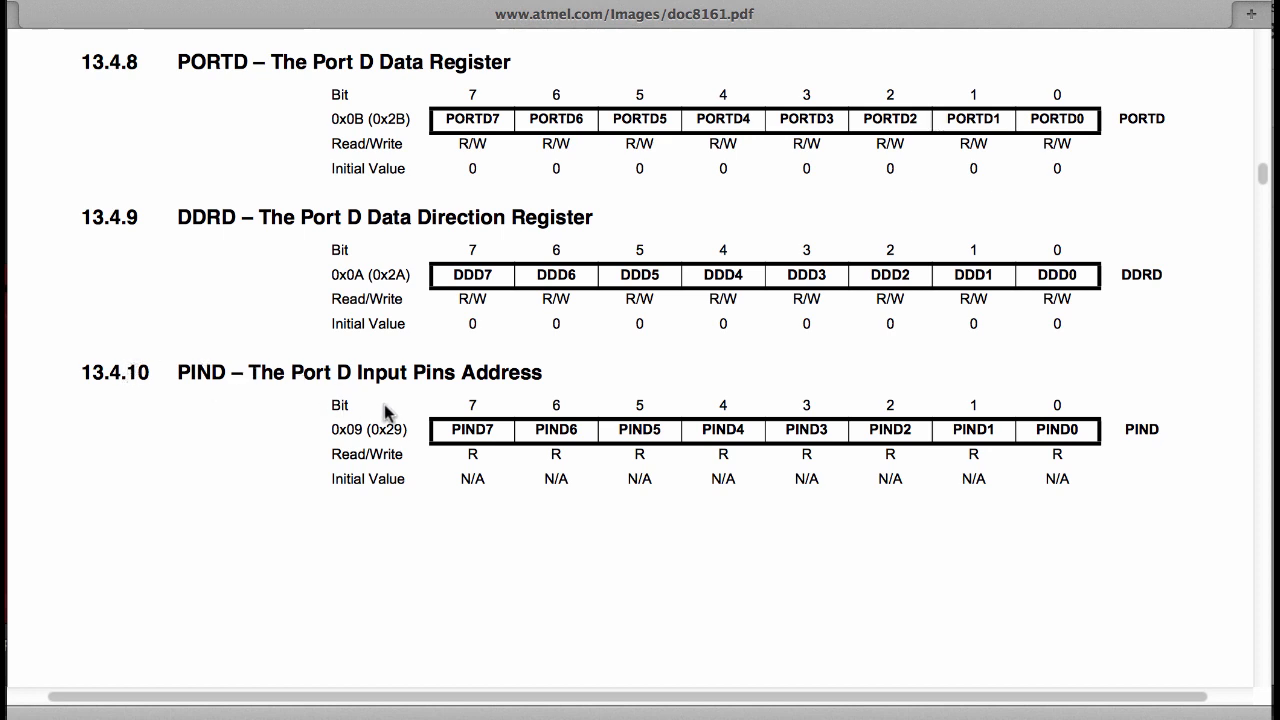
mouse_move(446, 434)
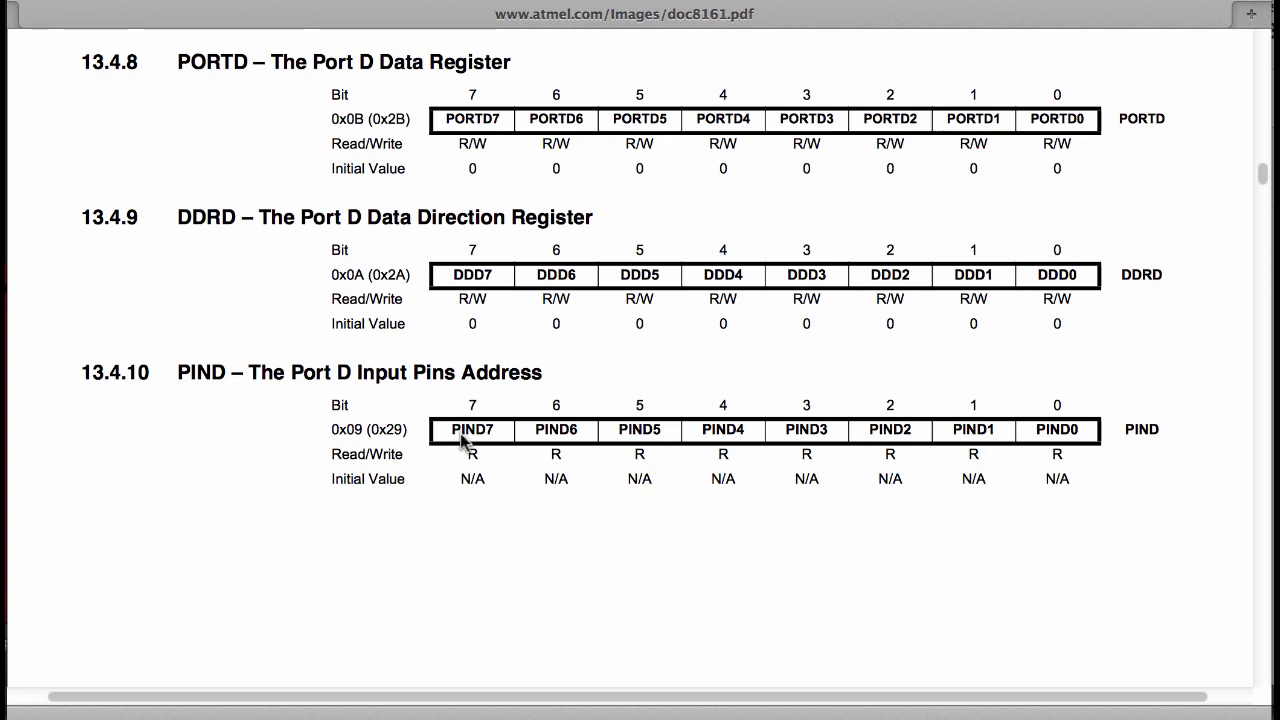
mouse_move(816, 404)
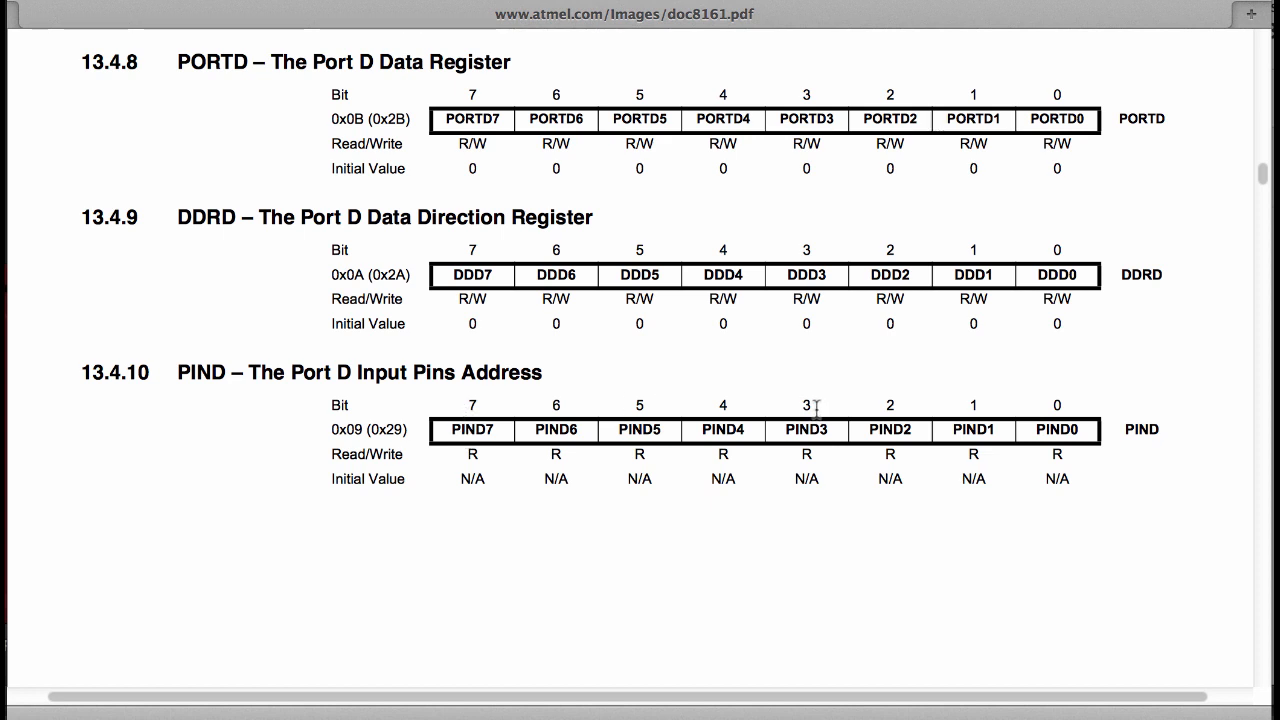
mouse_move(472, 406)
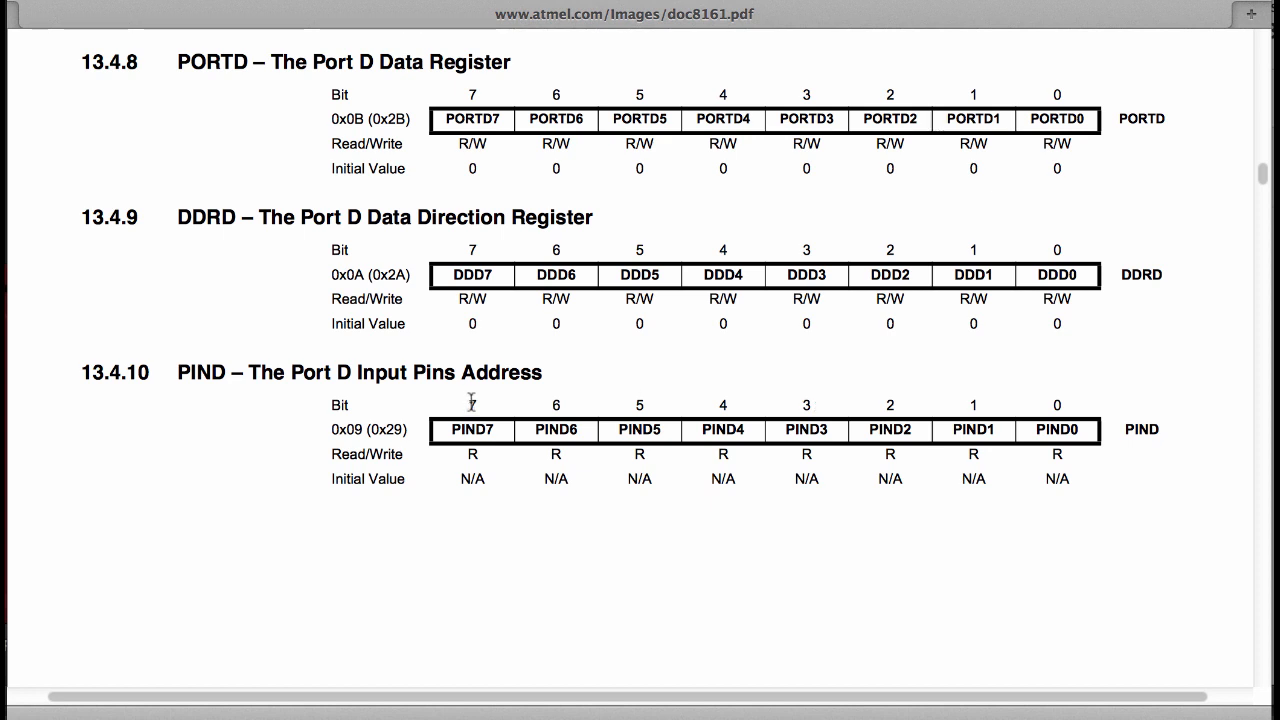
mouse_move(460, 436)
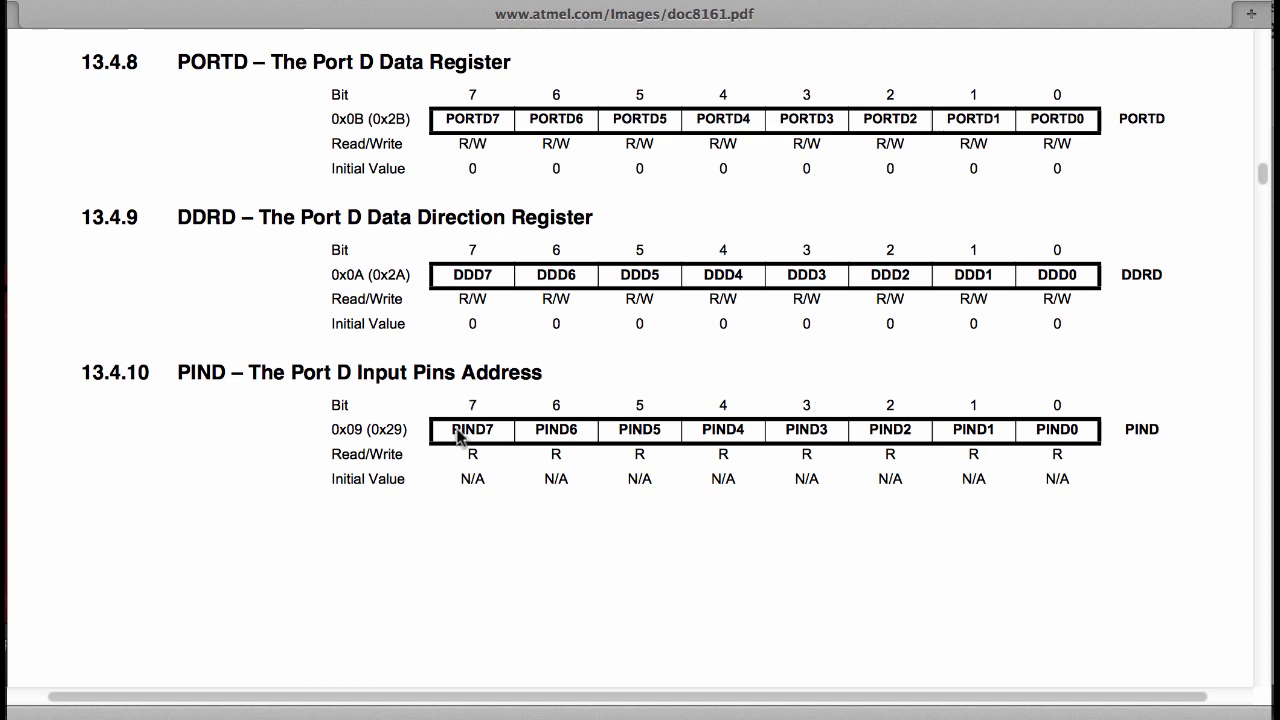
mouse_move(484, 448)
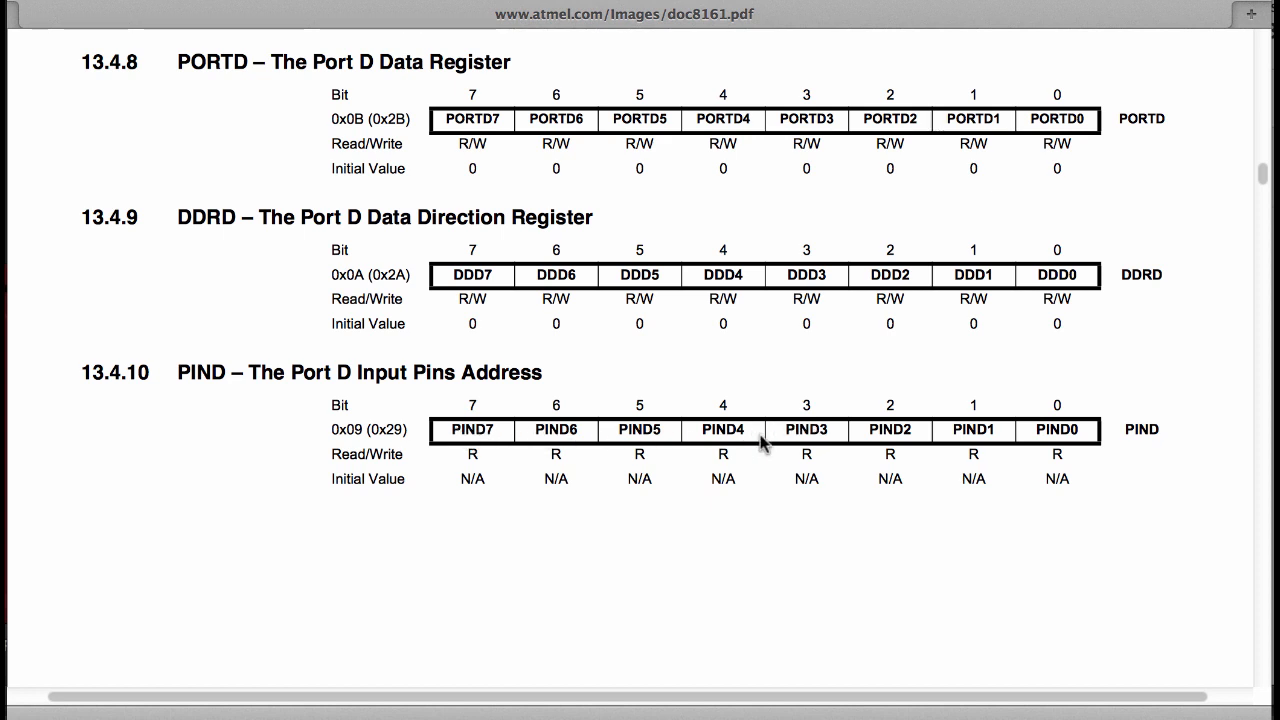
mouse_move(816, 442)
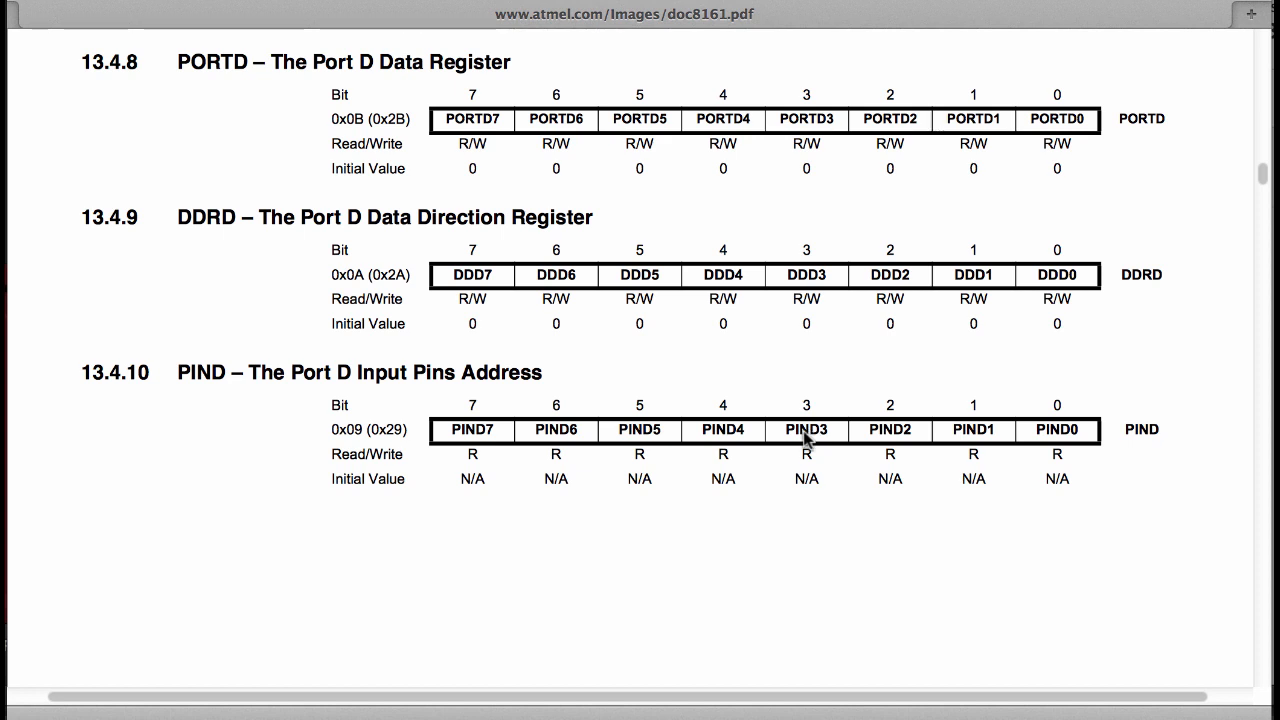
mouse_move(764, 440)
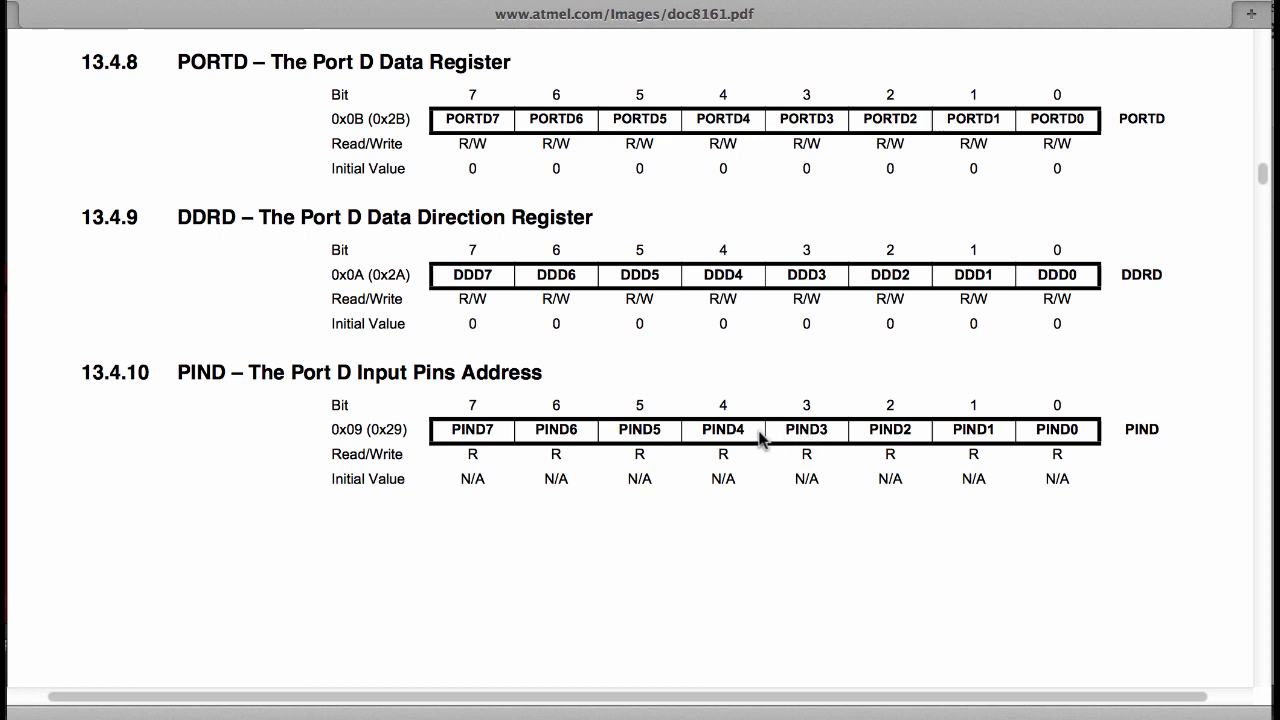
mouse_move(762, 442)
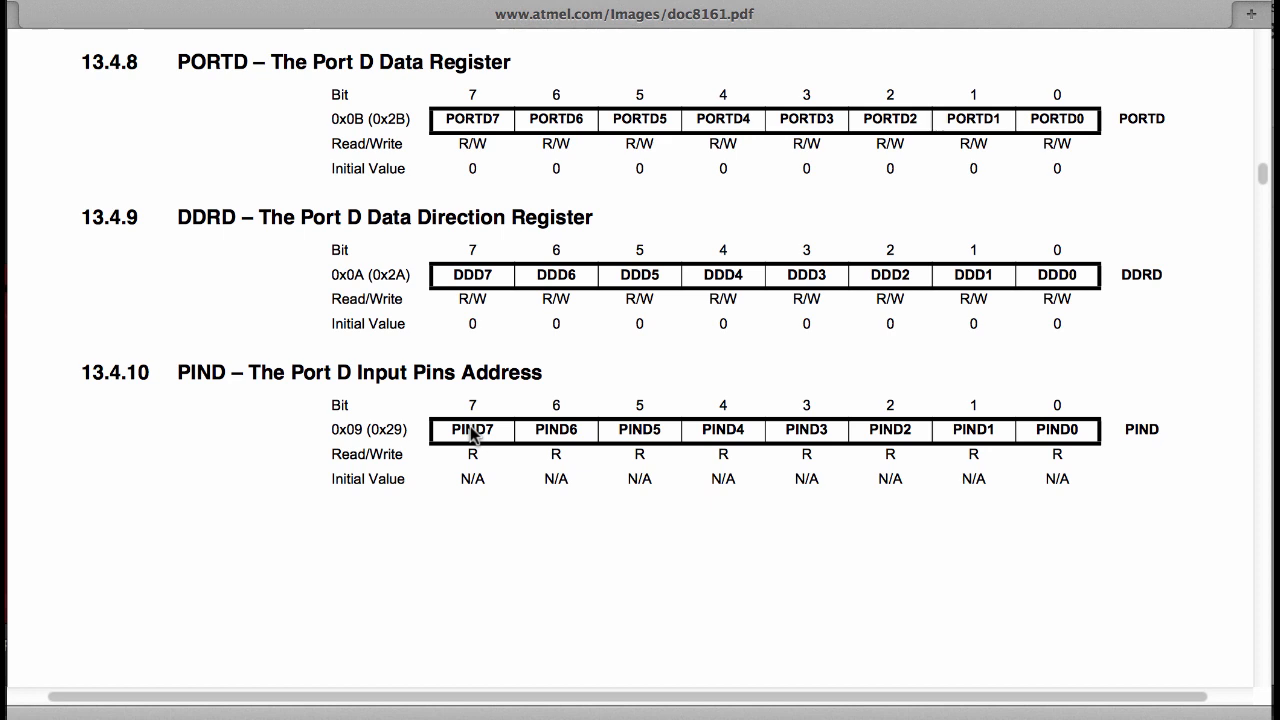
mouse_move(504, 440)
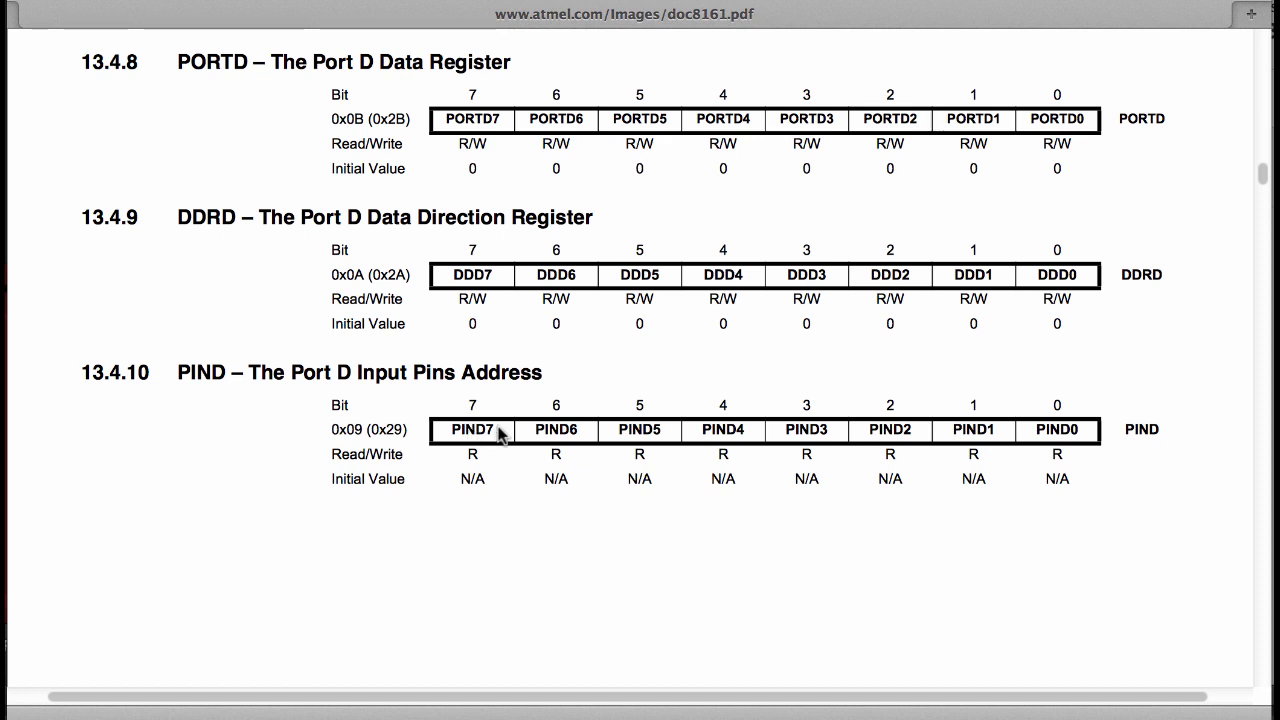
mouse_move(536, 436)
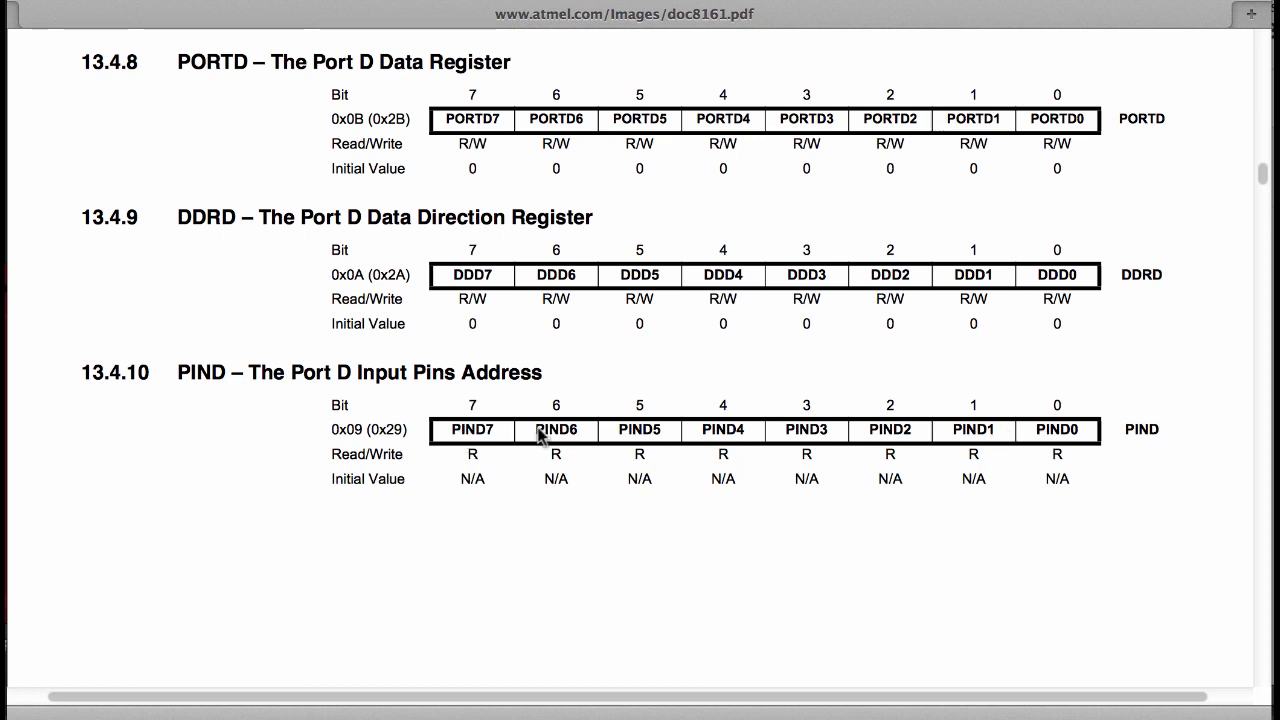
mouse_move(492, 442)
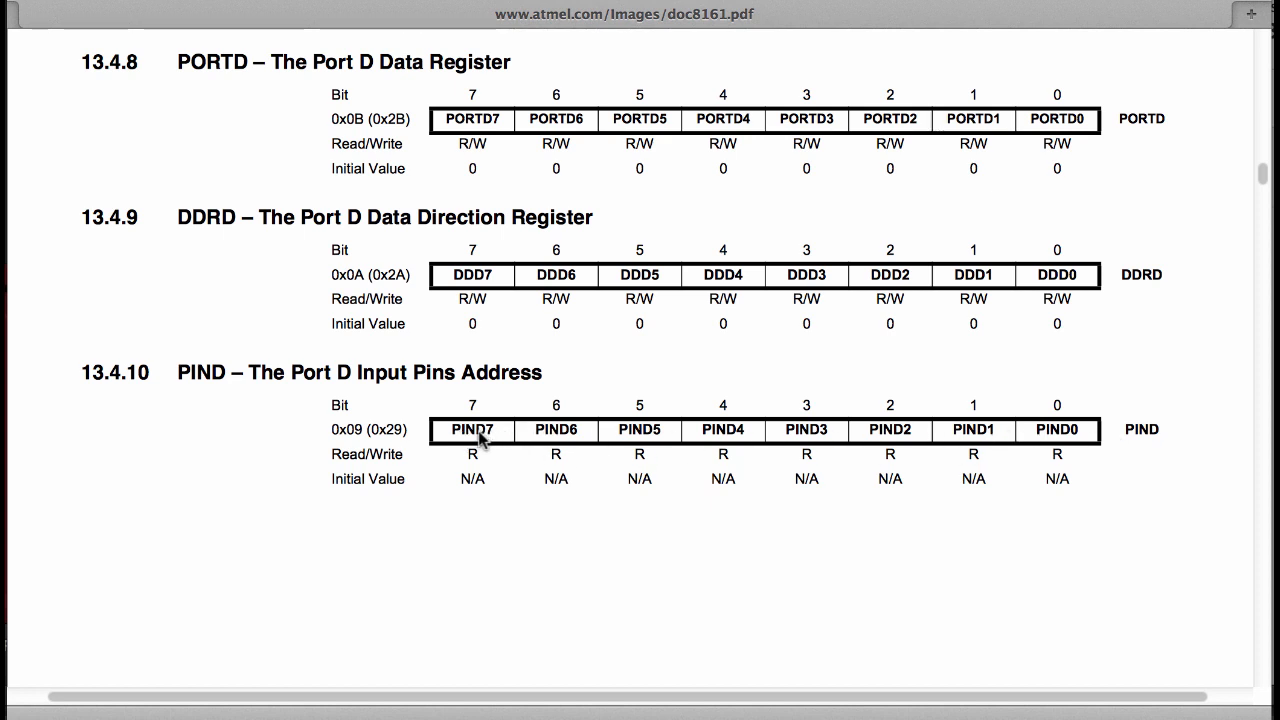
mouse_move(468, 436)
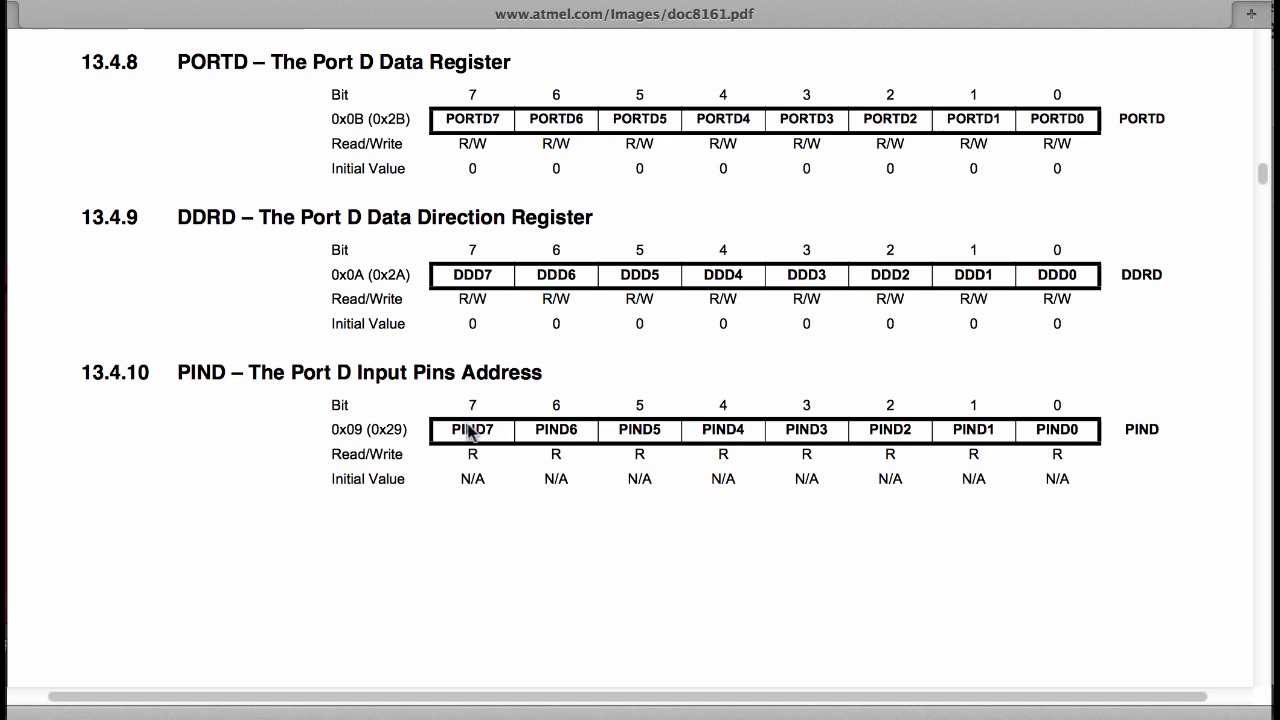
mouse_move(558, 440)
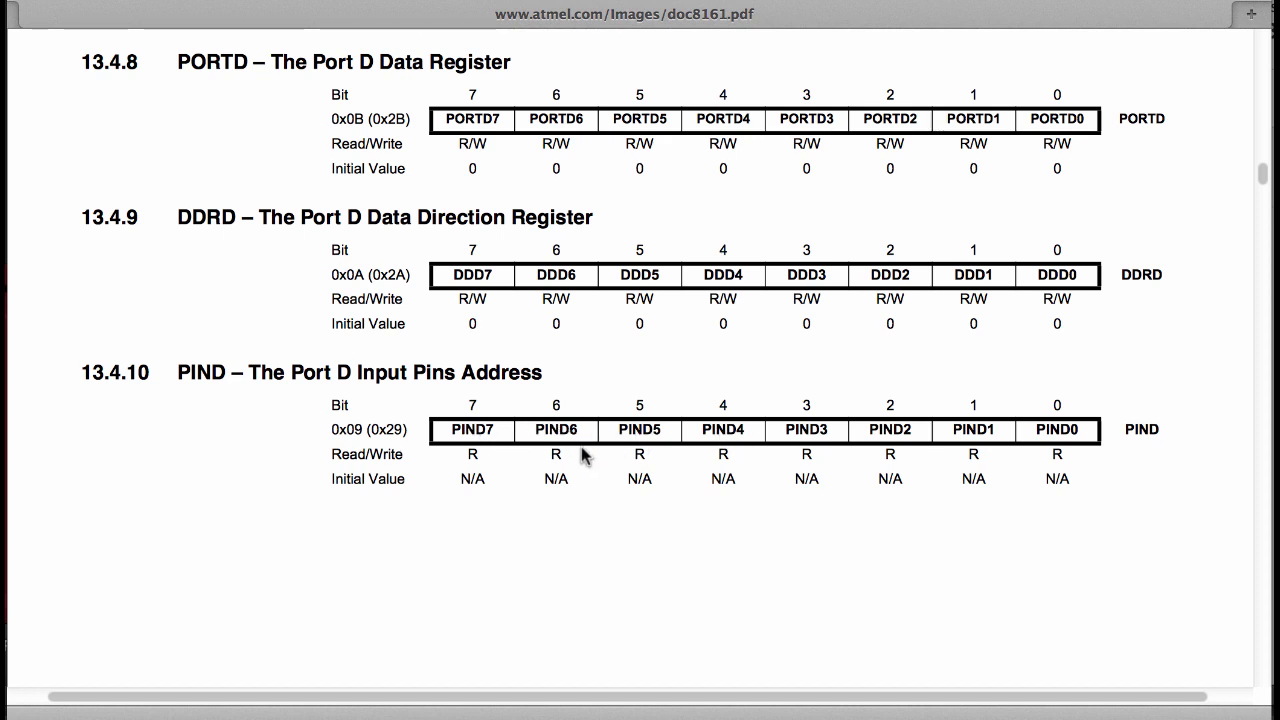
mouse_move(568, 440)
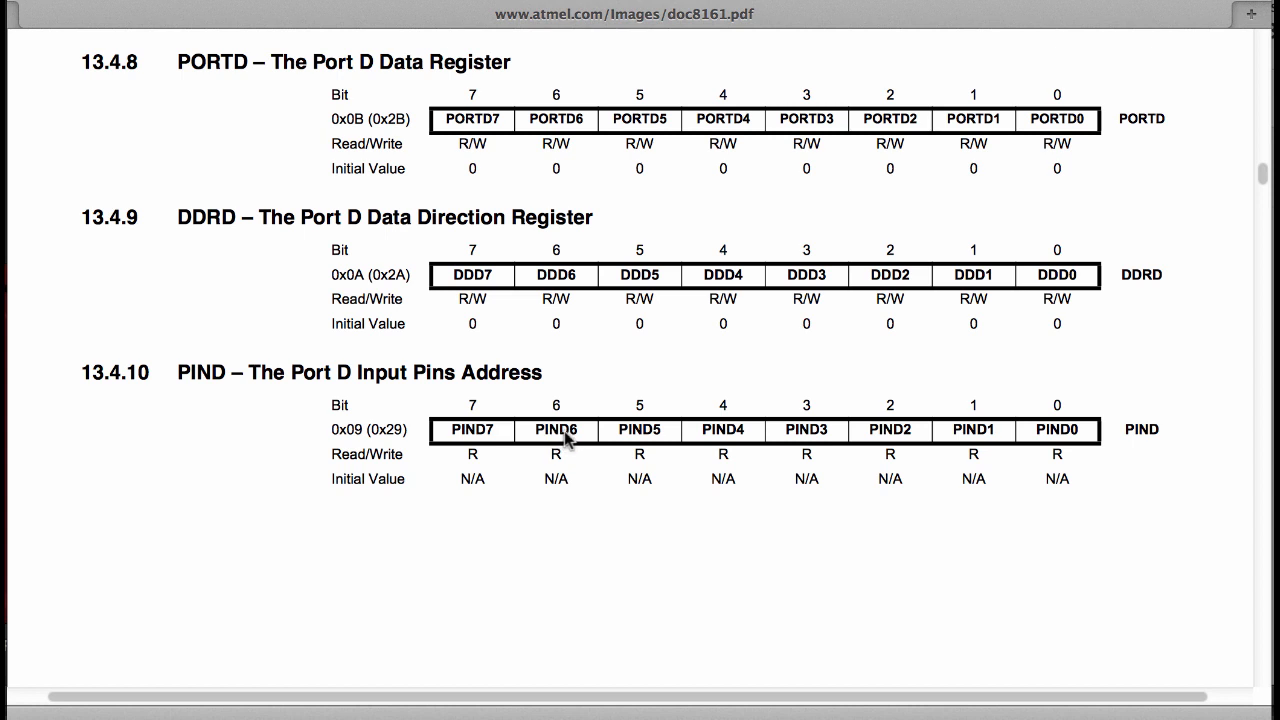
mouse_move(828, 446)
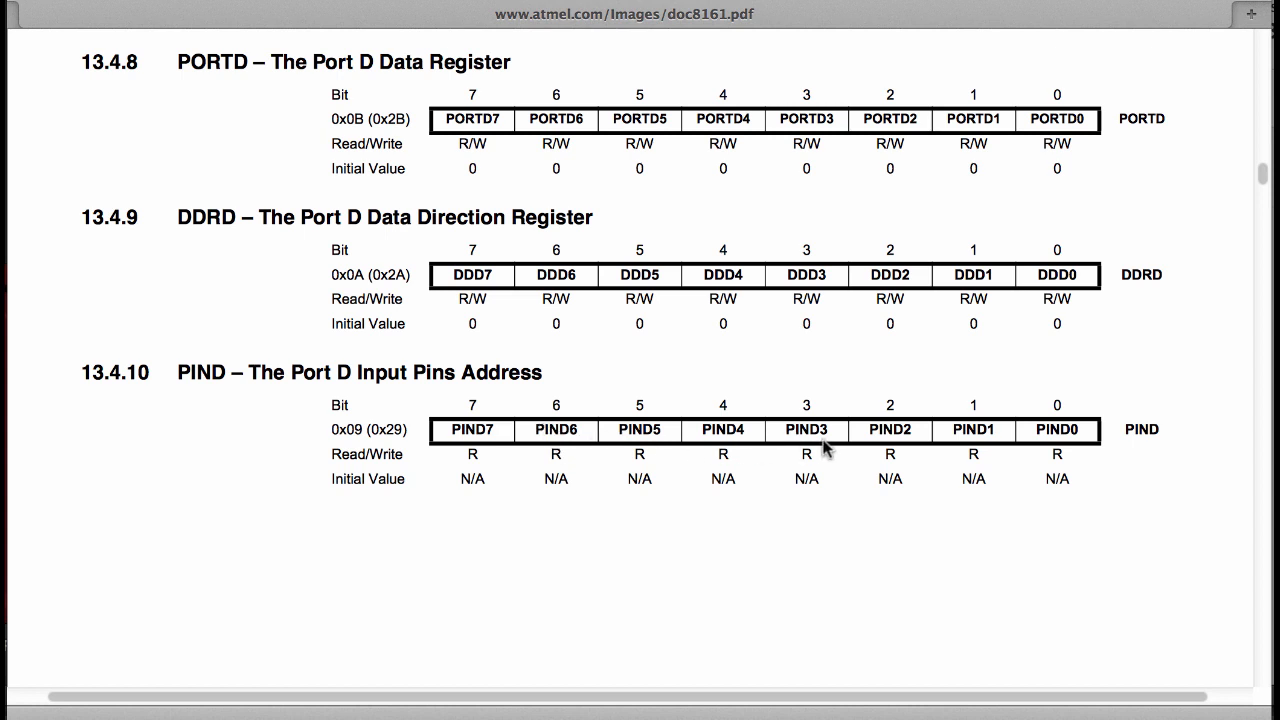
mouse_move(804, 434)
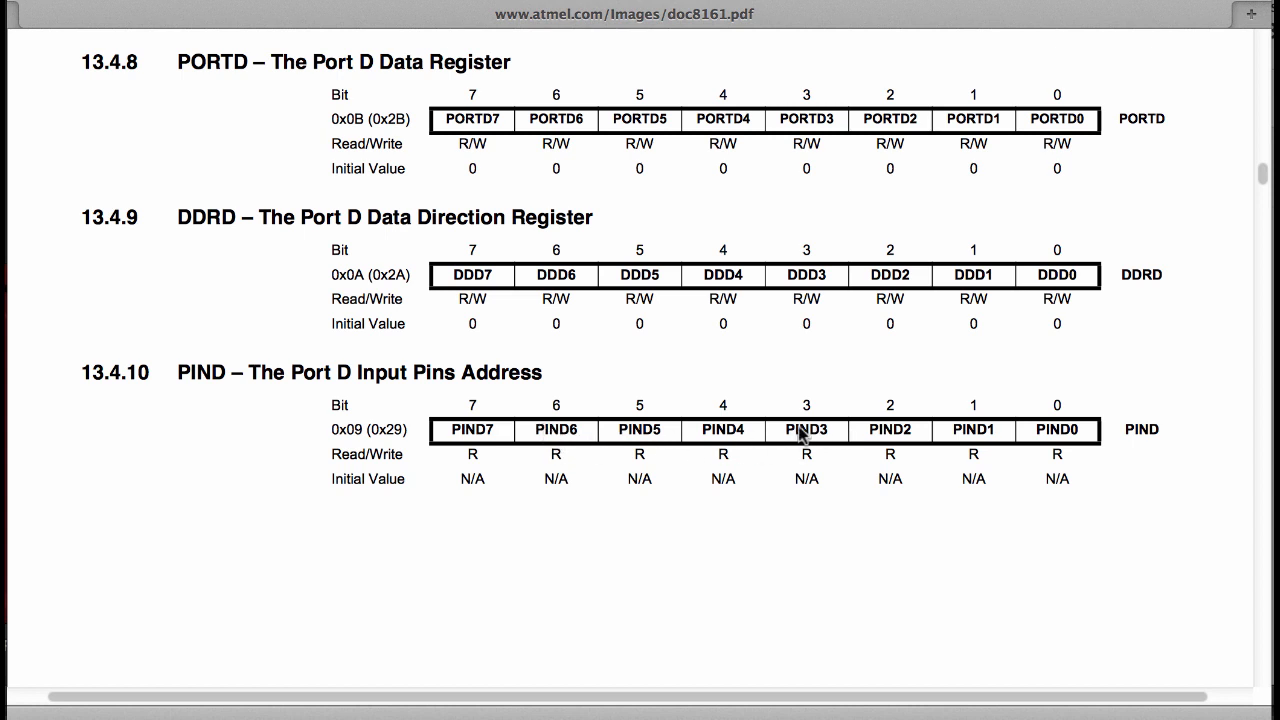